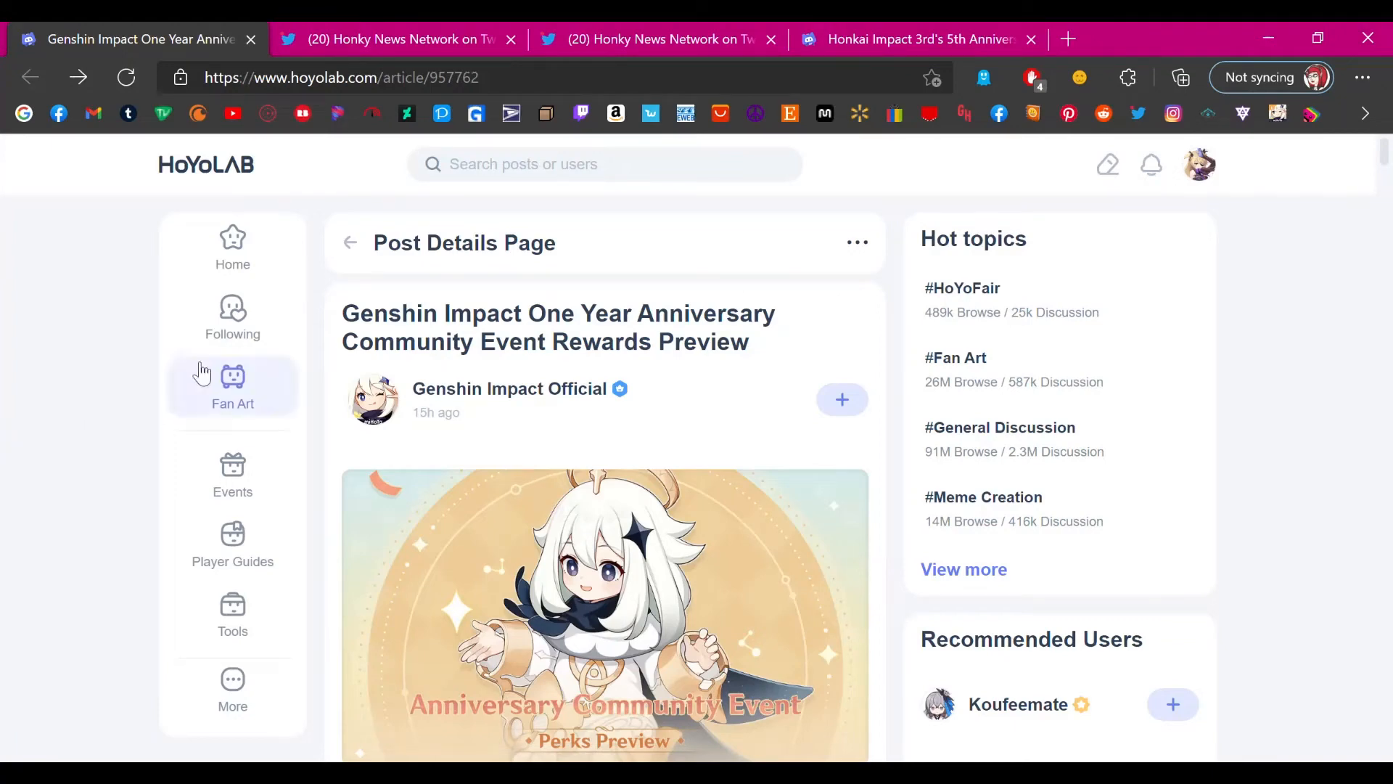
pyautogui.moveTo(1358, 418)
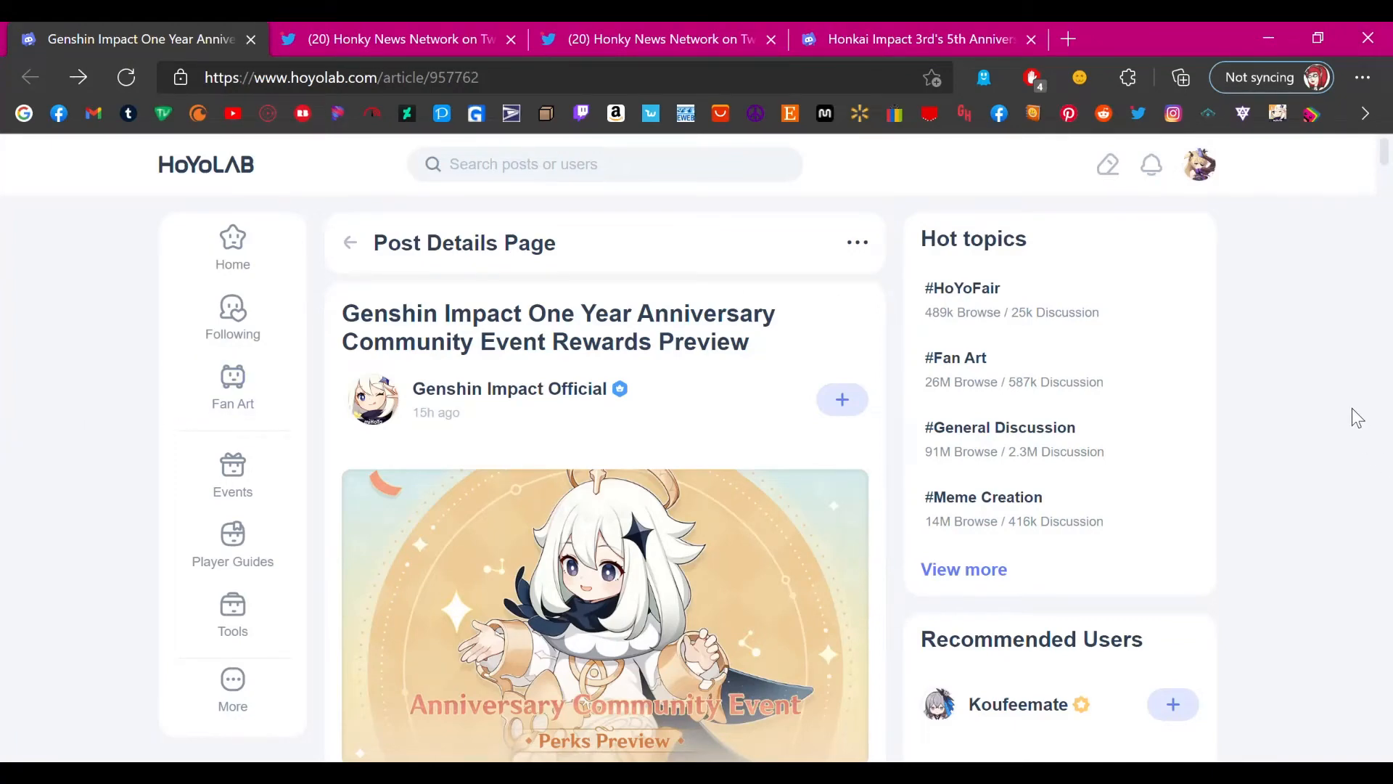
pyautogui.moveTo(1311, 357)
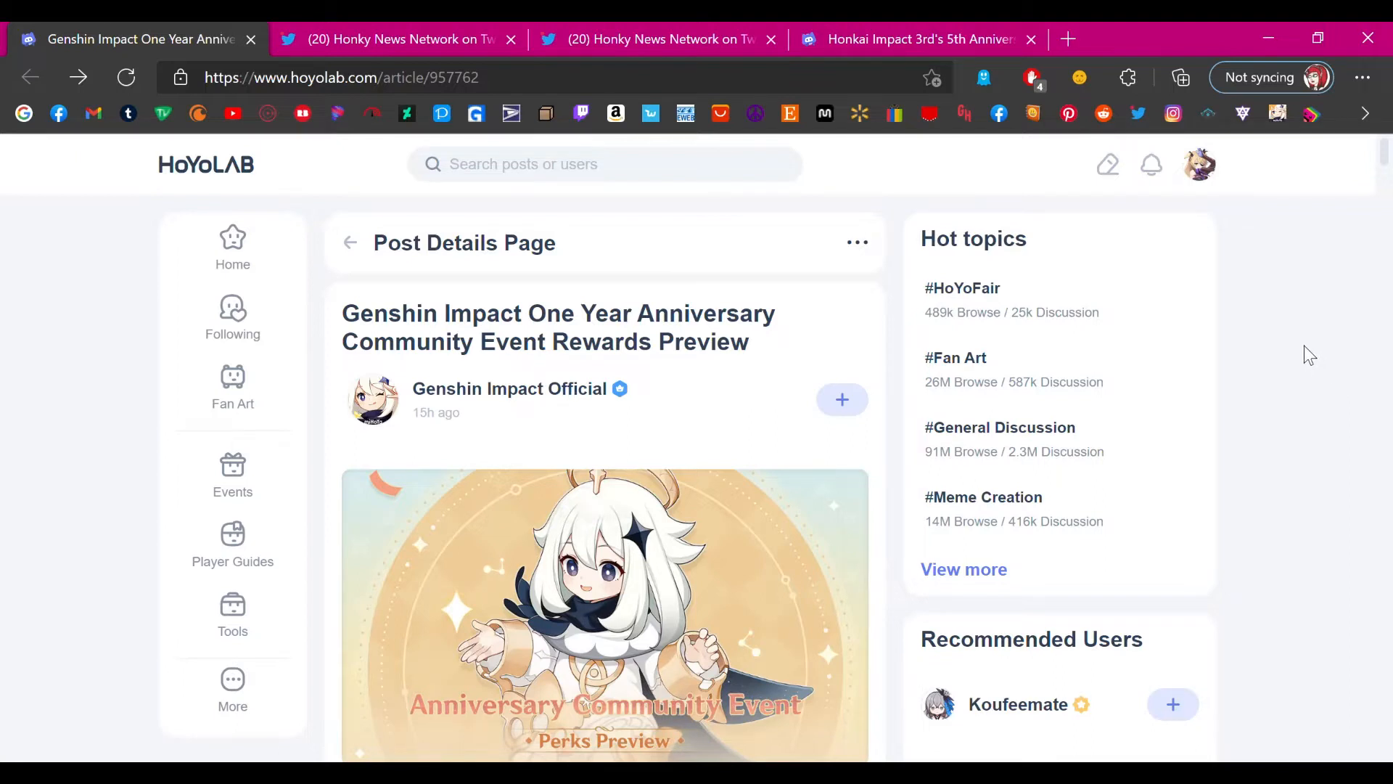
pyautogui.moveTo(1251, 365)
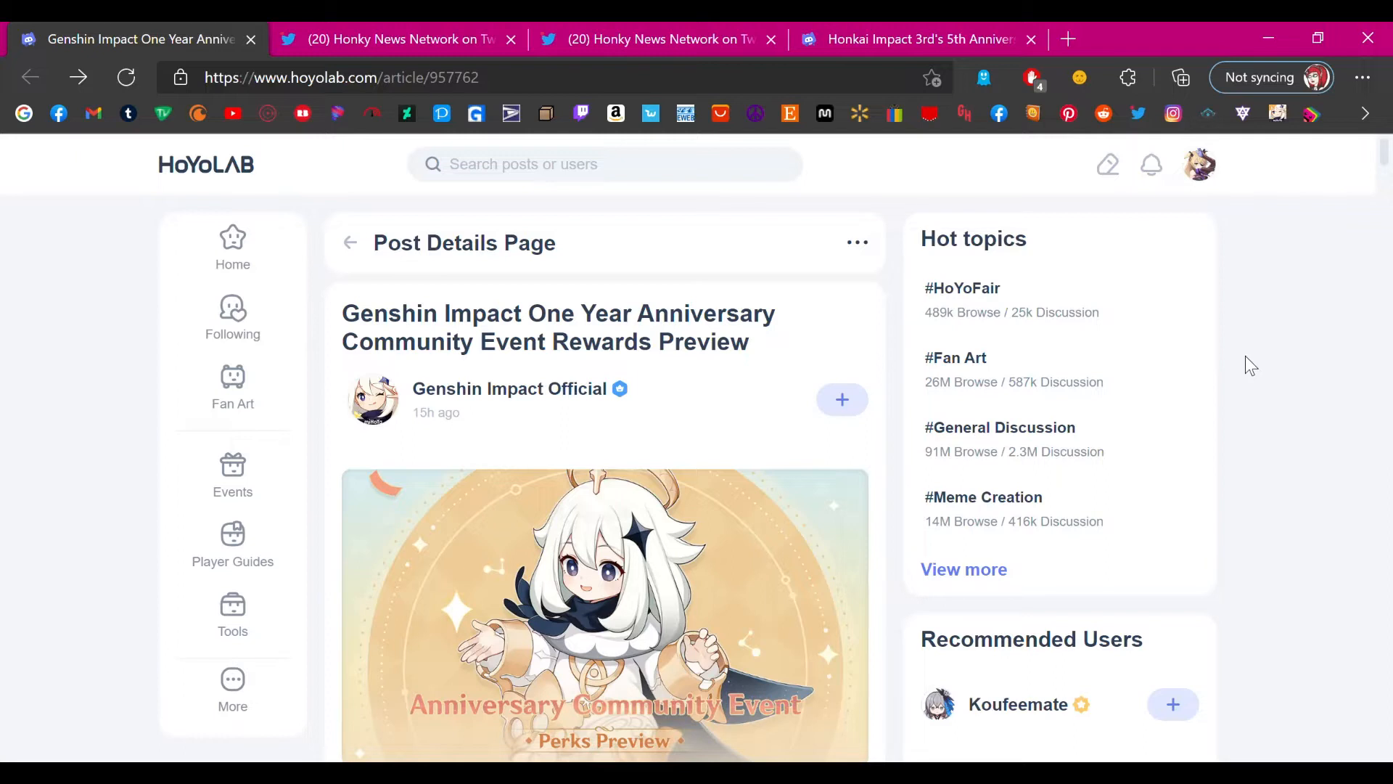
pyautogui.moveTo(760, 342)
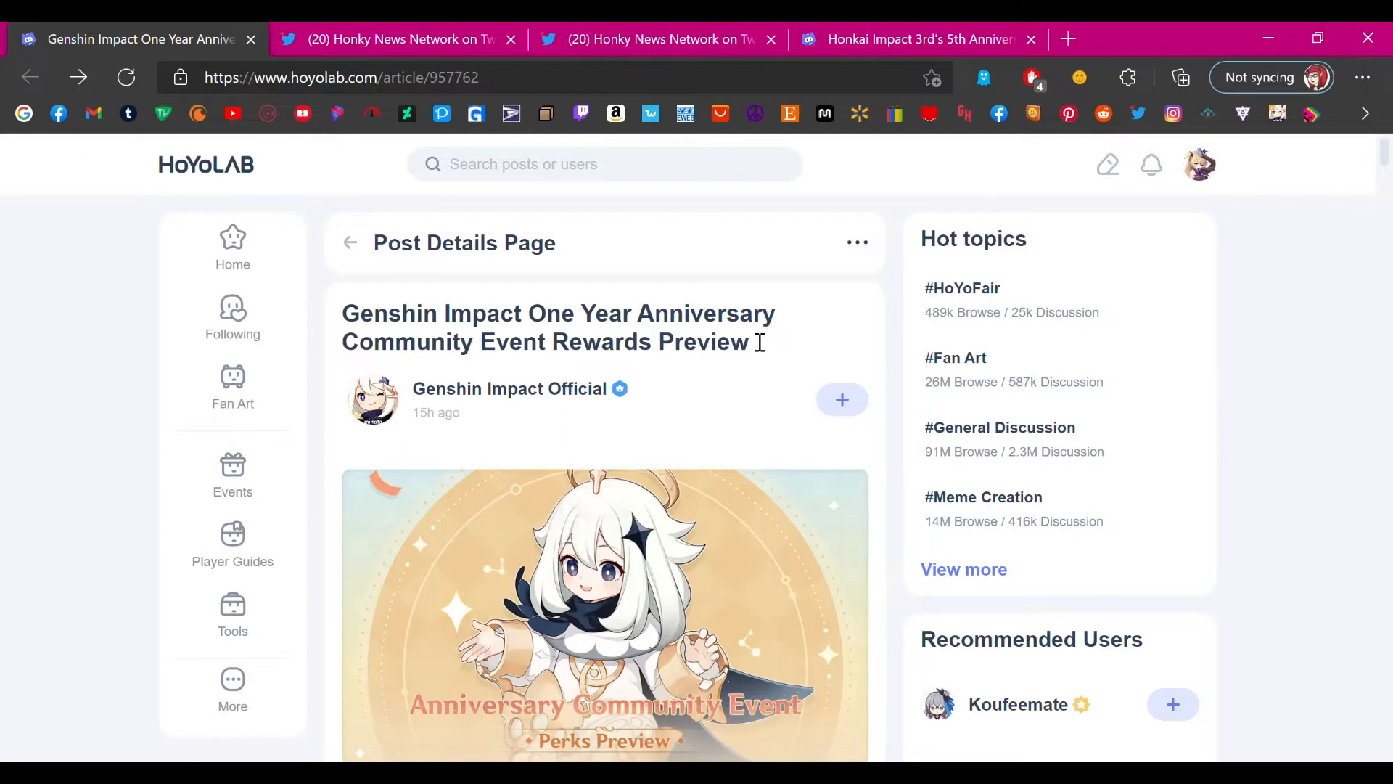
pyautogui.moveTo(756, 324)
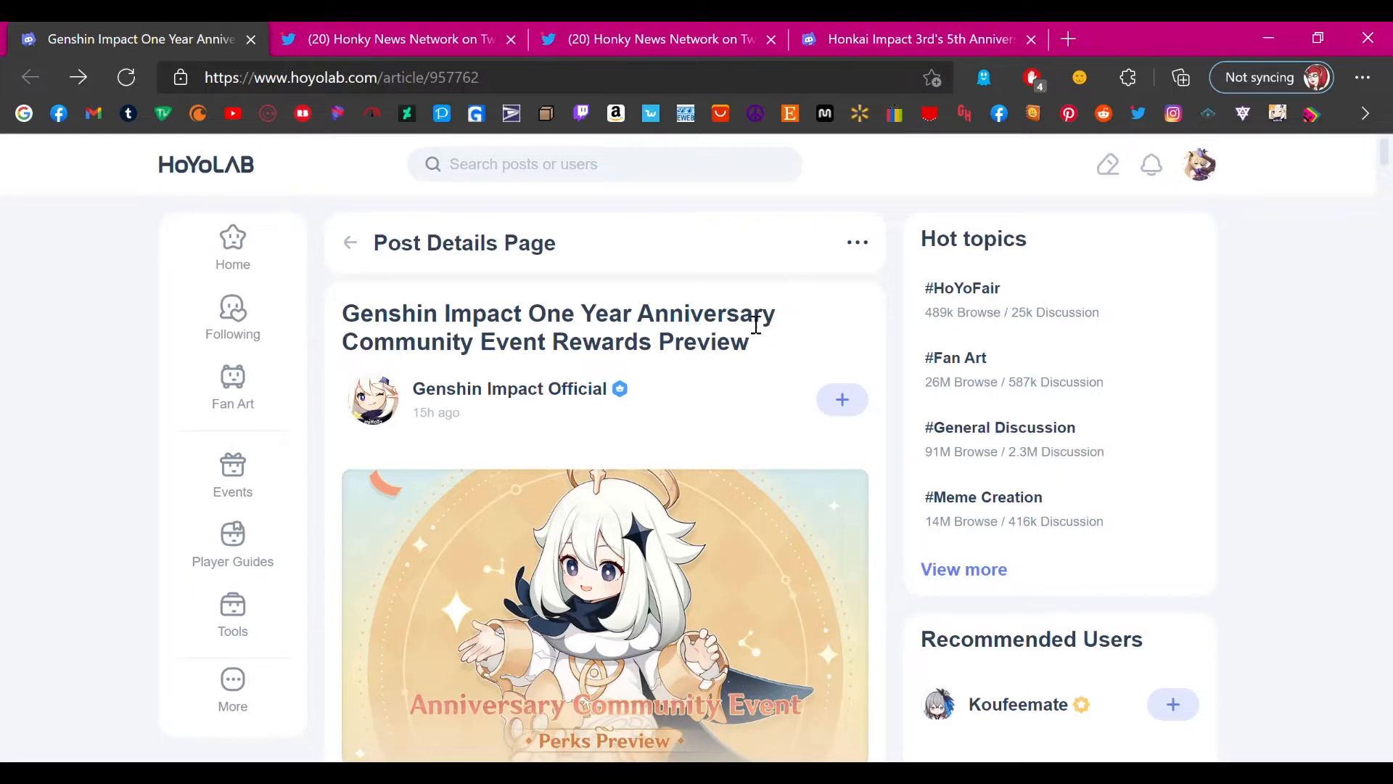
pyautogui.moveTo(767, 294)
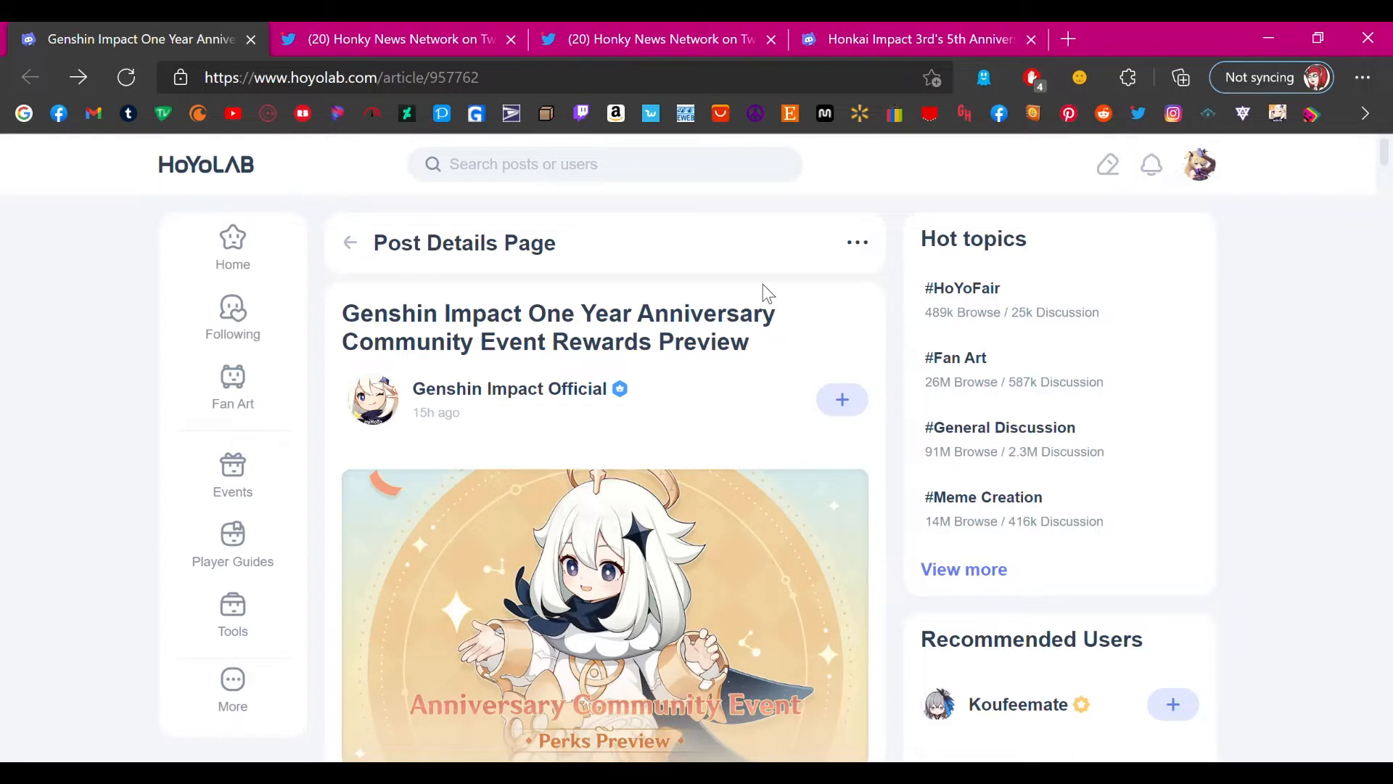
pyautogui.moveTo(744, 281)
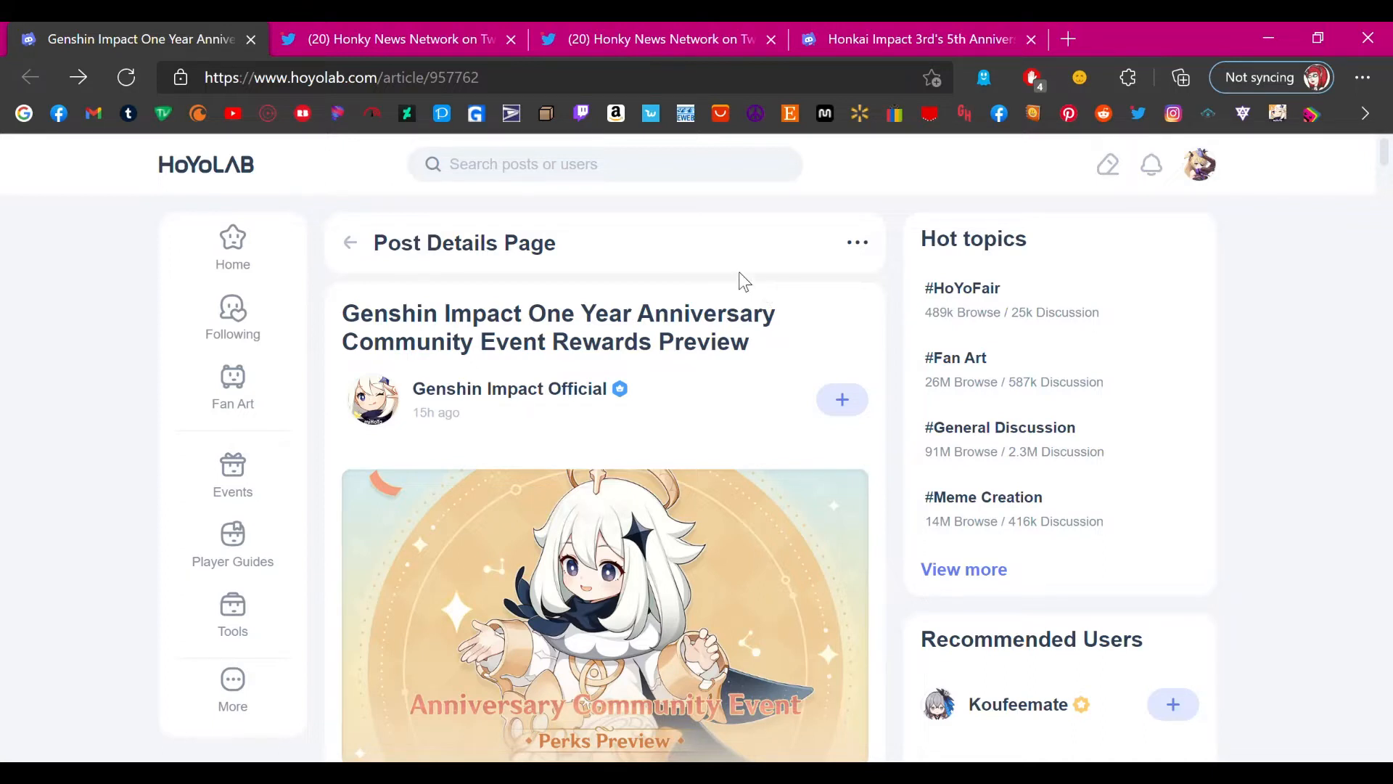
# - Scroll past the banner to the greeting and the "An Unforgettable Journey" event's duration and rewards
pyautogui.scroll(-3)
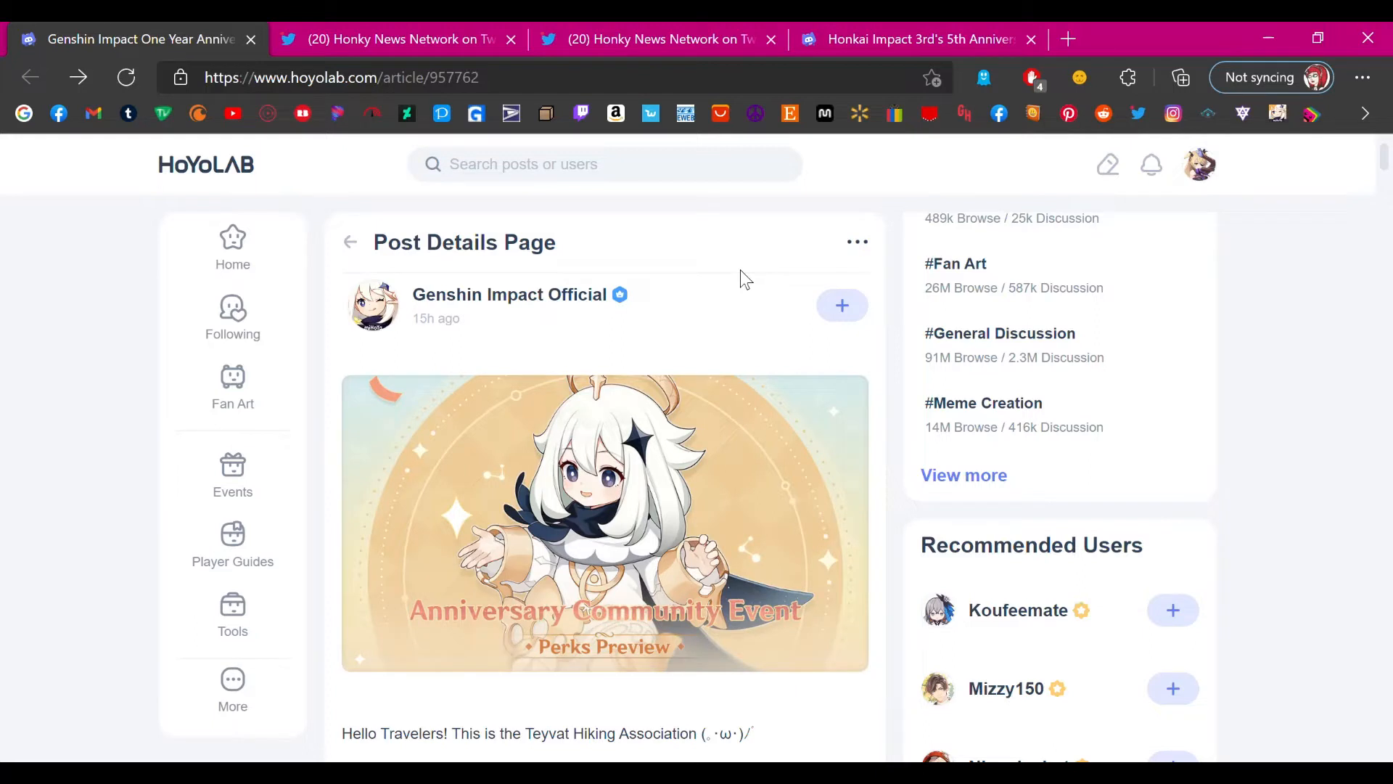
pyautogui.scroll(-3)
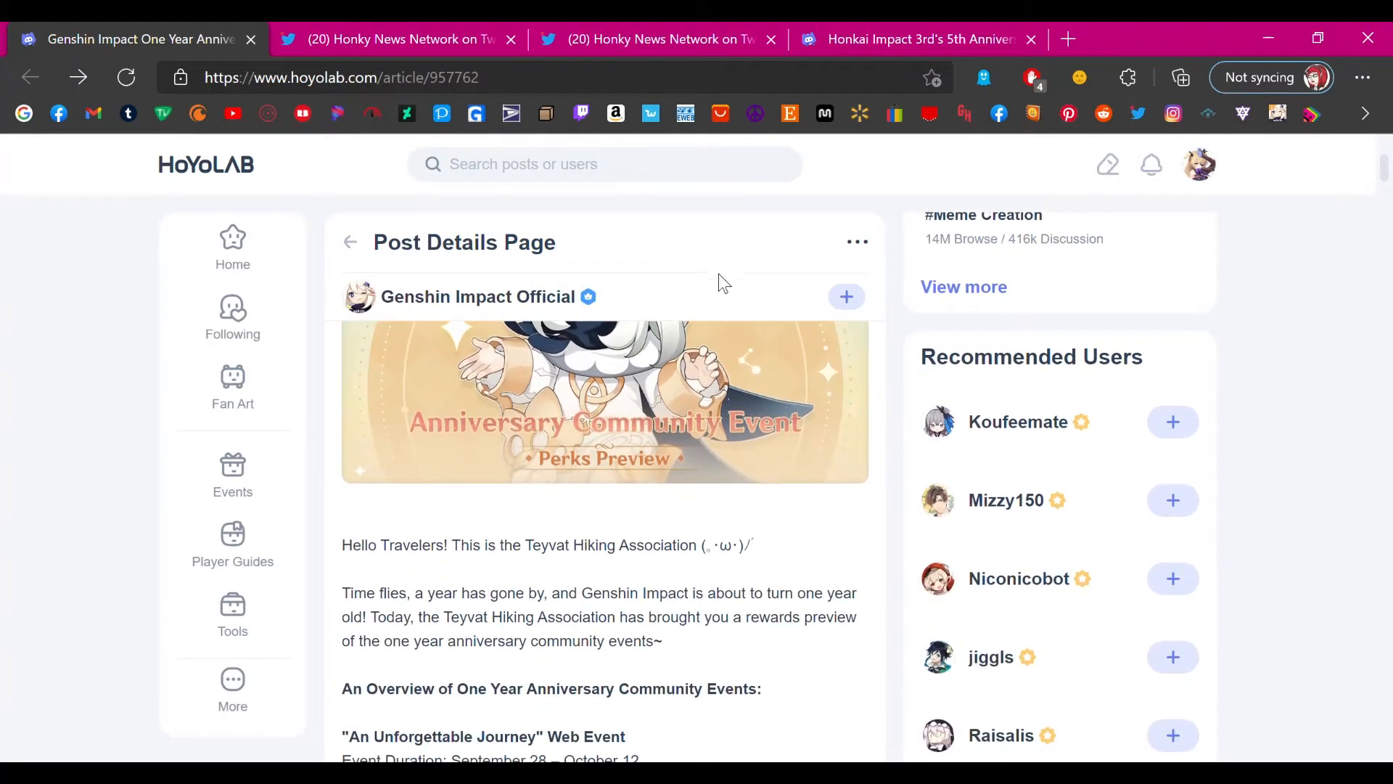
pyautogui.scroll(-3)
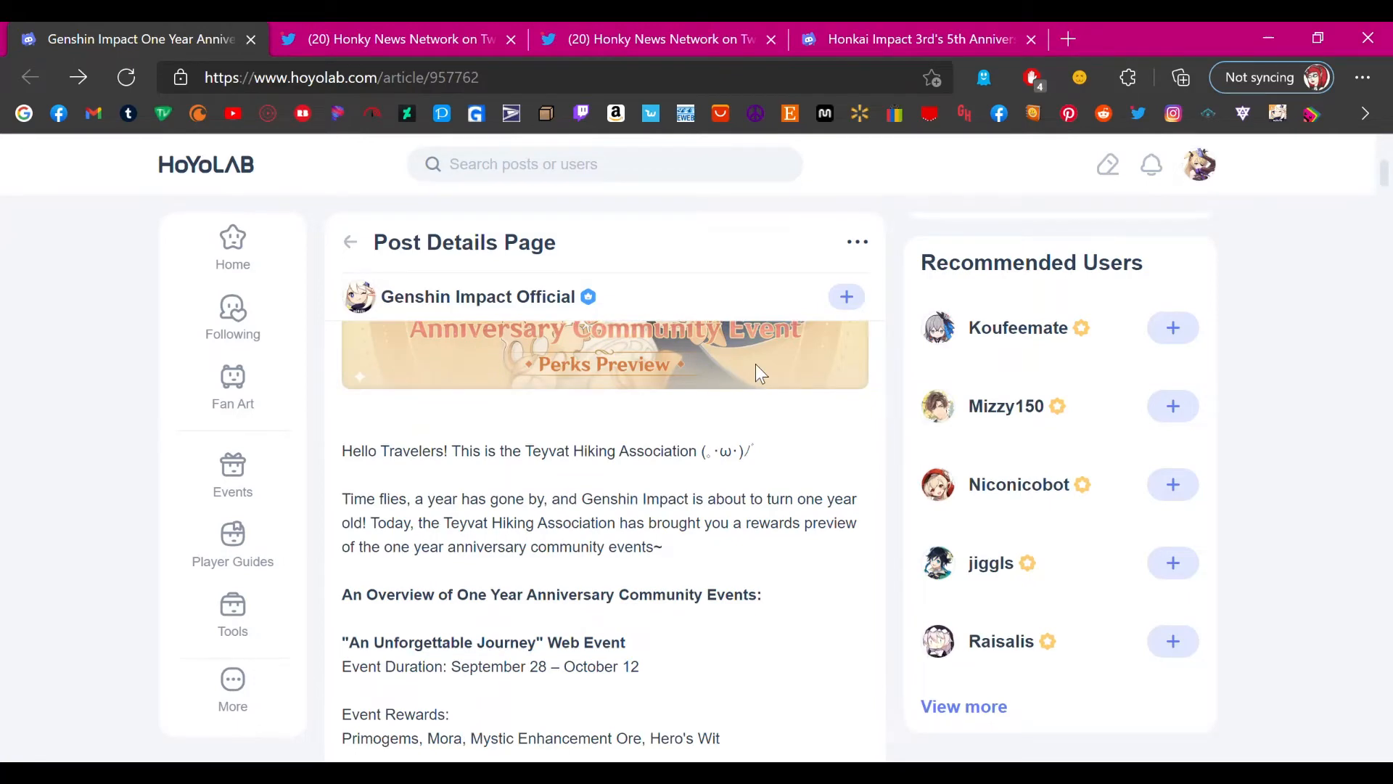
pyautogui.moveTo(233, 471)
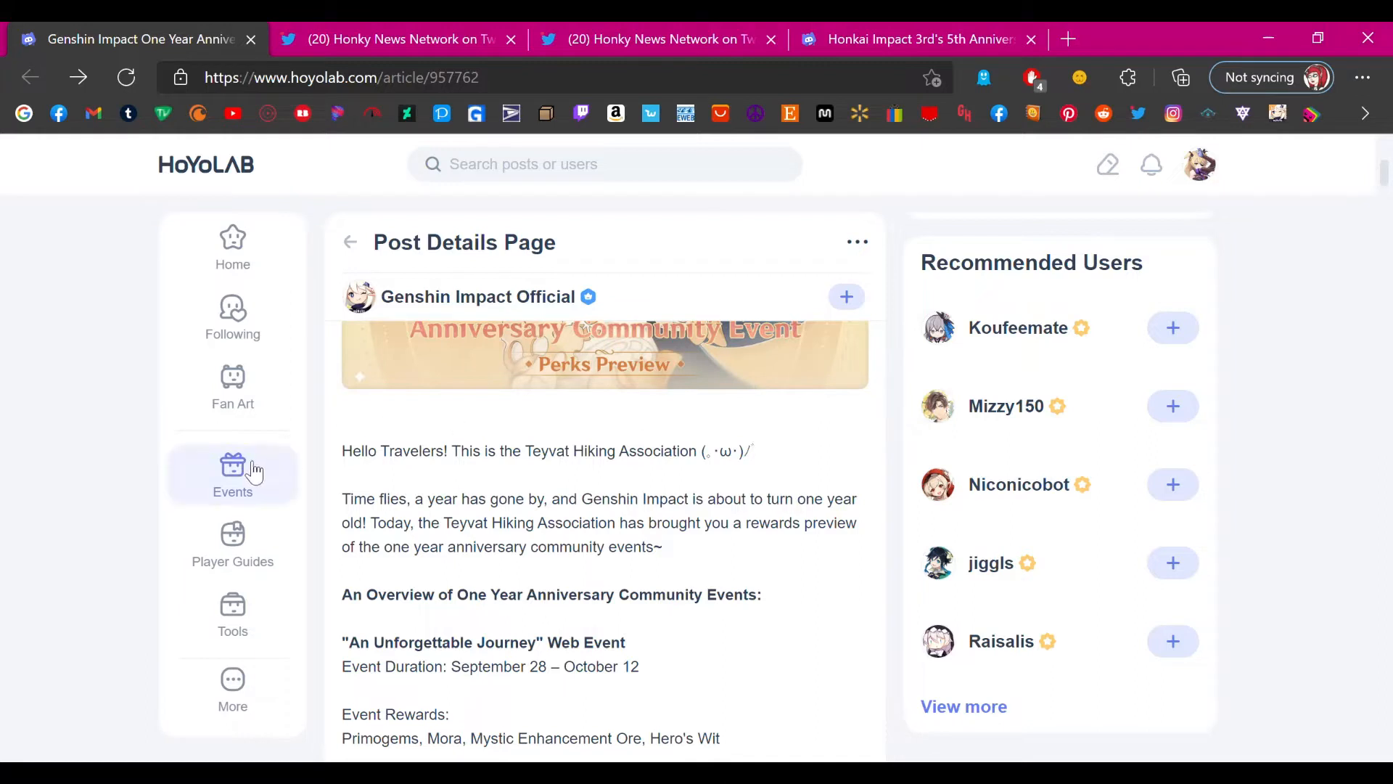
pyautogui.moveTo(312, 549)
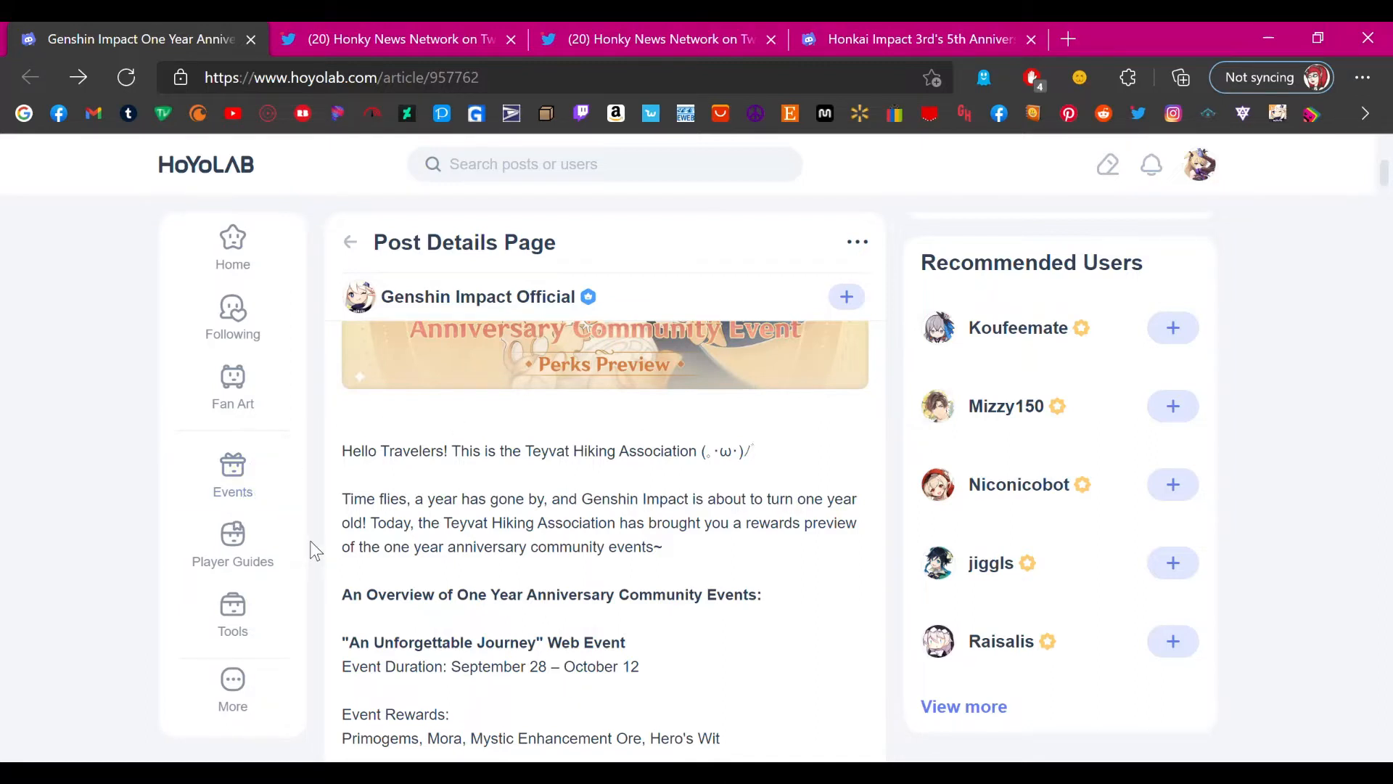
pyautogui.moveTo(789, 562)
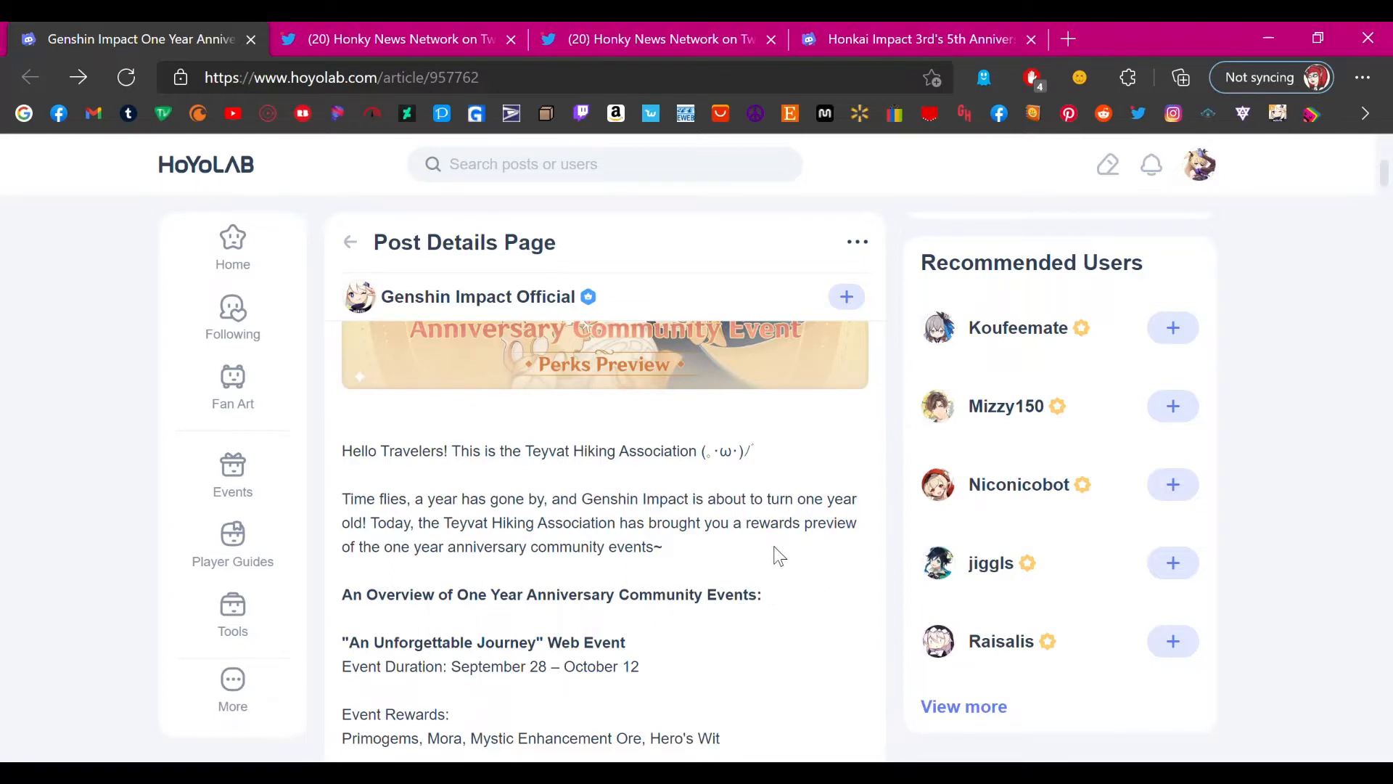
pyautogui.moveTo(636, 576)
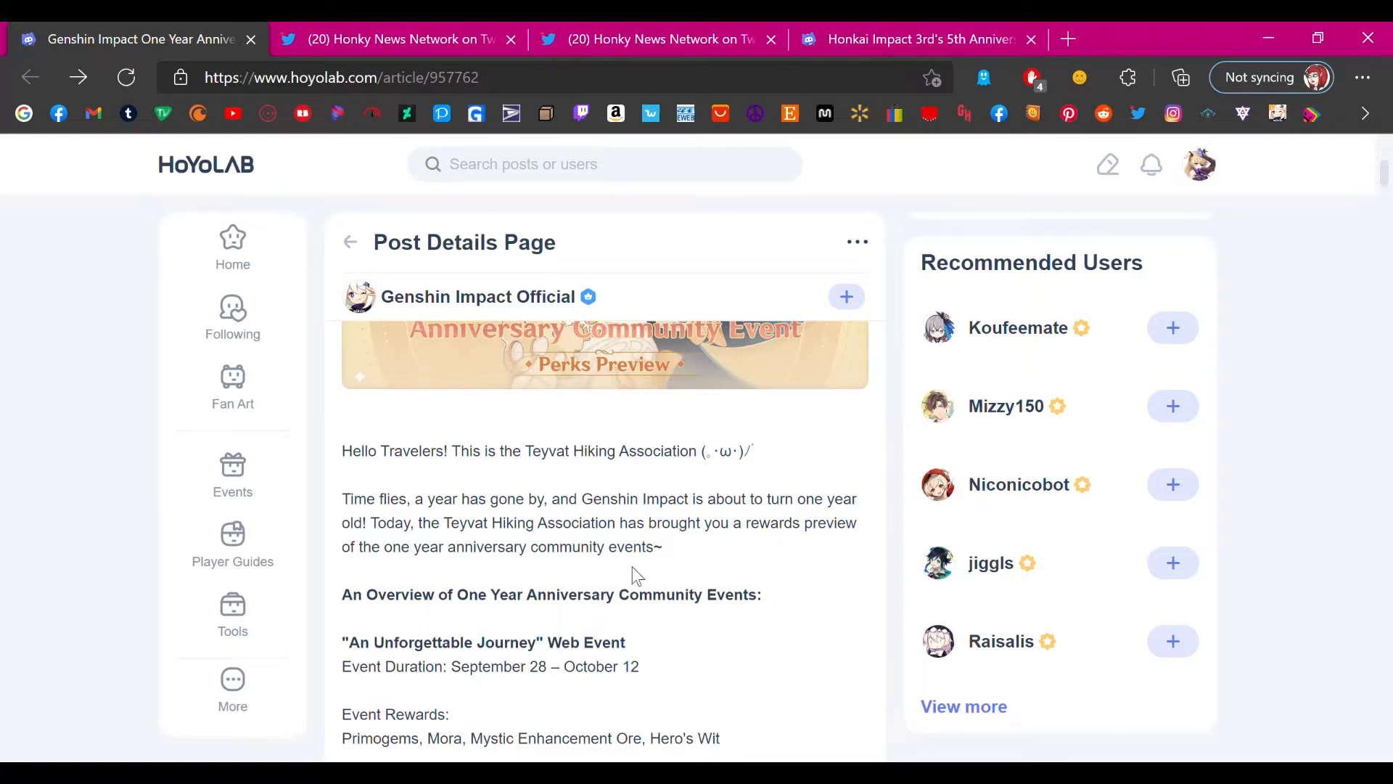
# - Scroll to the "An Unforgettable Journey" participation details and highlight the Primogems and Mora rewards
pyautogui.scroll(-3)
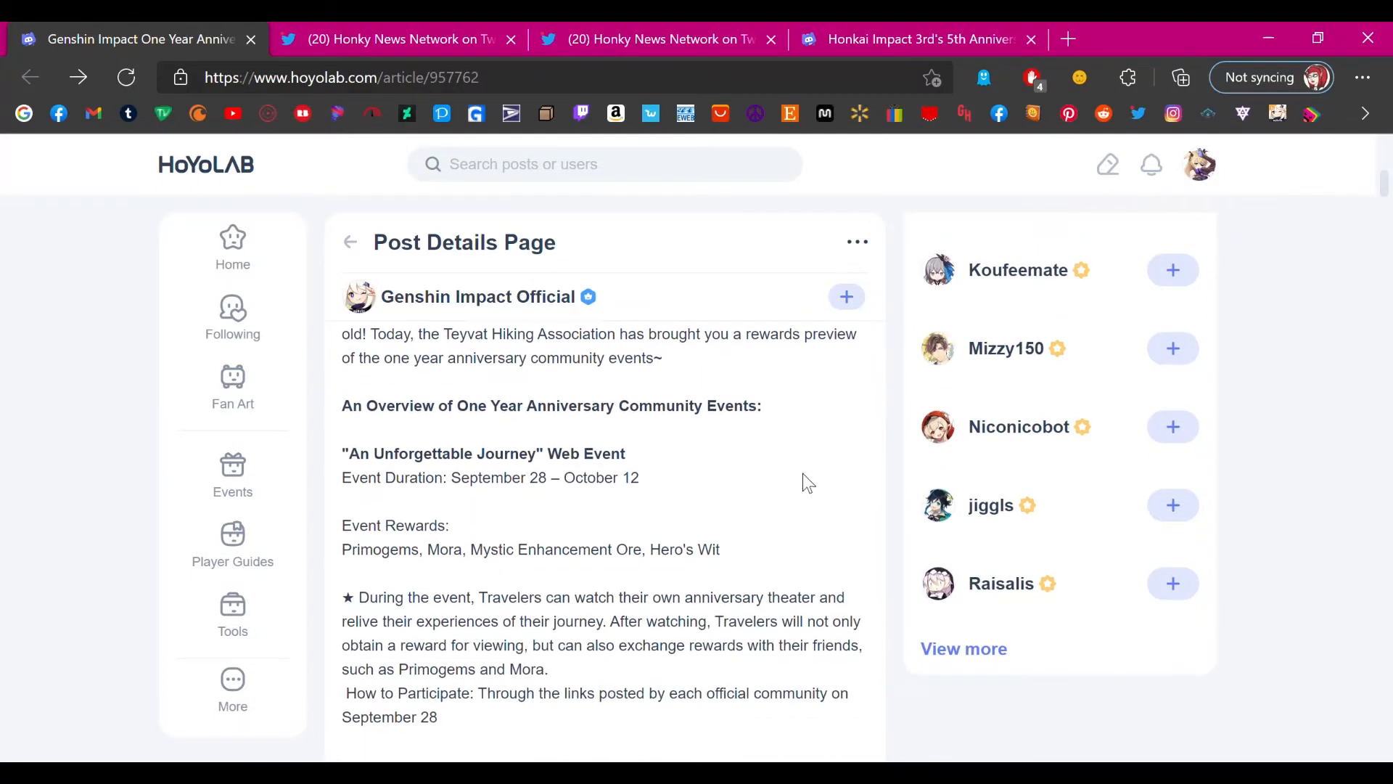
pyautogui.scroll(-3)
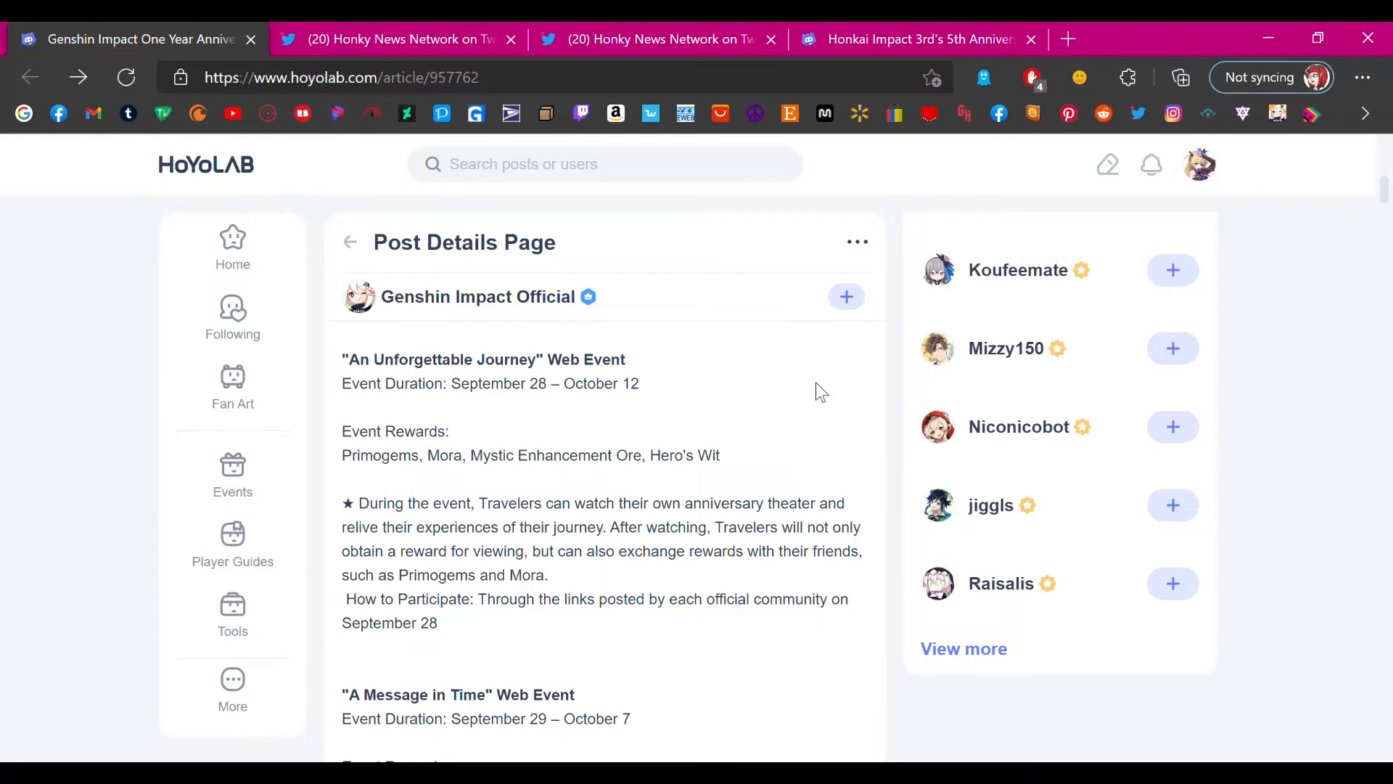
pyautogui.moveTo(628, 626)
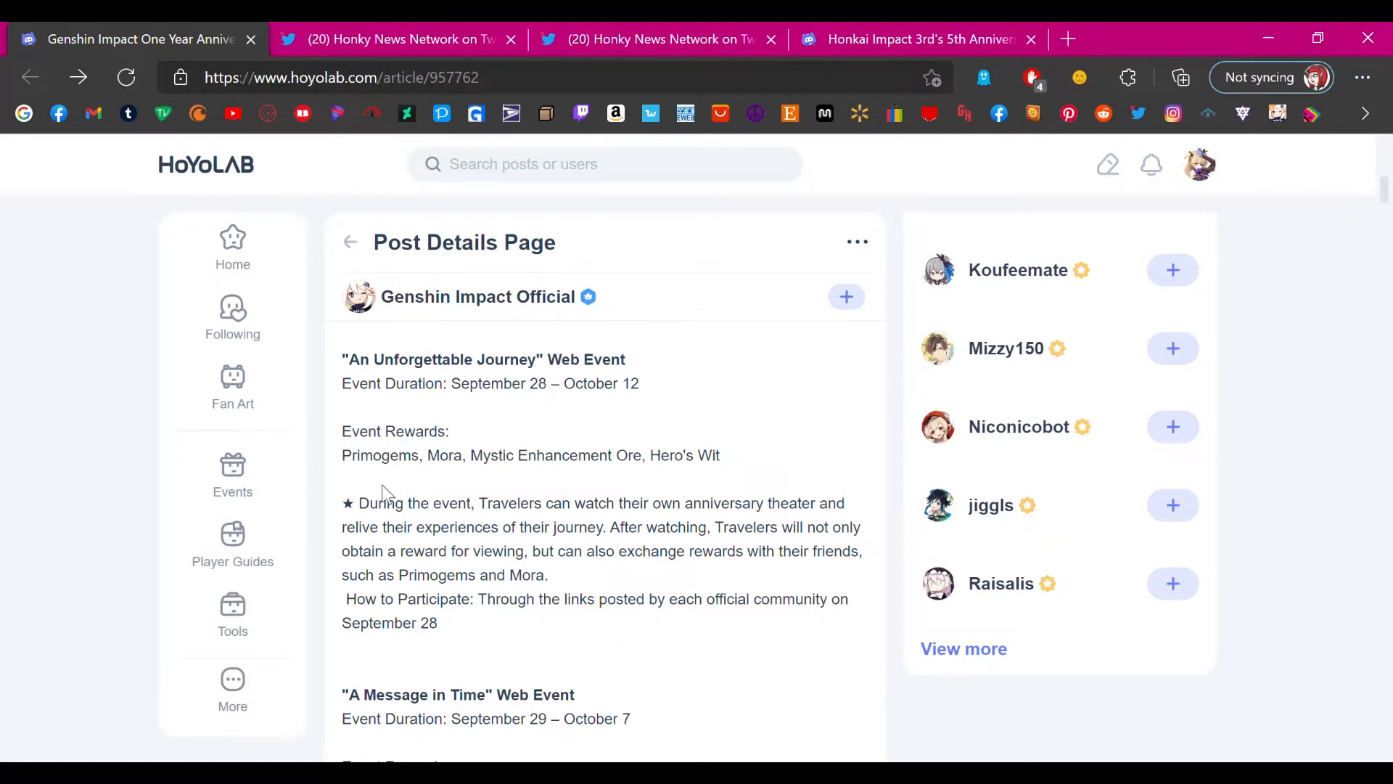
pyautogui.moveTo(568, 537)
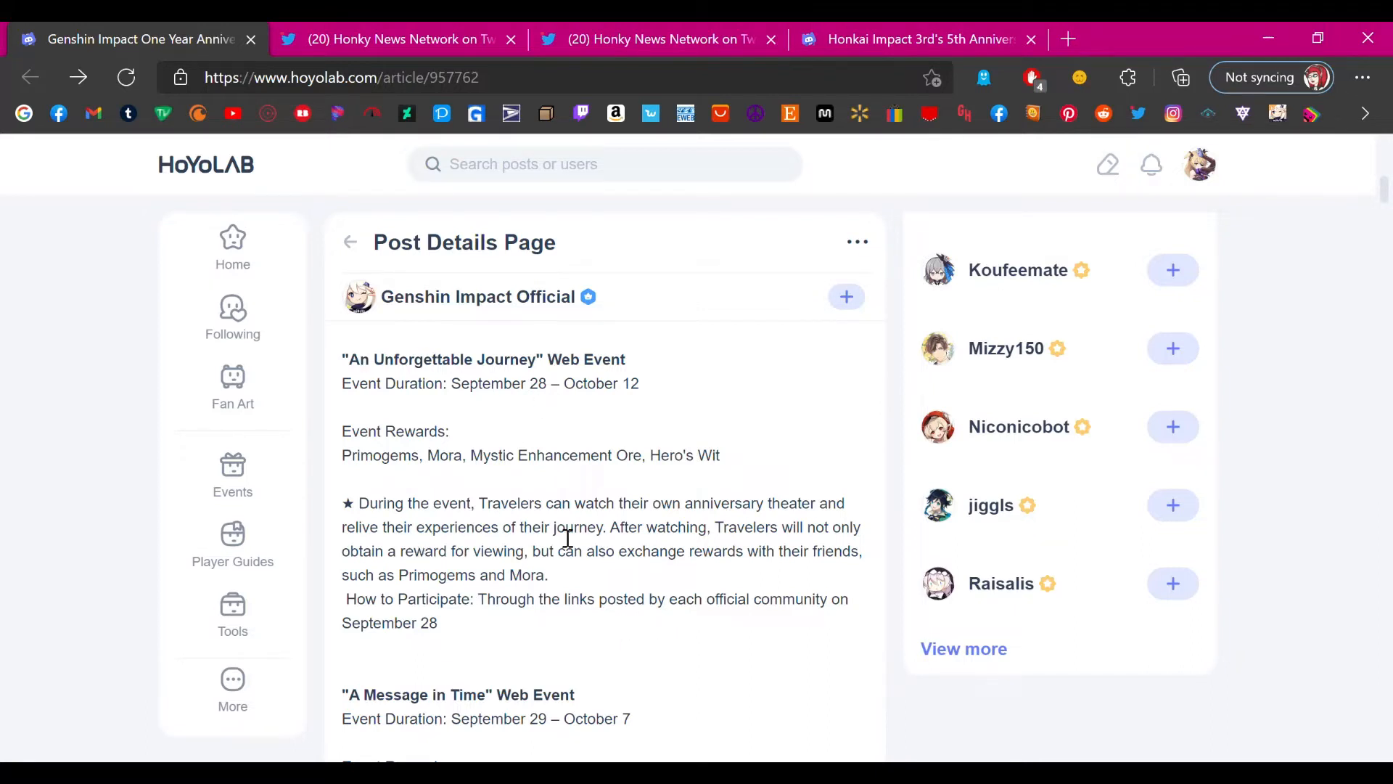
pyautogui.moveTo(634, 465)
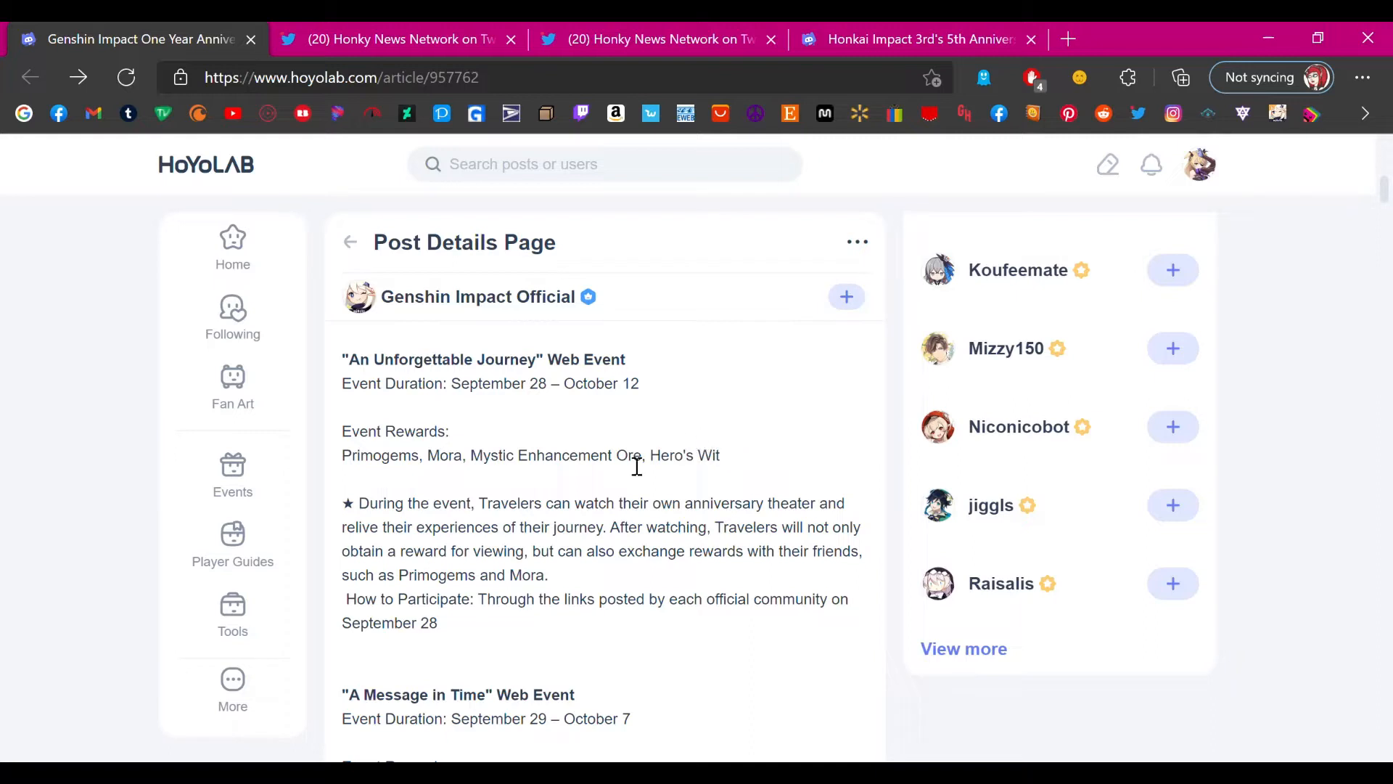
pyautogui.moveTo(595, 587)
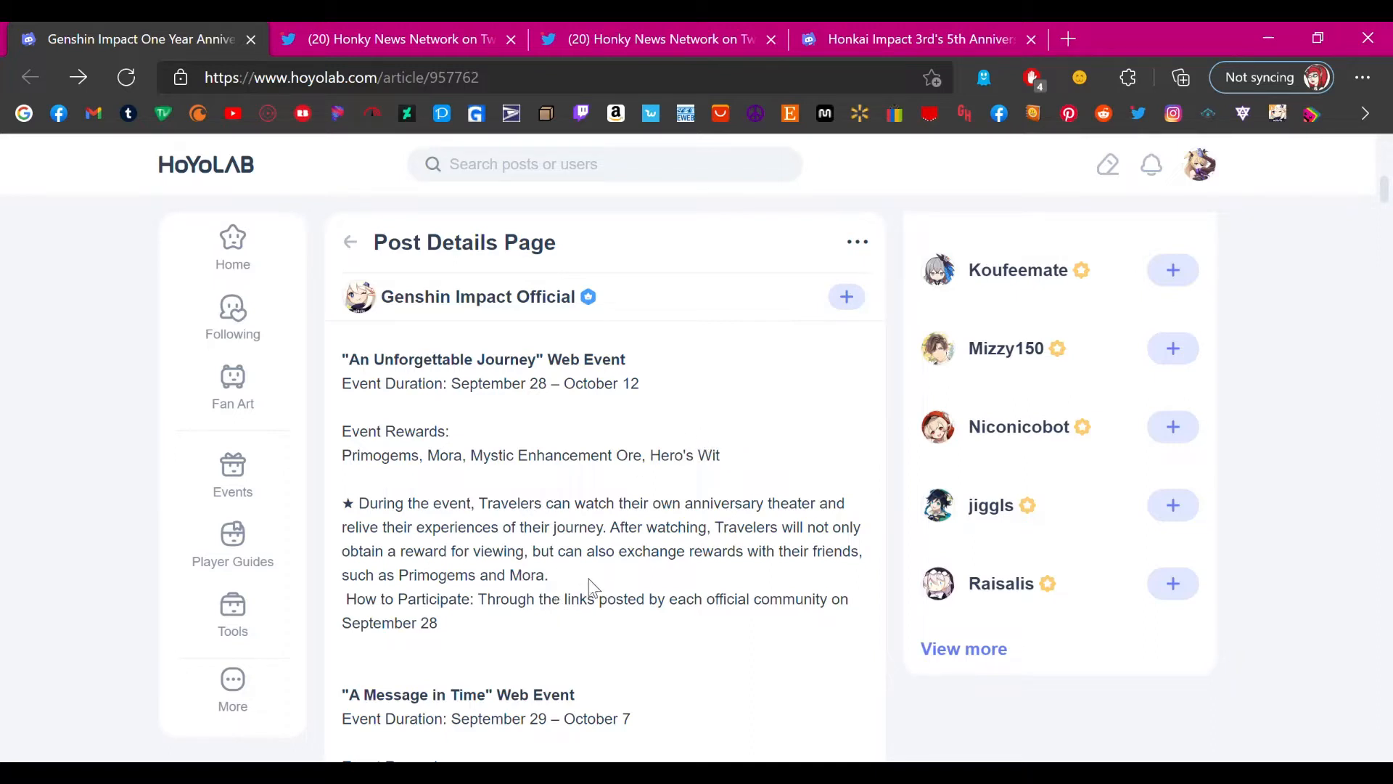
pyautogui.moveTo(435, 609)
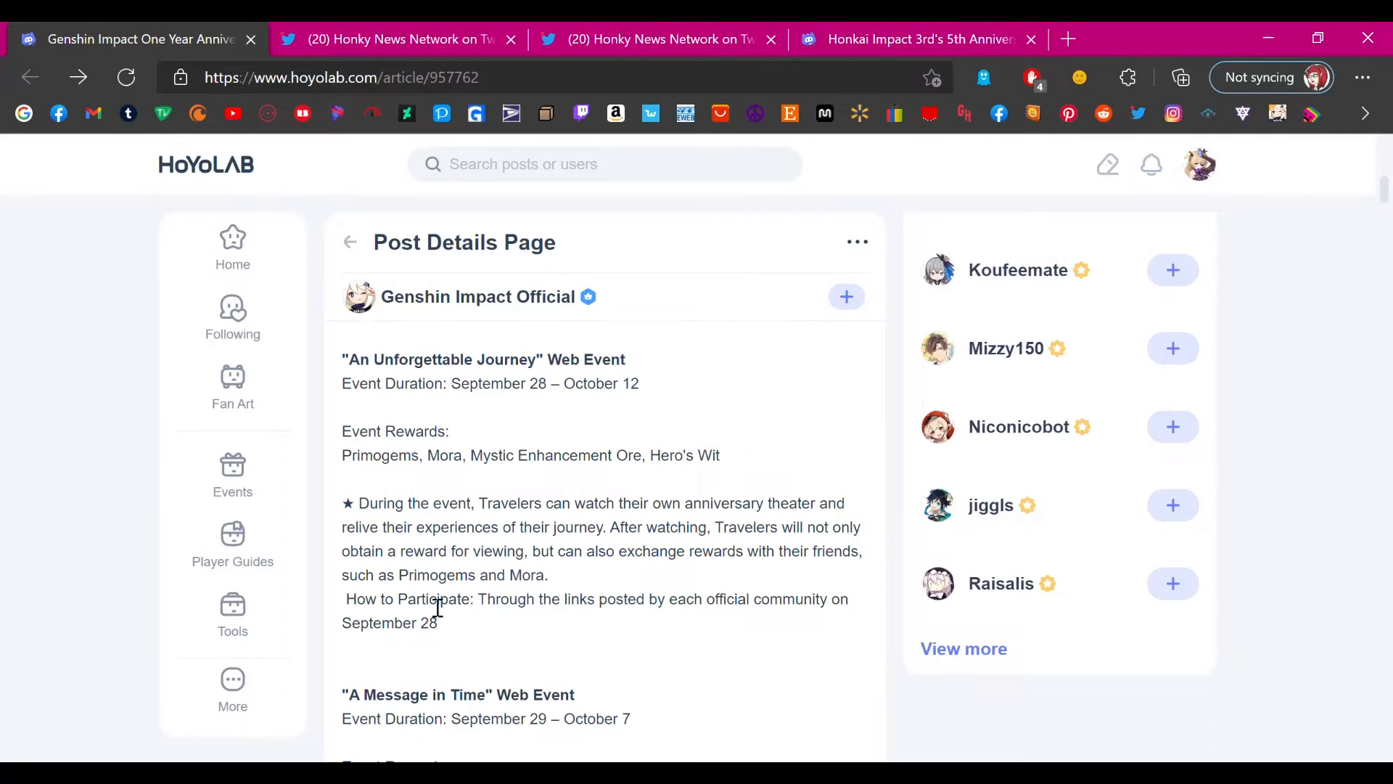
pyautogui.doubleClick(435, 575)
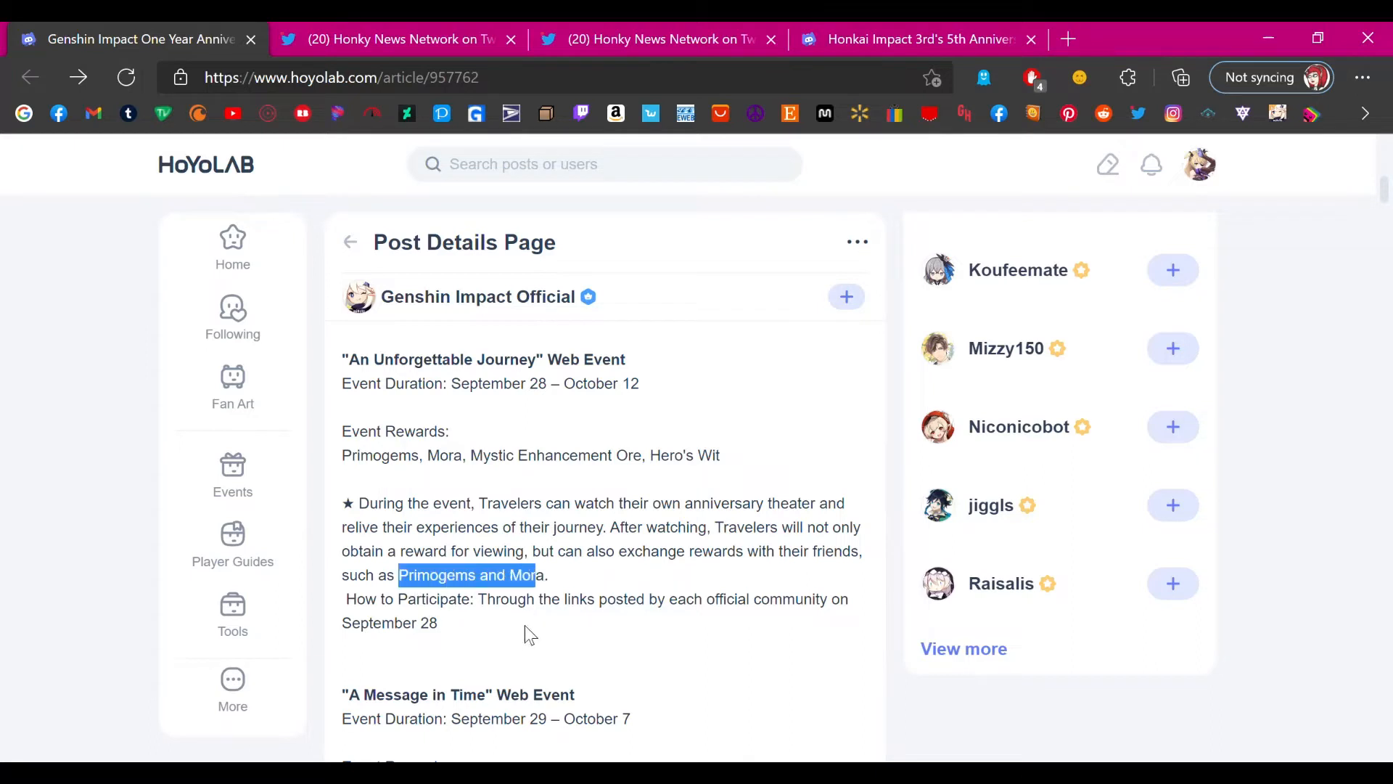
# - Scroll to the "A Message in Time" event's rewards, win chances and raffle description
pyautogui.scroll(-3)
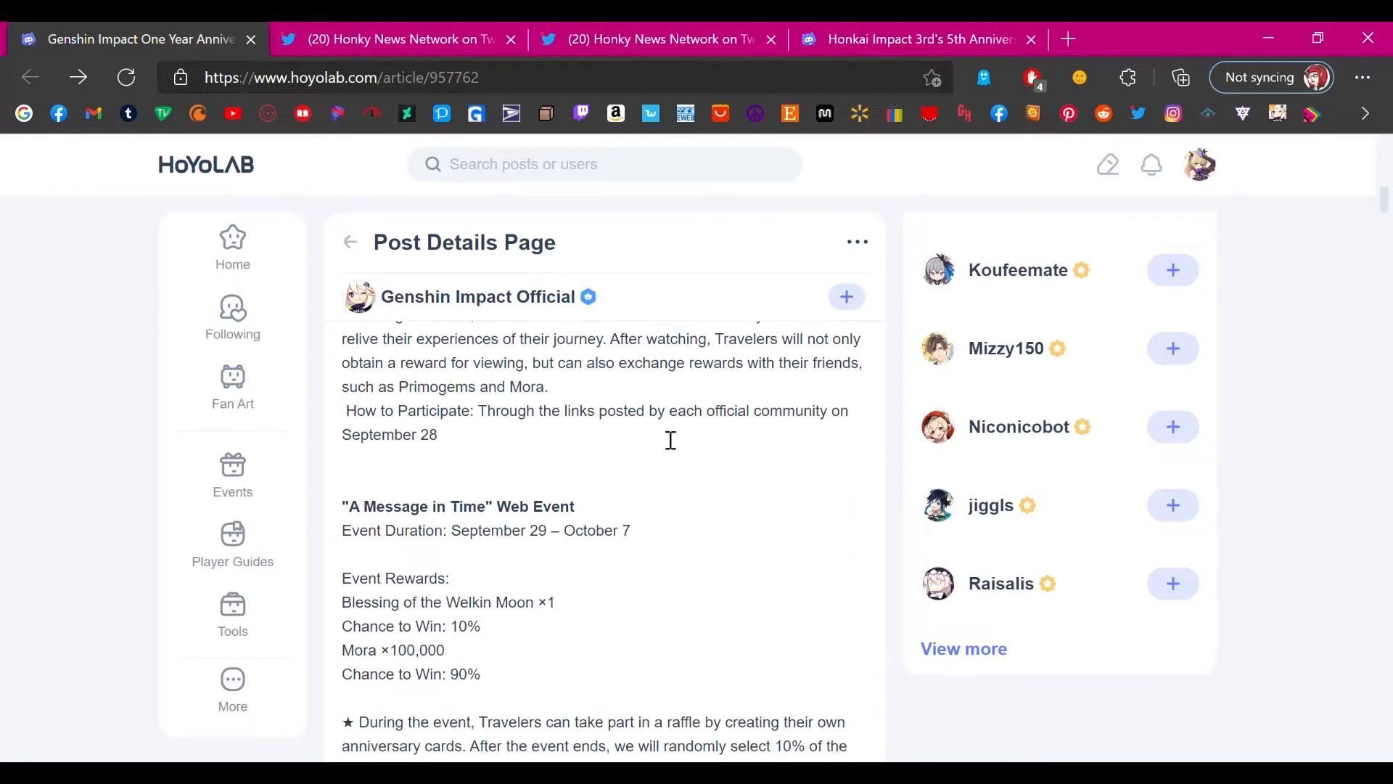
pyautogui.moveTo(665, 436)
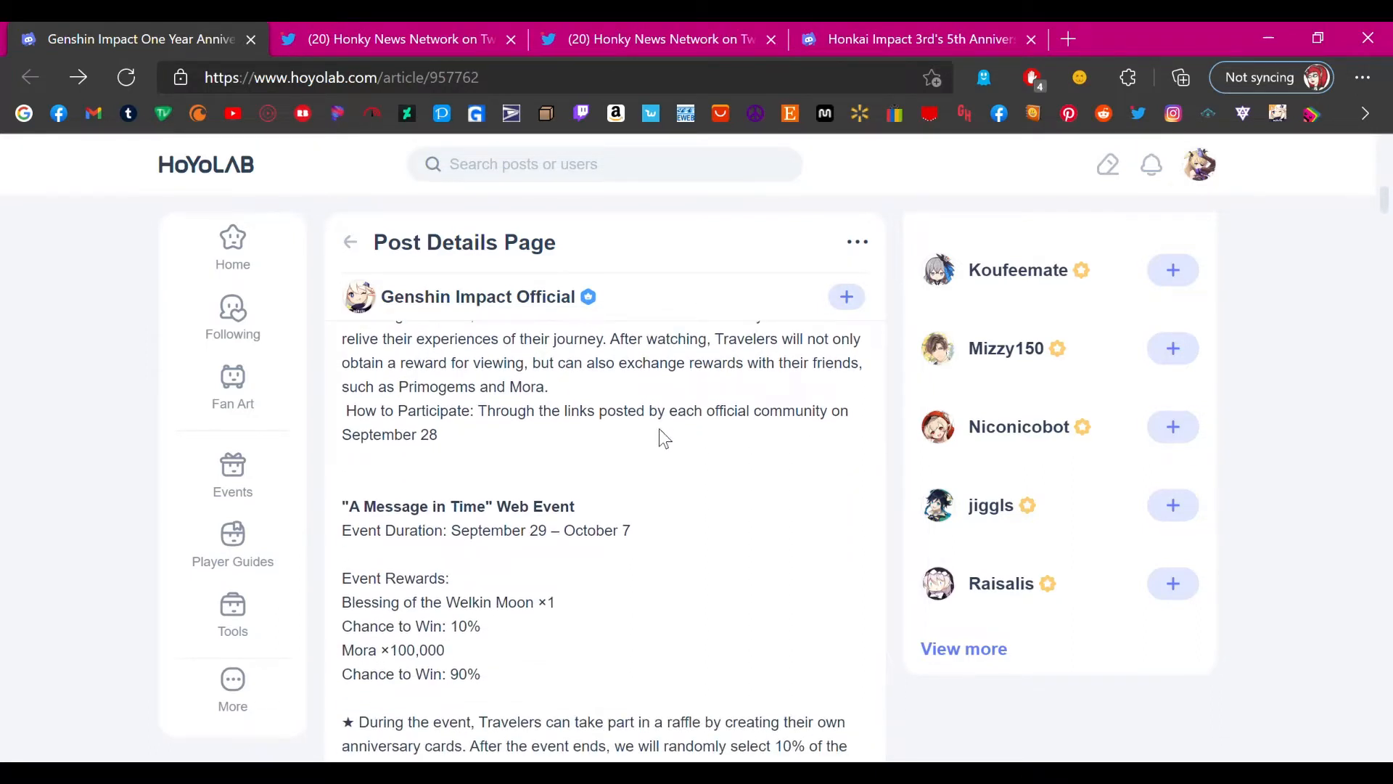
pyautogui.scroll(-3)
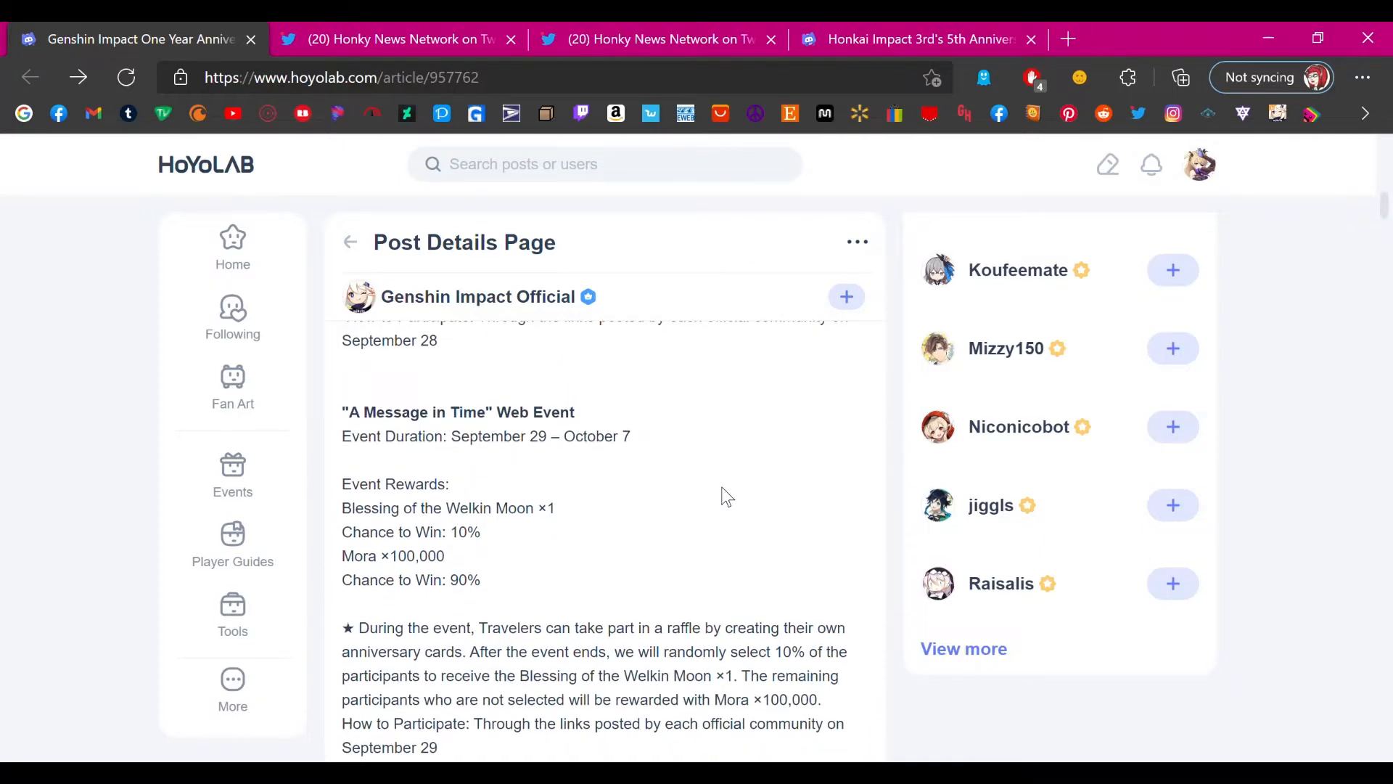
pyautogui.moveTo(693, 535)
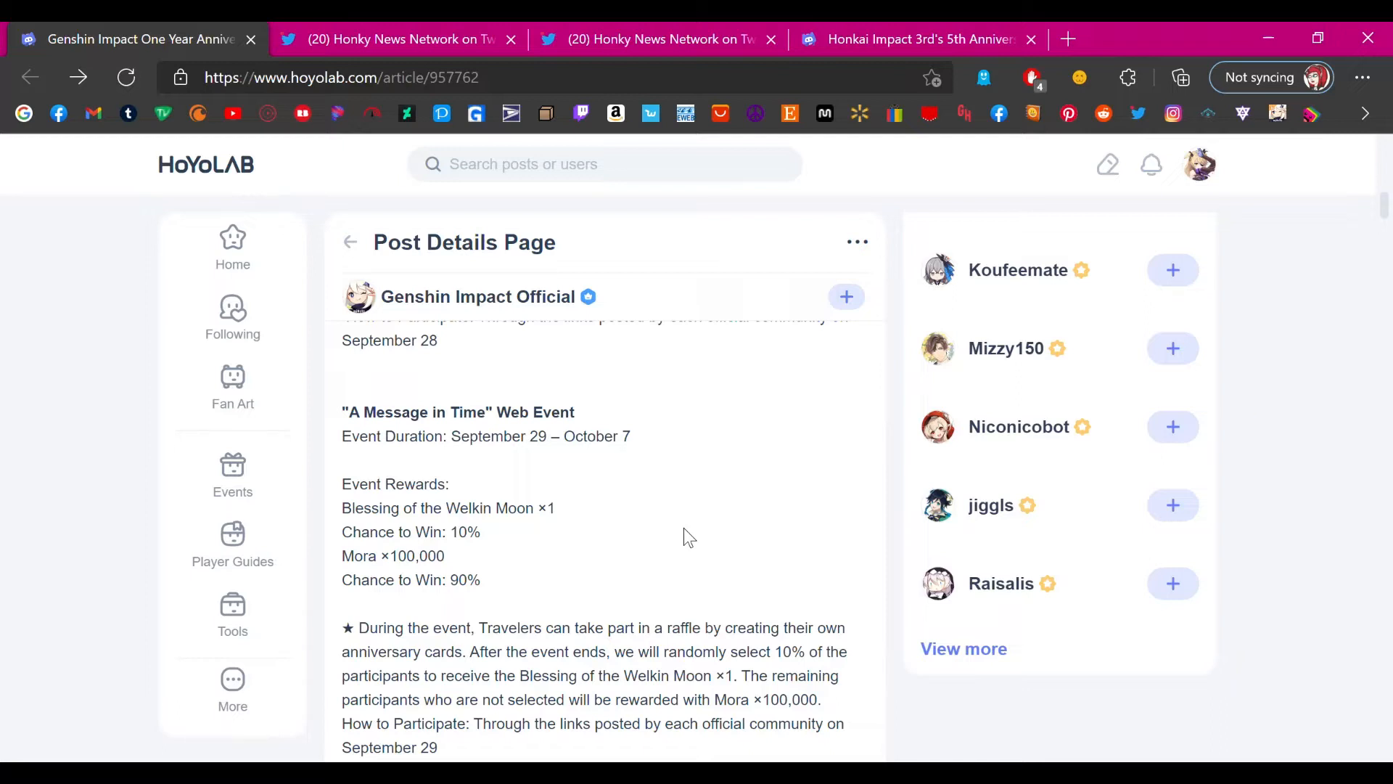
pyautogui.moveTo(719, 407)
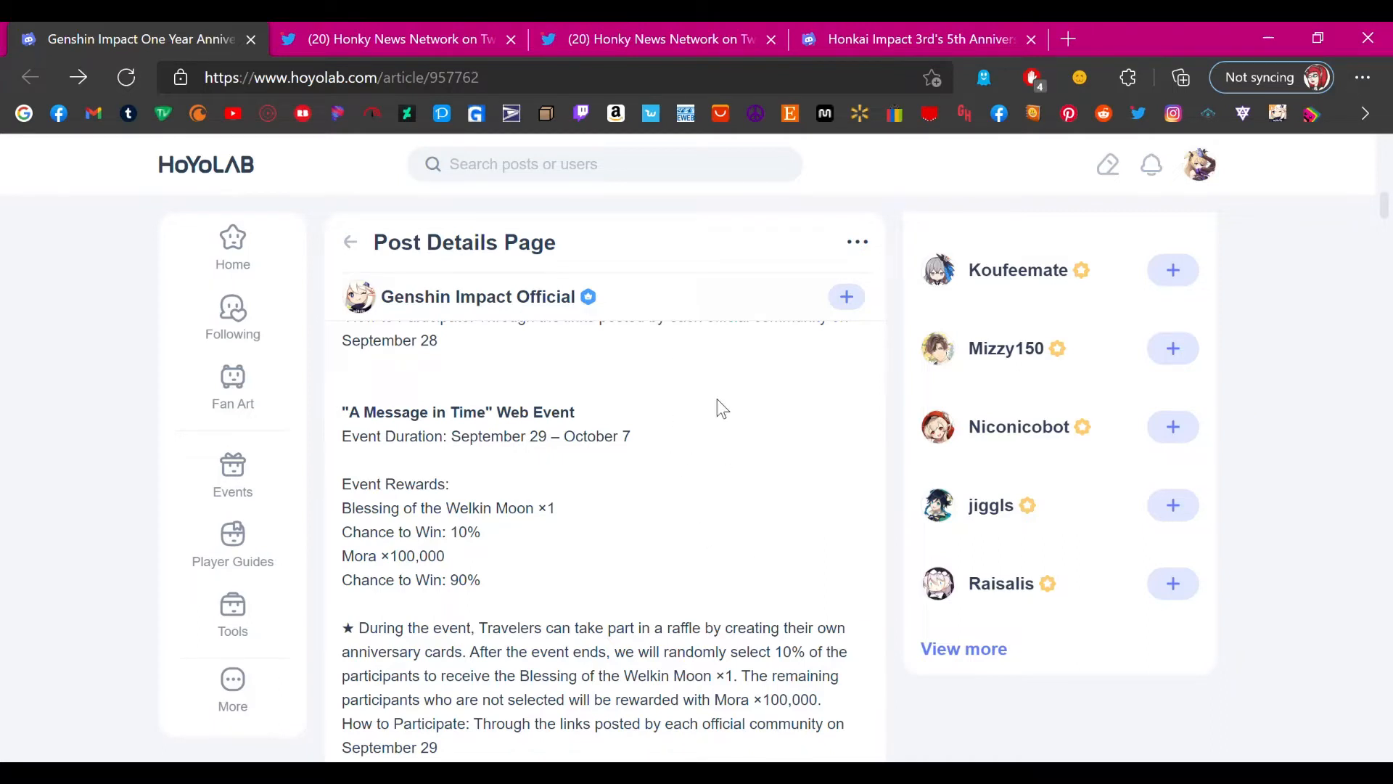
pyautogui.scroll(-3)
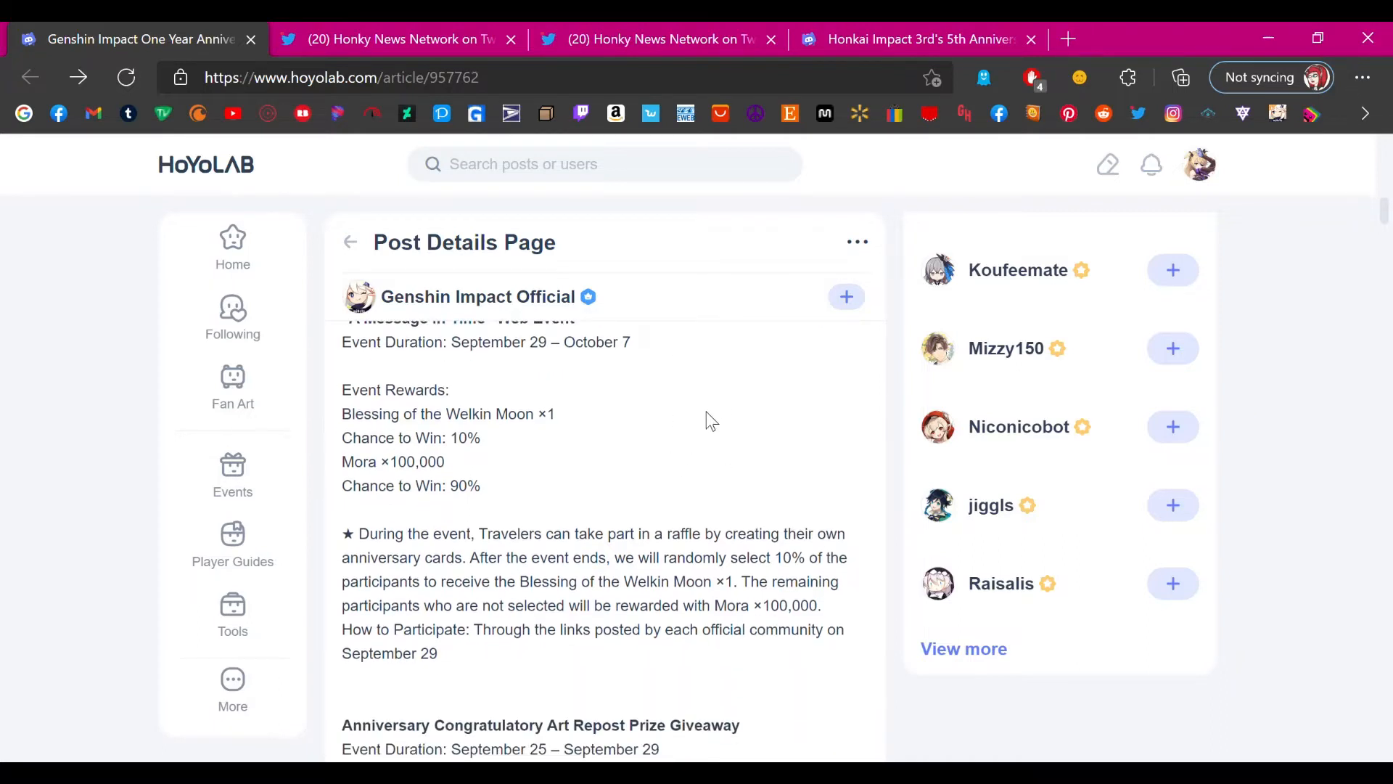
pyautogui.moveTo(397, 466)
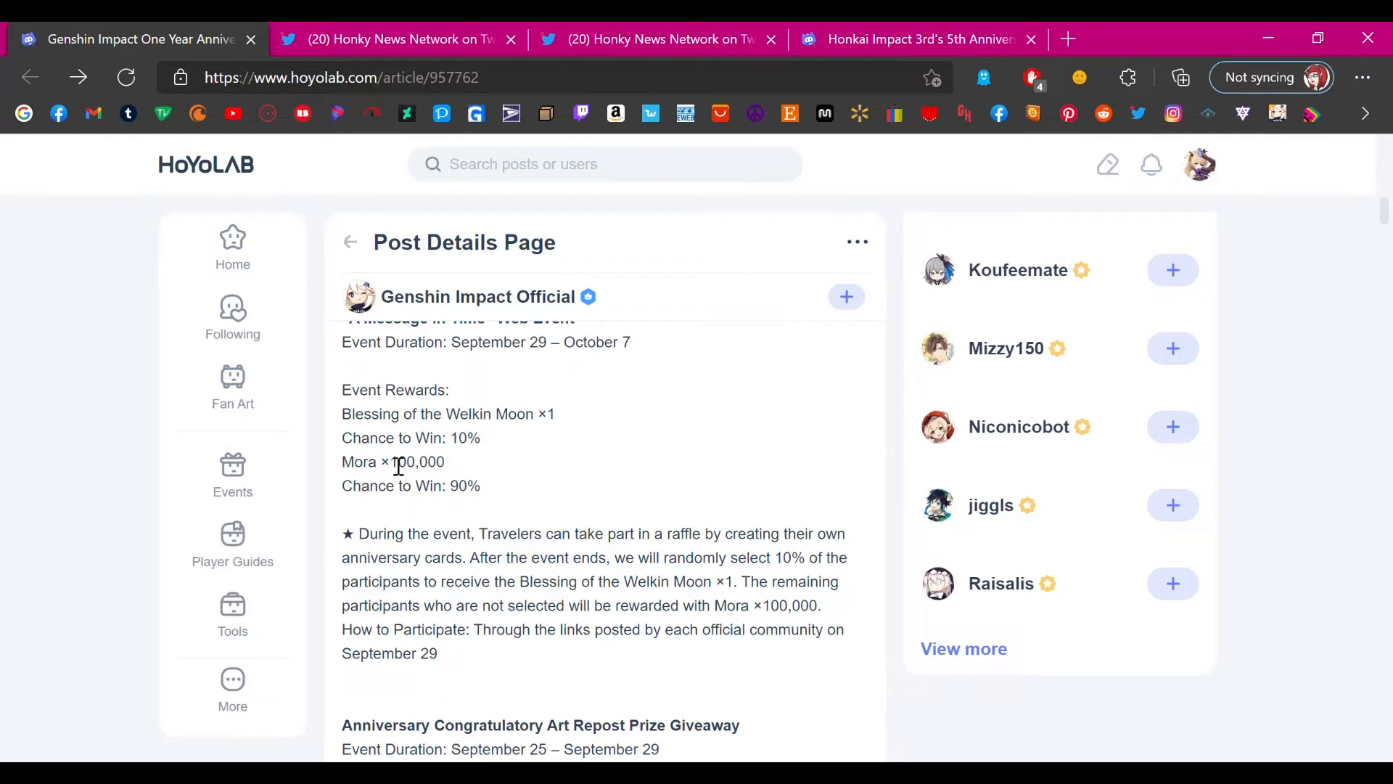
pyautogui.moveTo(459, 471)
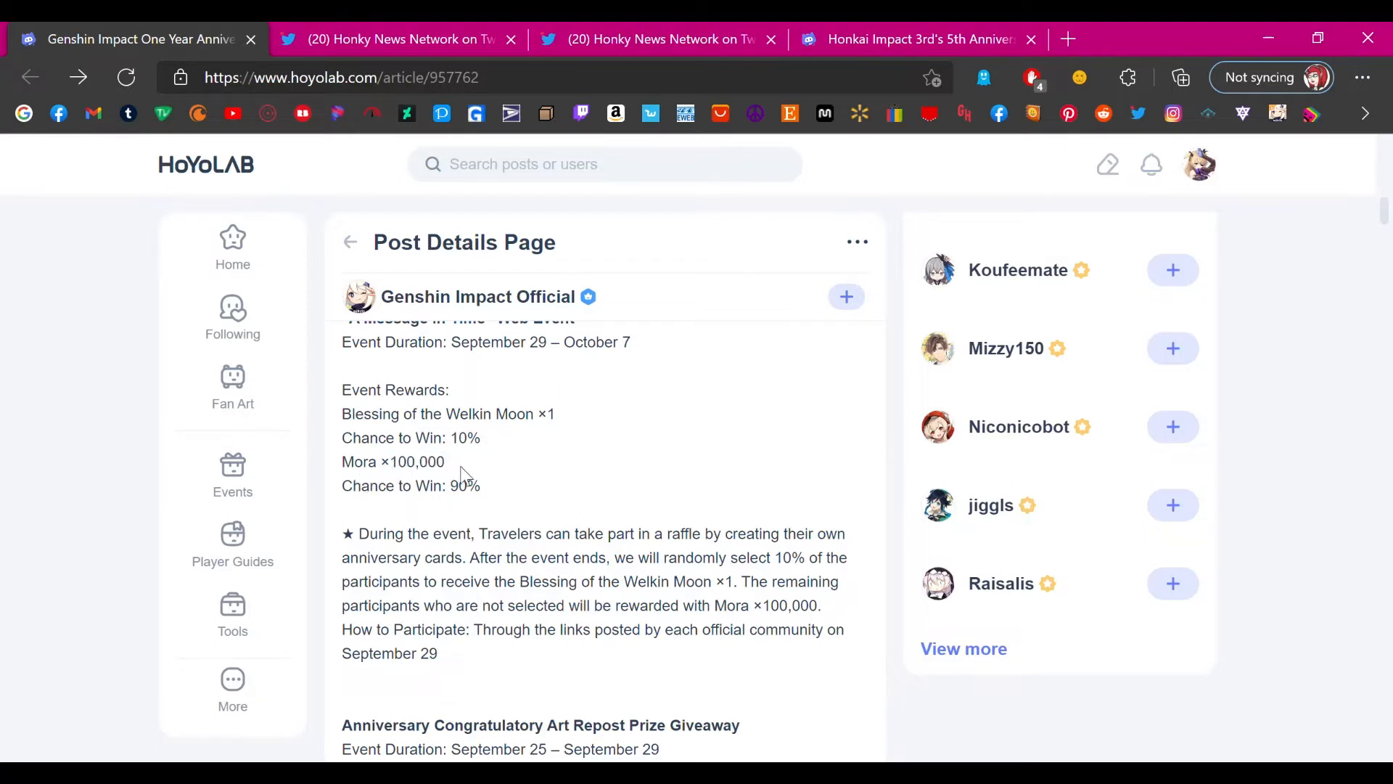
pyautogui.moveTo(484, 468)
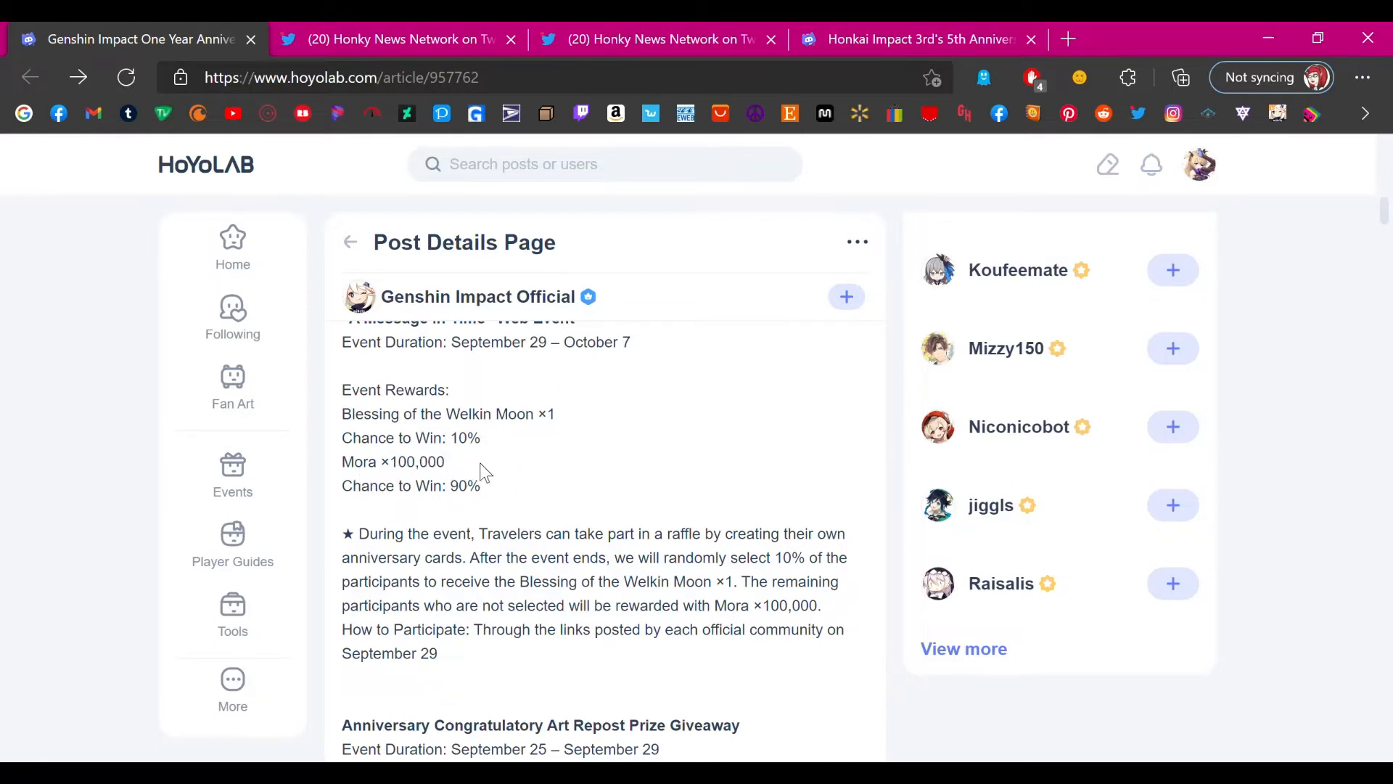
pyautogui.moveTo(449, 668)
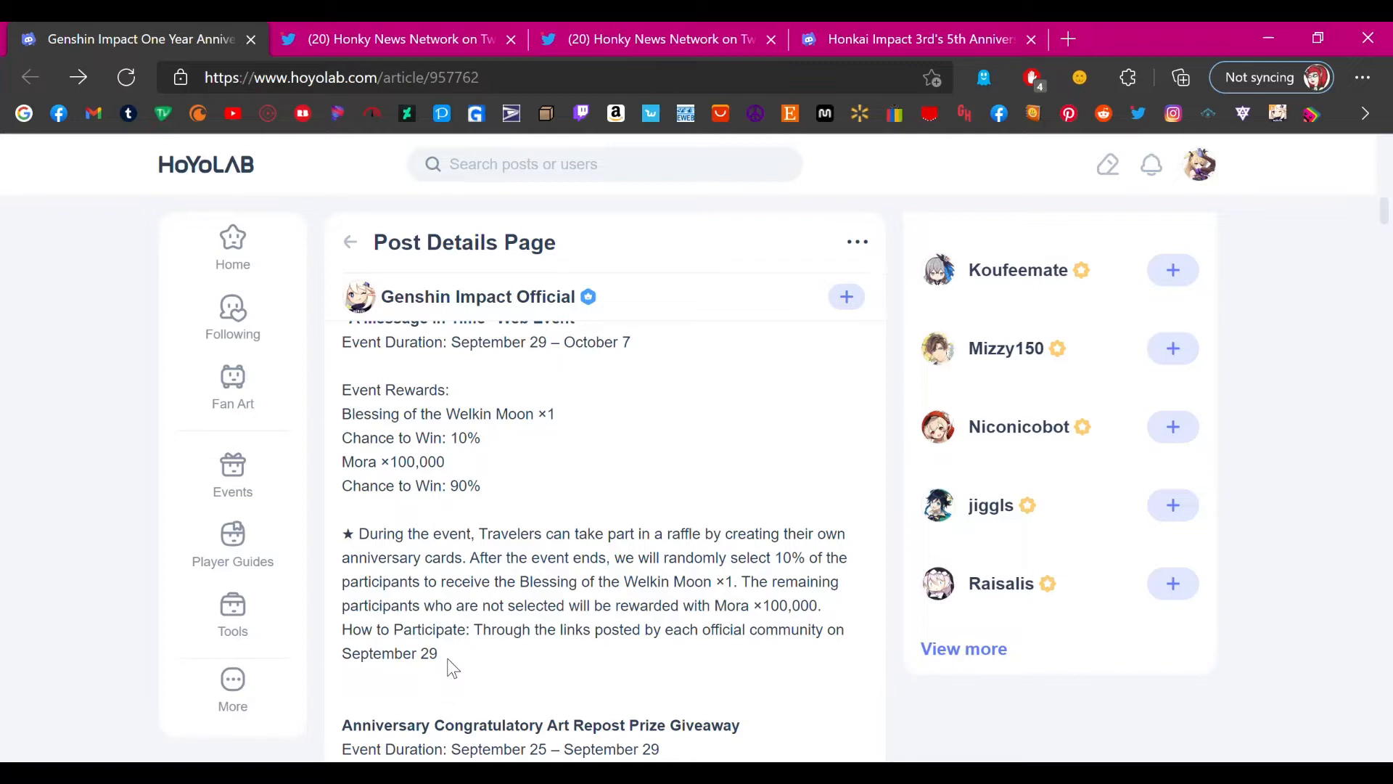
pyautogui.scroll(-3)
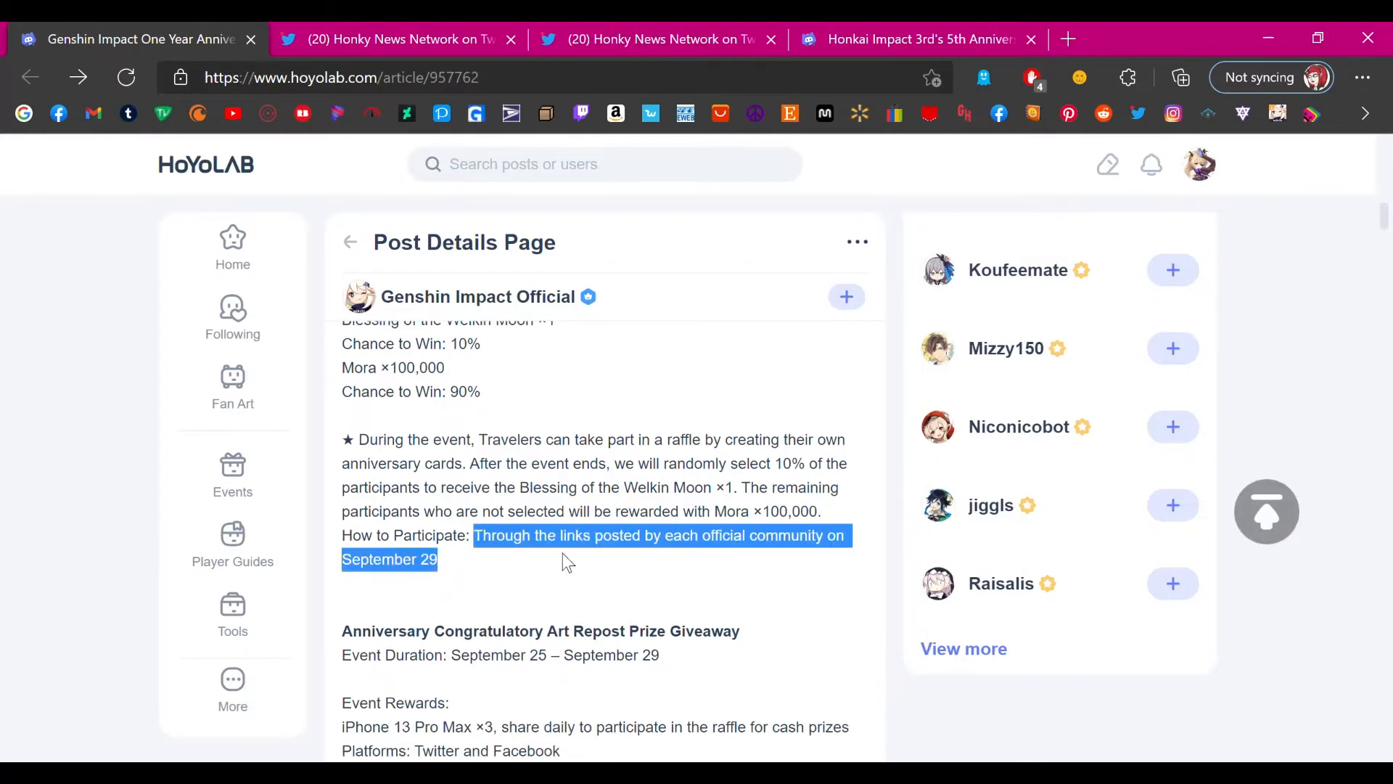
pyautogui.click(507, 585)
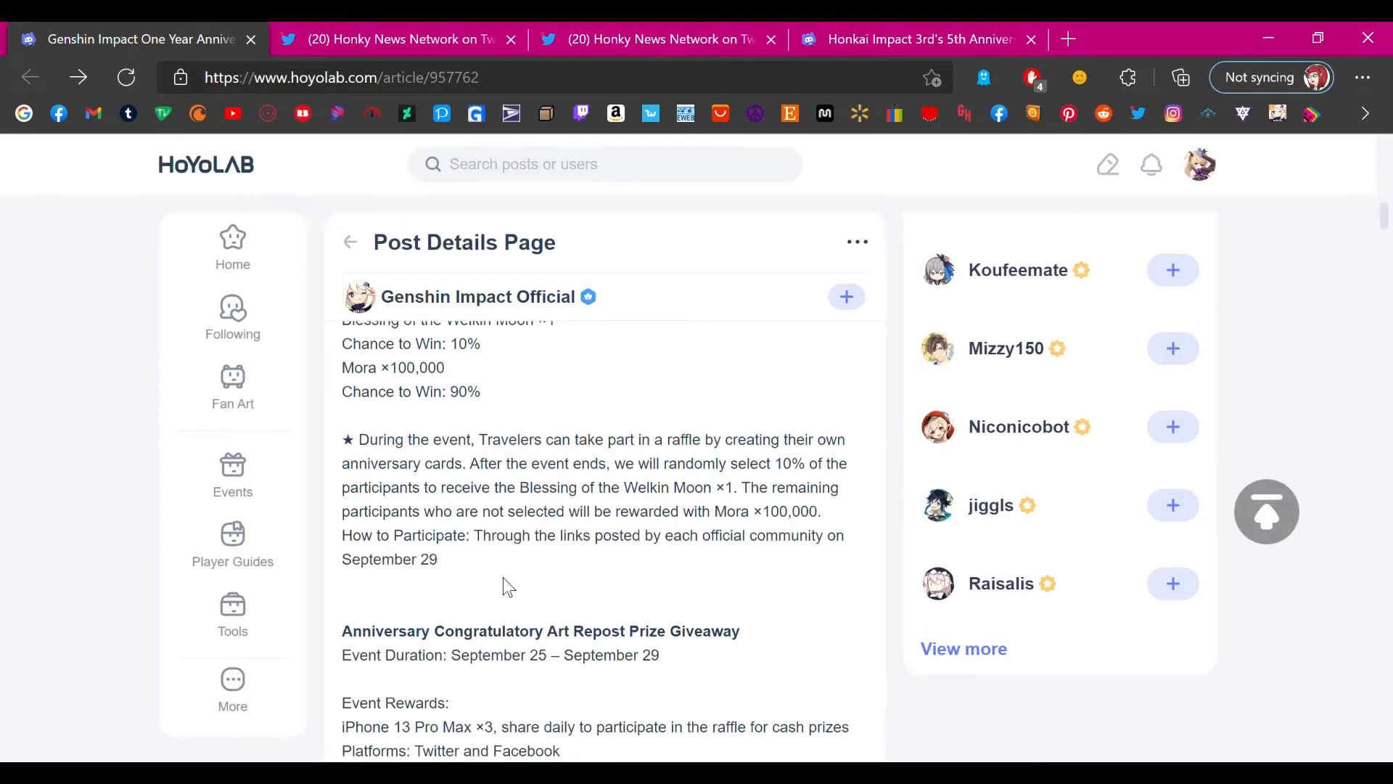
pyautogui.scroll(3)
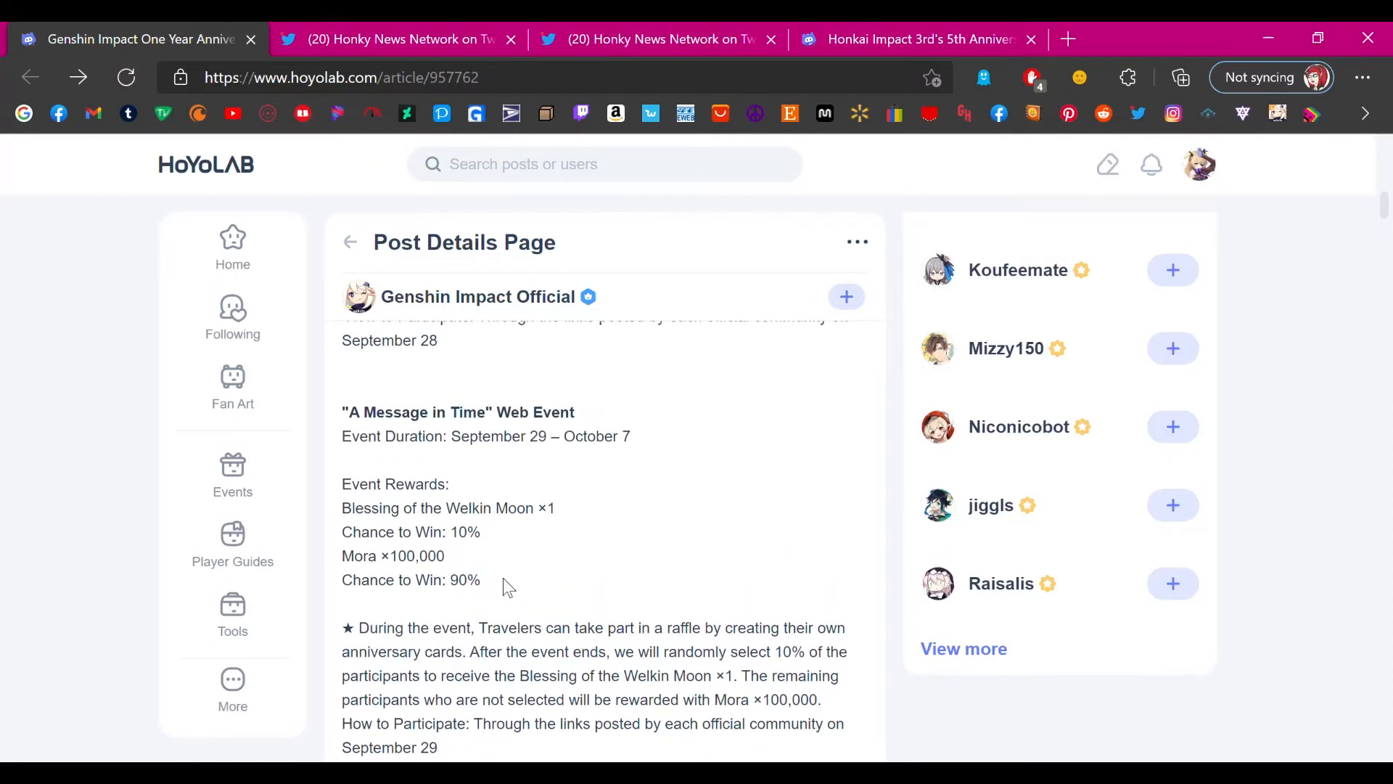
pyautogui.moveTo(553, 575)
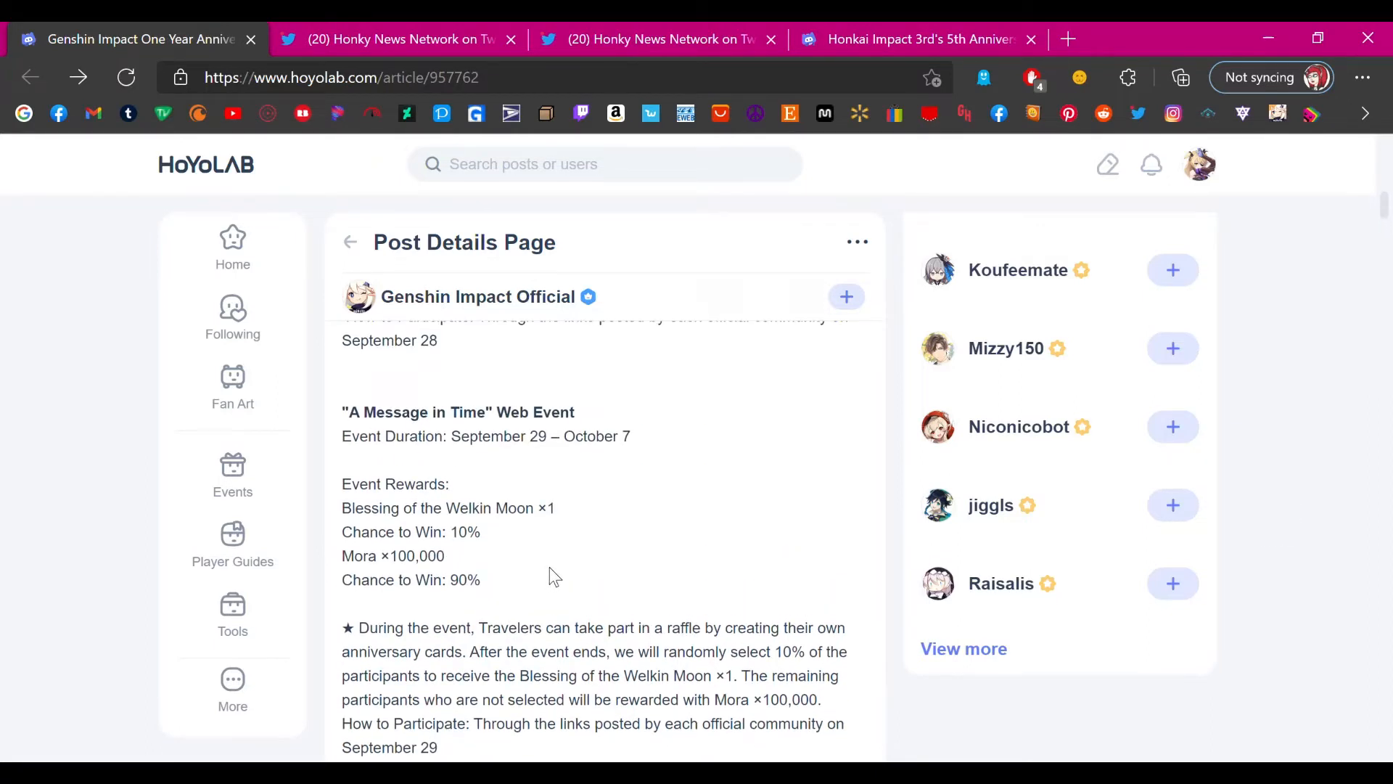
pyautogui.scroll(-3)
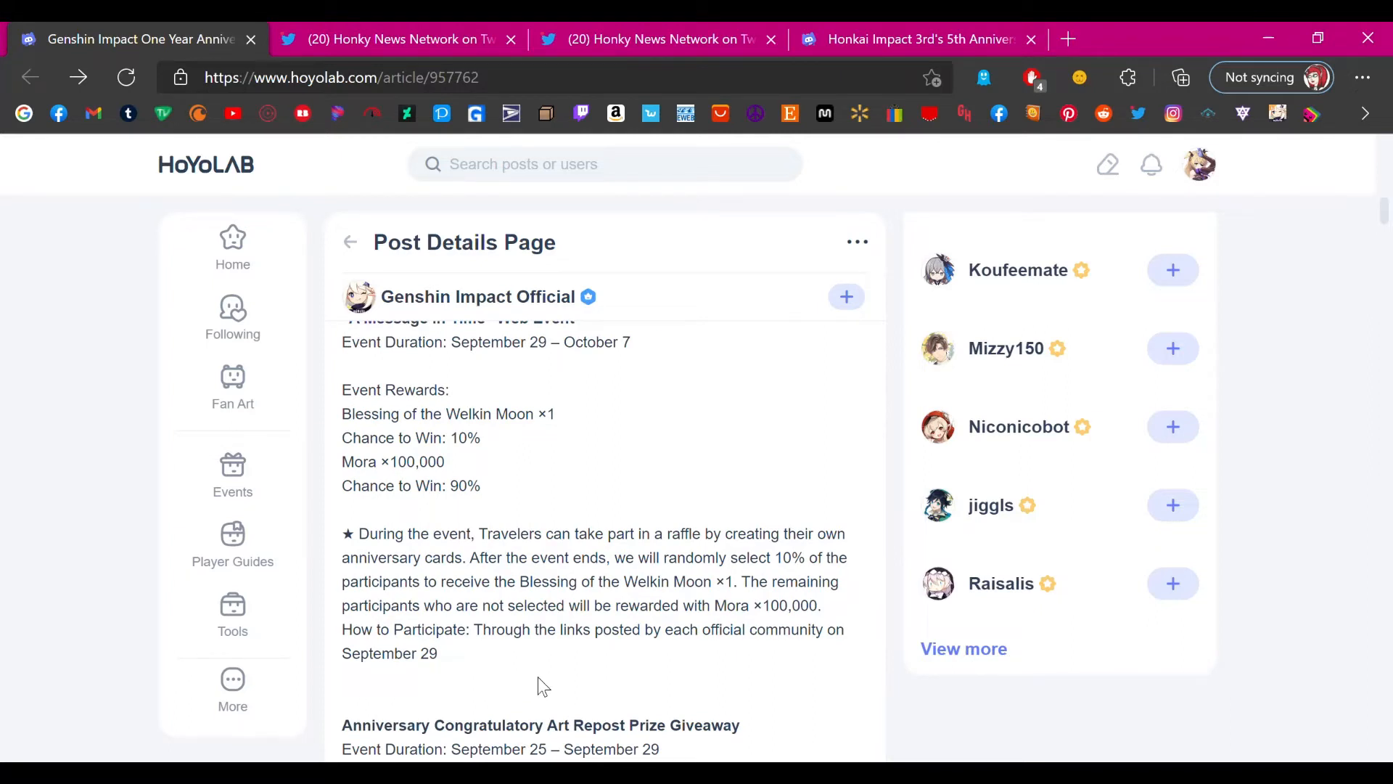
pyautogui.moveTo(524, 653)
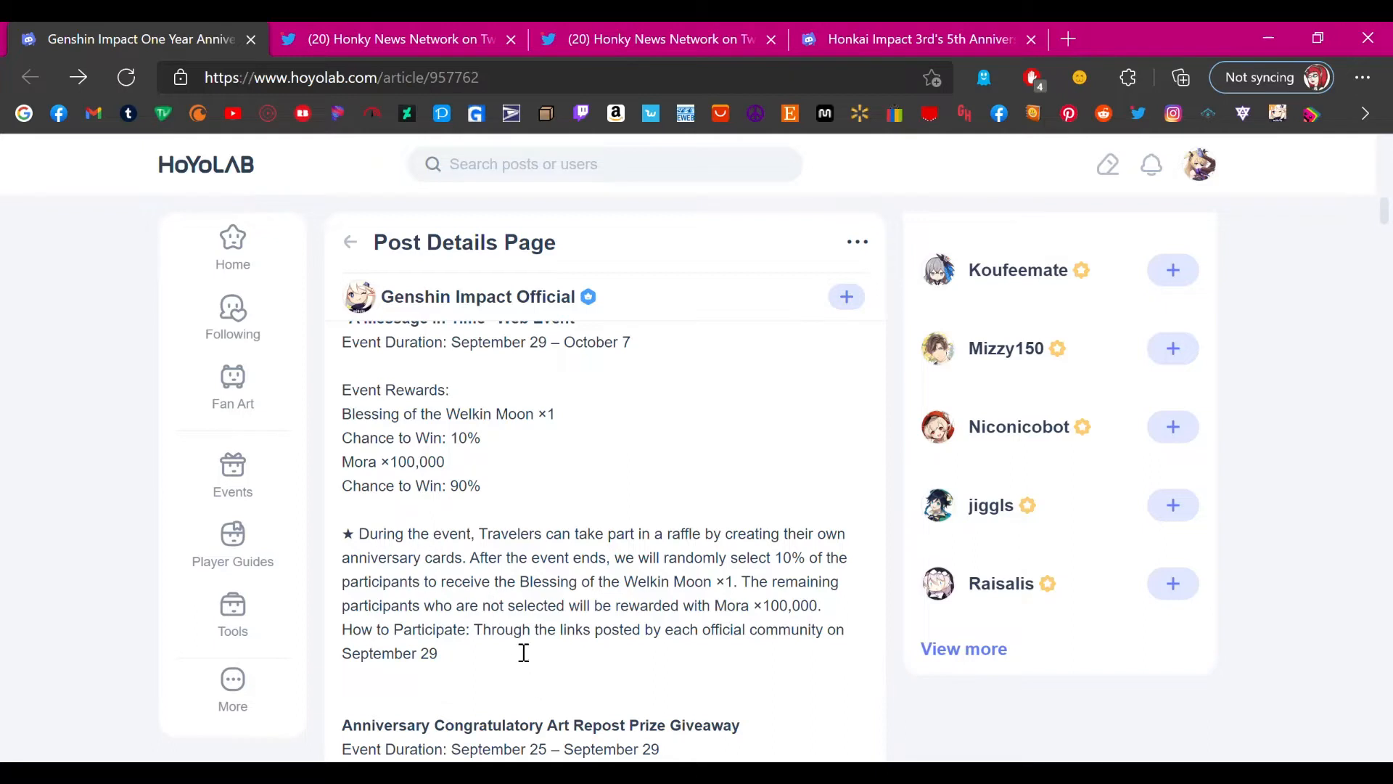
pyautogui.scroll(-3)
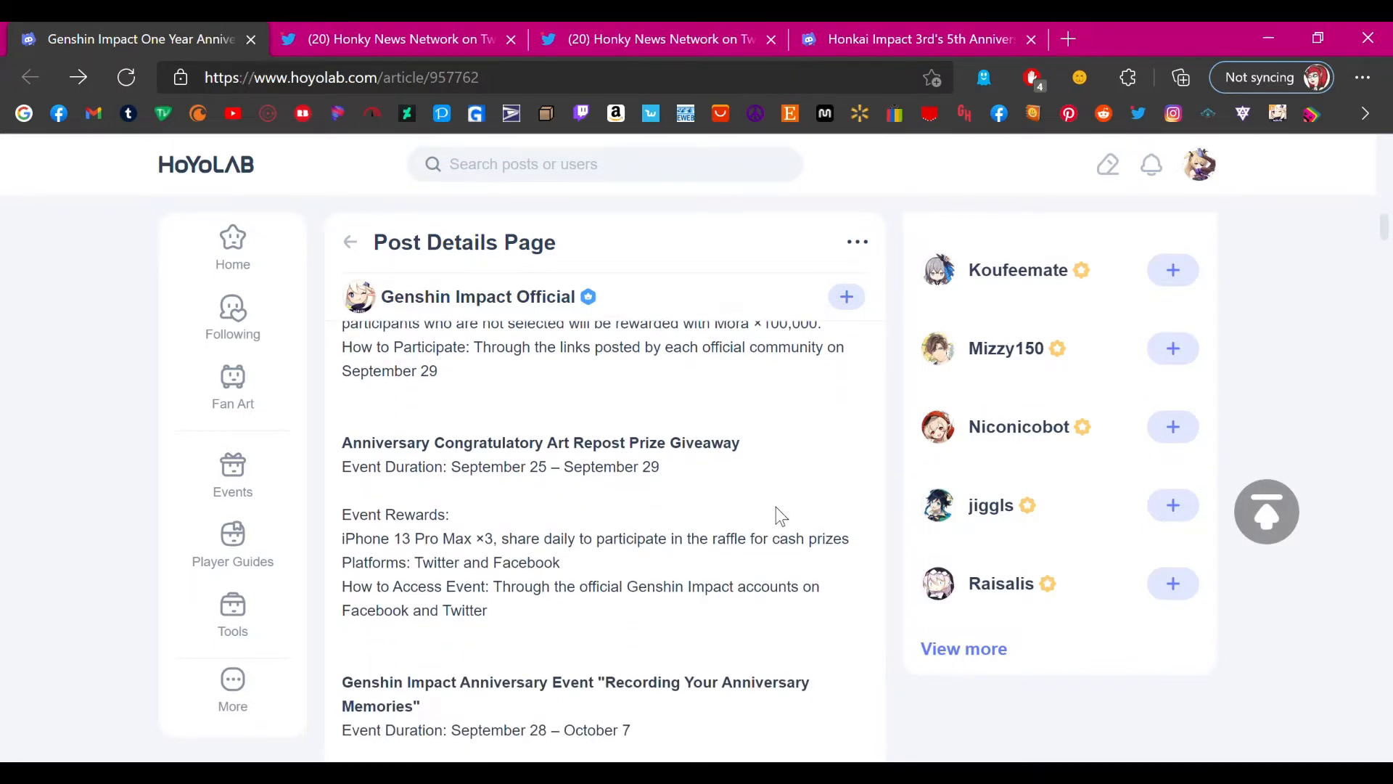
pyautogui.scroll(3)
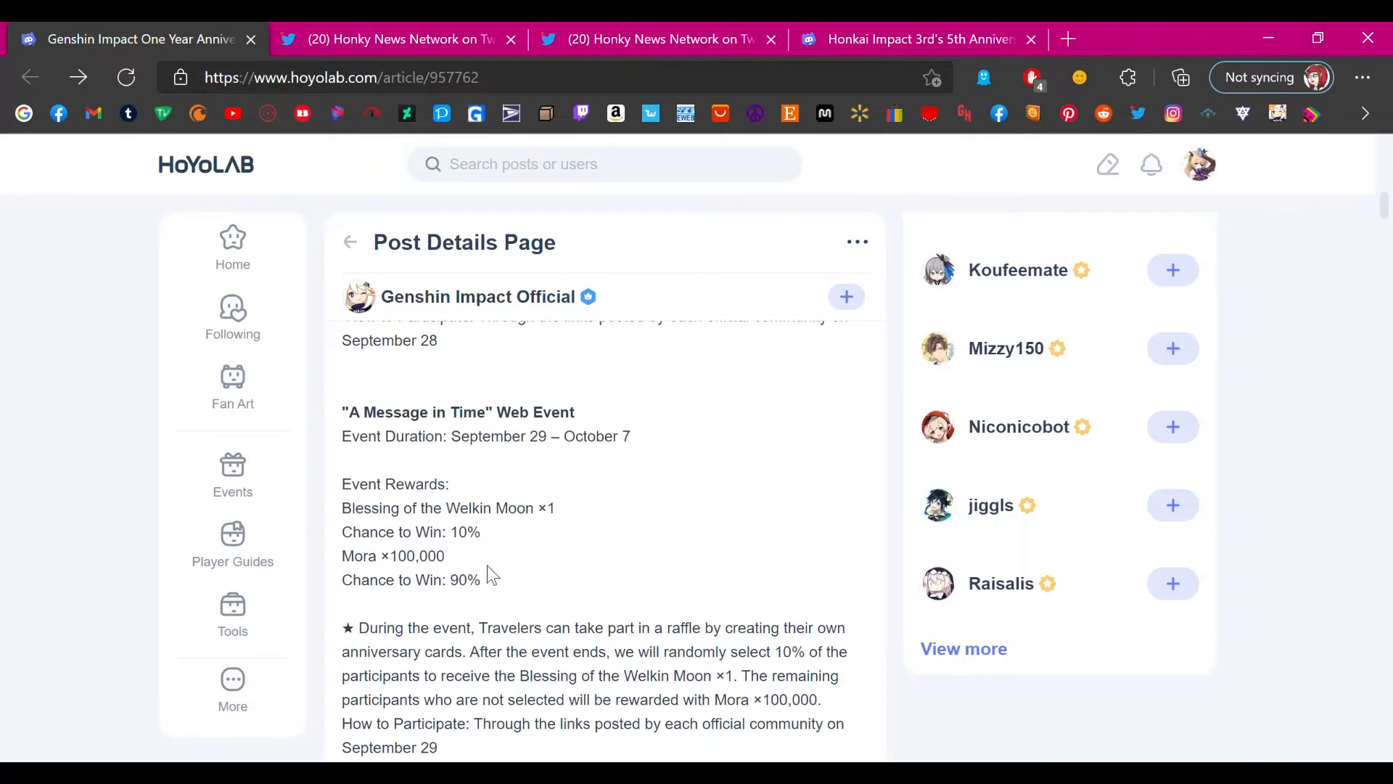
pyautogui.moveTo(452, 551)
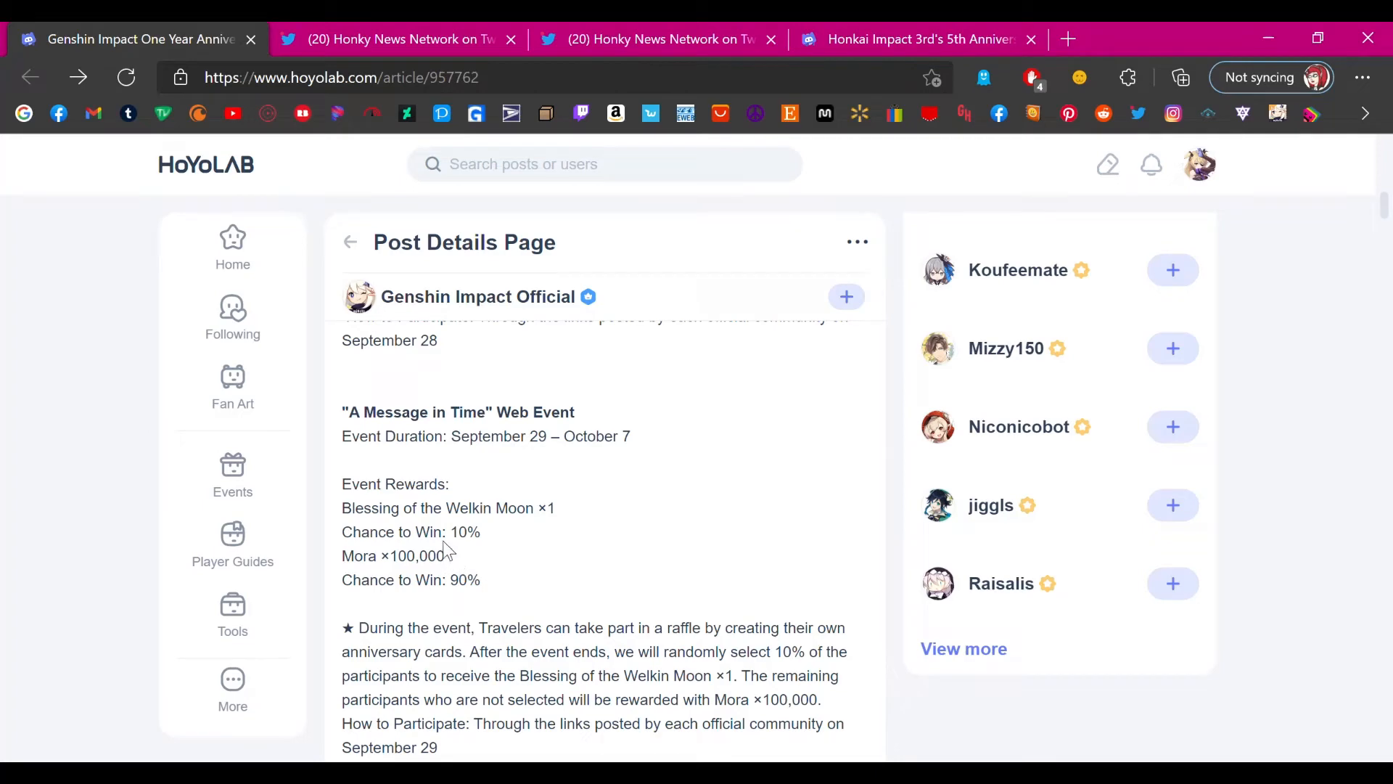
pyautogui.moveTo(611, 529)
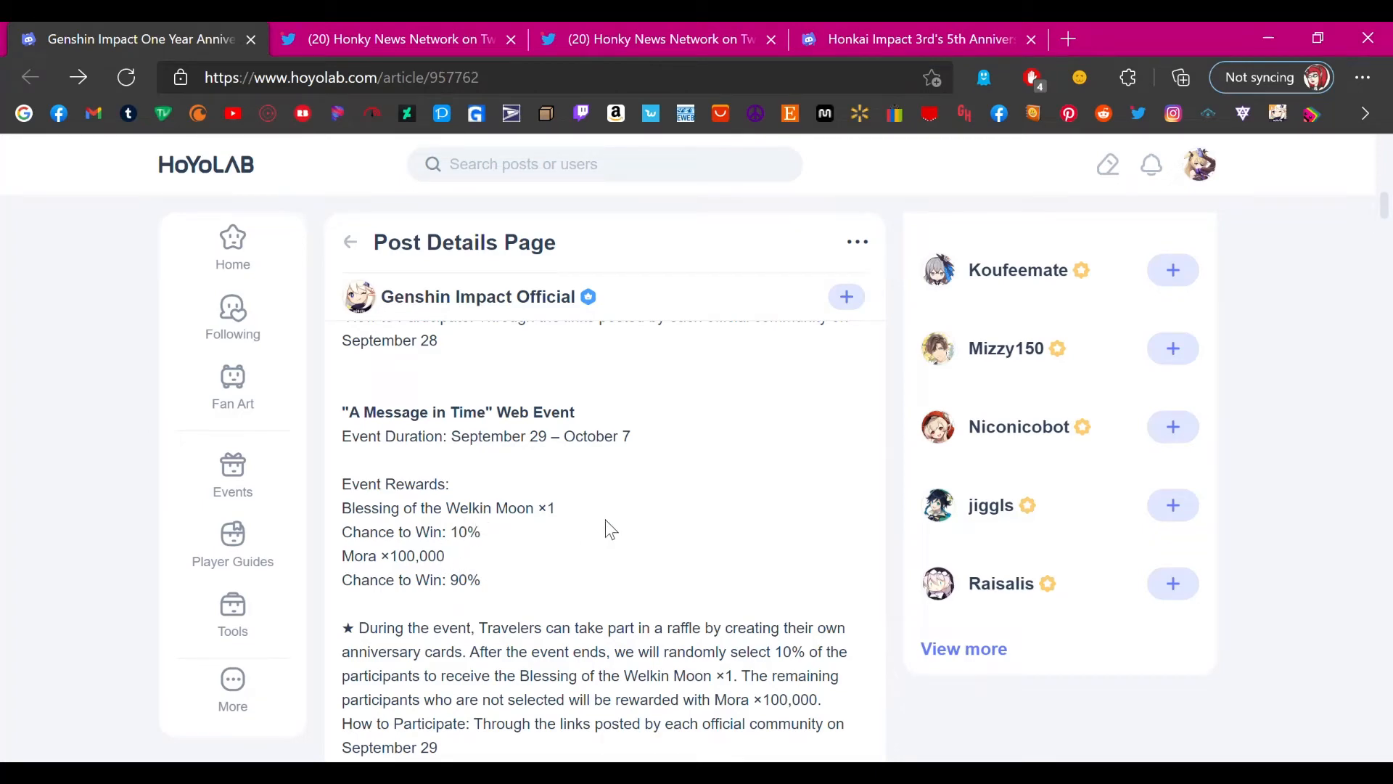
pyautogui.moveTo(473, 576)
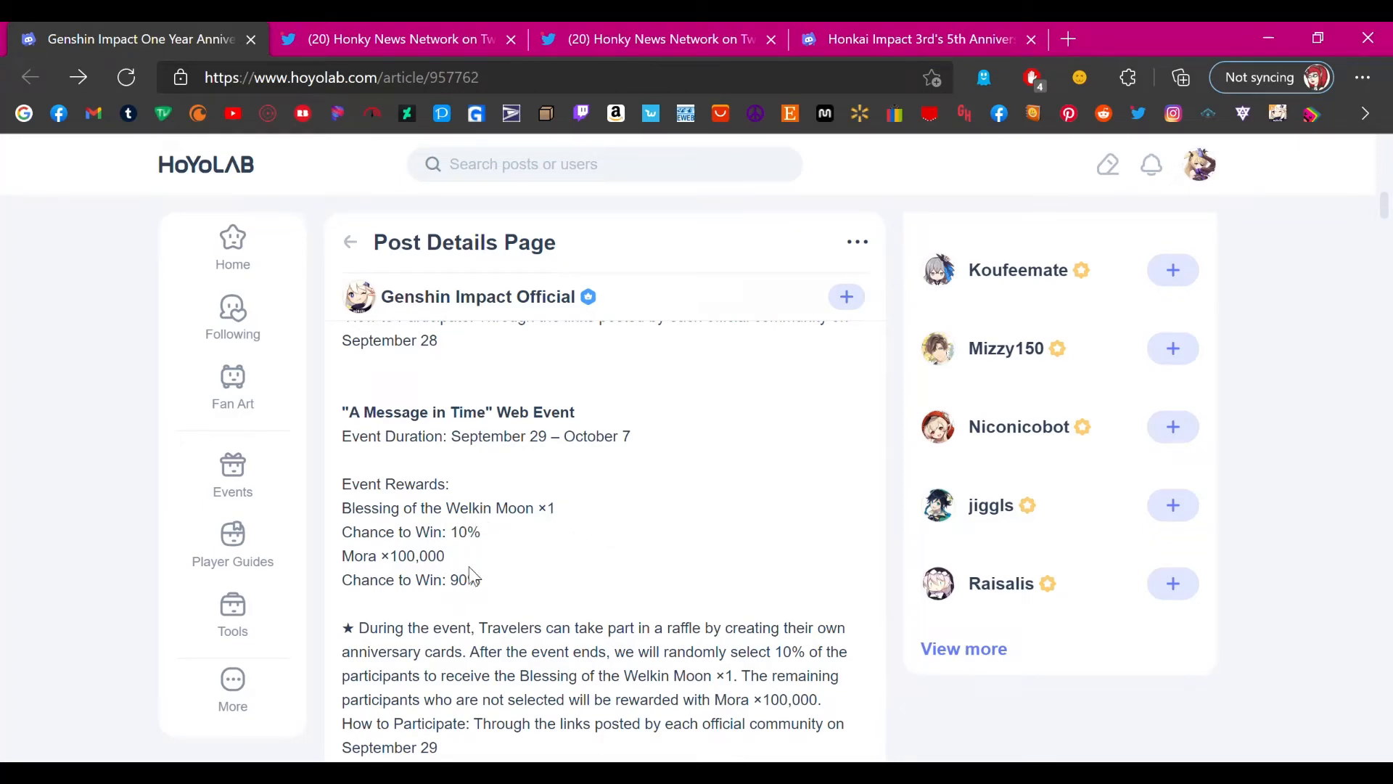
pyautogui.moveTo(621, 529)
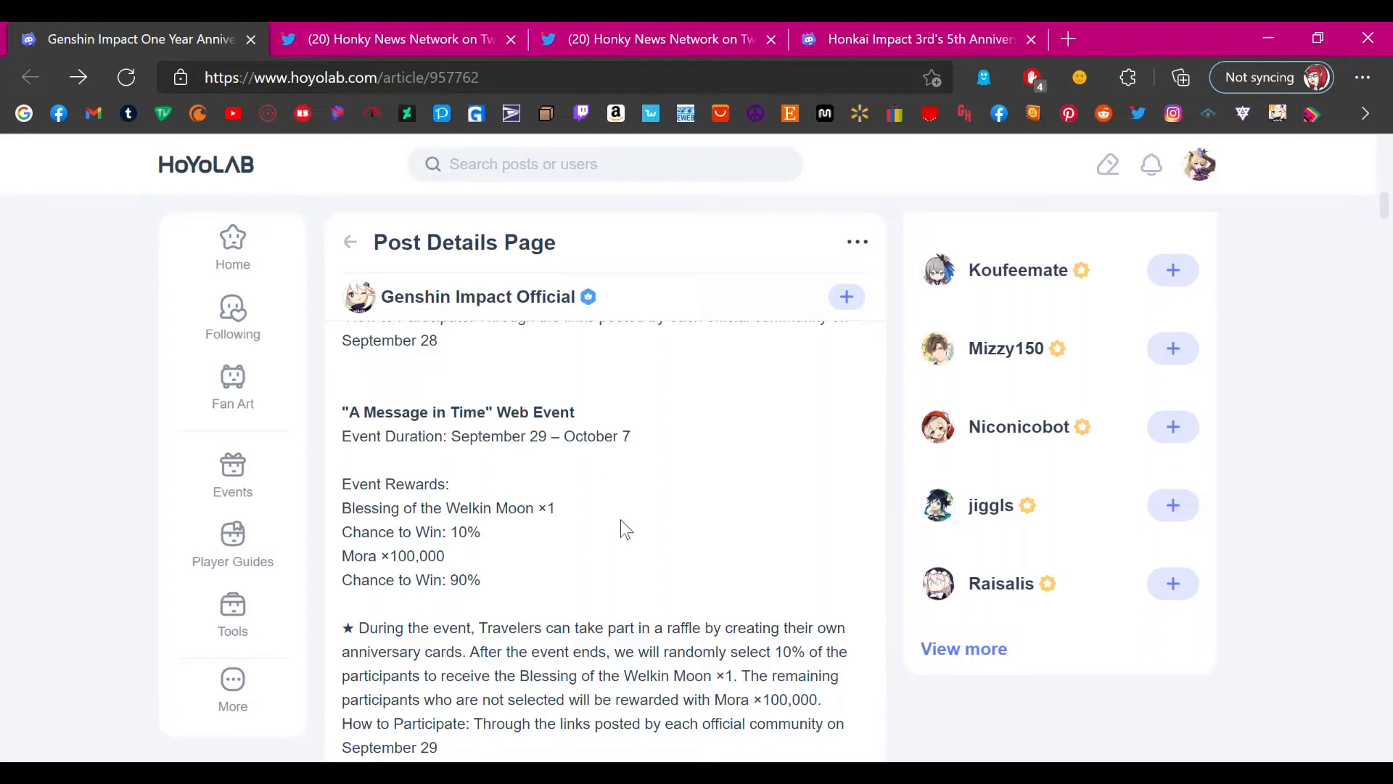
pyautogui.moveTo(635, 475)
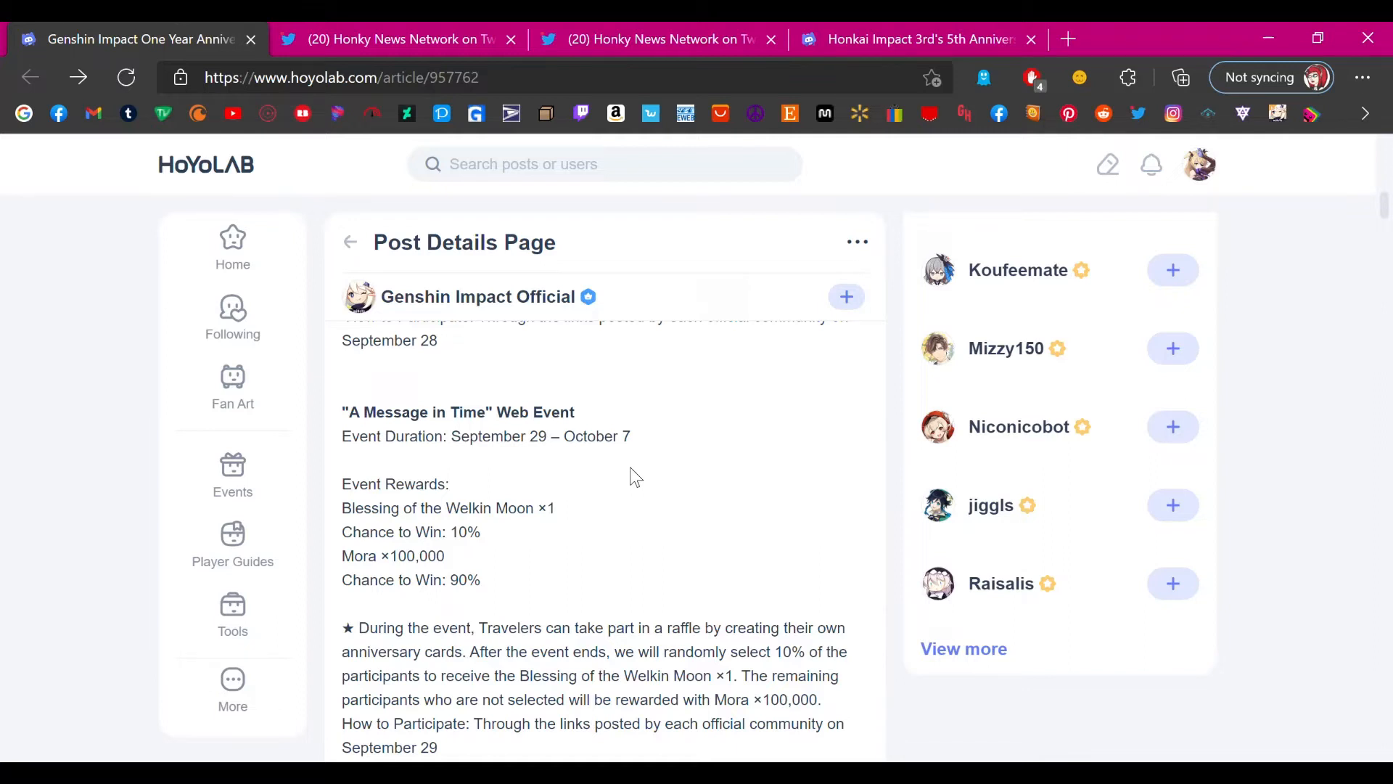
pyautogui.moveTo(727, 487)
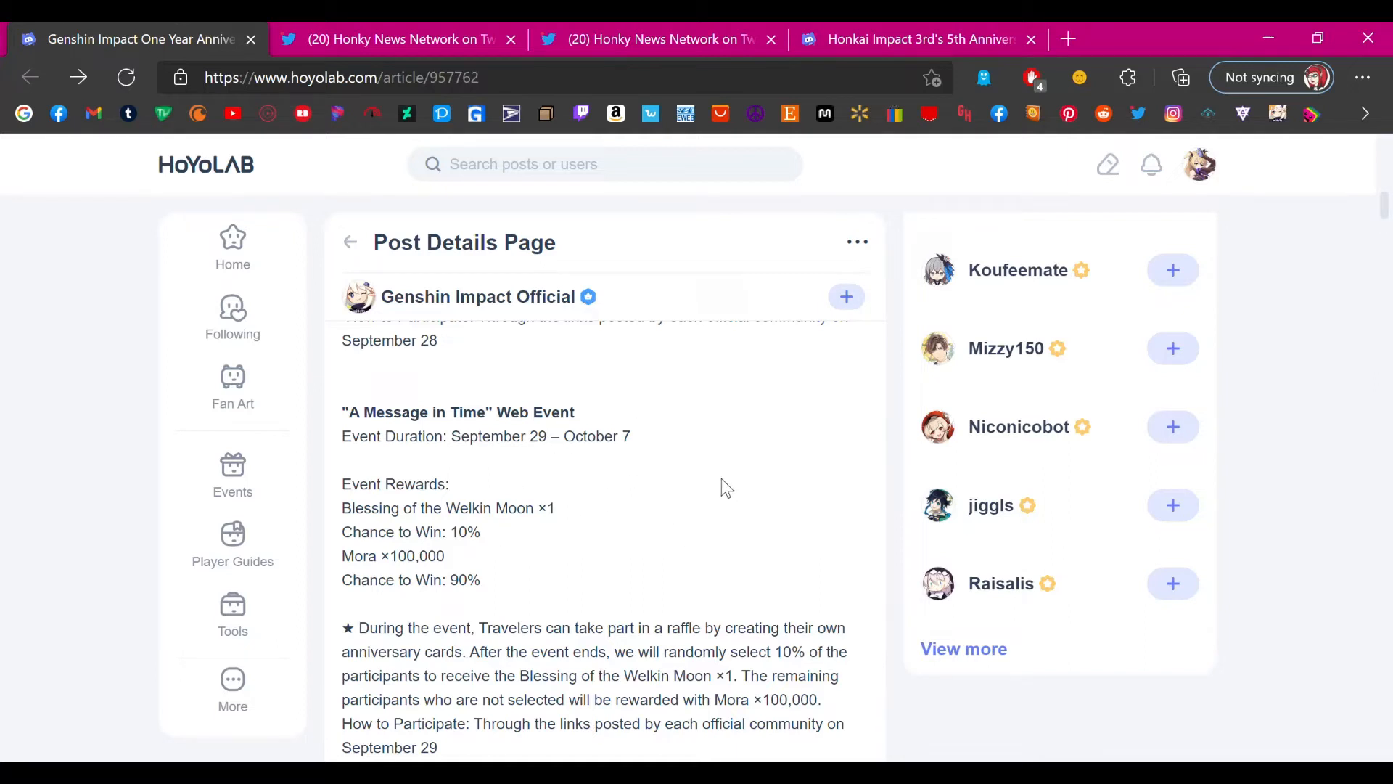
pyautogui.moveTo(693, 486)
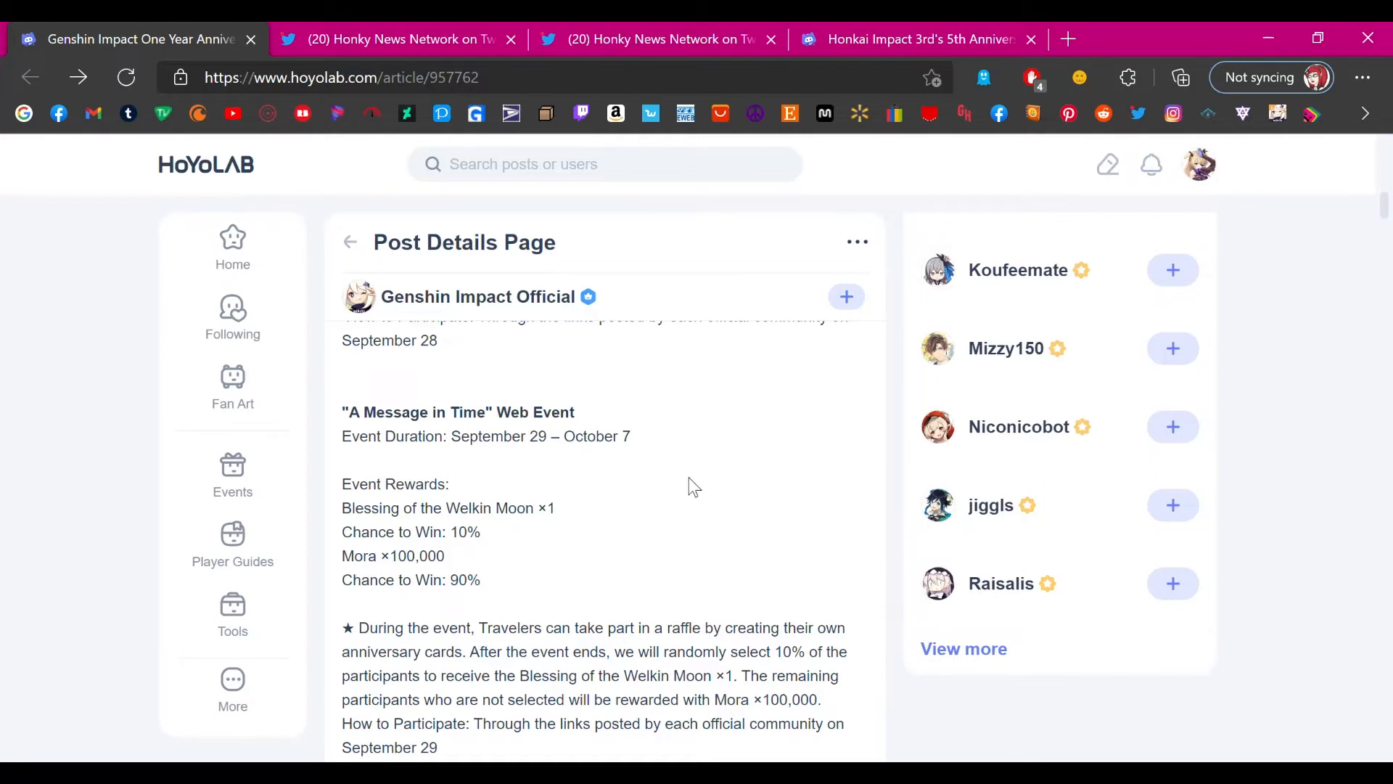
# - Scroll to the Art Repost Prize Giveaway's duration, iPhone rewards and platforms
pyautogui.scroll(-3)
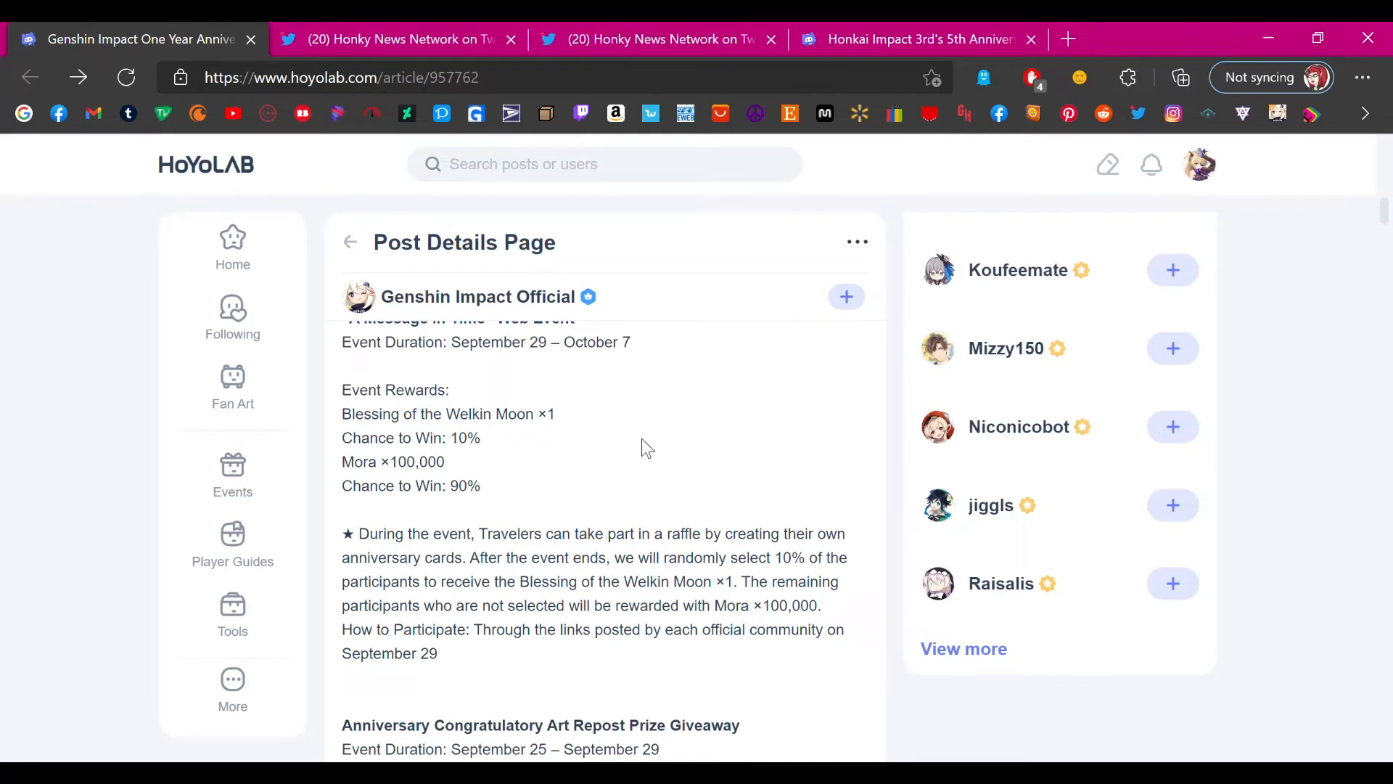
pyautogui.scroll(-3)
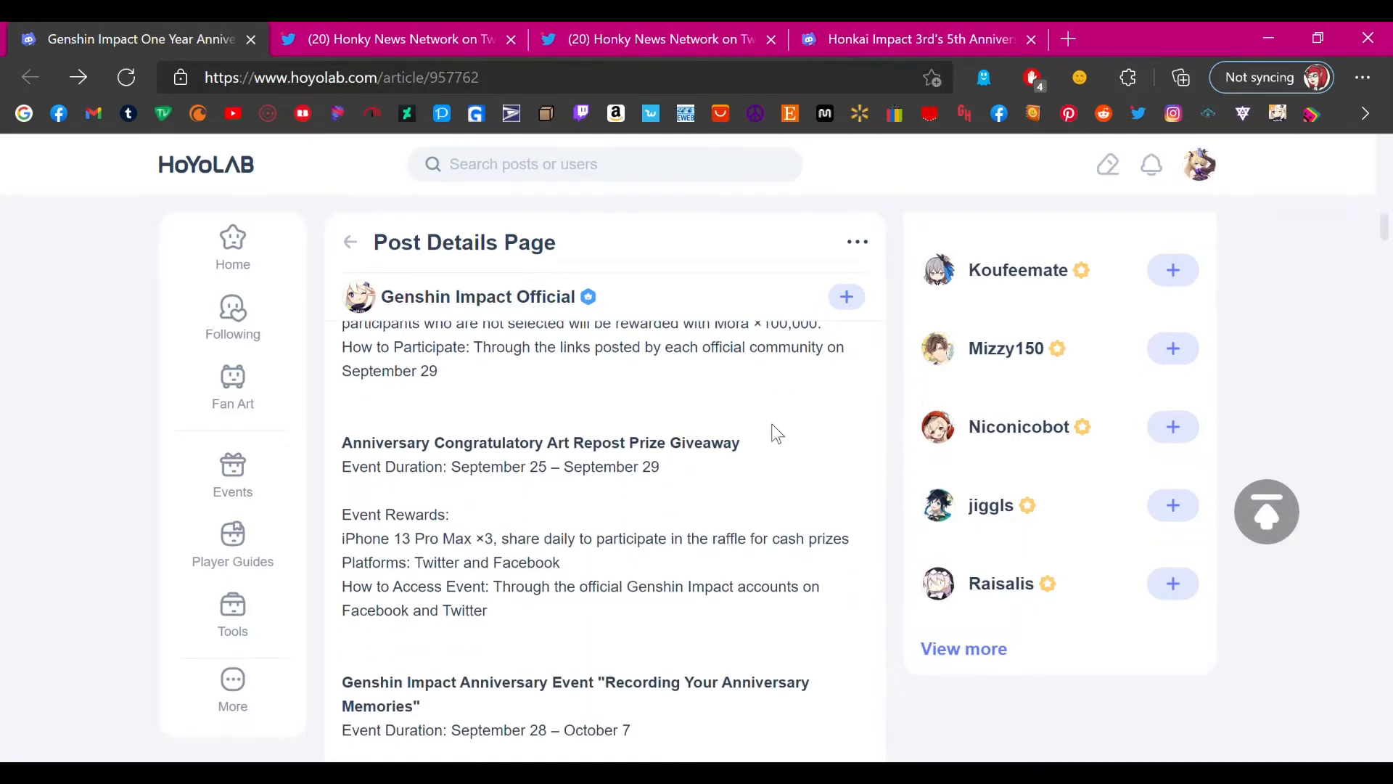
pyautogui.moveTo(792, 472)
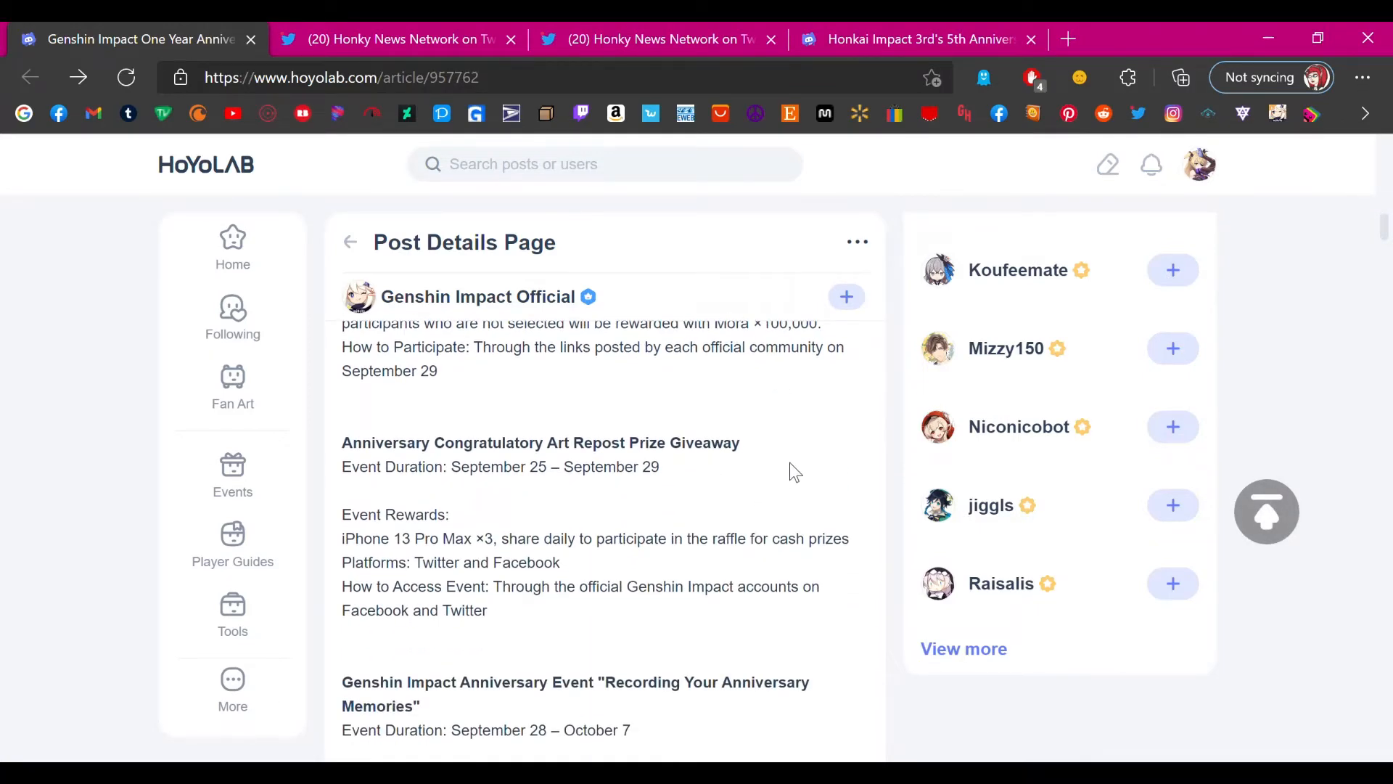
pyautogui.moveTo(836, 407)
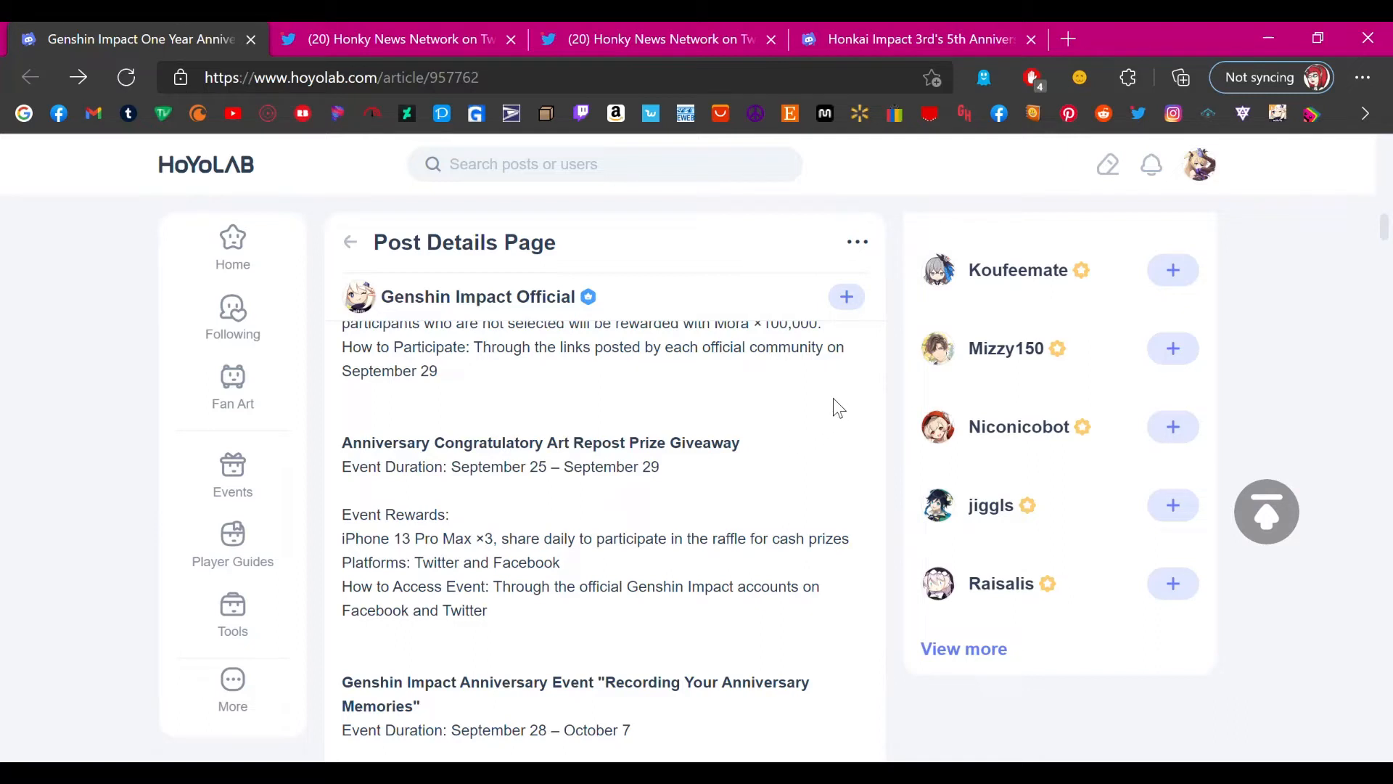
pyautogui.moveTo(793, 424)
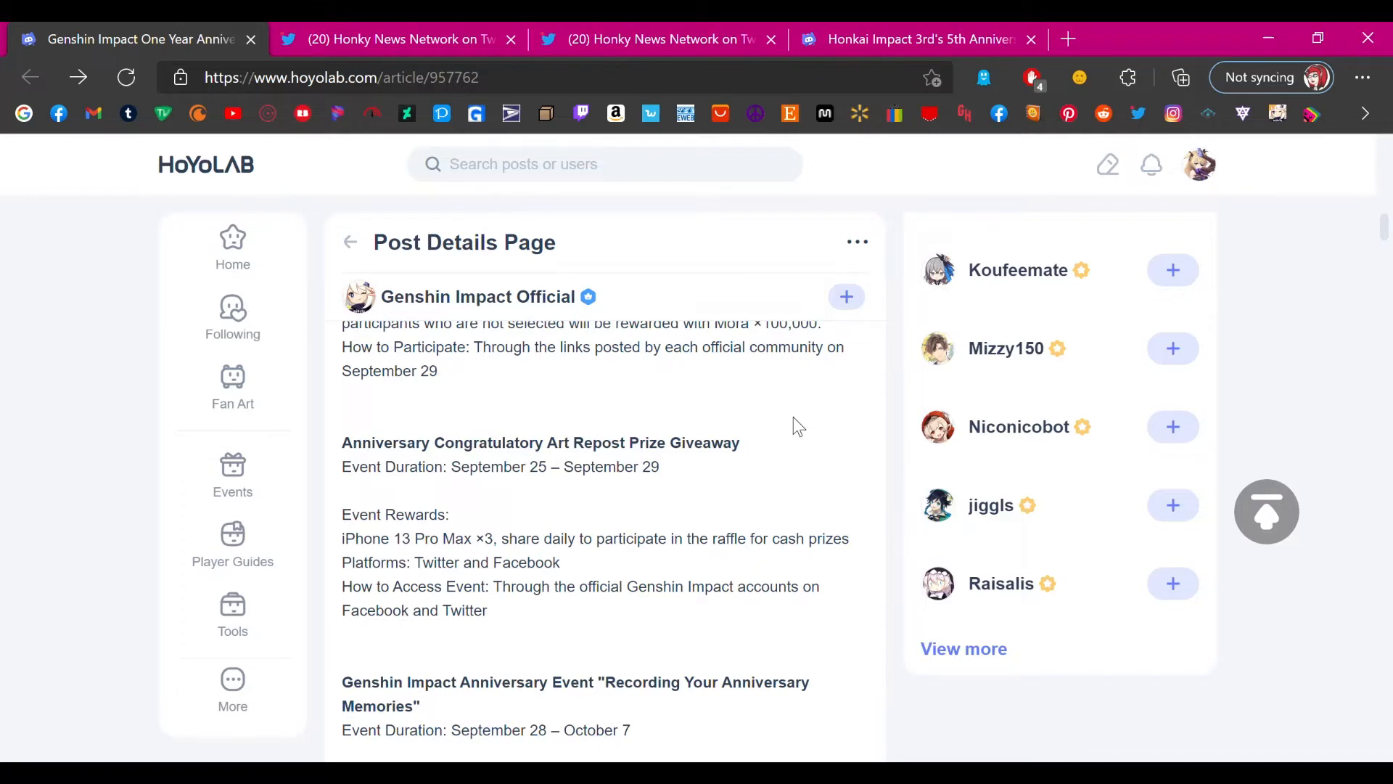
pyautogui.moveTo(622, 569)
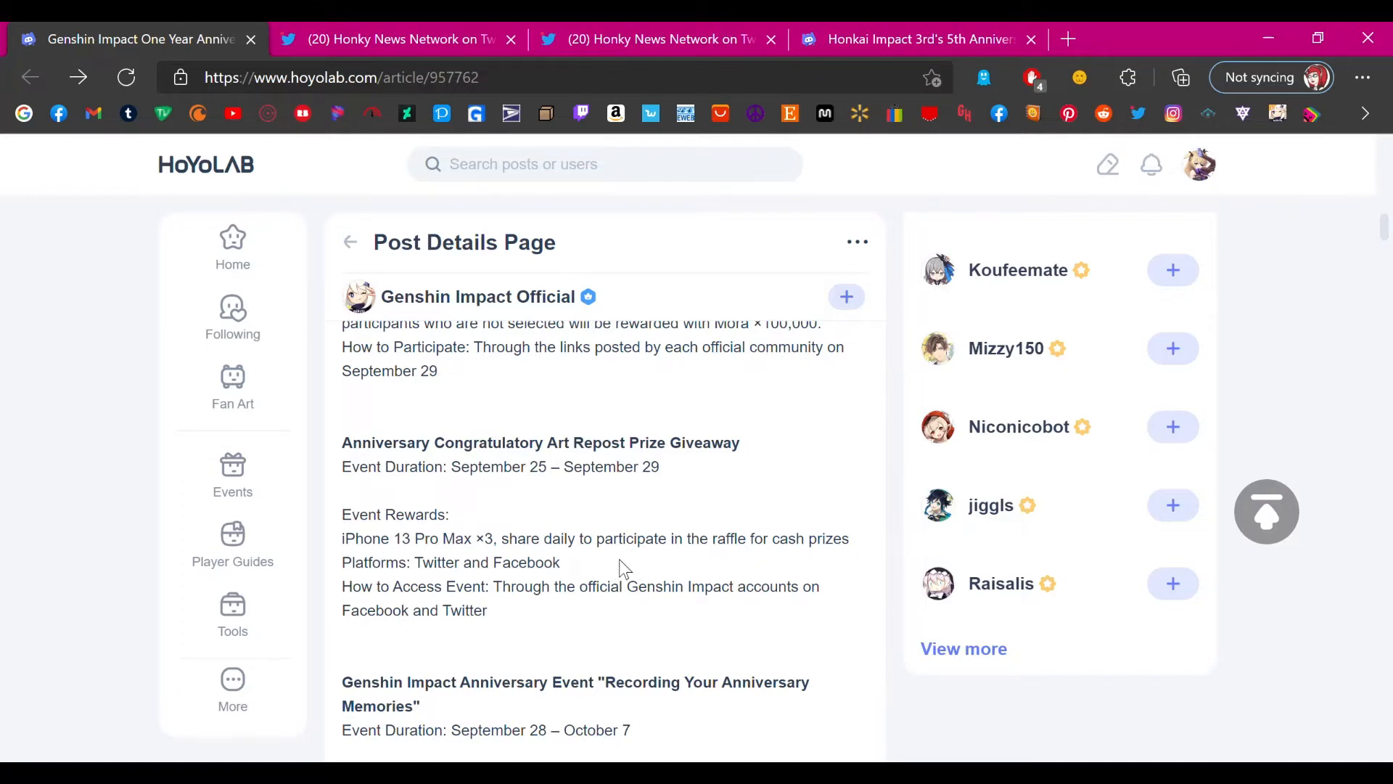
pyautogui.moveTo(625, 486)
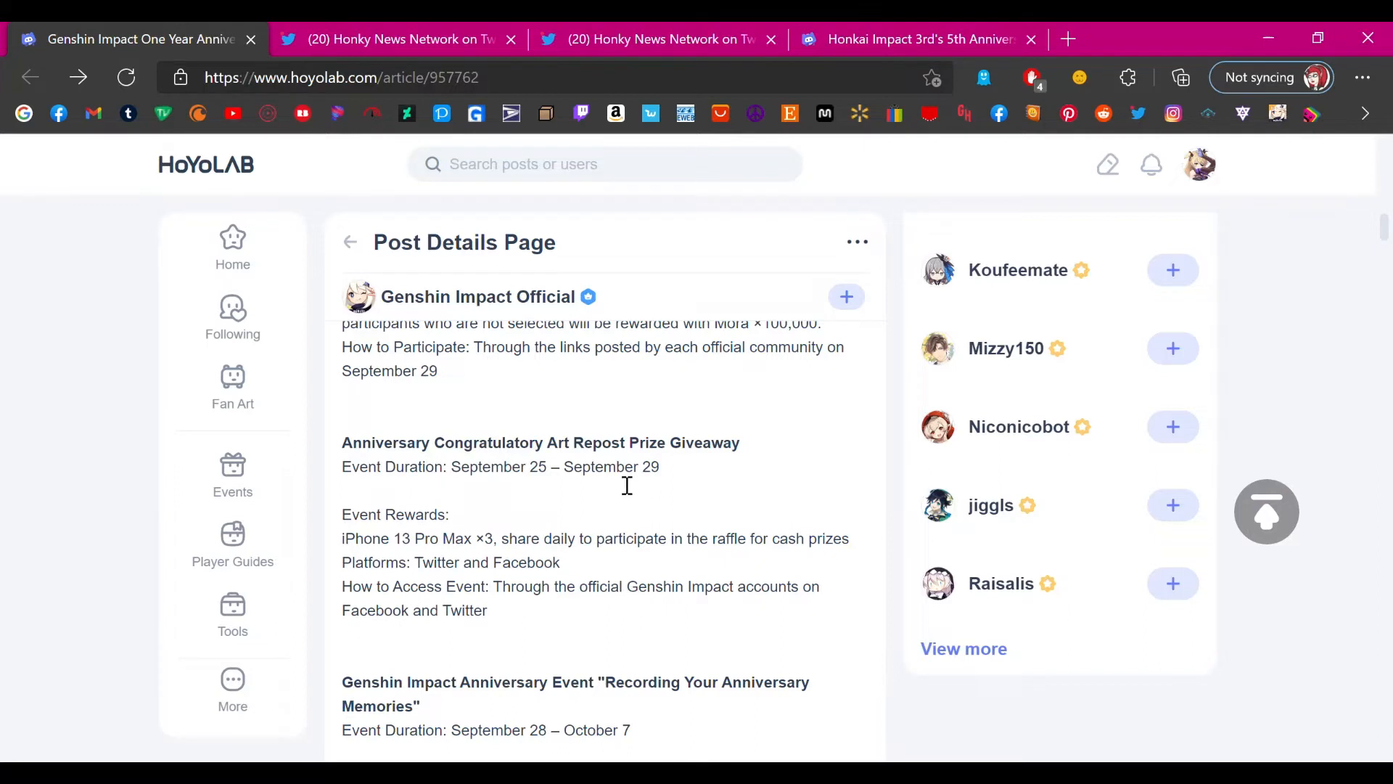
pyautogui.moveTo(434, 604)
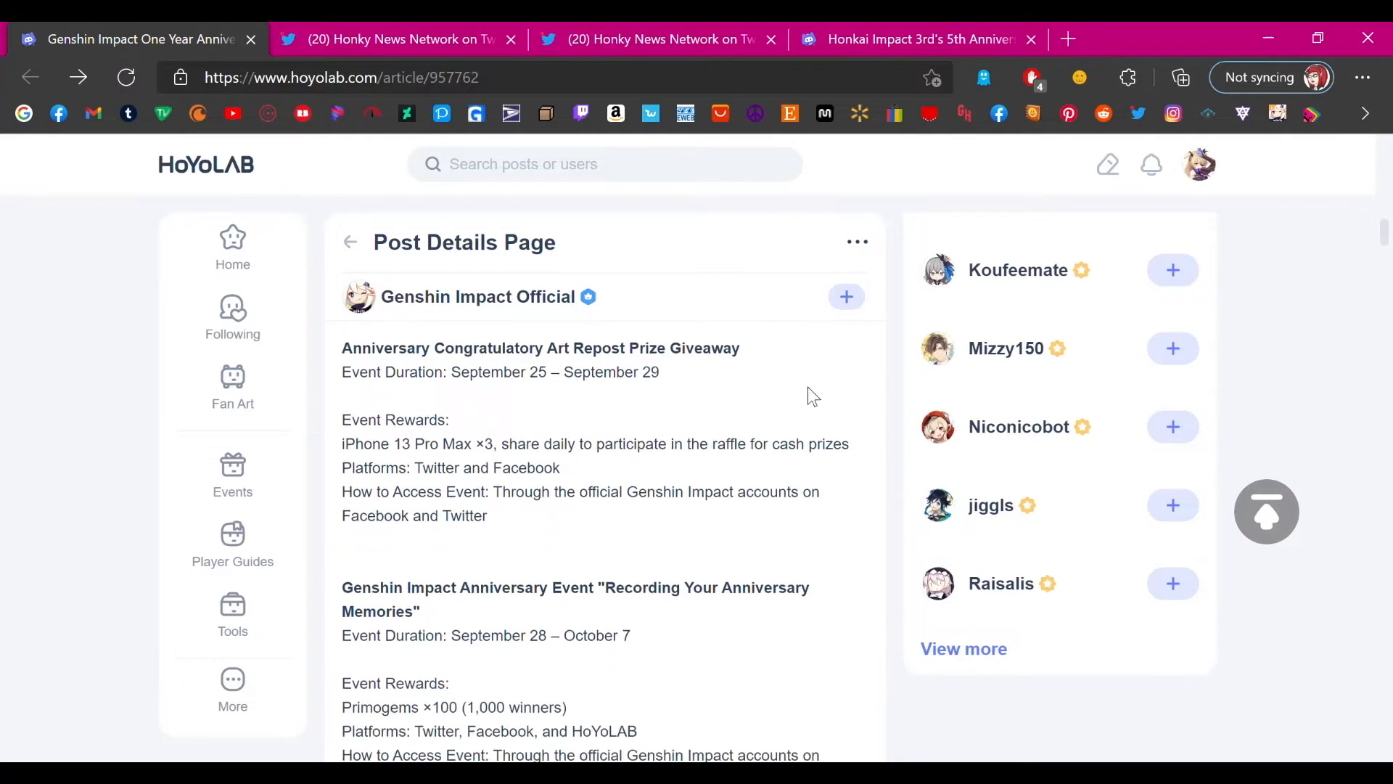
# - Scroll through Recording Your Anniversary Memories to the "Let's Solve Word Puzzles" event details
pyautogui.scroll(-3)
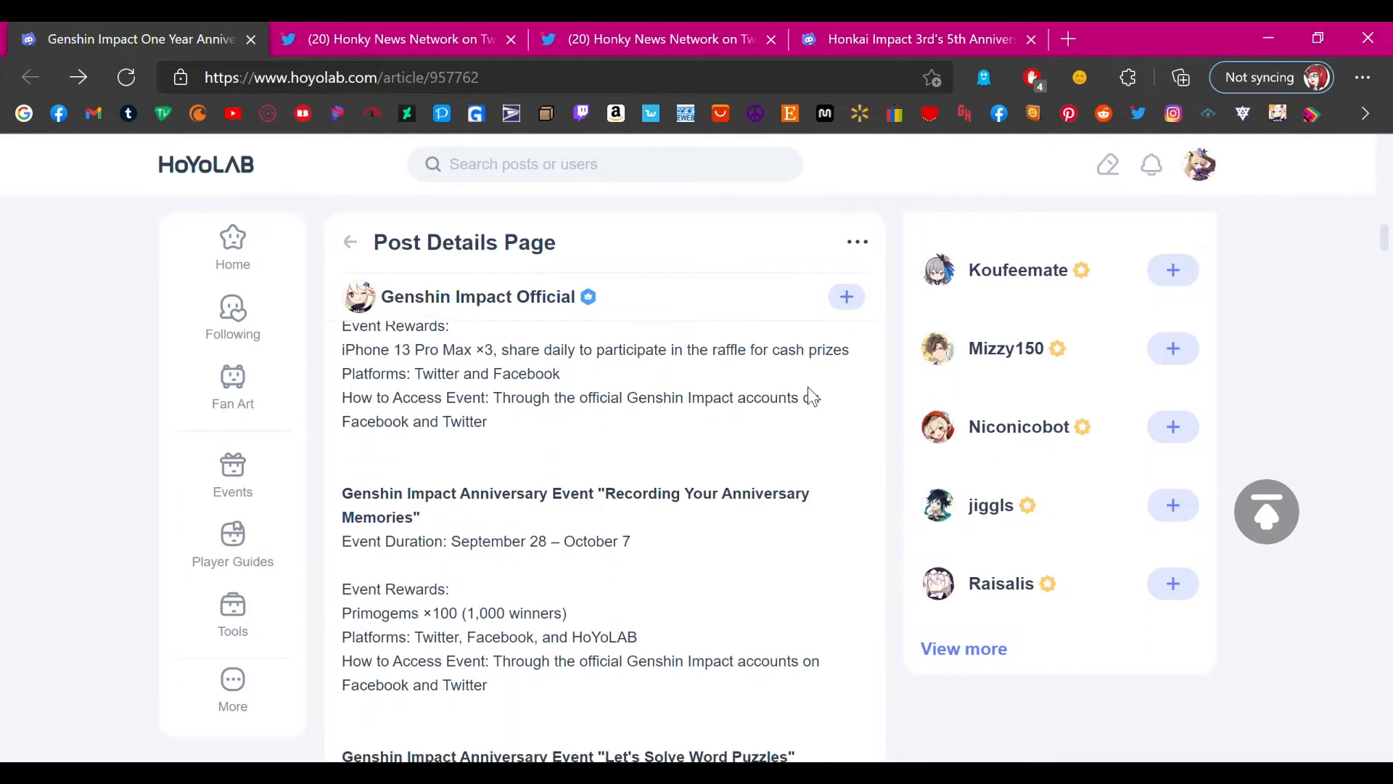
pyautogui.scroll(-3)
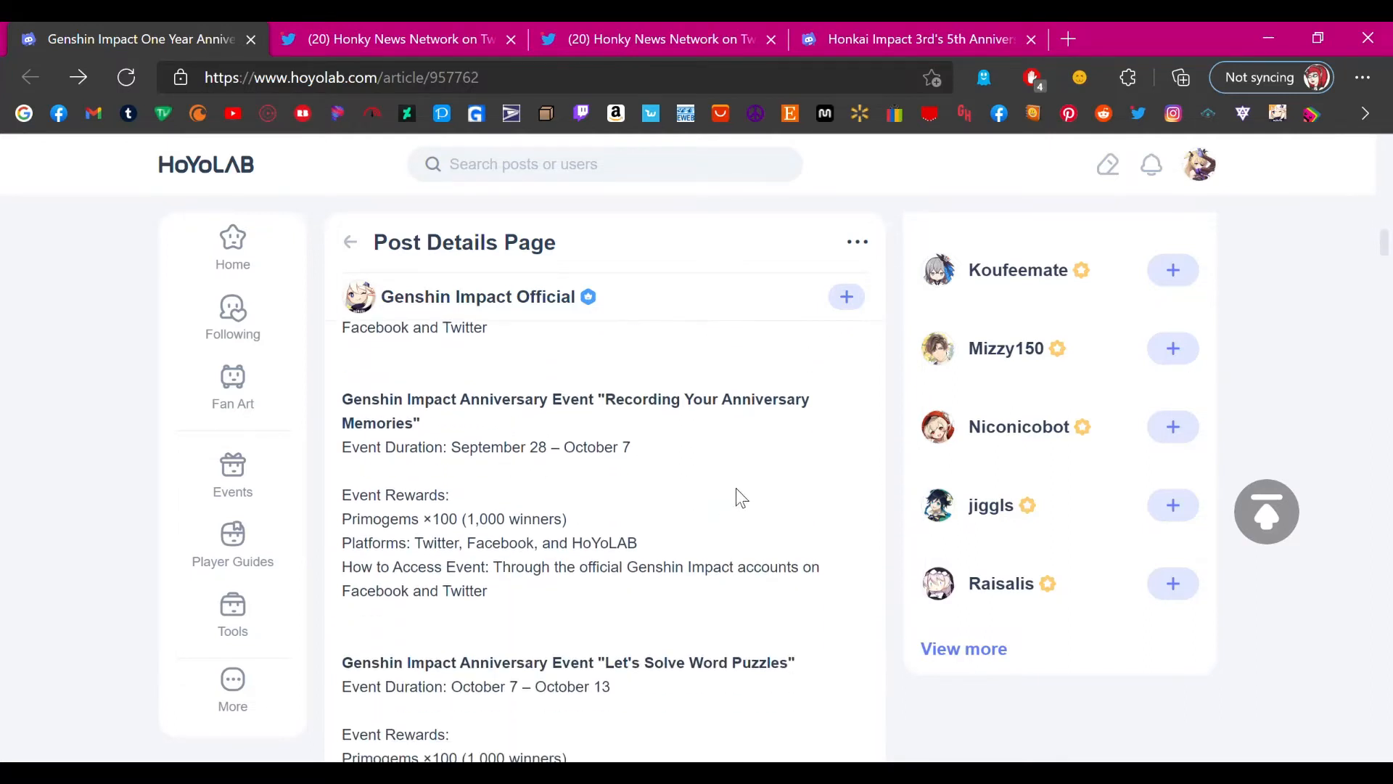
pyautogui.moveTo(766, 458)
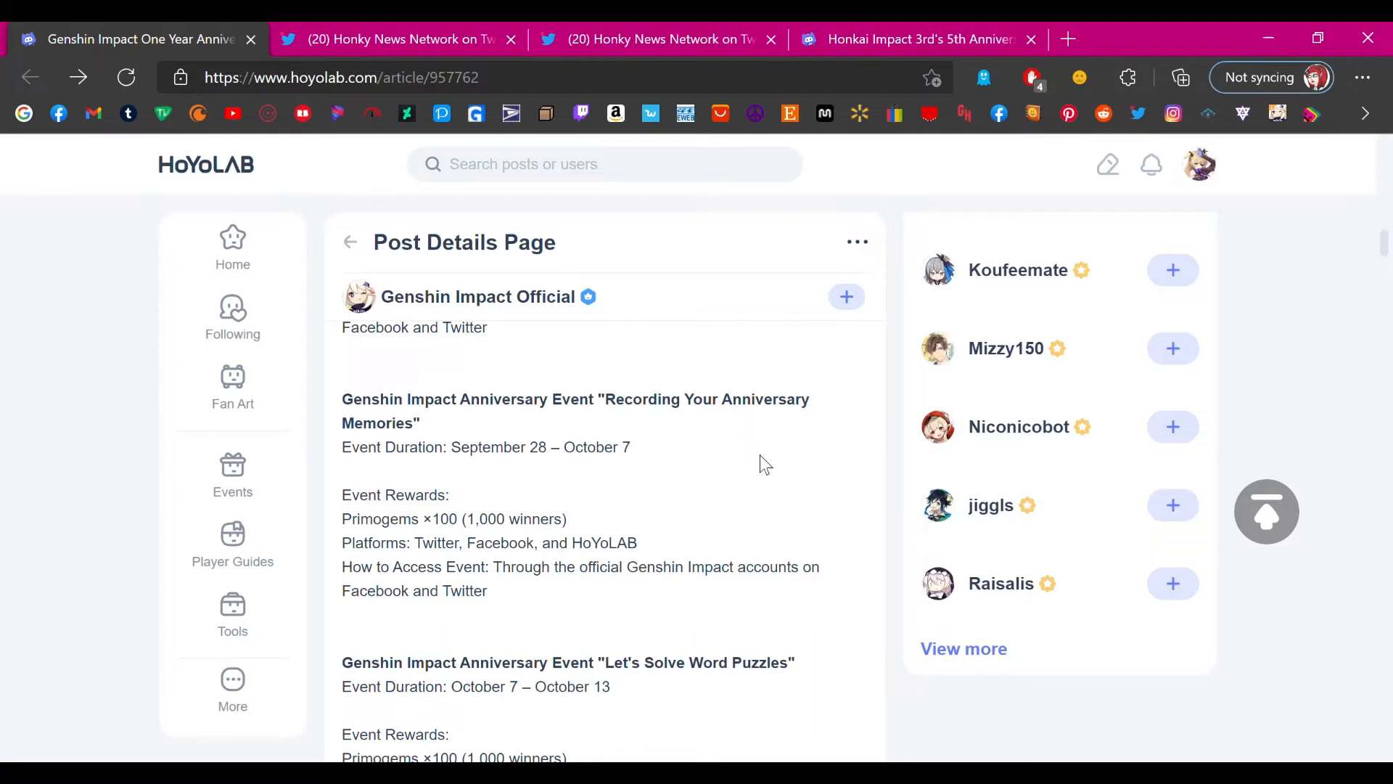
pyautogui.moveTo(345, 495)
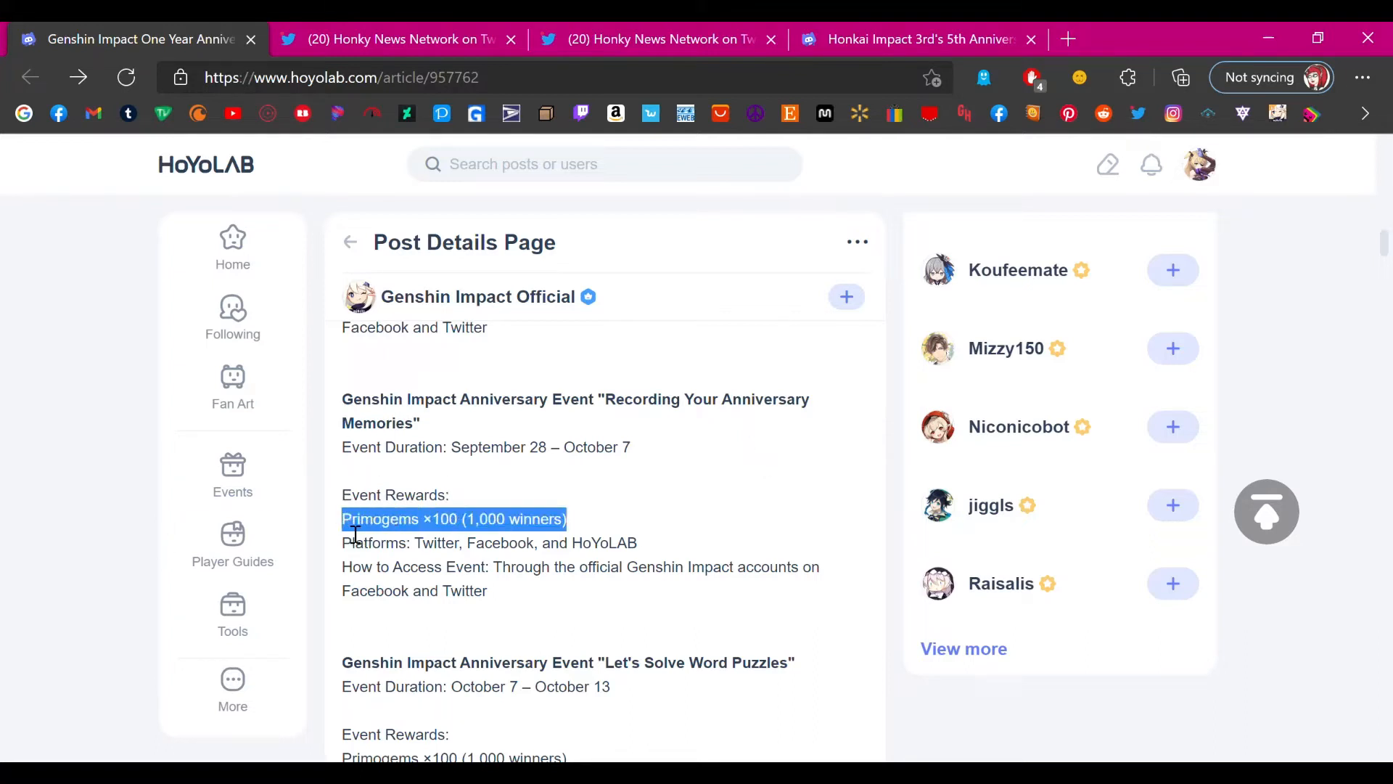
pyautogui.click(623, 502)
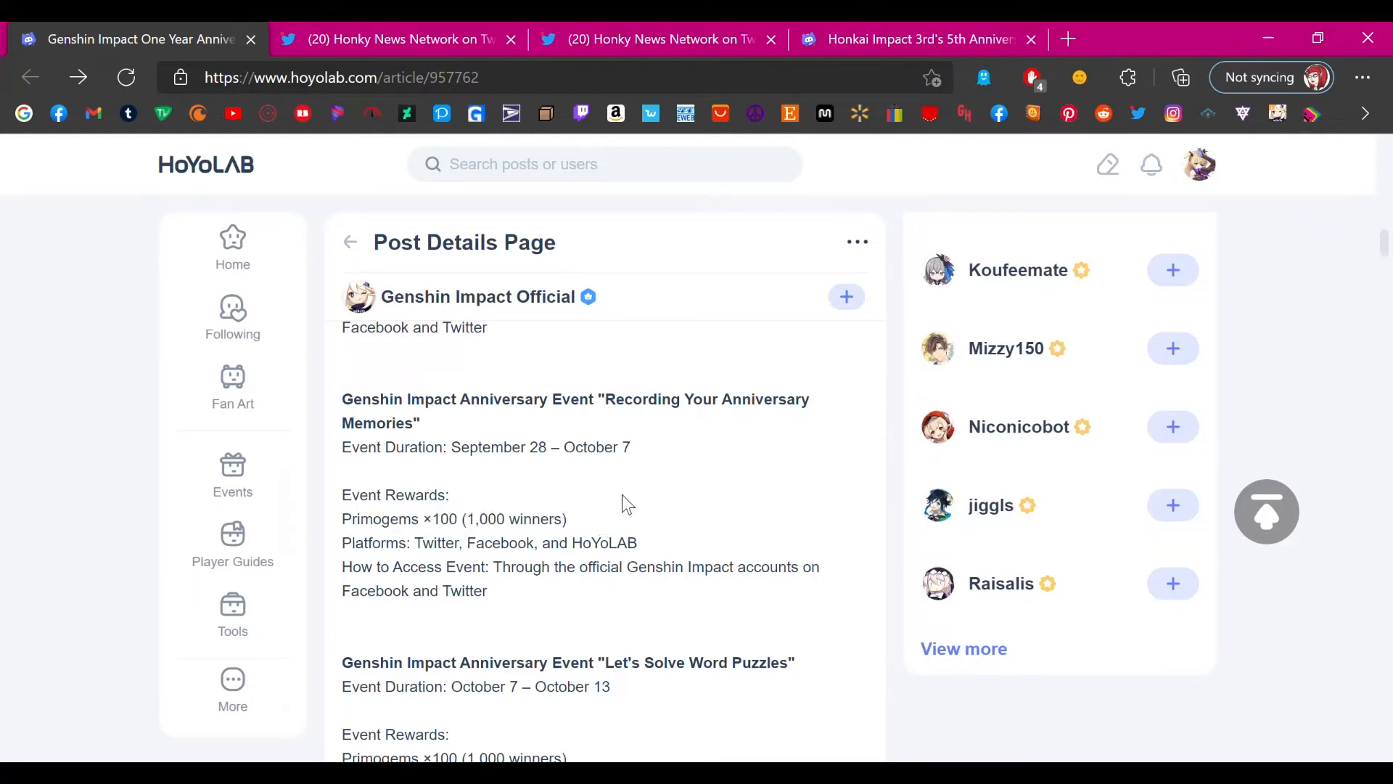
pyautogui.scroll(-3)
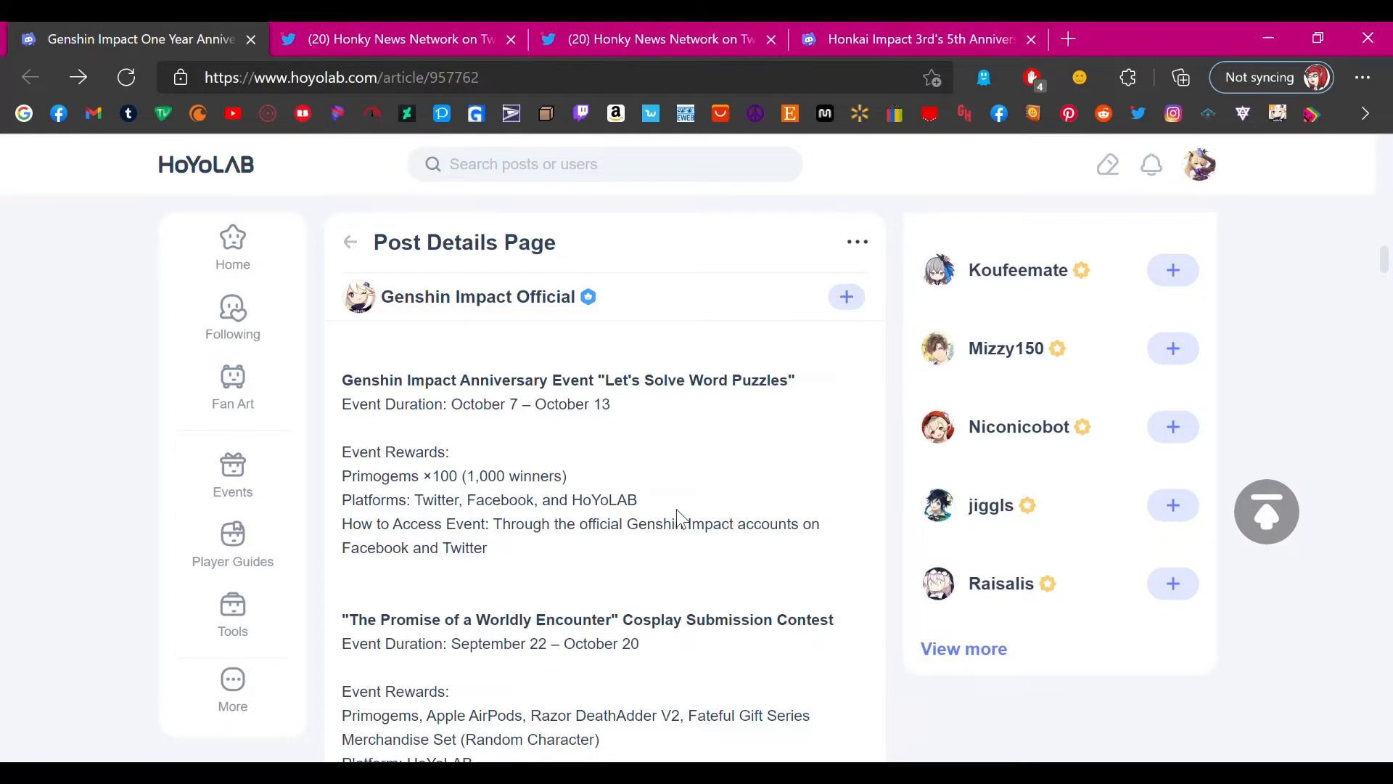
pyautogui.moveTo(642, 486)
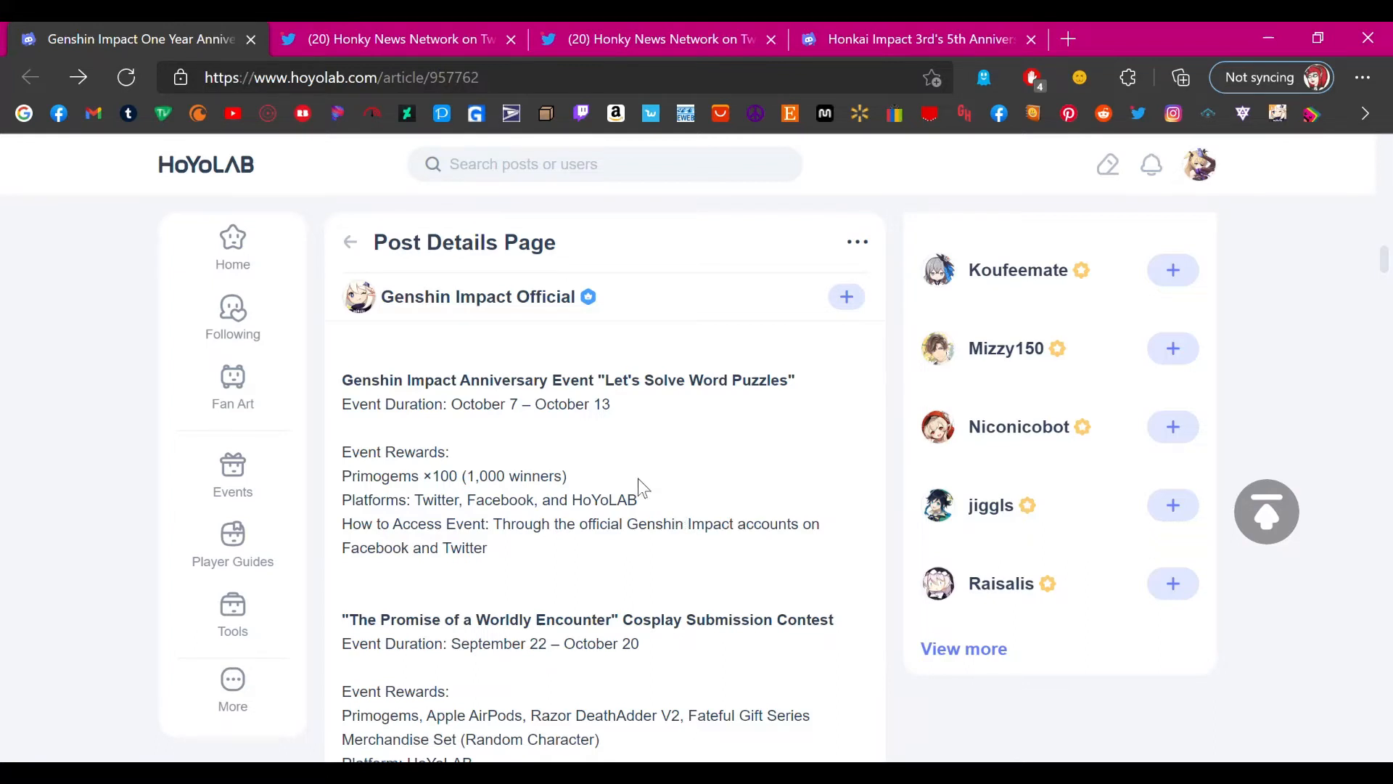
pyautogui.moveTo(558, 431)
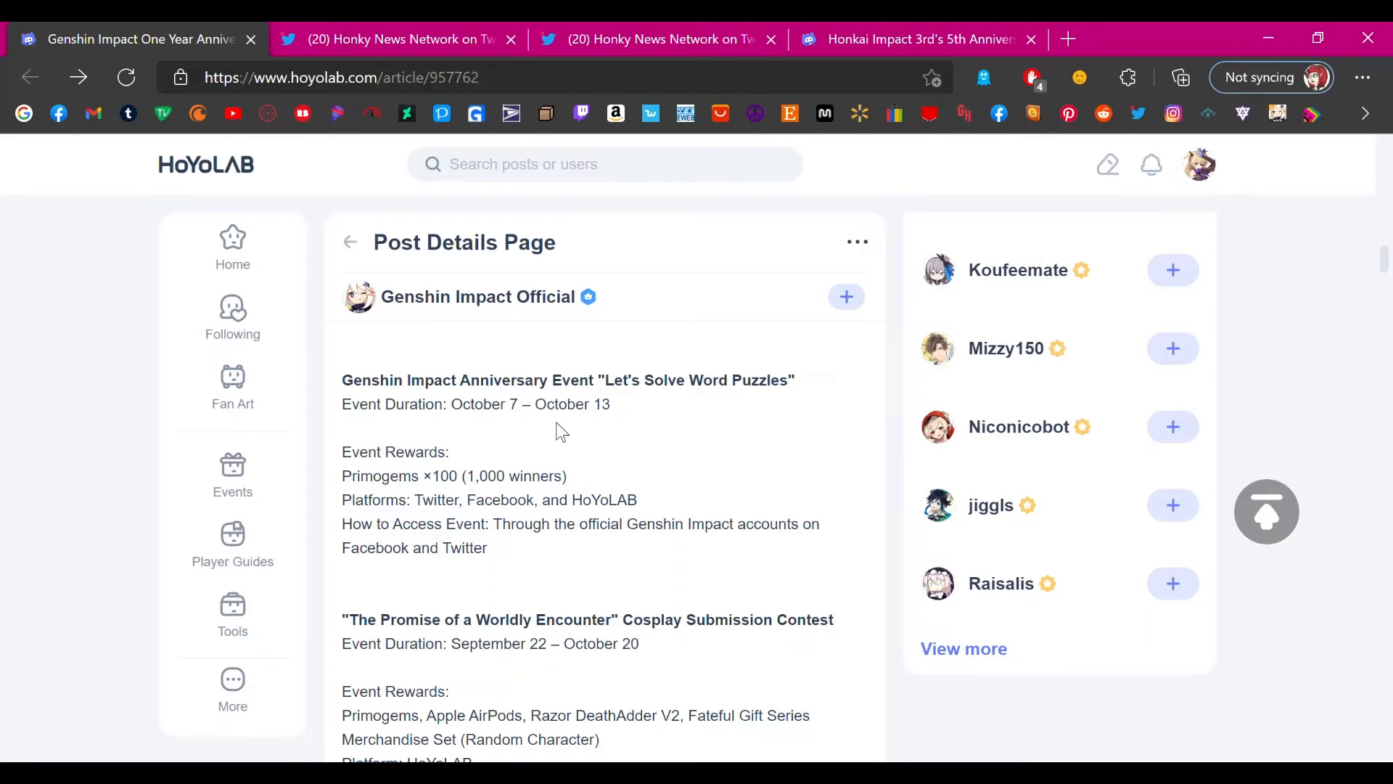
pyautogui.moveTo(793, 353)
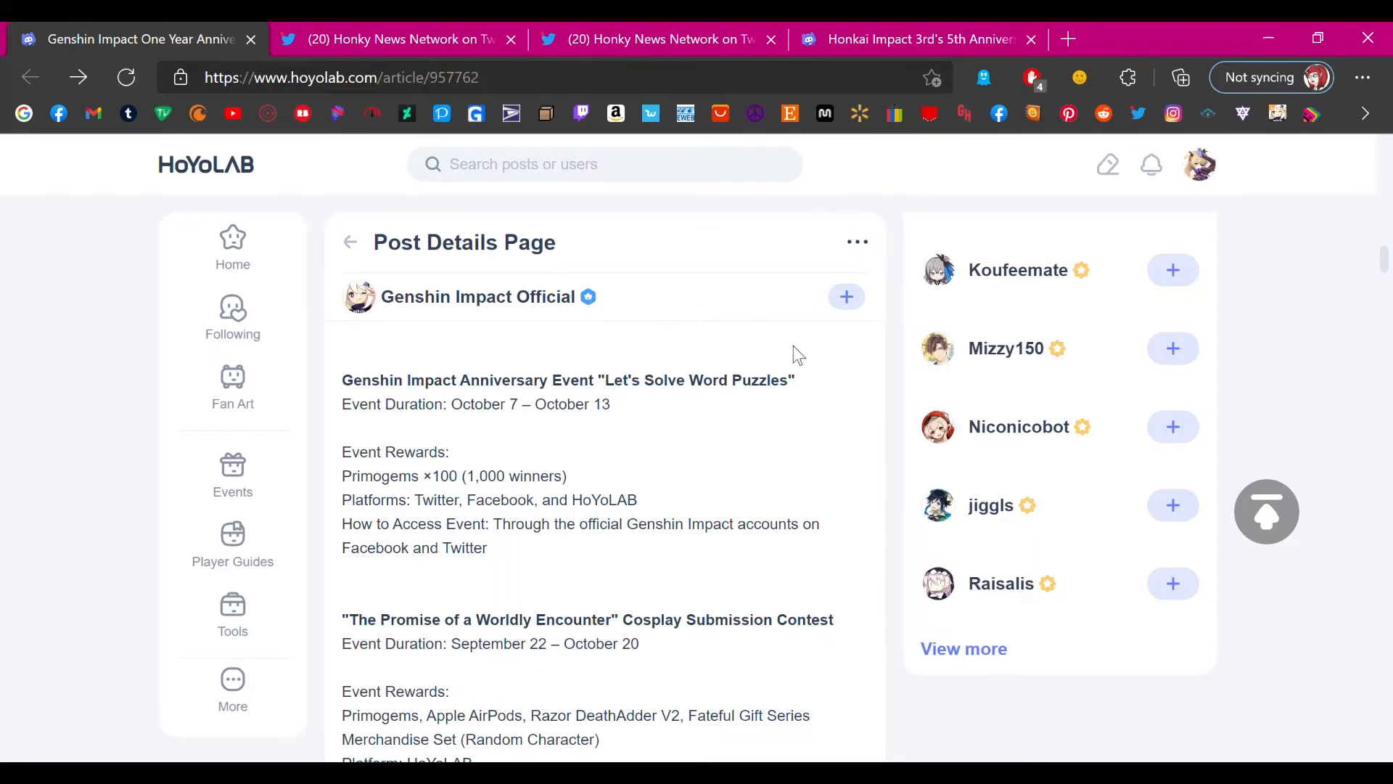
pyautogui.moveTo(716, 419)
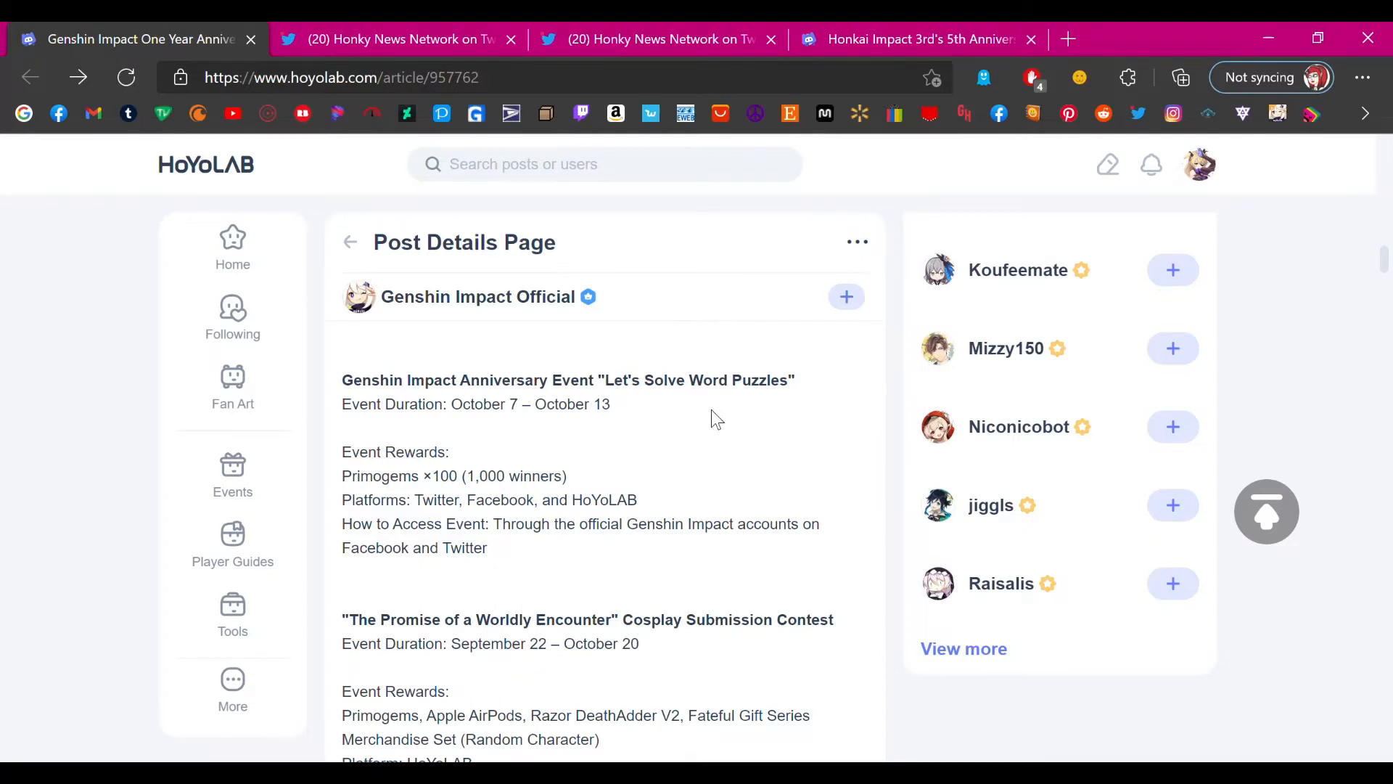
pyautogui.moveTo(597, 464)
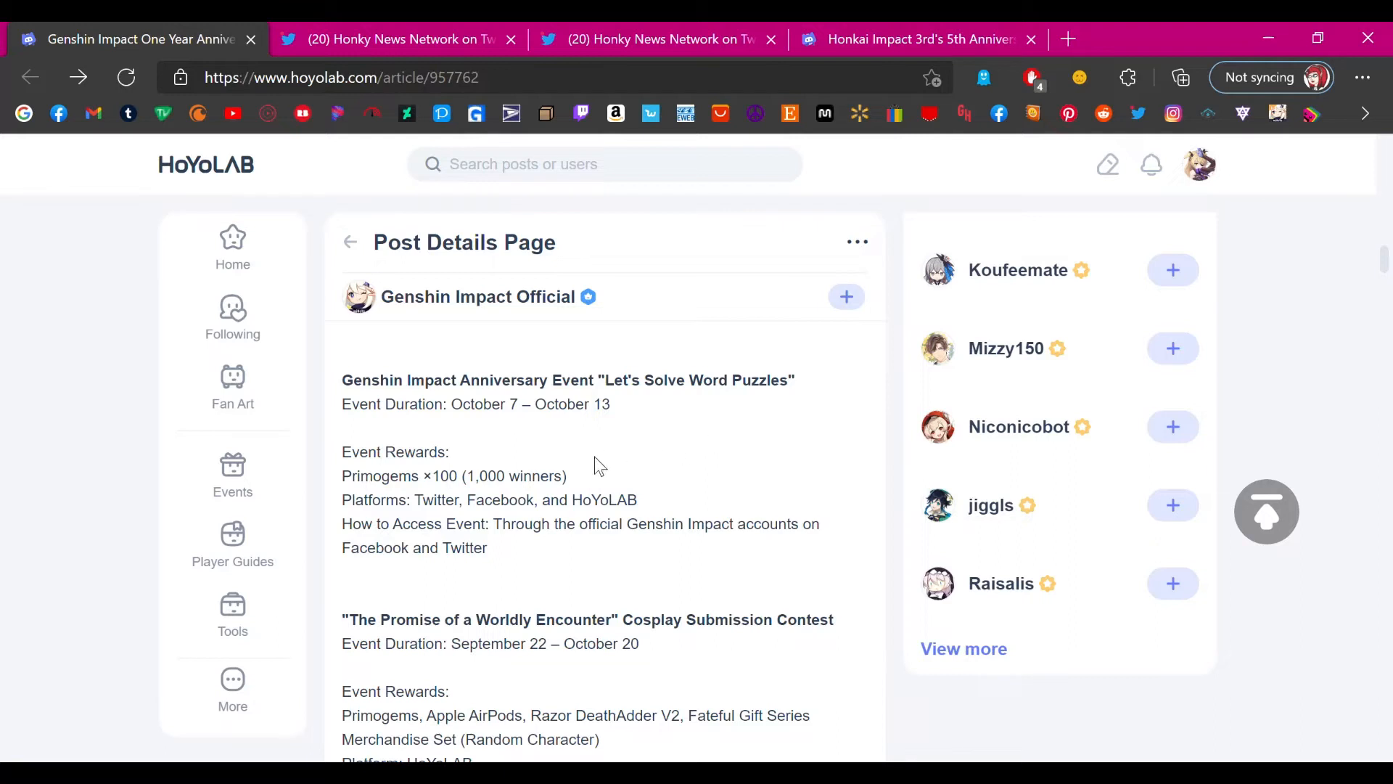
pyautogui.moveTo(321, 353)
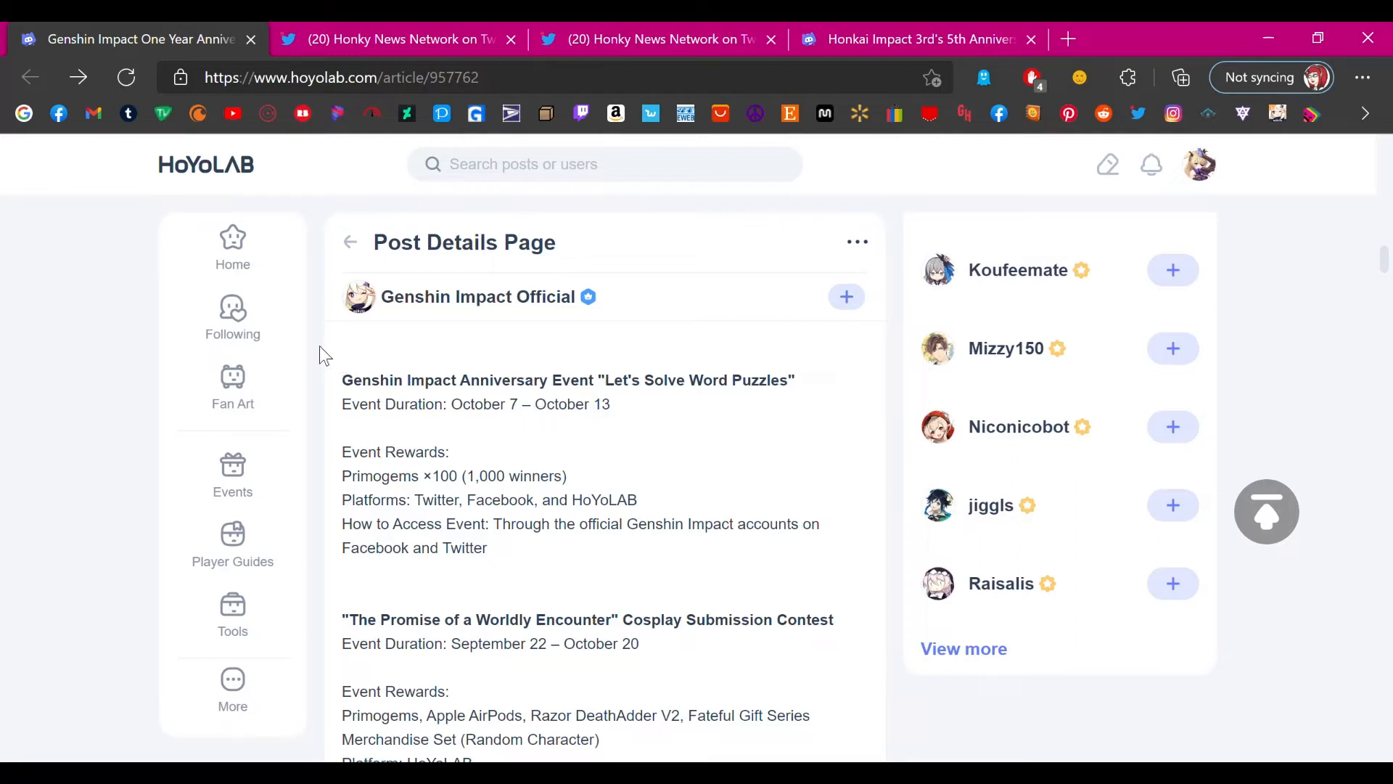
pyautogui.moveTo(659, 347)
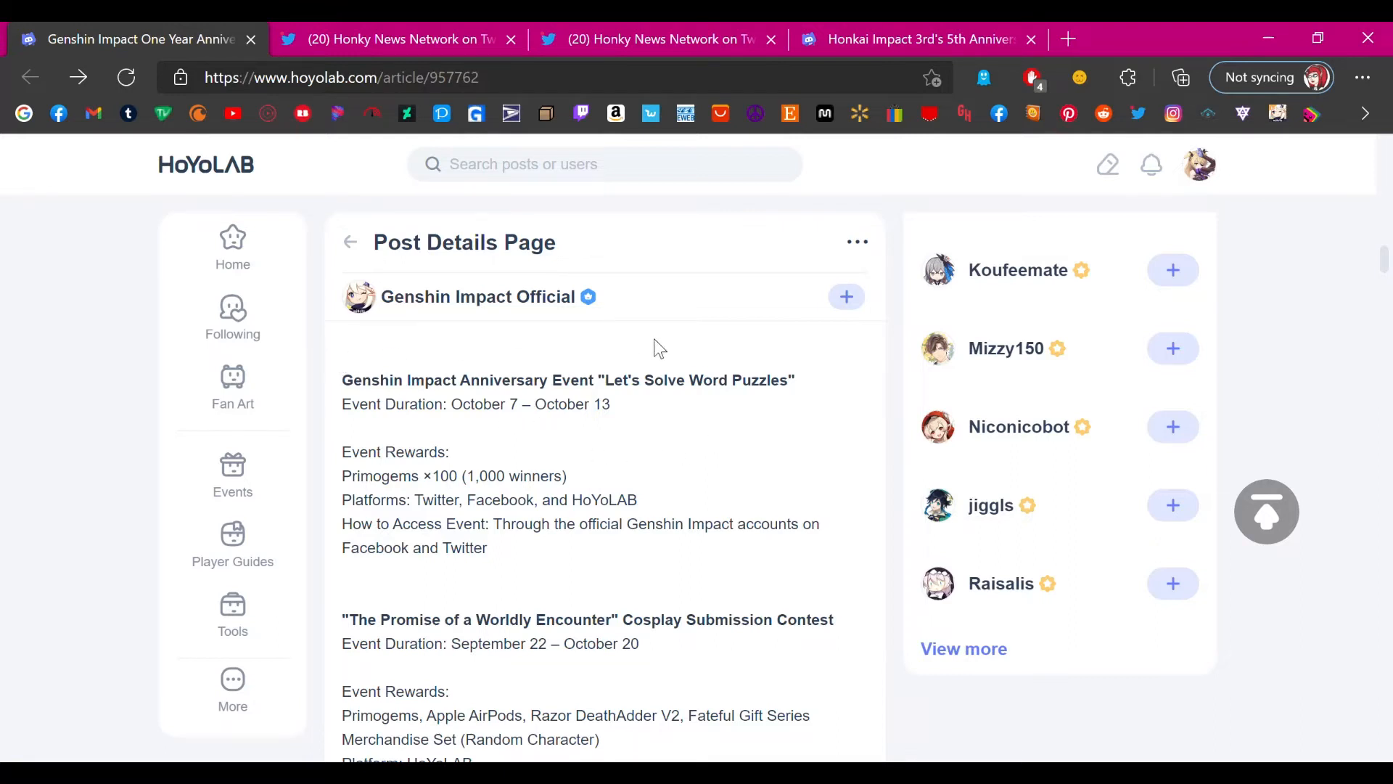
pyautogui.moveTo(804, 395)
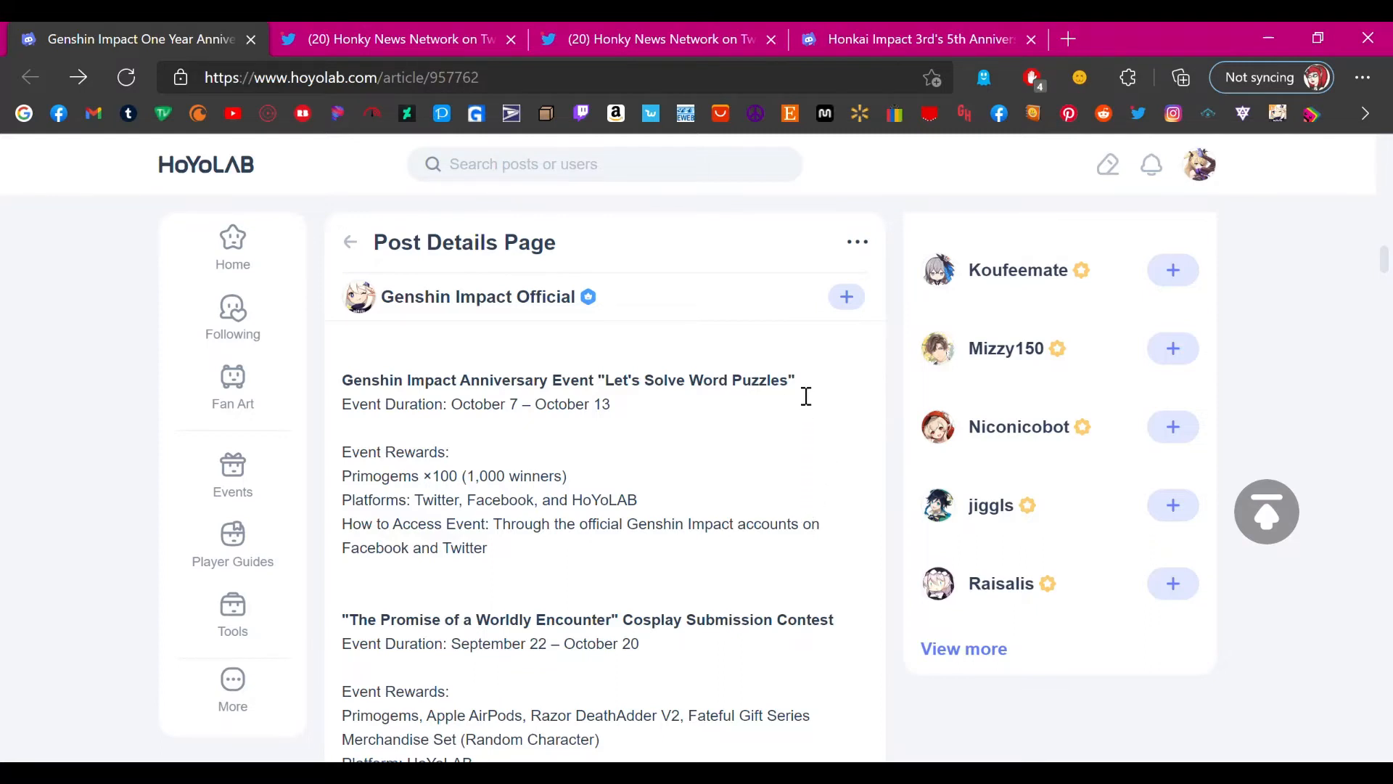
pyautogui.moveTo(1332, 225)
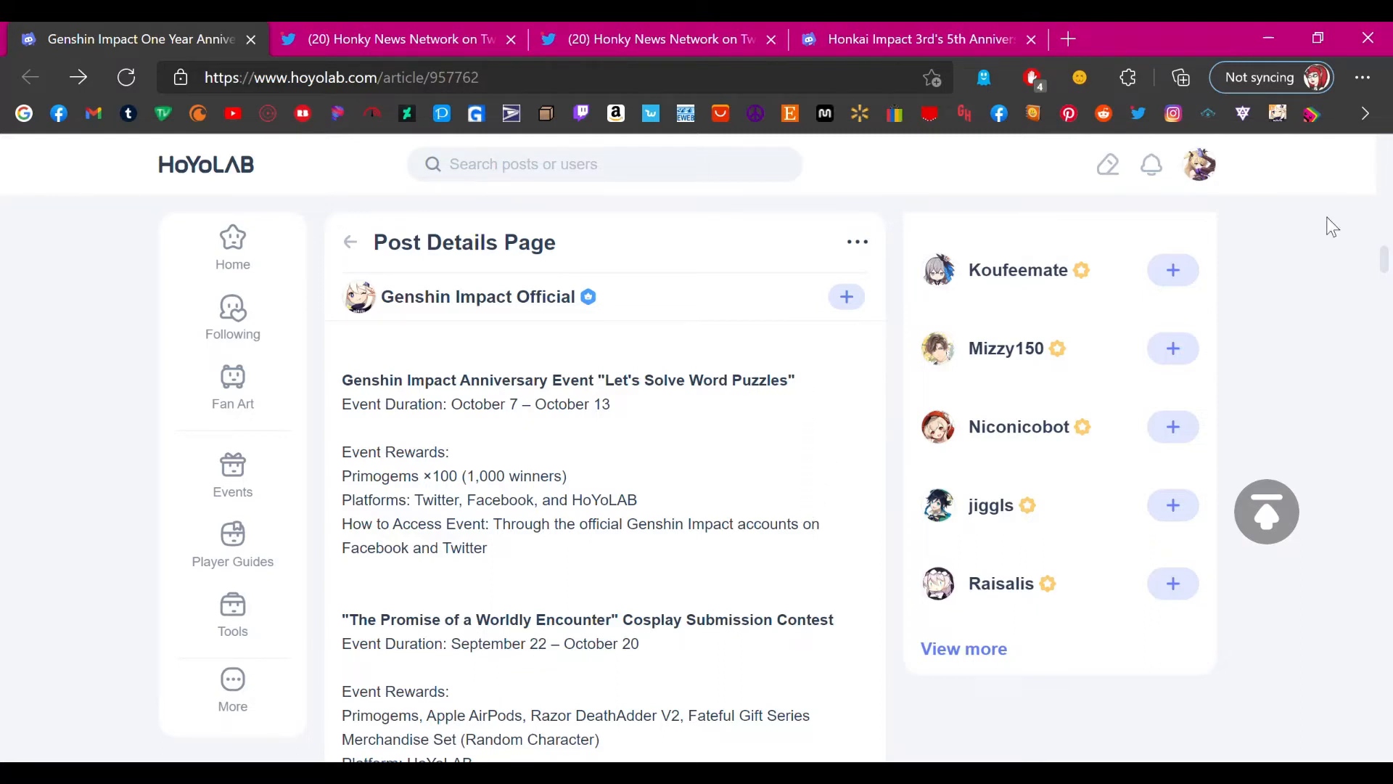
# - Switch to the Honkai Impact 3rd 5th Anniversary post showing the enlarged CN rewards image
pyautogui.click(915, 39)
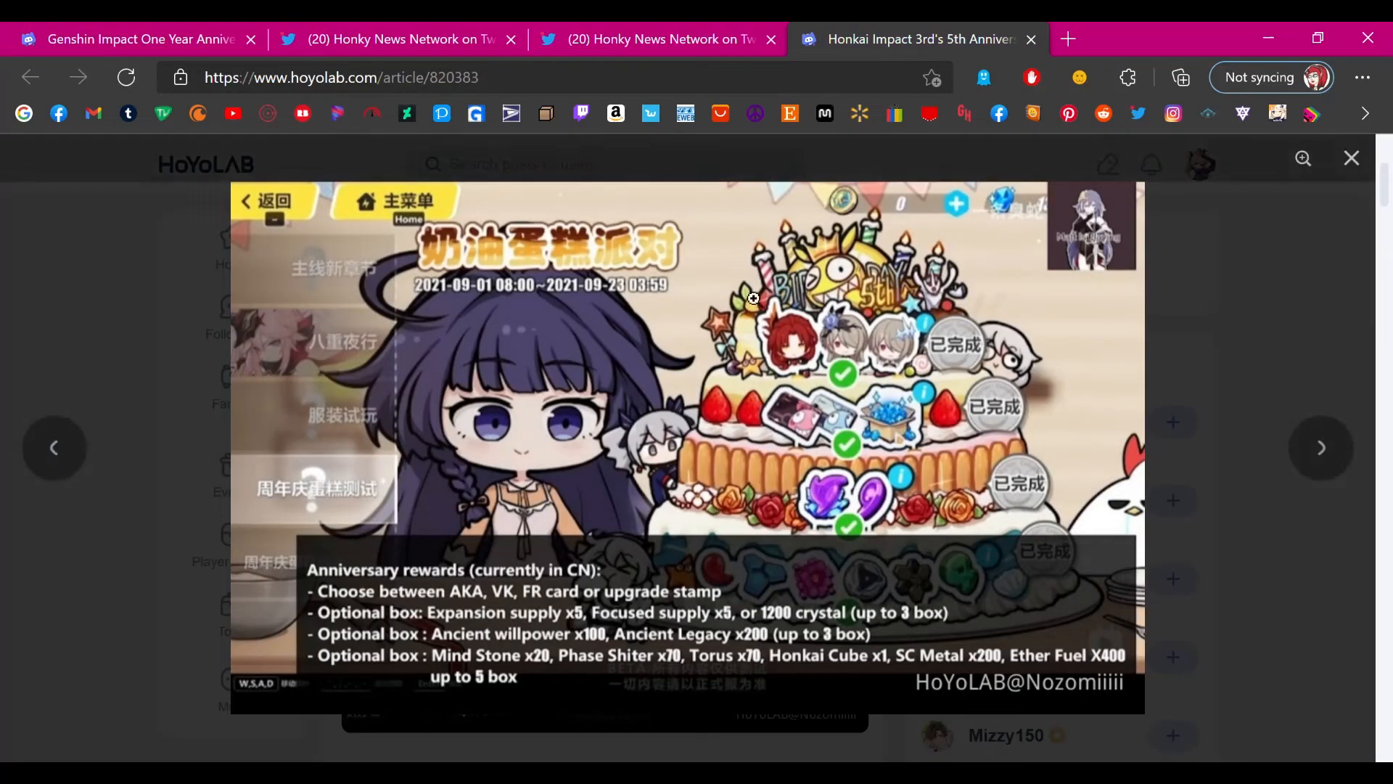
pyautogui.moveTo(869, 297)
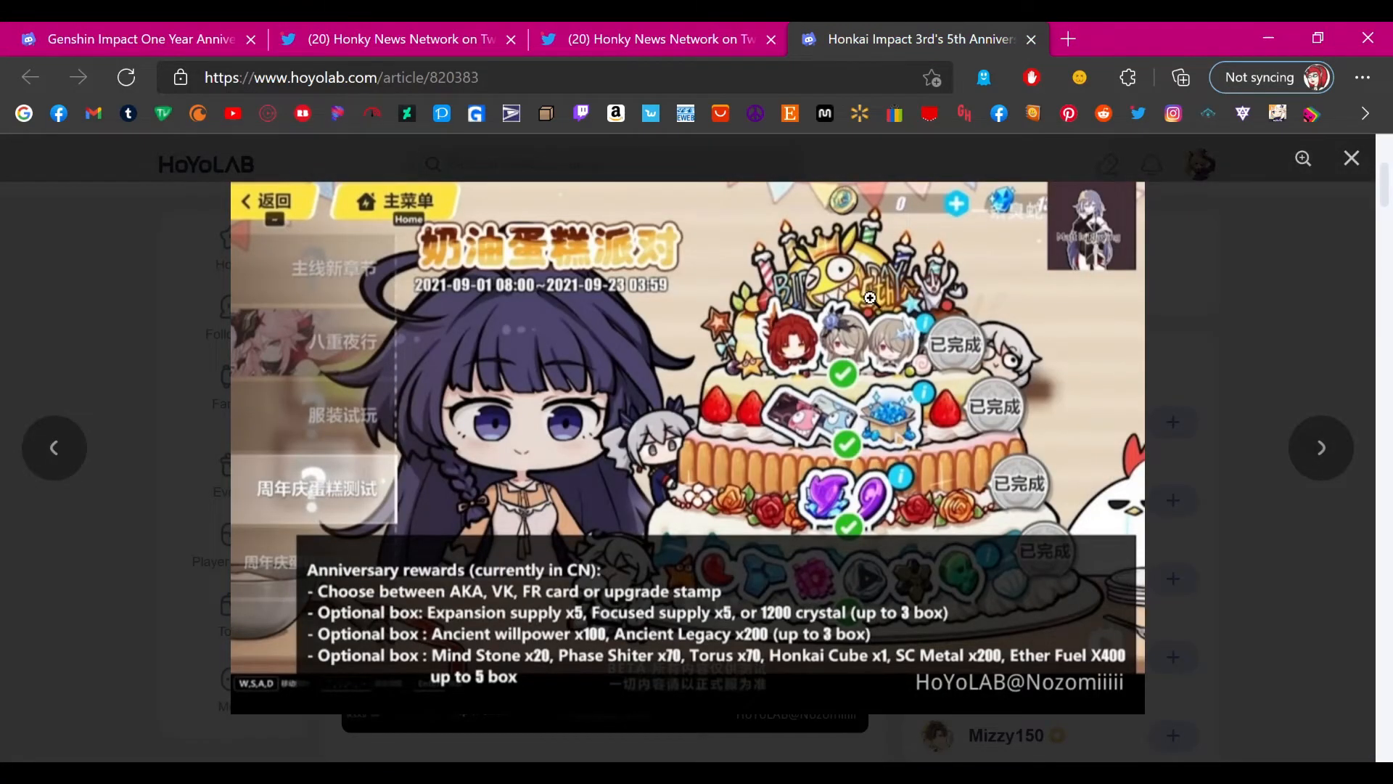
pyautogui.moveTo(767, 358)
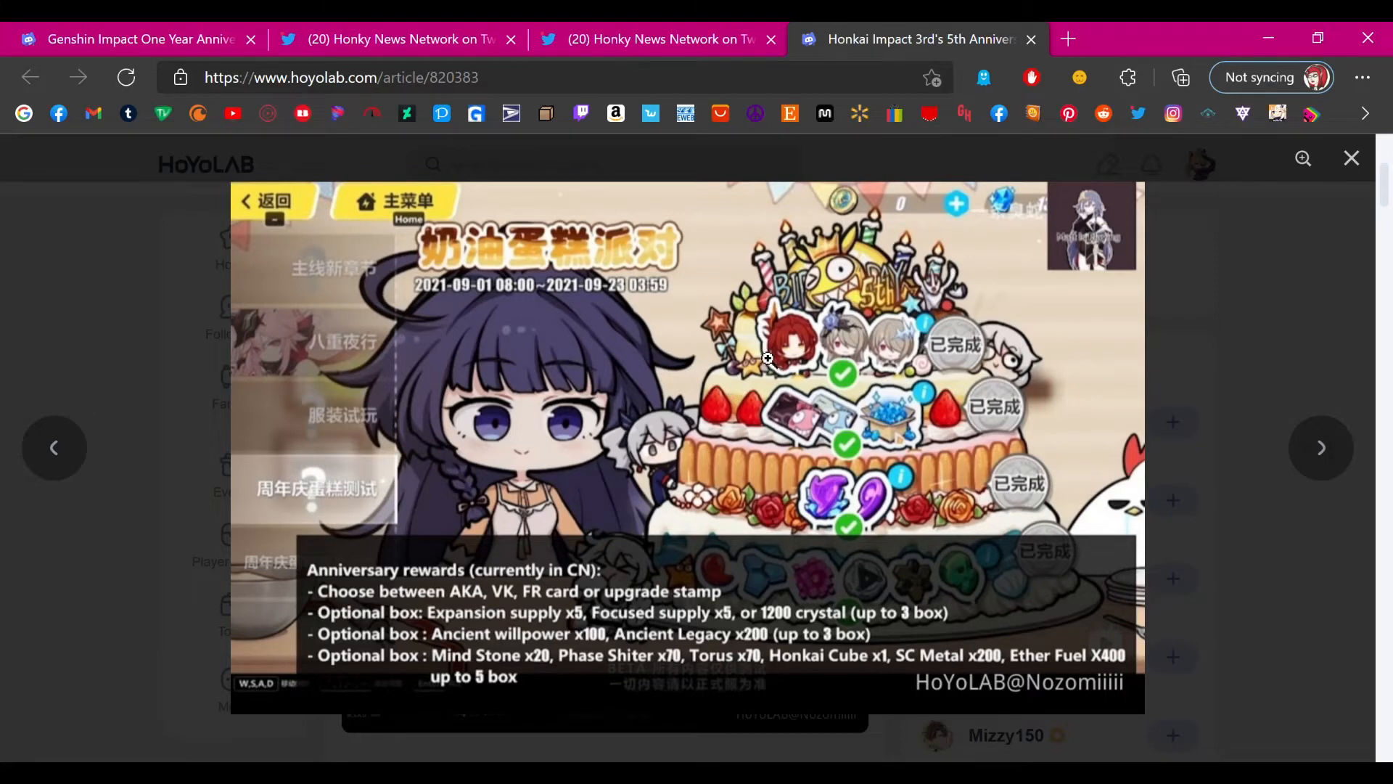
pyautogui.moveTo(822, 367)
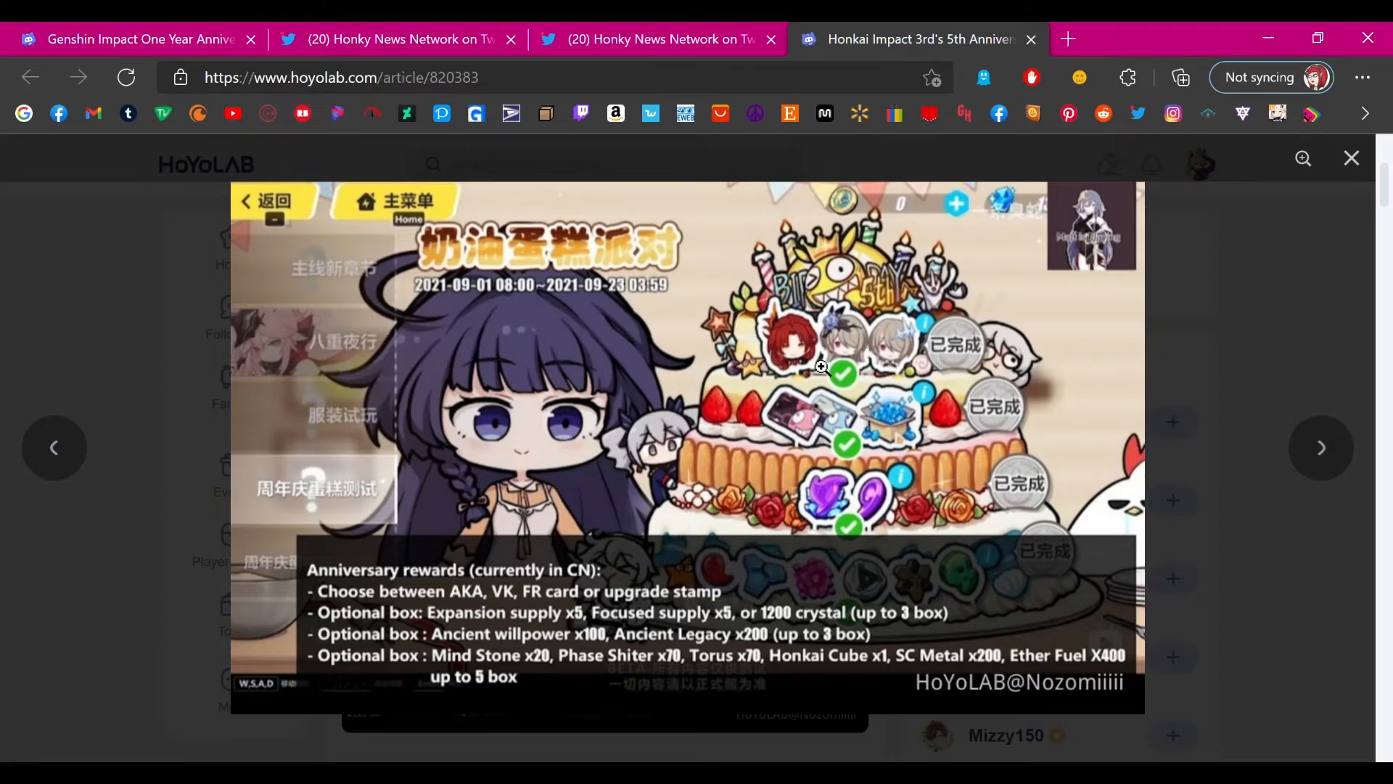
pyautogui.moveTo(840, 409)
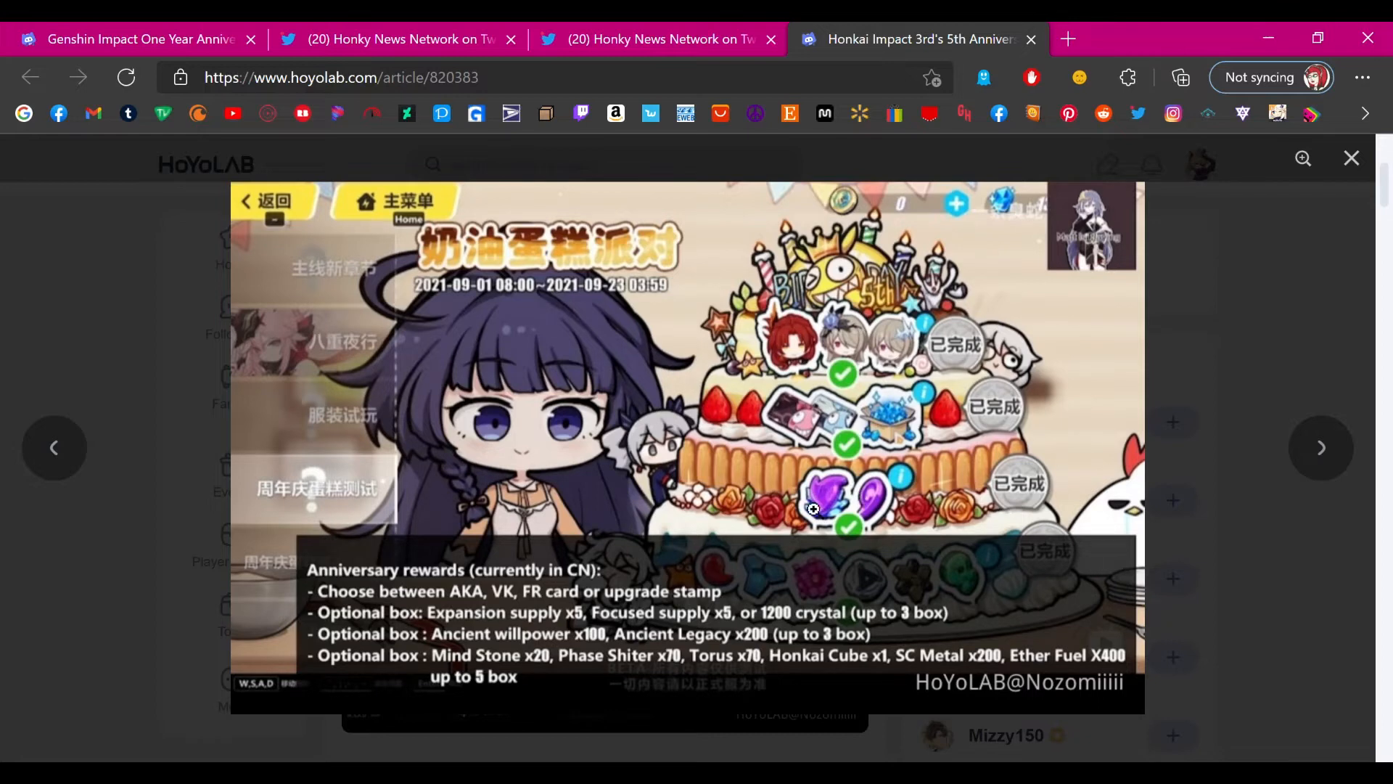
pyautogui.moveTo(833, 502)
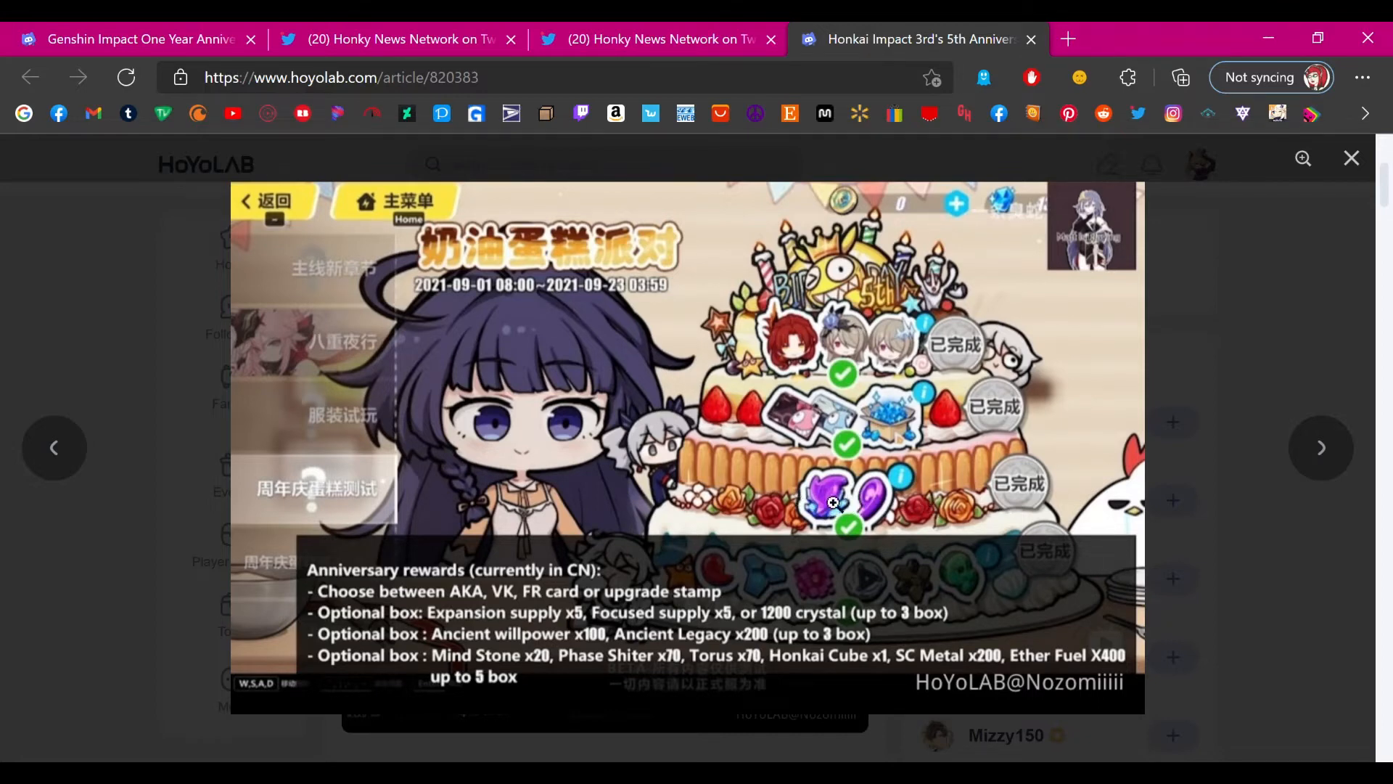
pyautogui.moveTo(1013, 579)
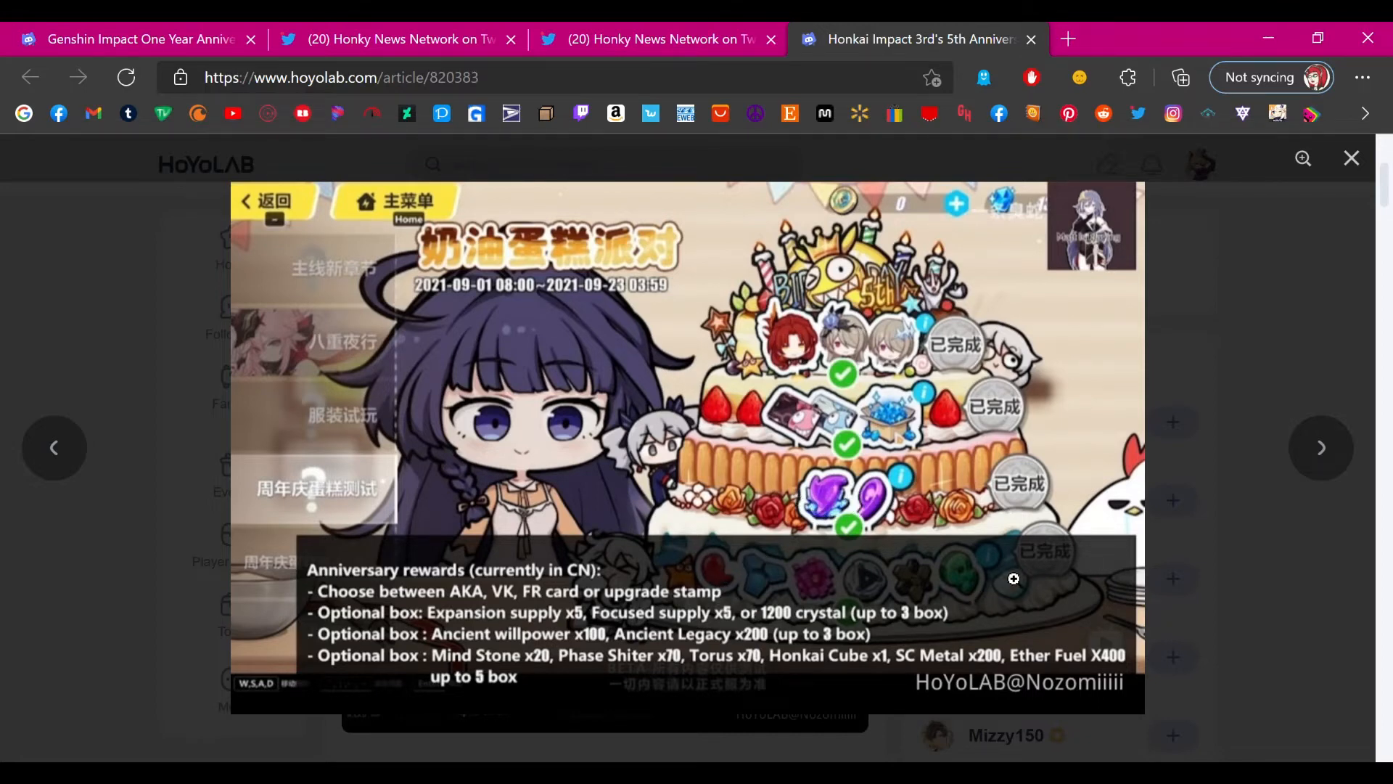
pyautogui.moveTo(823, 585)
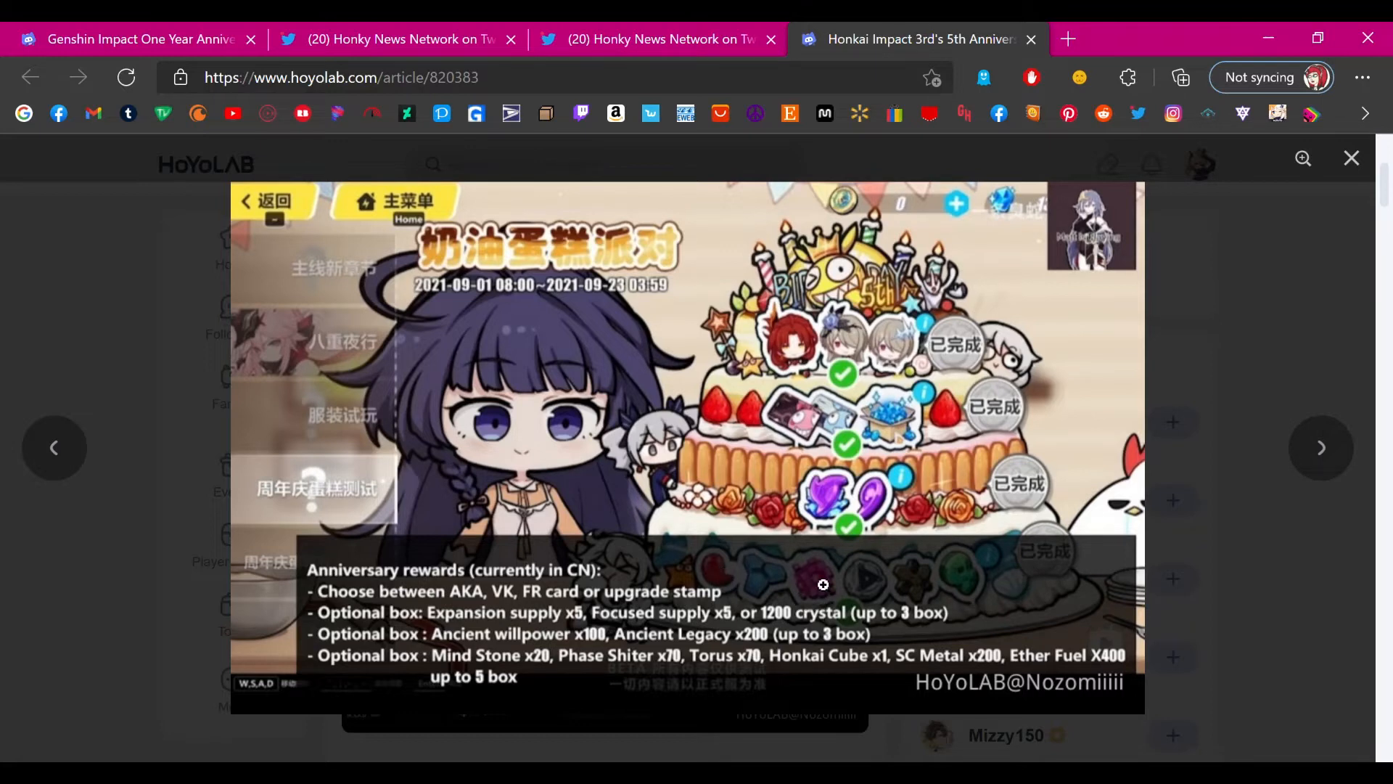
pyautogui.moveTo(982, 521)
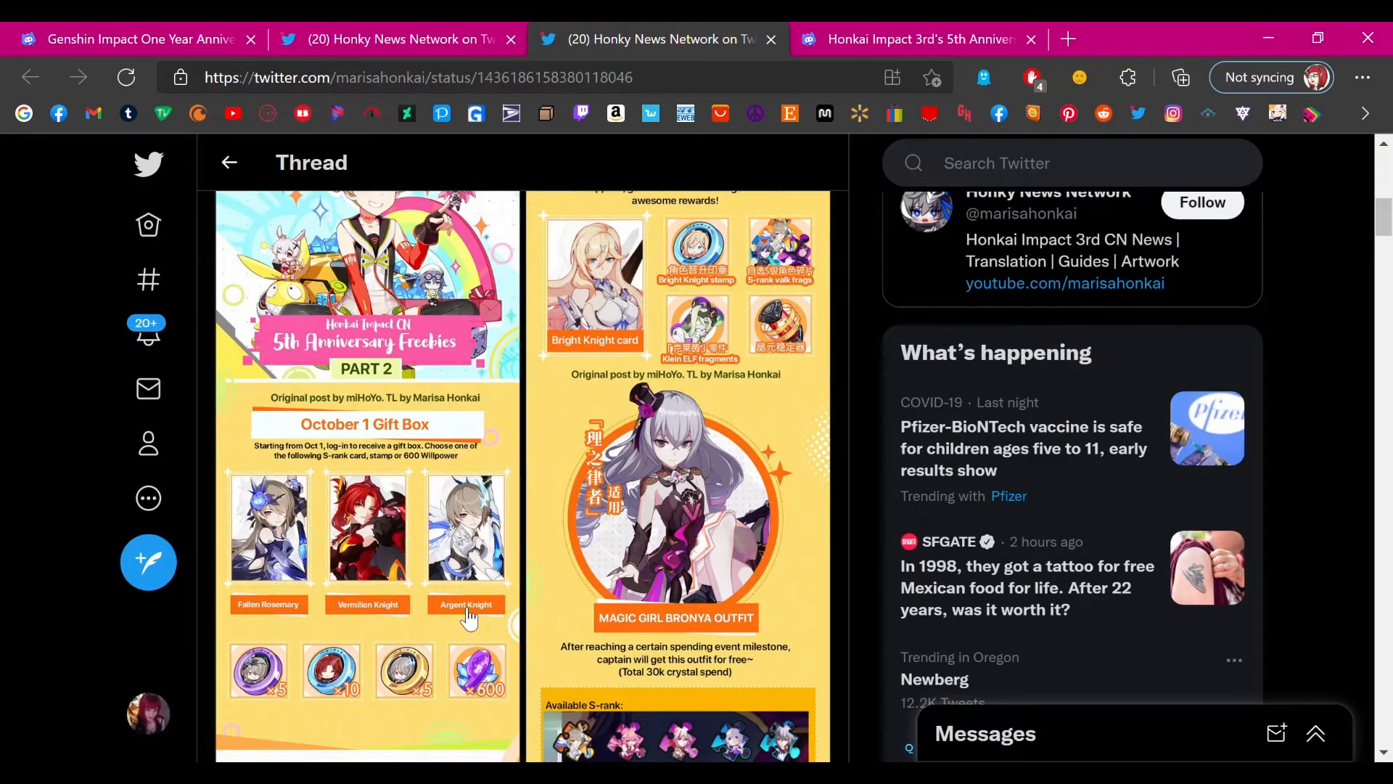
pyautogui.moveTo(263, 616)
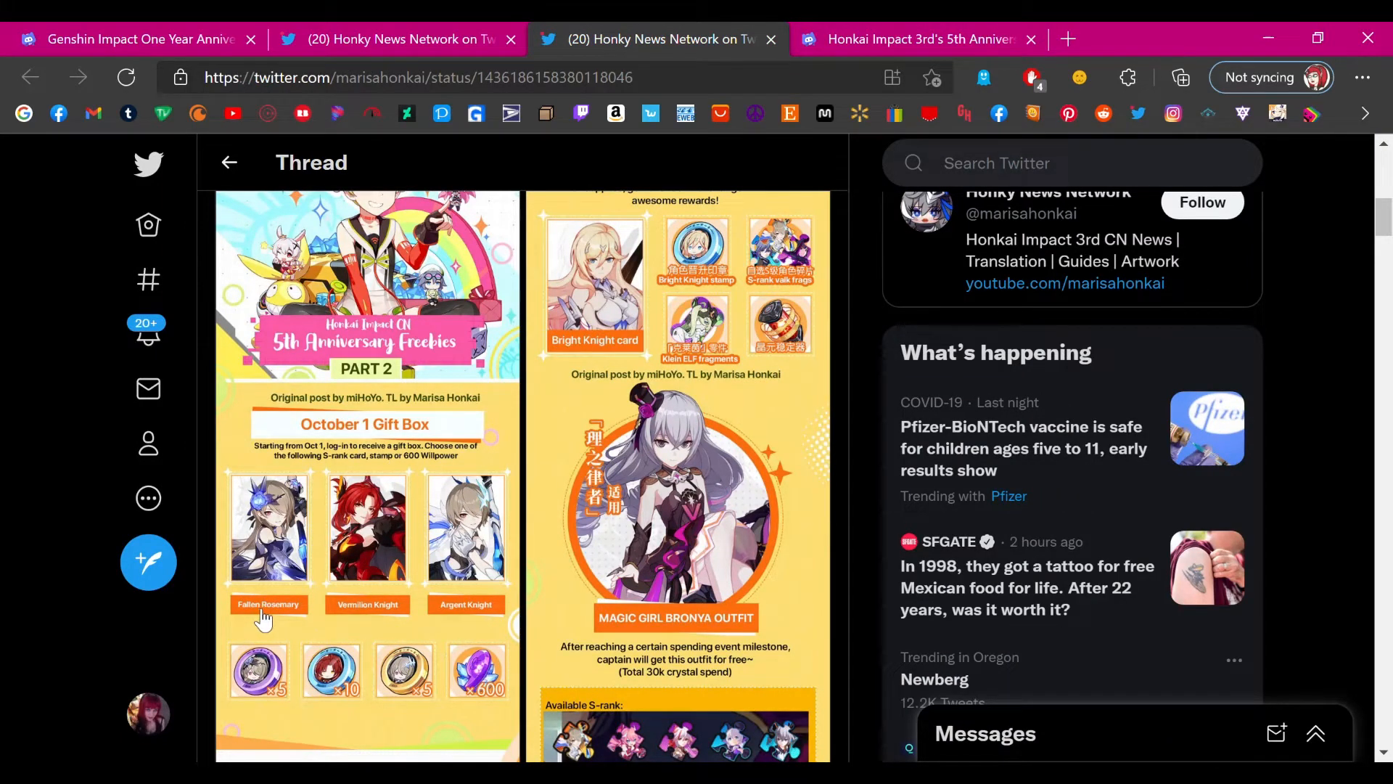
pyautogui.moveTo(493, 610)
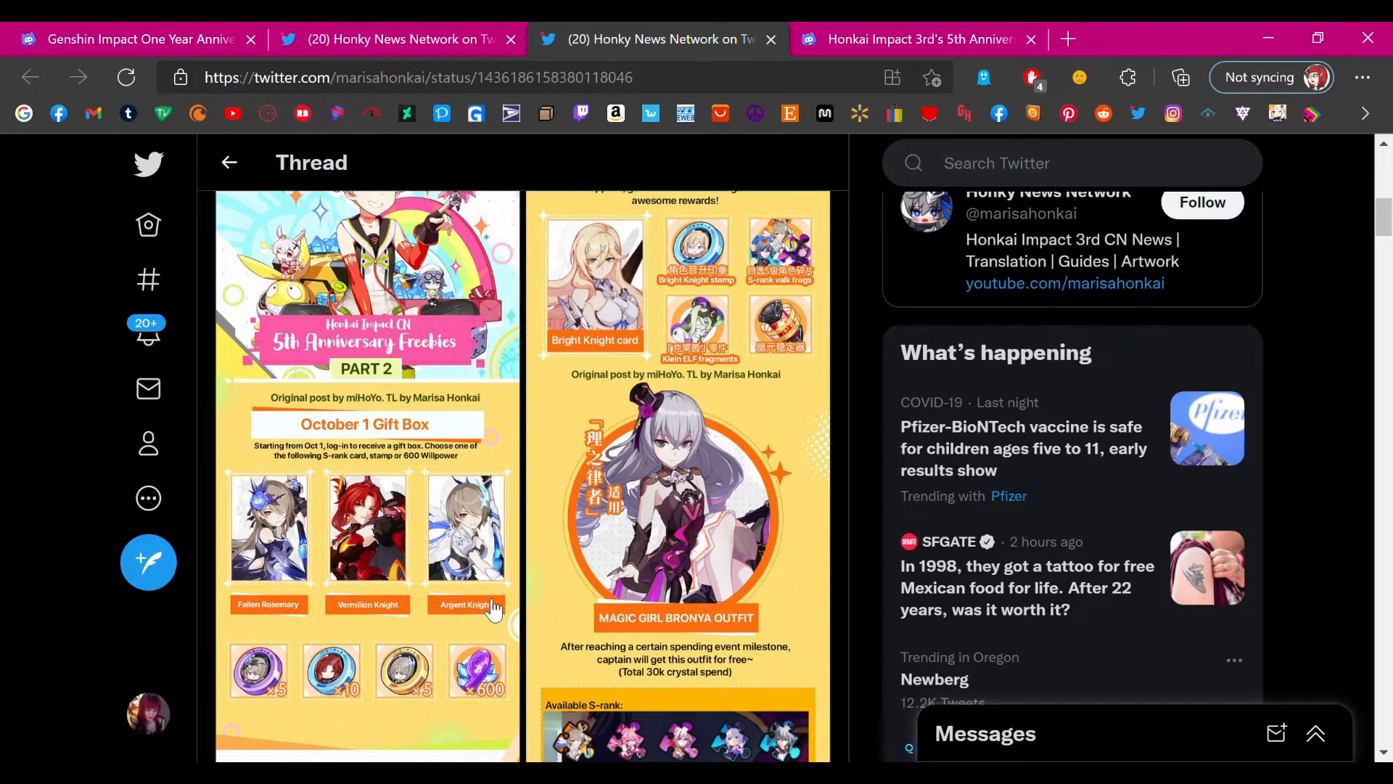
pyautogui.moveTo(287, 551)
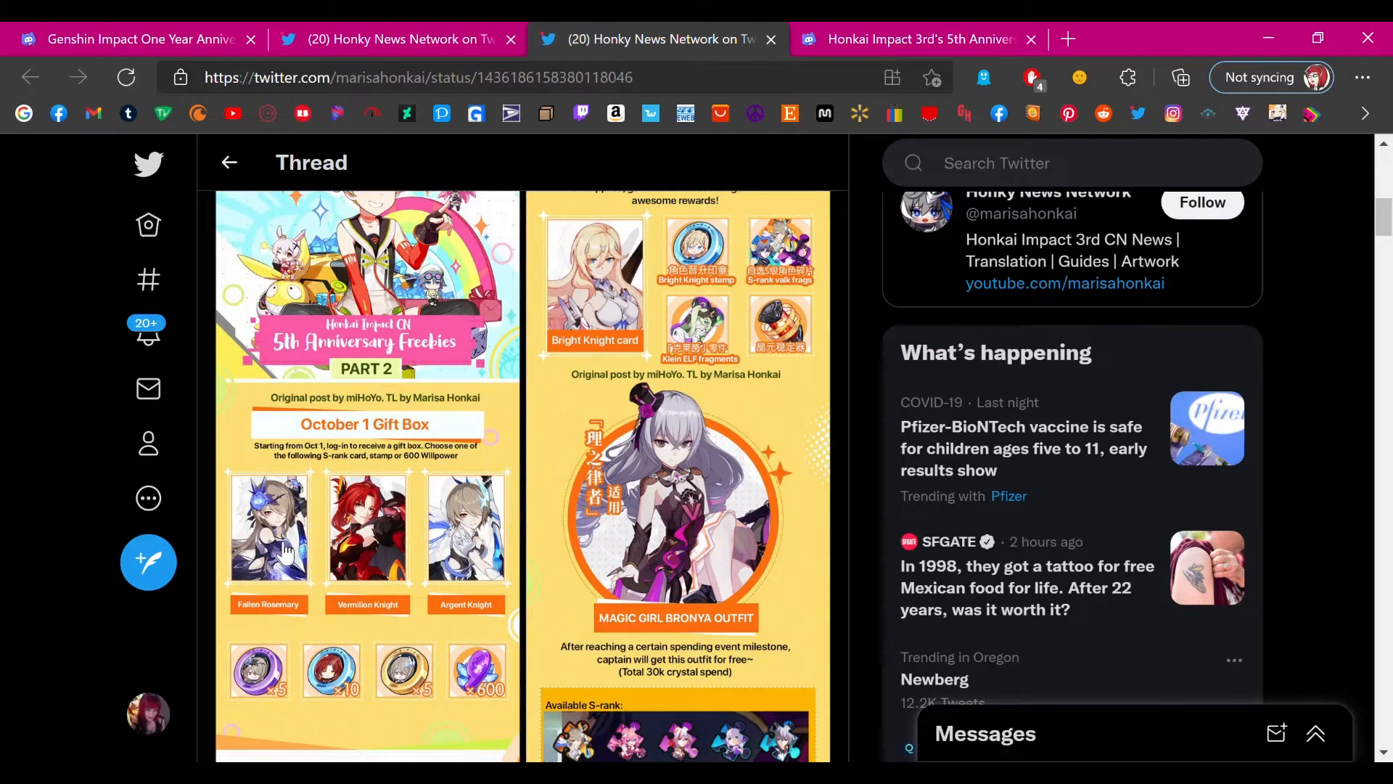
pyautogui.moveTo(355, 622)
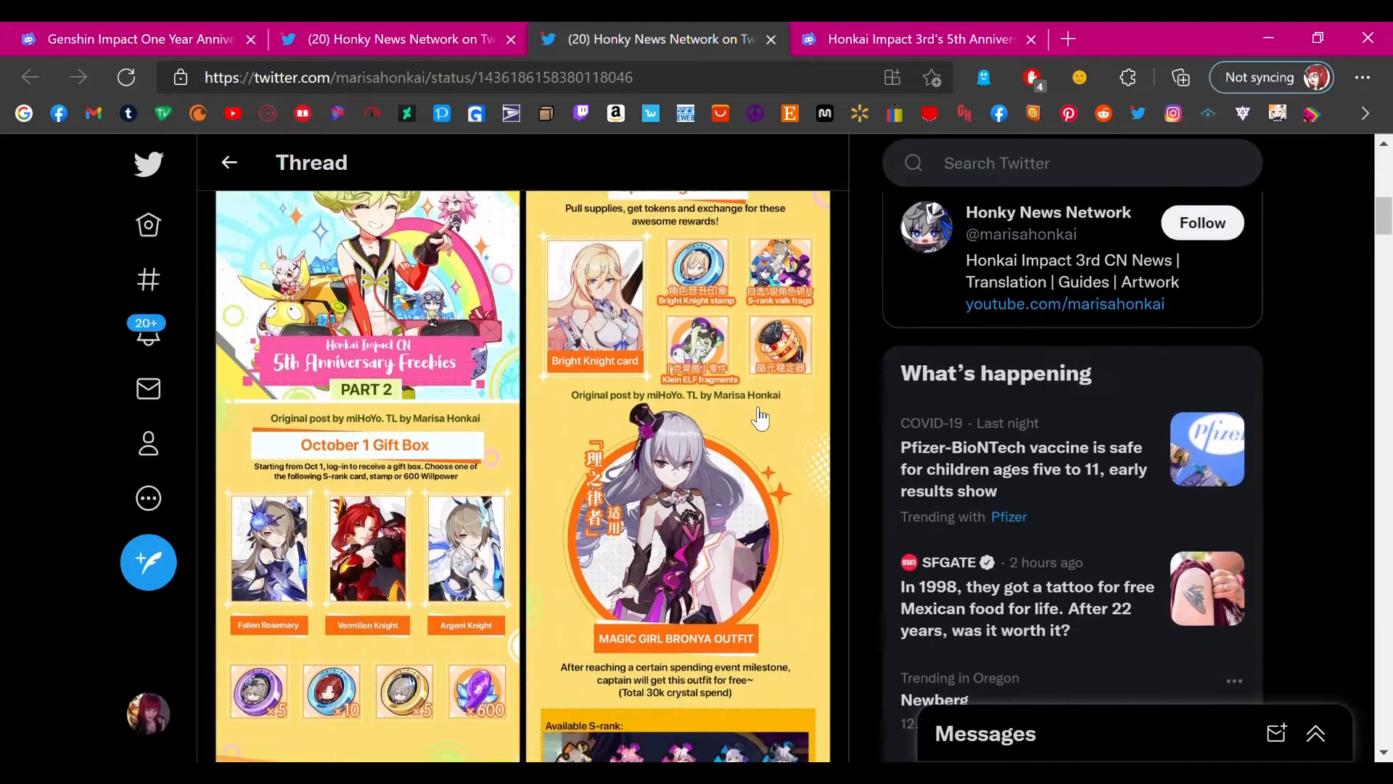
# - Scroll through the Part 2 freebies images, revisiting the Magic Girl Bronya outfit, October 1 Gift Box and Spending Event
pyautogui.scroll(-3)
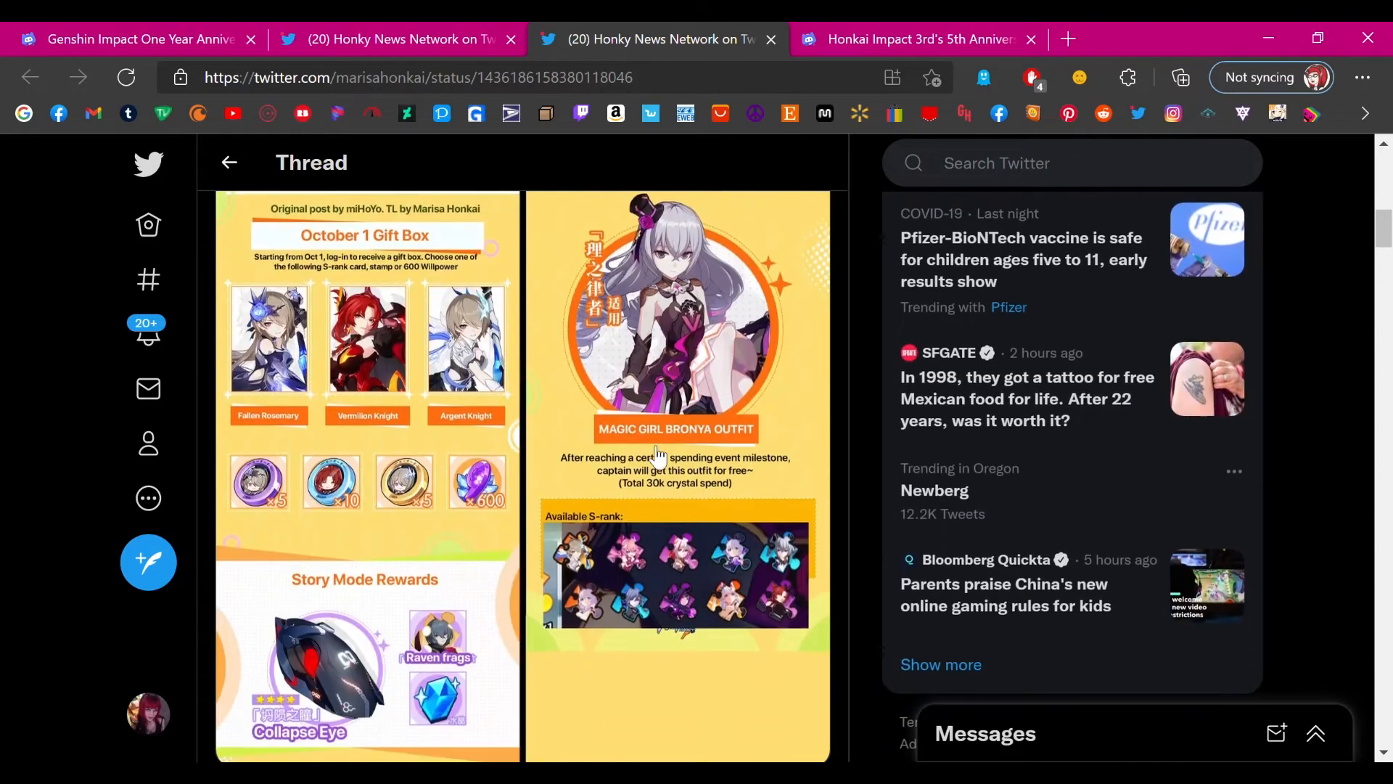
pyautogui.scroll(-3)
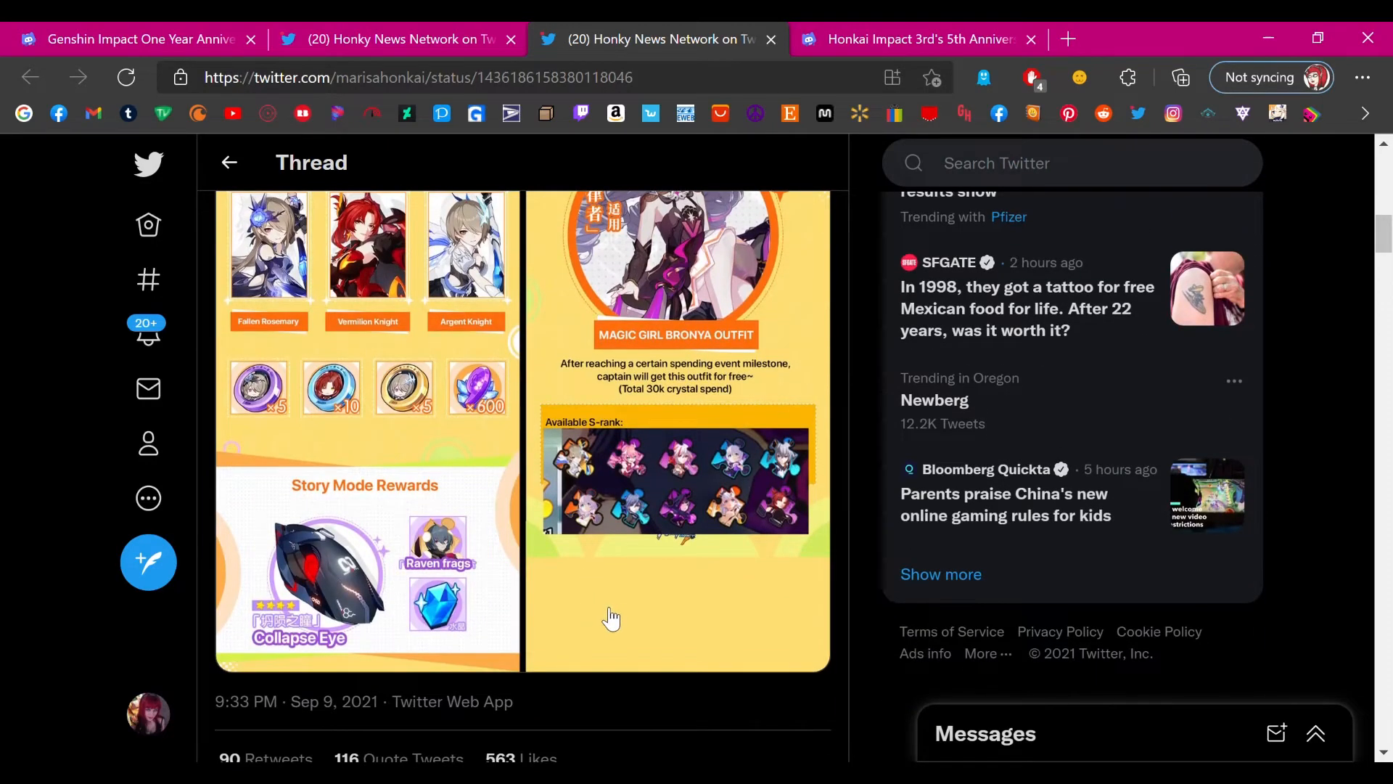
pyautogui.moveTo(562, 631)
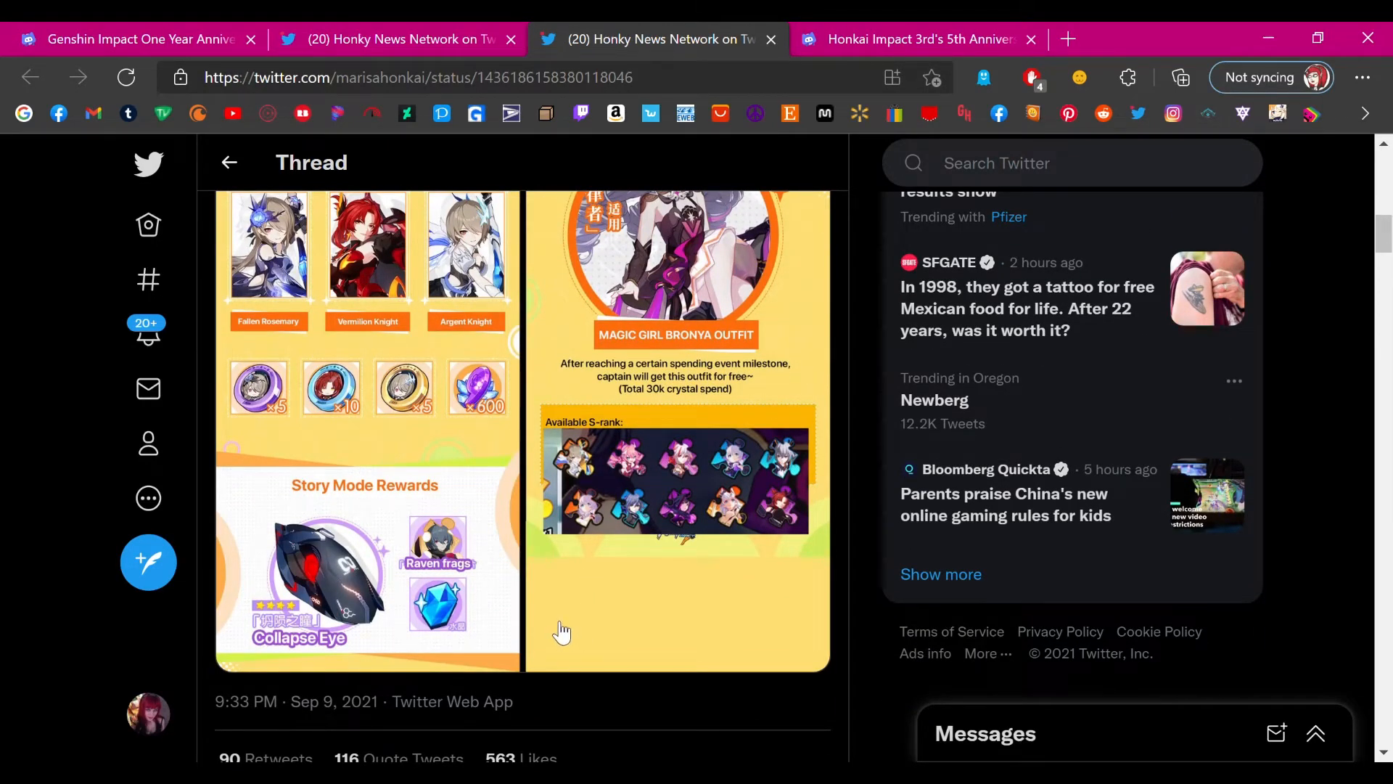
pyautogui.scroll(3)
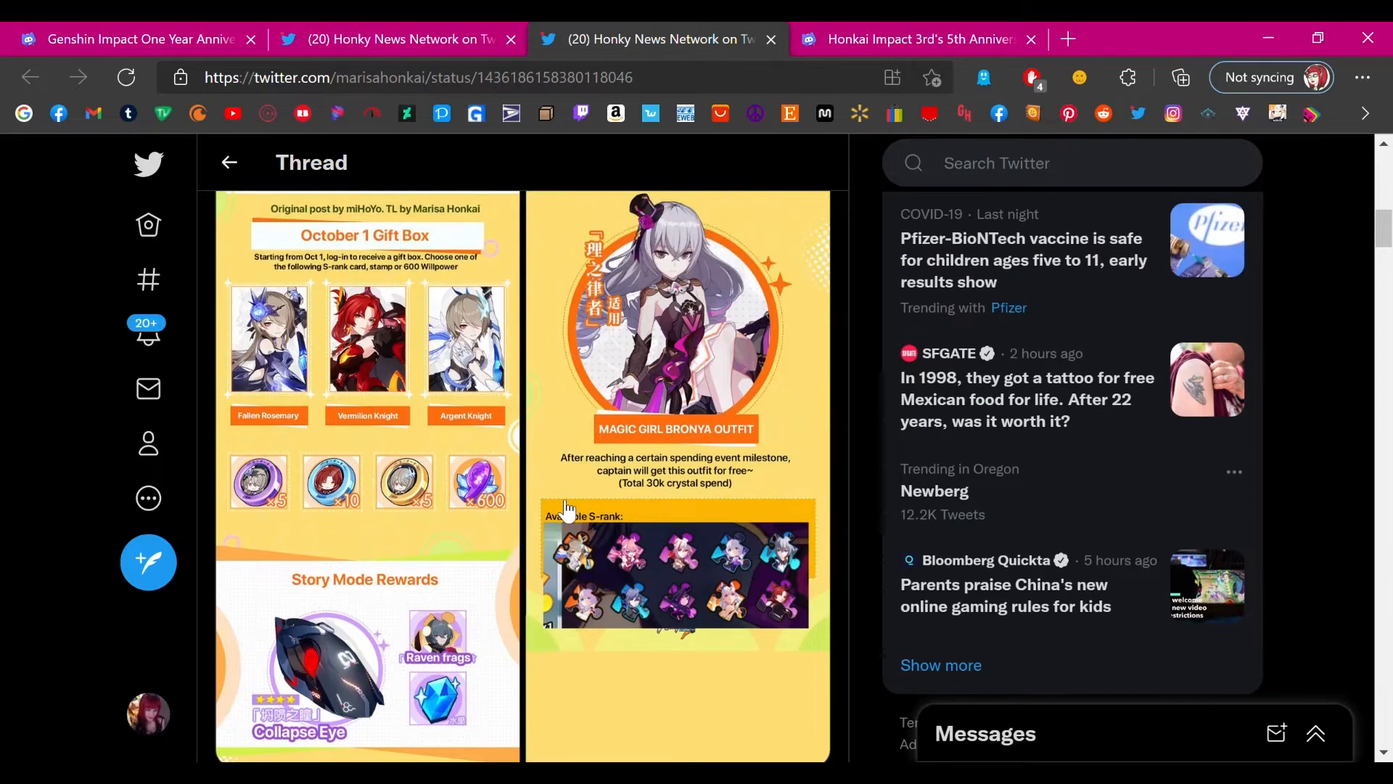
pyautogui.scroll(3)
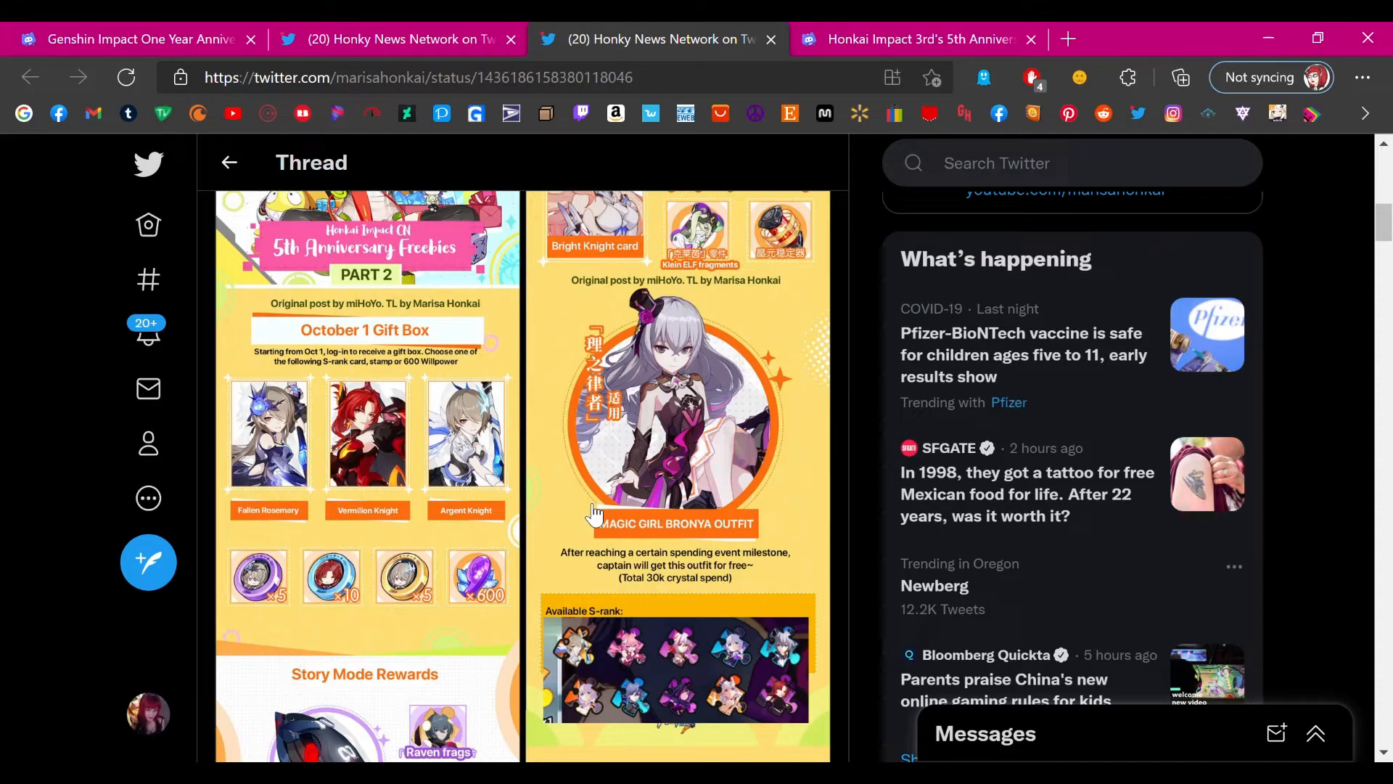
pyautogui.scroll(3)
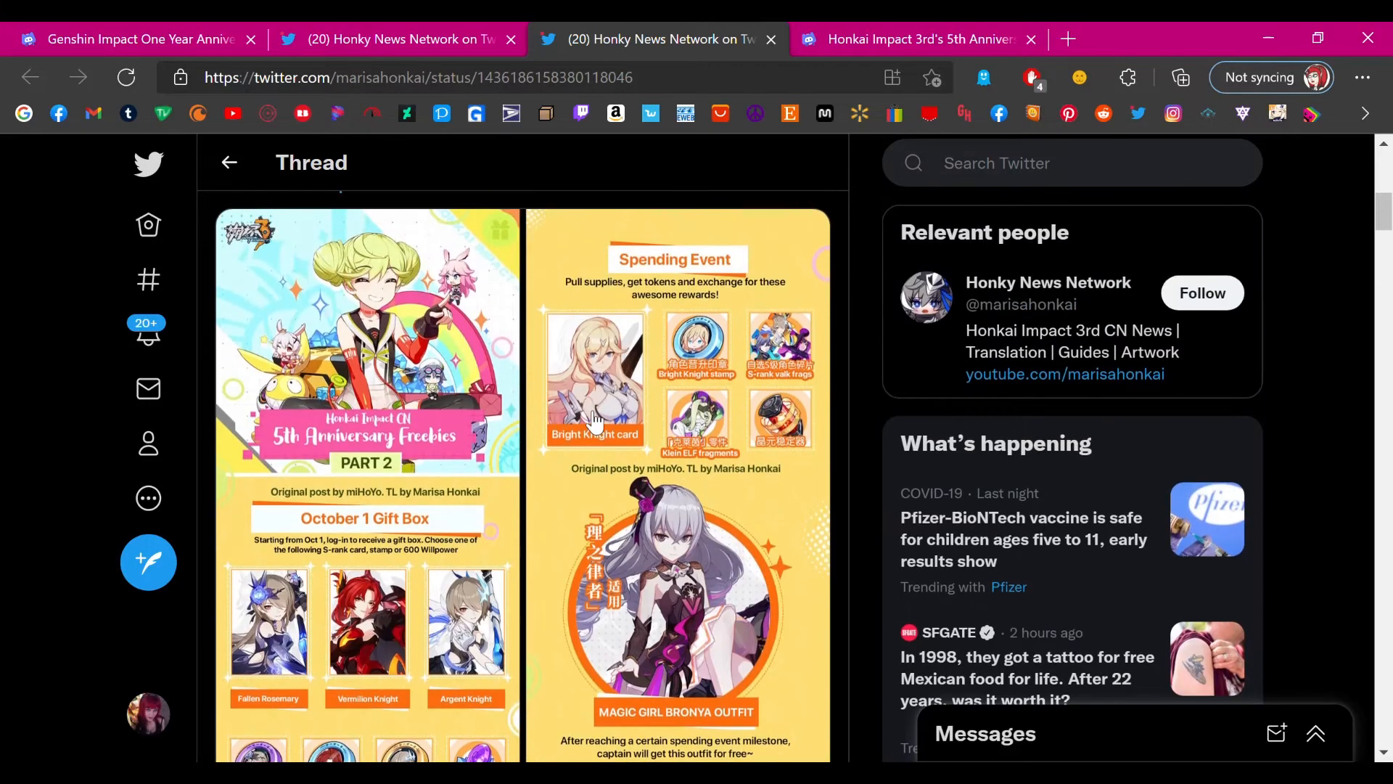
pyautogui.moveTo(720, 353)
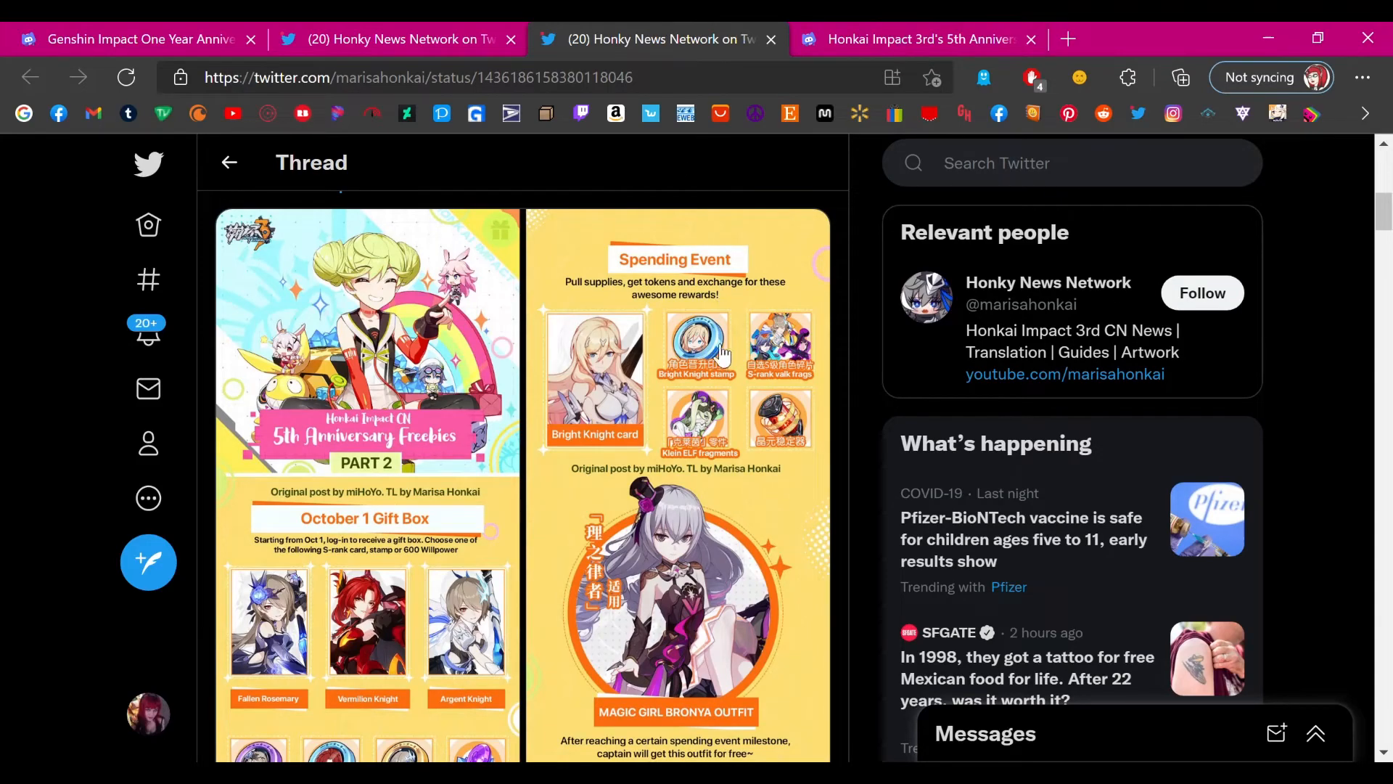
pyautogui.scroll(-3)
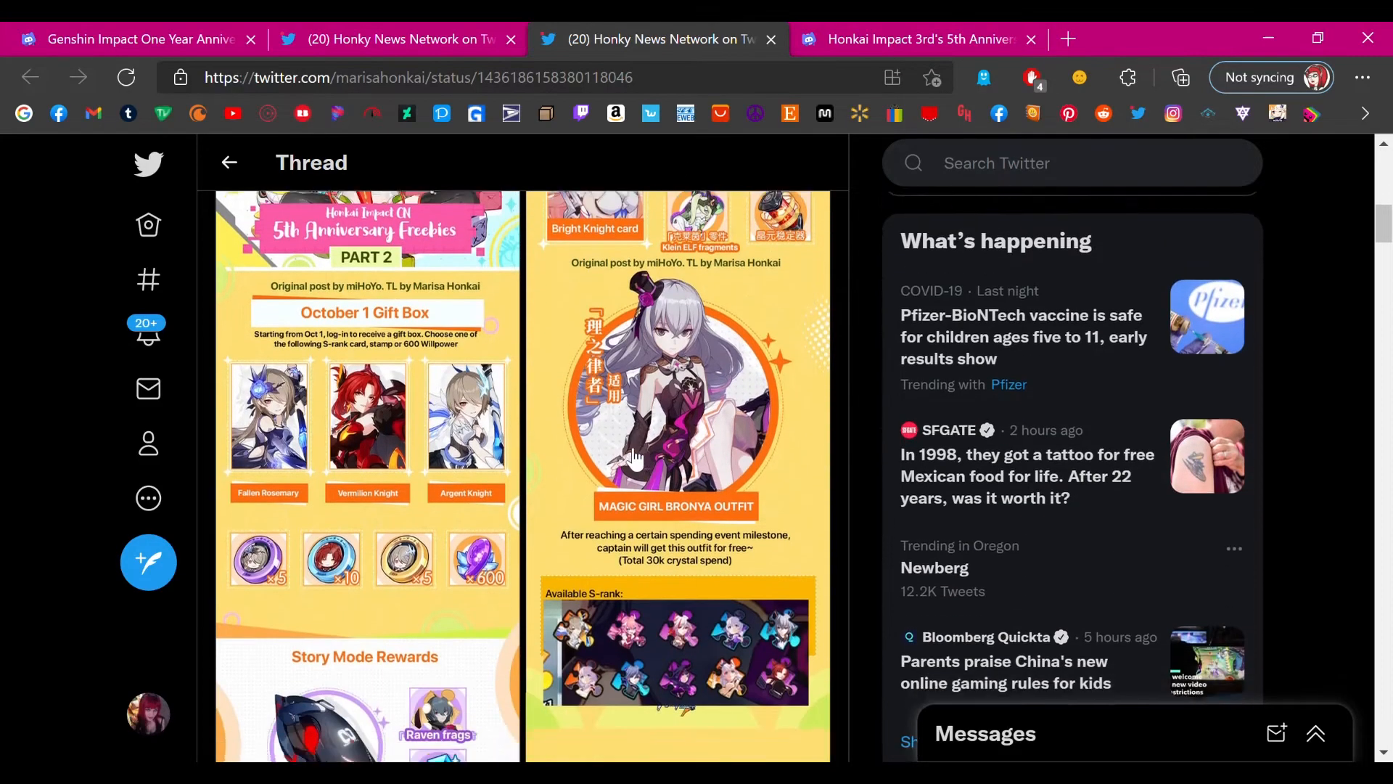
pyautogui.scroll(-3)
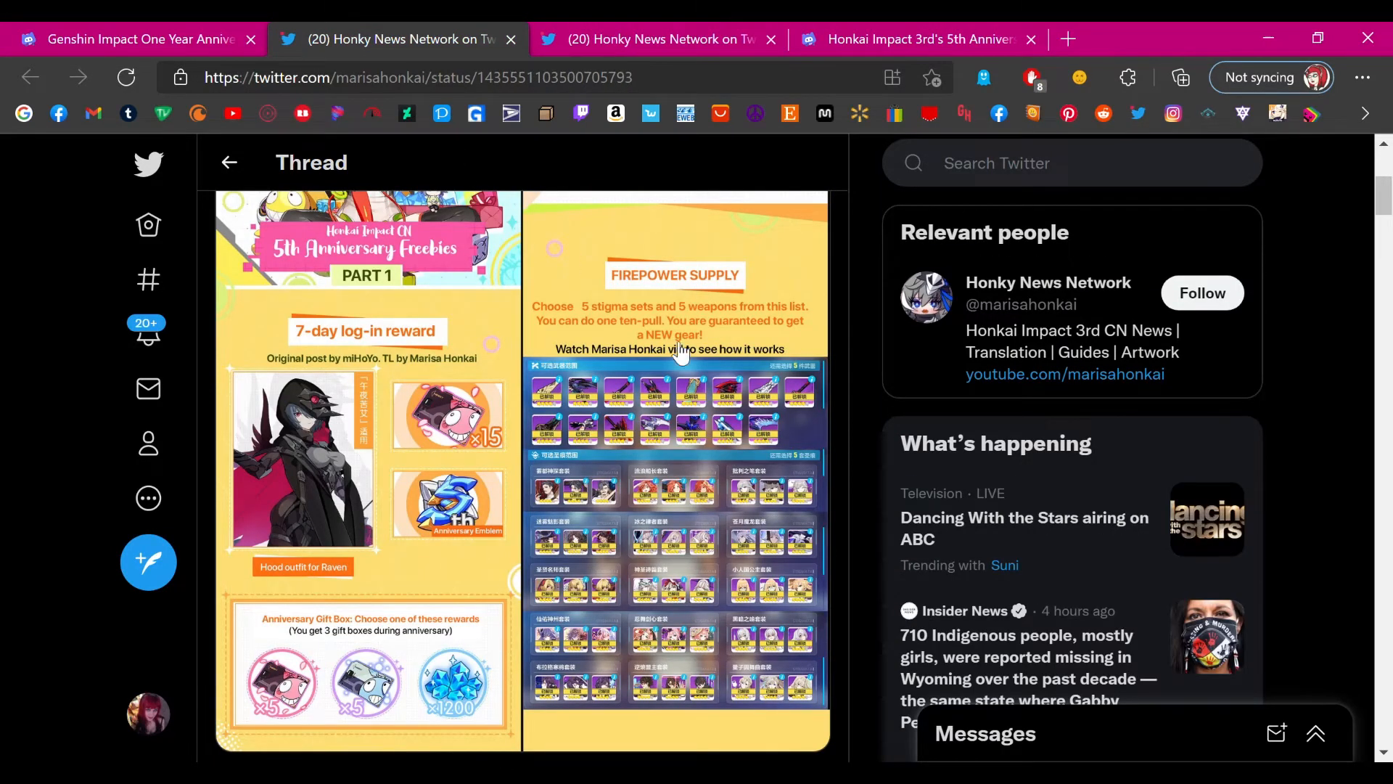
pyautogui.moveTo(555, 344)
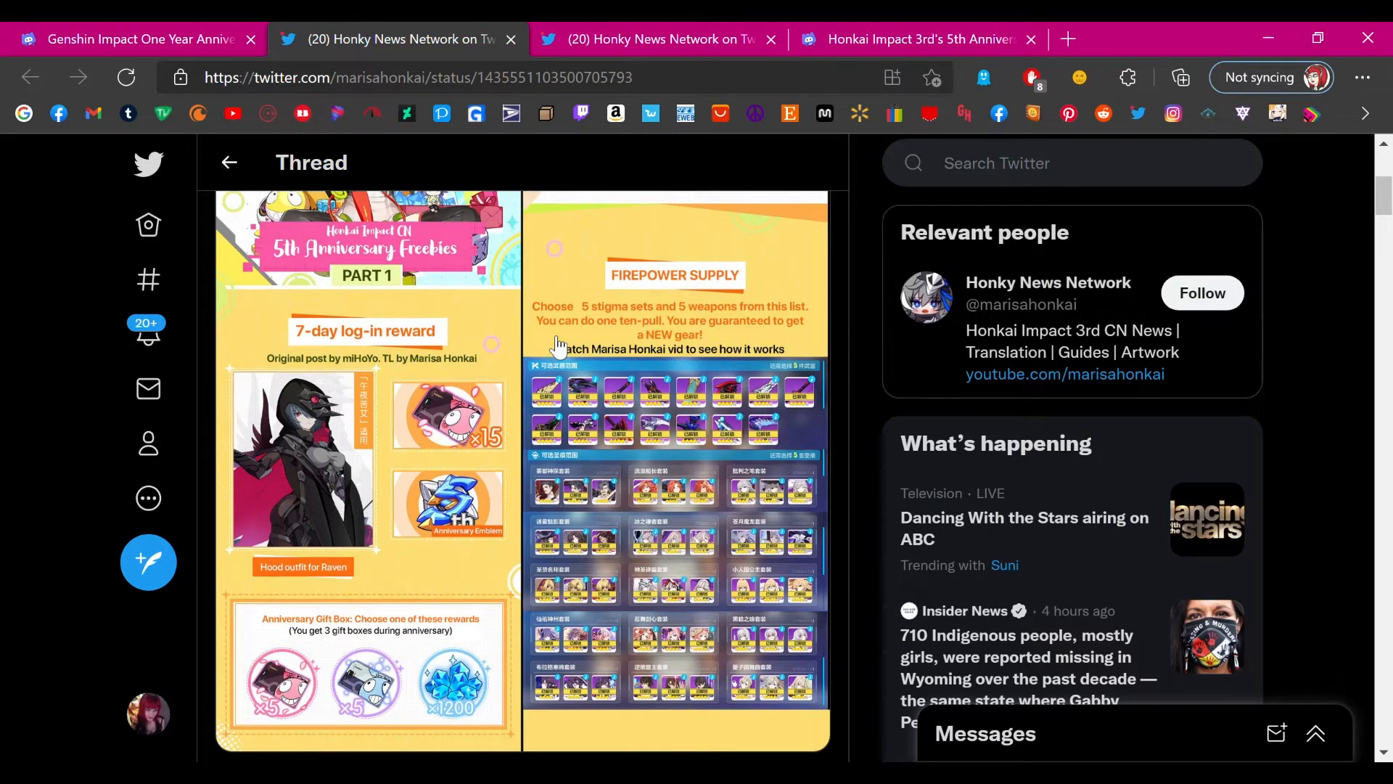
pyautogui.moveTo(658, 328)
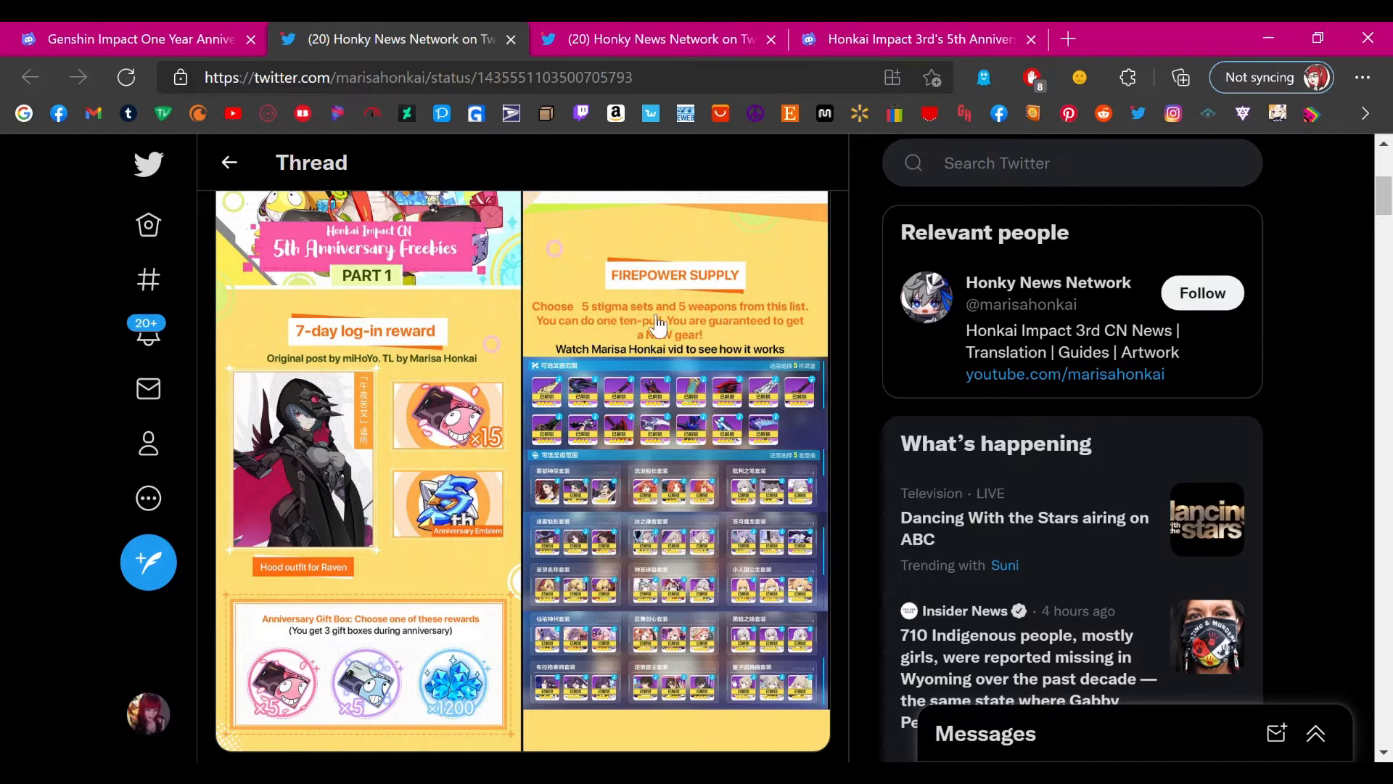
pyautogui.moveTo(688, 318)
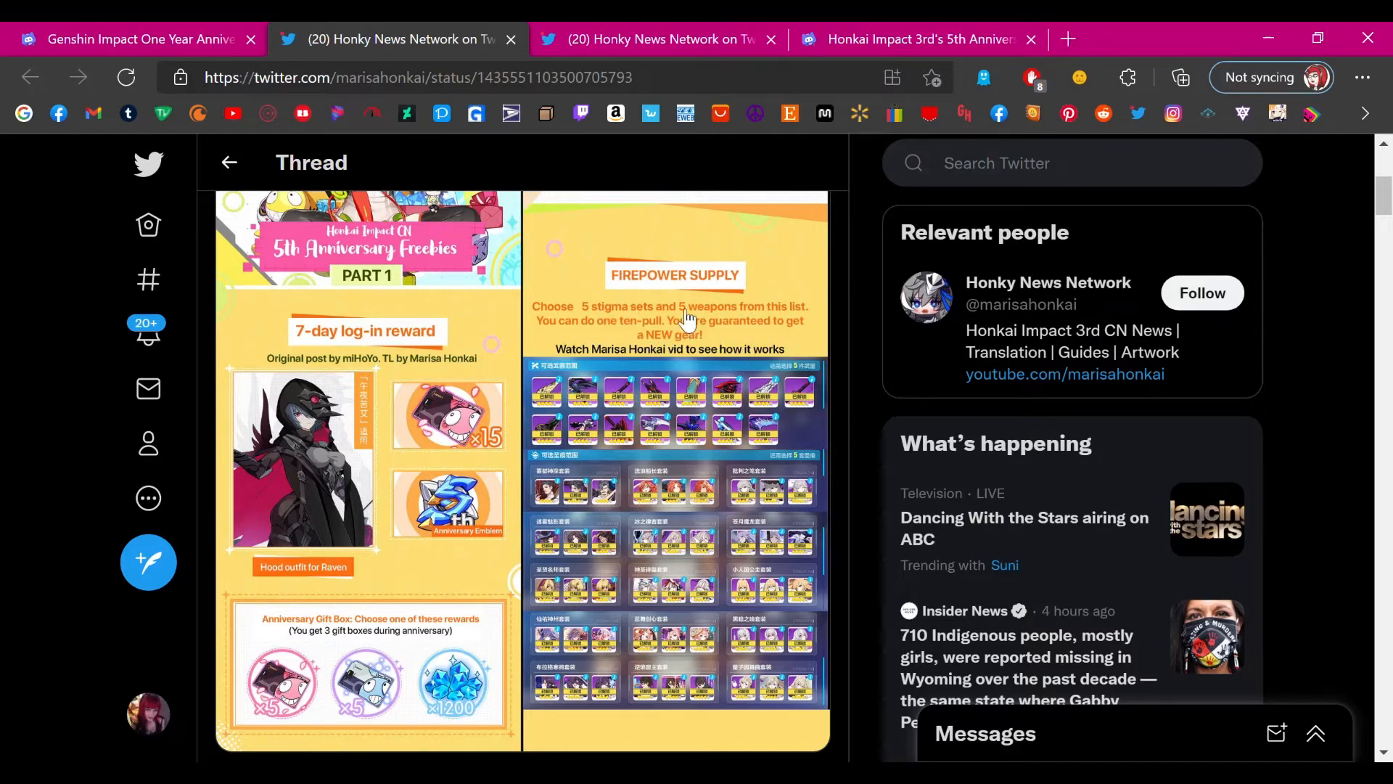
pyautogui.moveTo(733, 494)
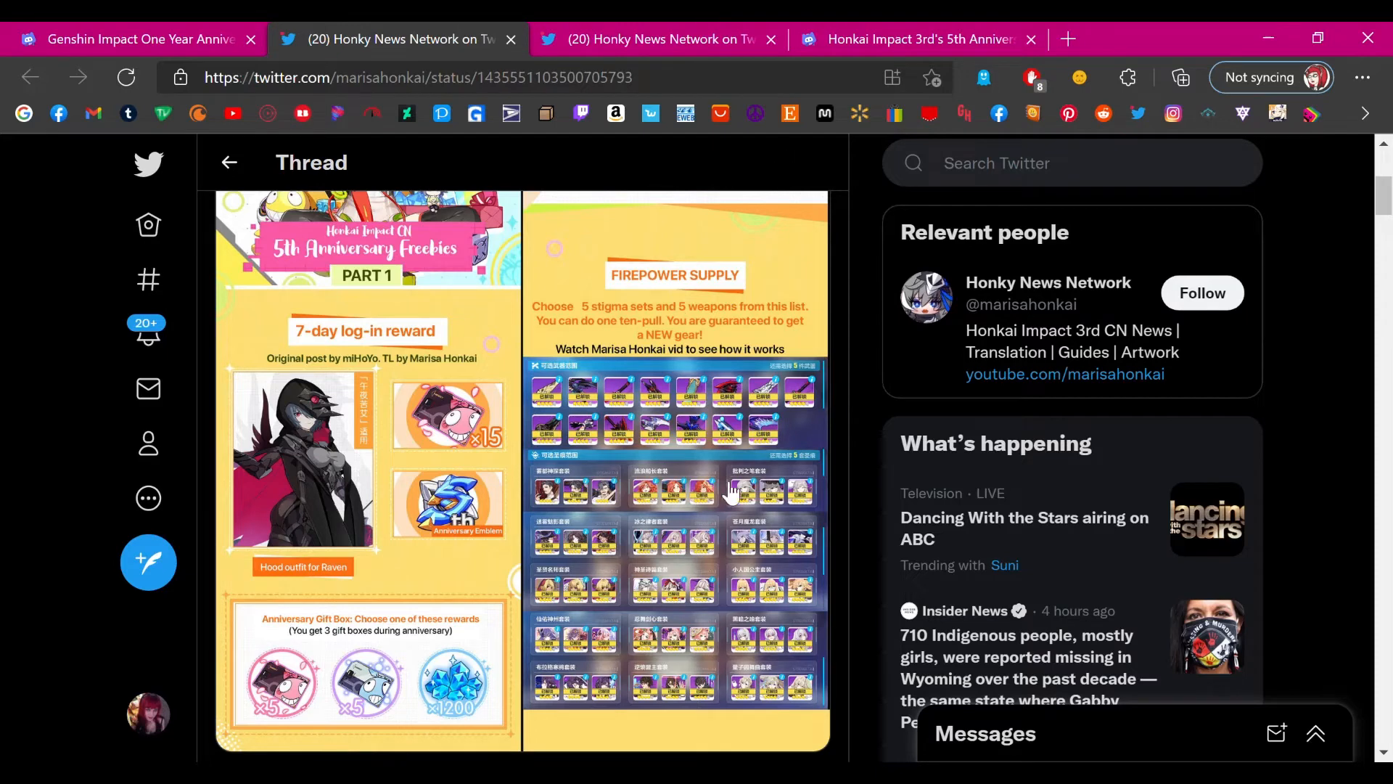
pyautogui.moveTo(706, 435)
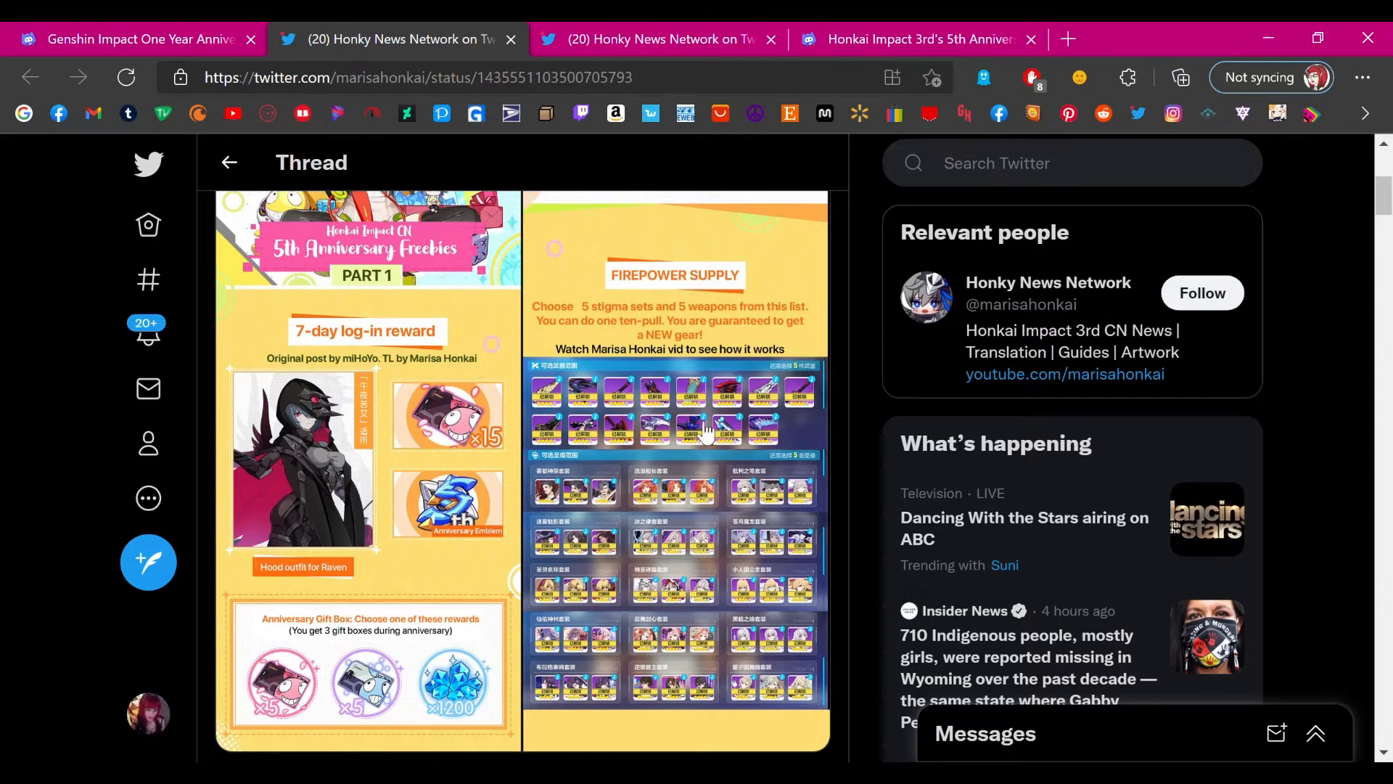
pyautogui.moveTo(644, 442)
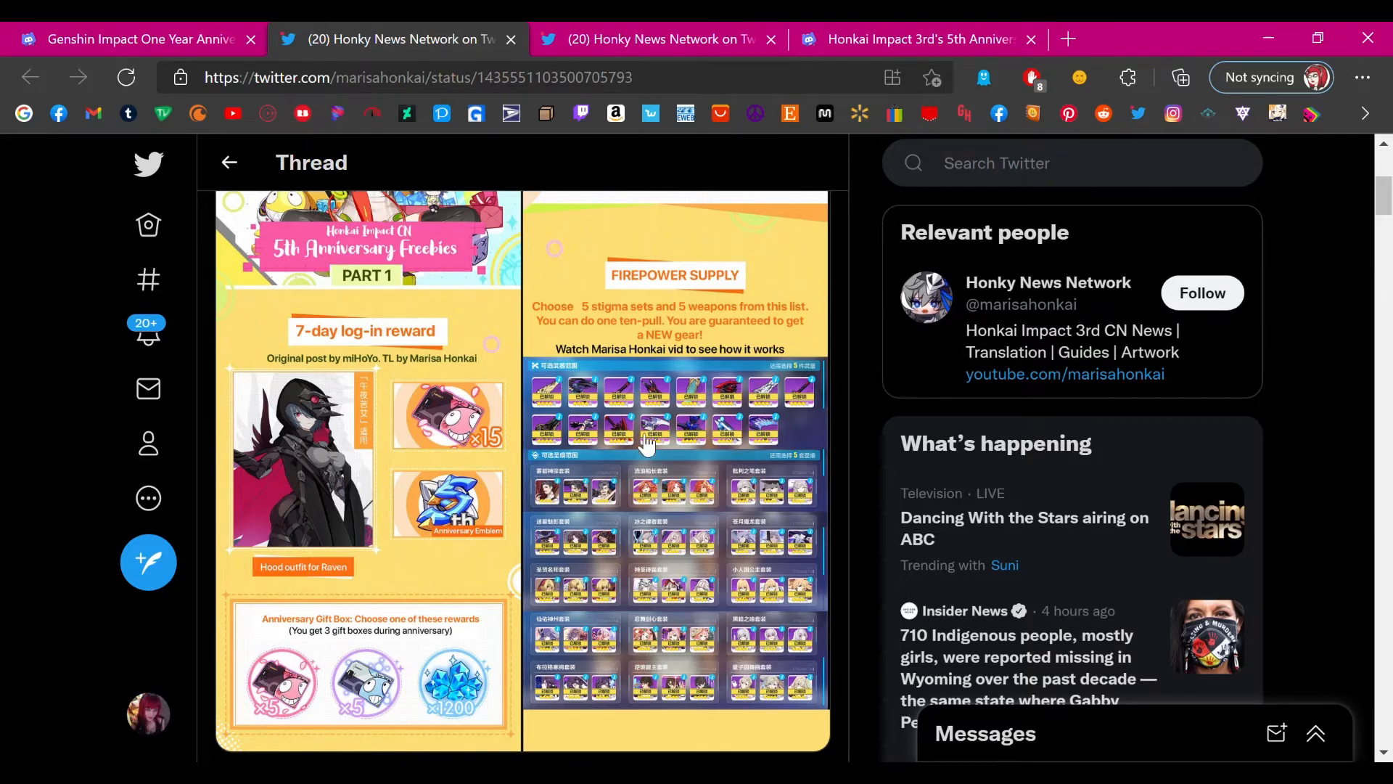
pyautogui.moveTo(704, 445)
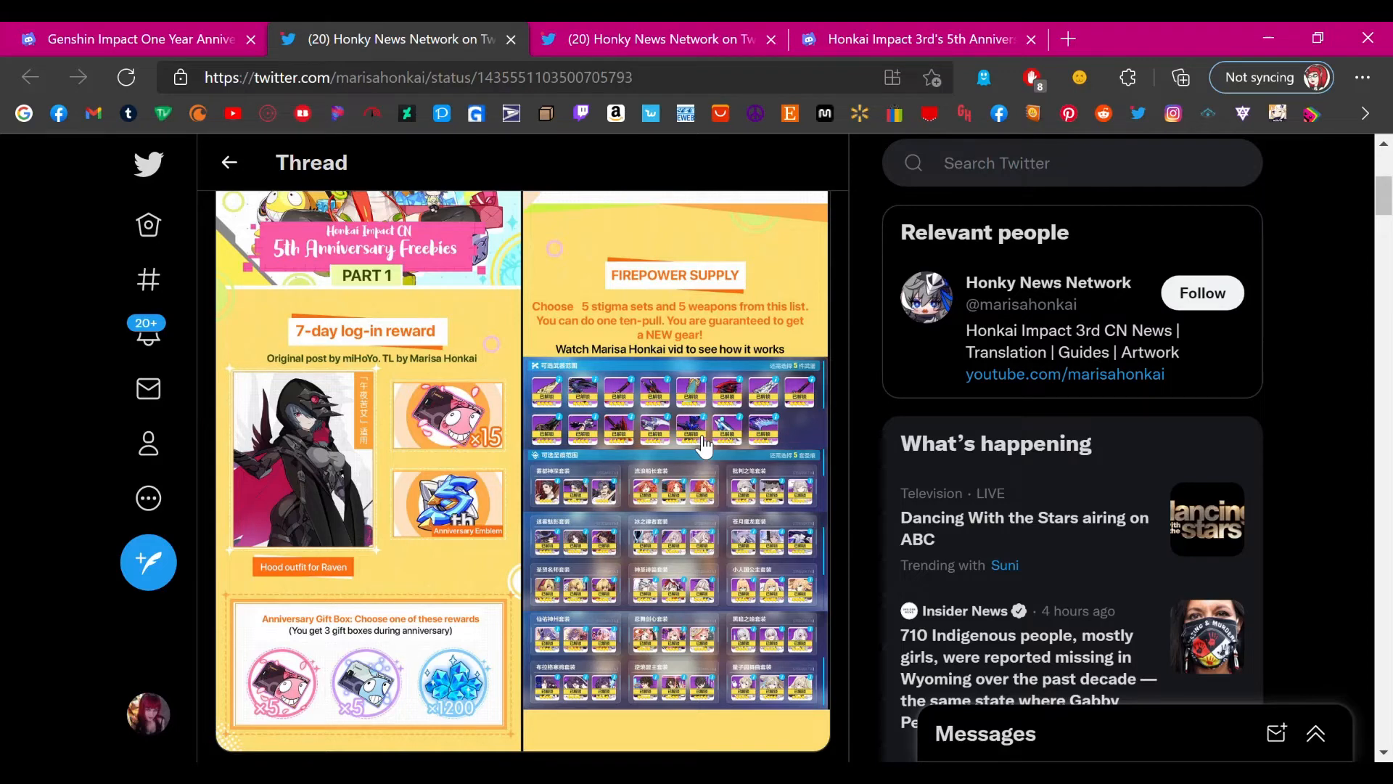
pyautogui.moveTo(705, 396)
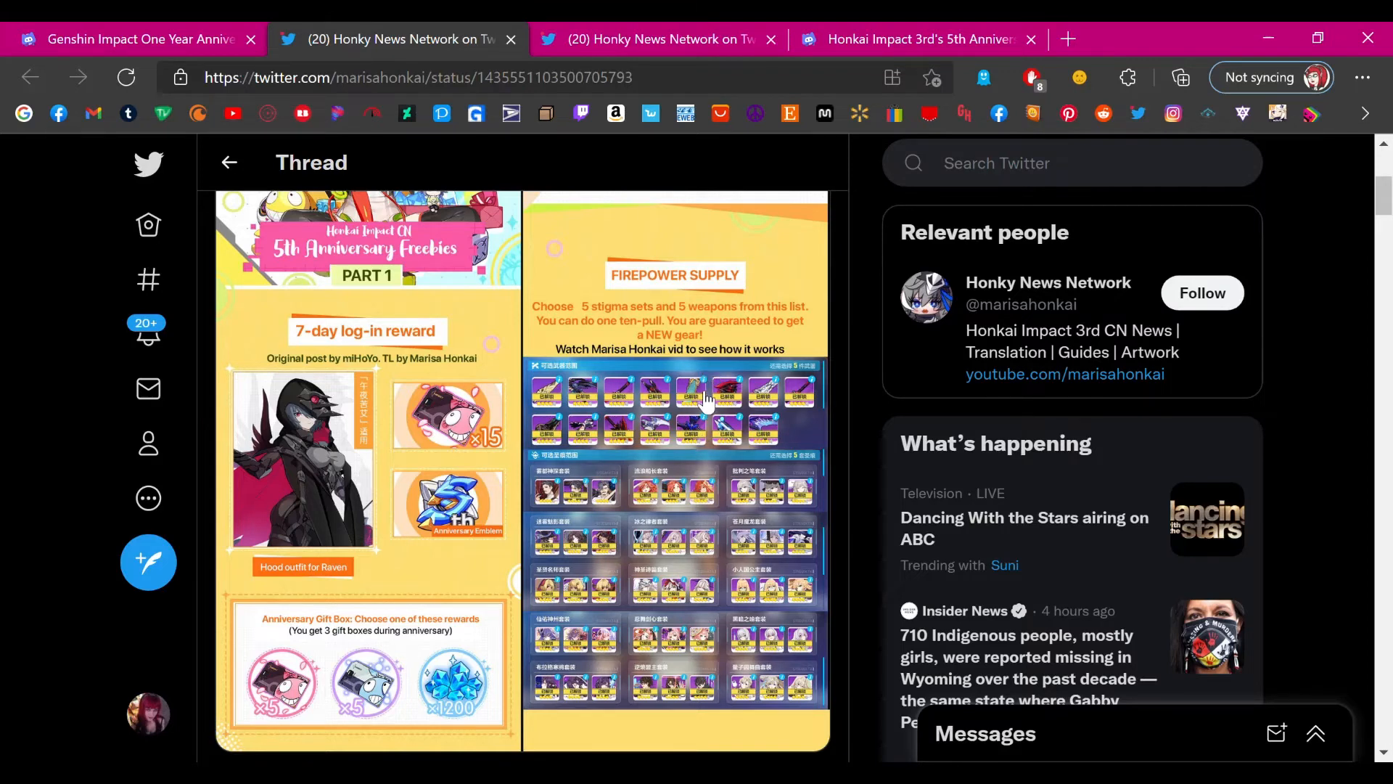
pyautogui.moveTo(613, 631)
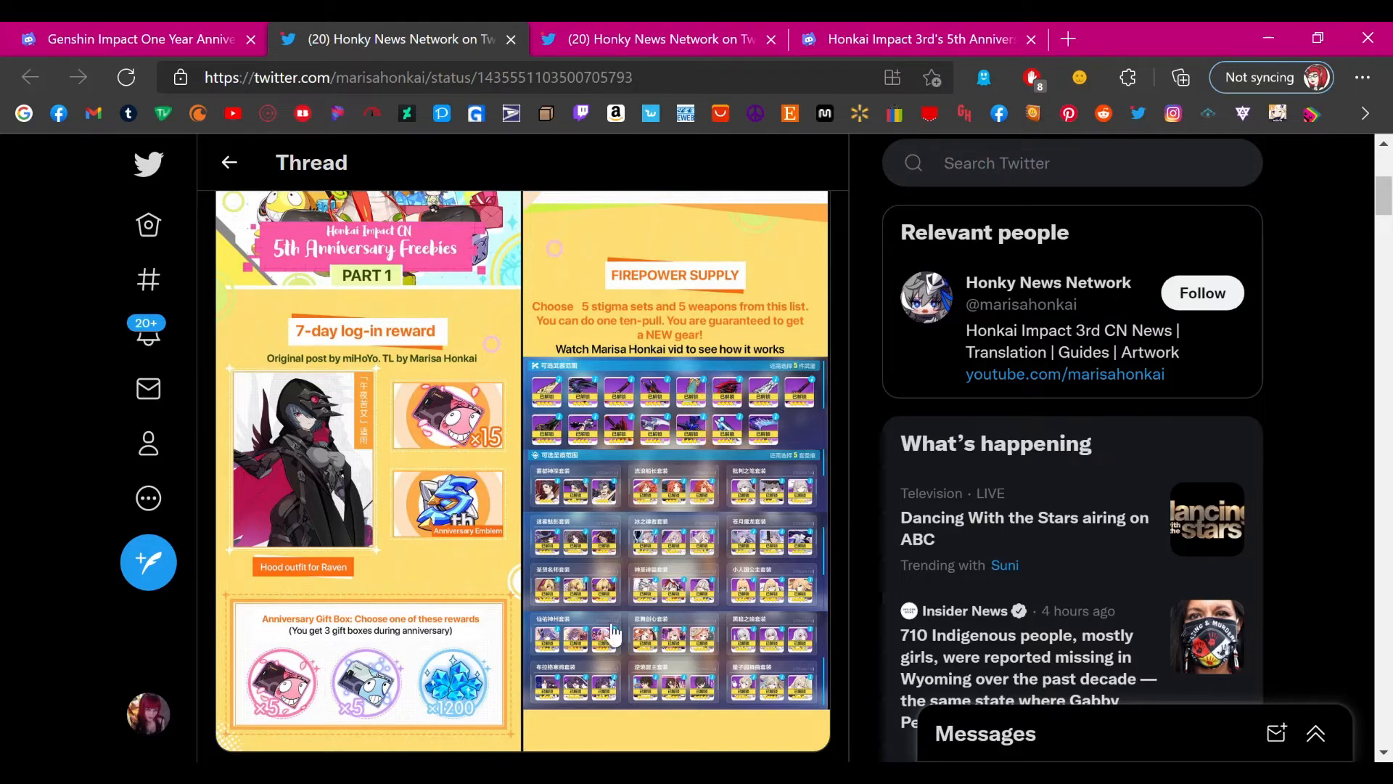
pyautogui.moveTo(595, 356)
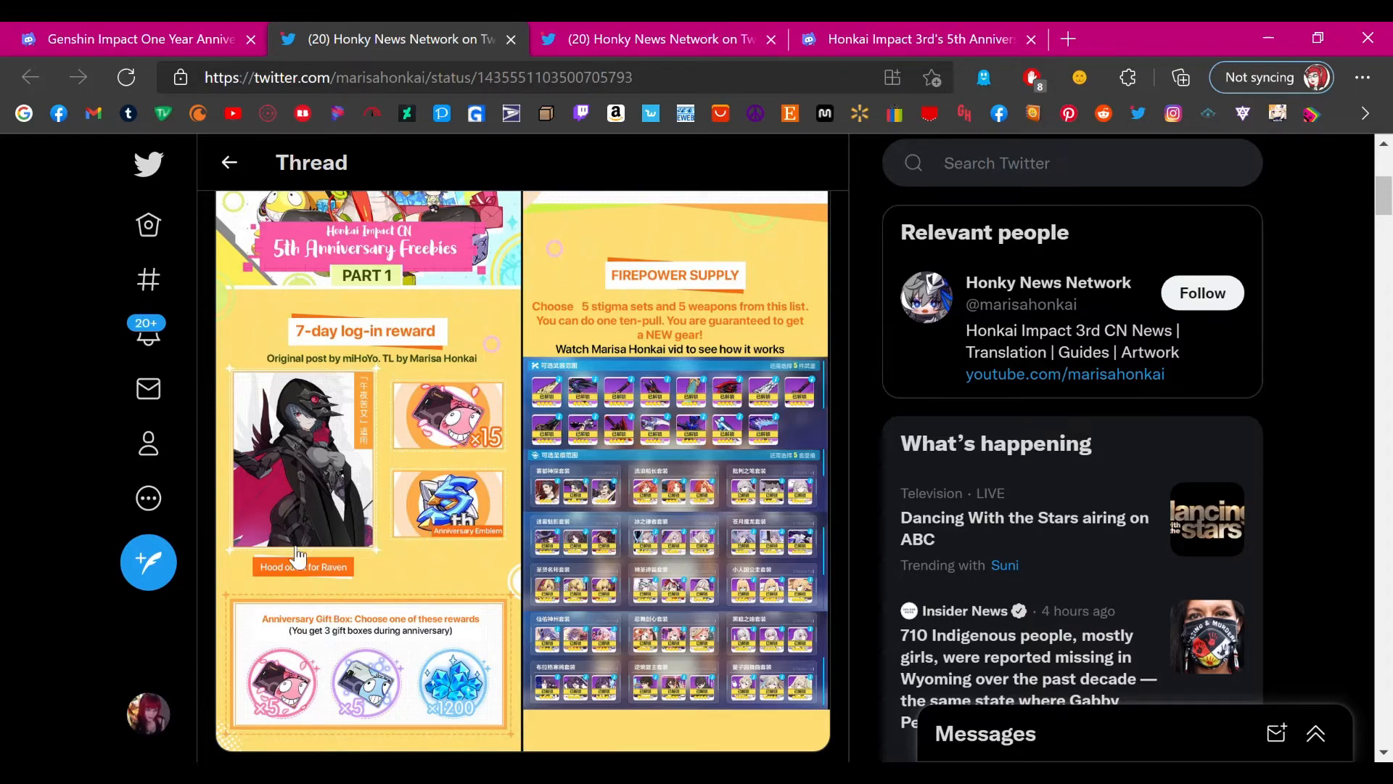
pyautogui.moveTo(408, 590)
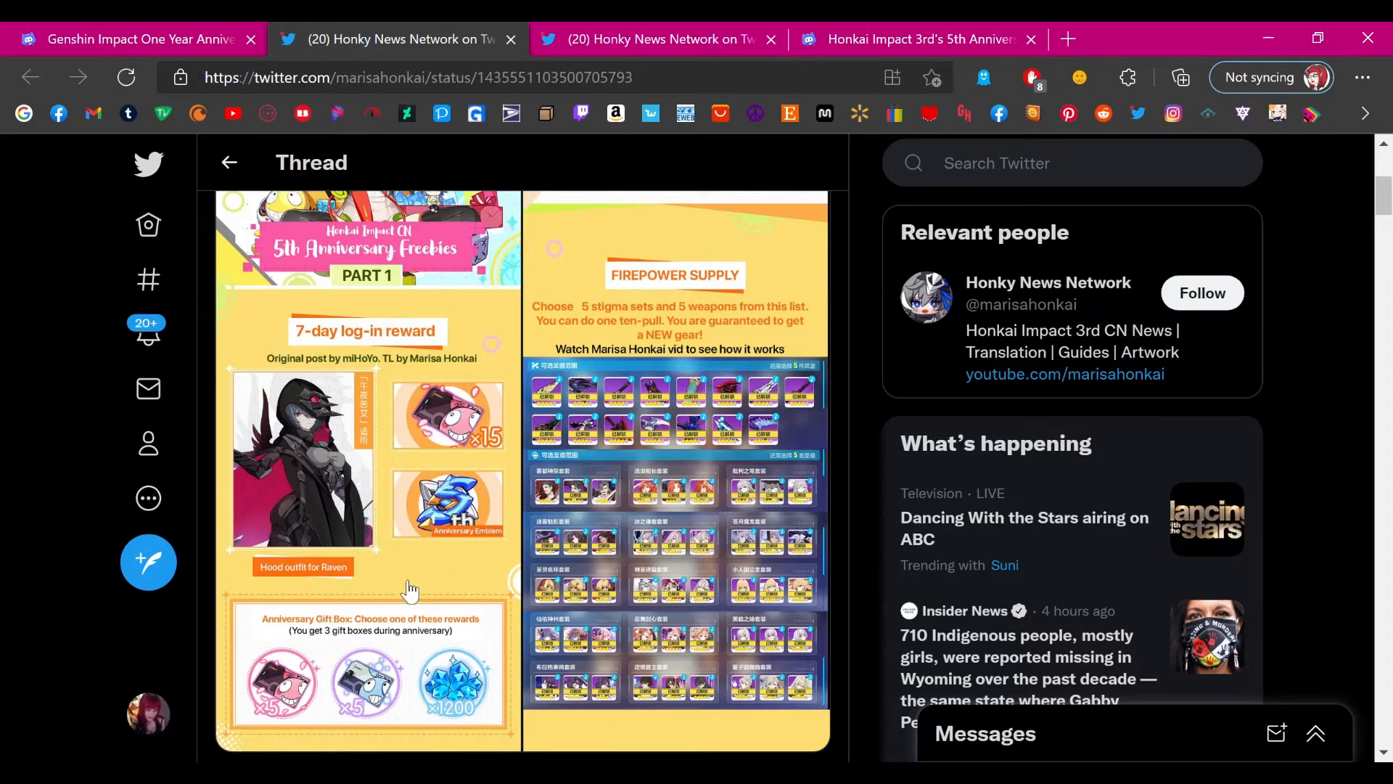
# - Scroll up to the Part 1 tweet text noting the correction to 5 stigma sets
pyautogui.scroll(3)
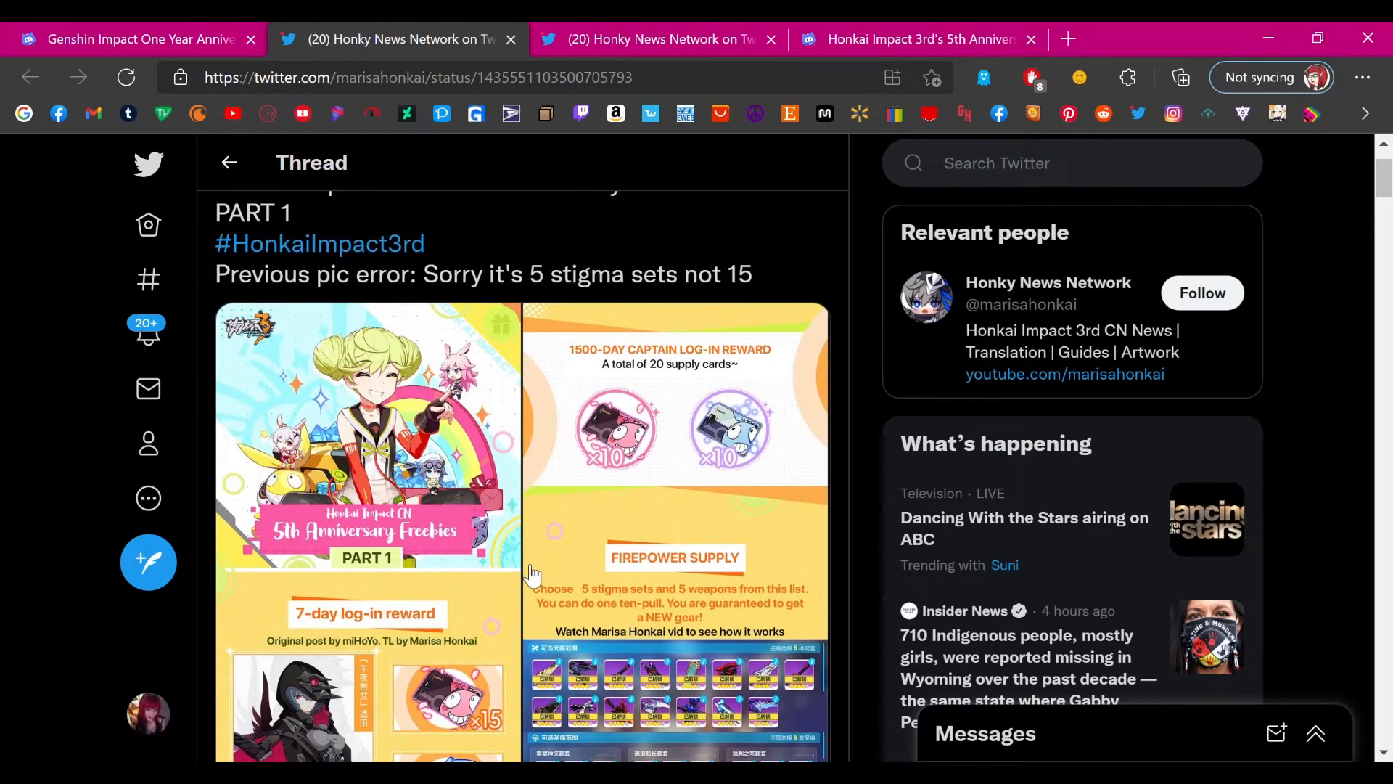
pyautogui.moveTo(638, 542)
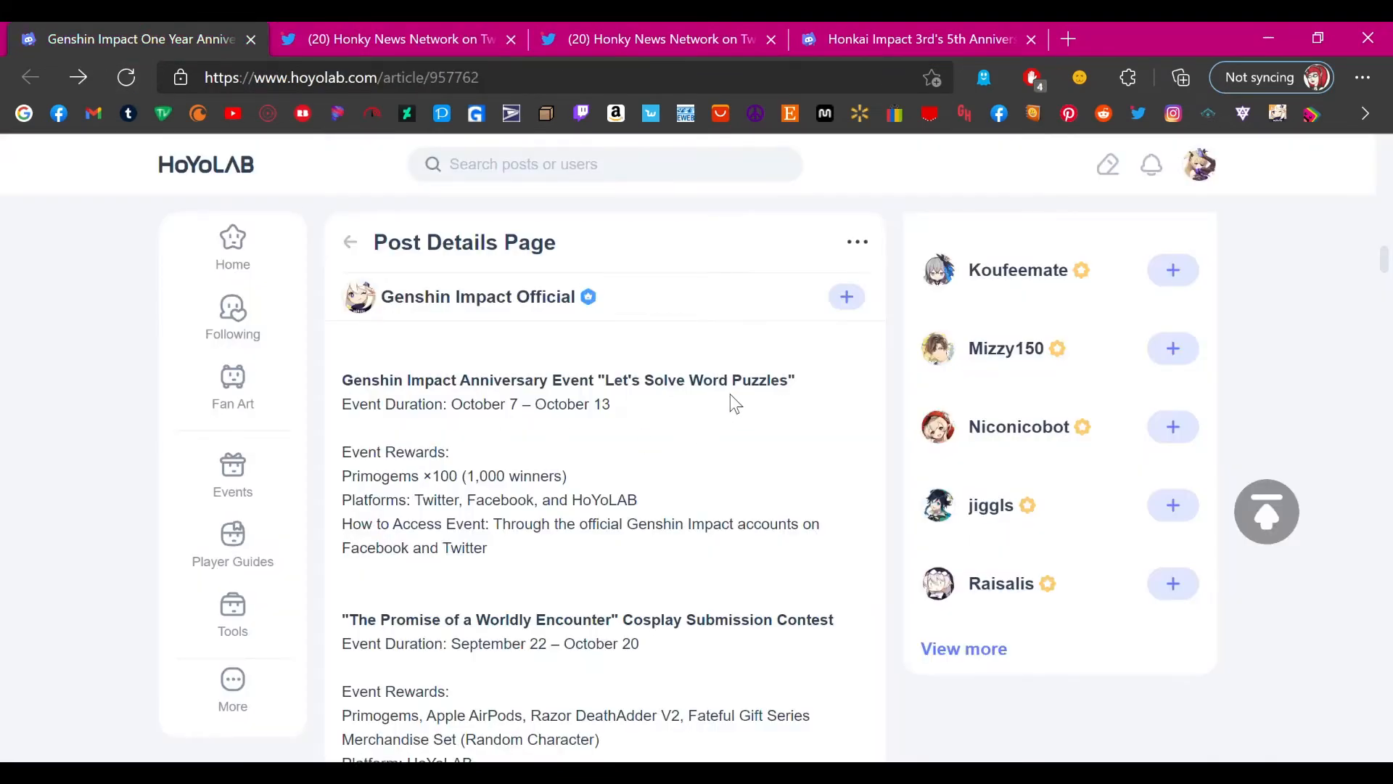
# - Scroll the Genshin post to "Anniversary Events in Progress" with the Photo Submission Contest details and link
pyautogui.scroll(-3)
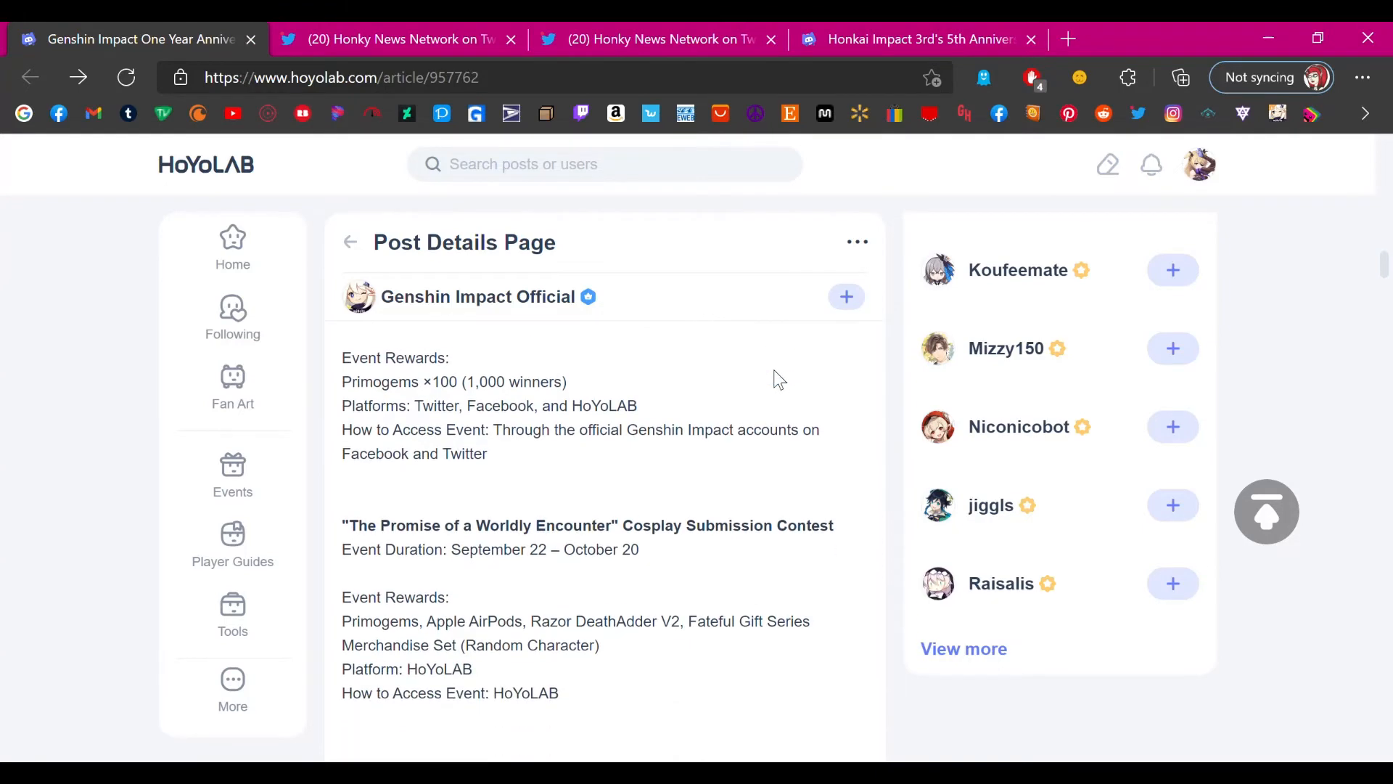
pyautogui.scroll(-3)
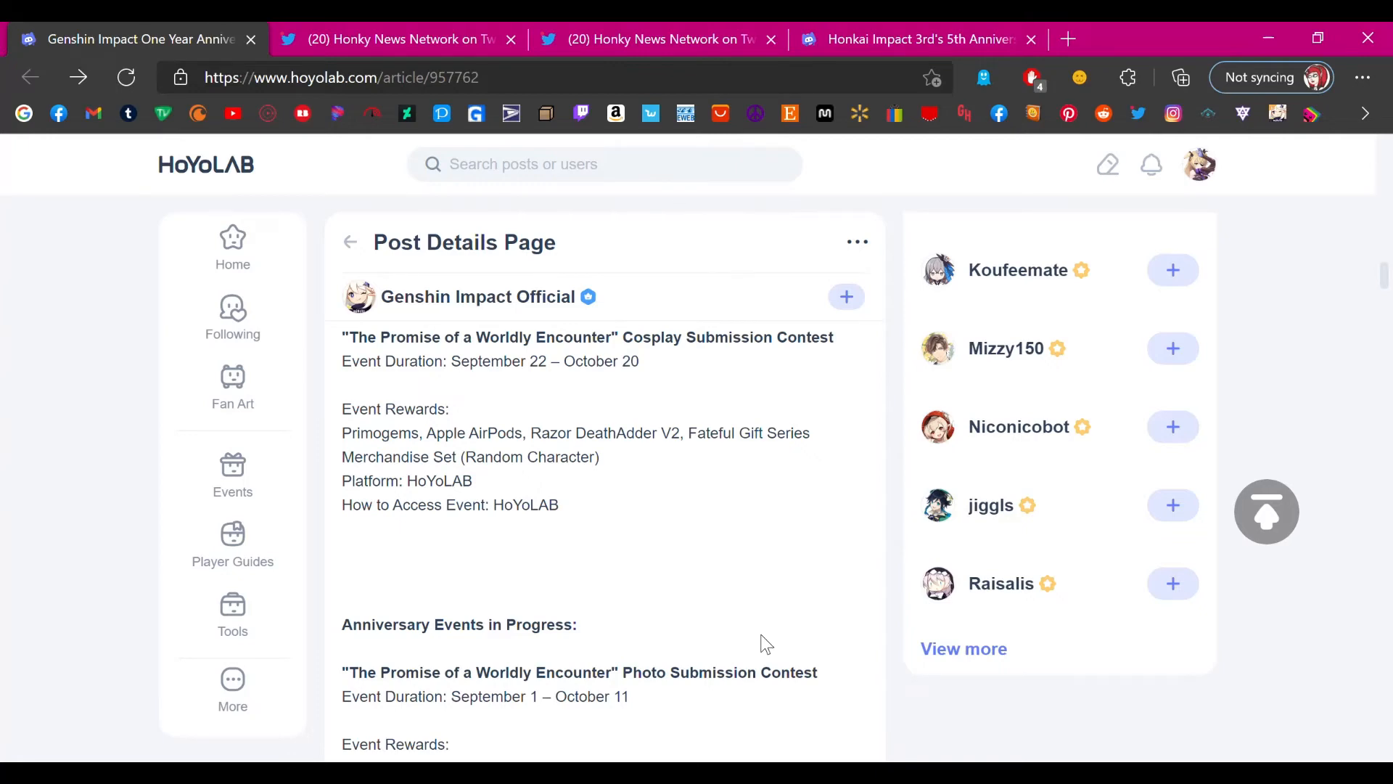
pyautogui.moveTo(676, 542)
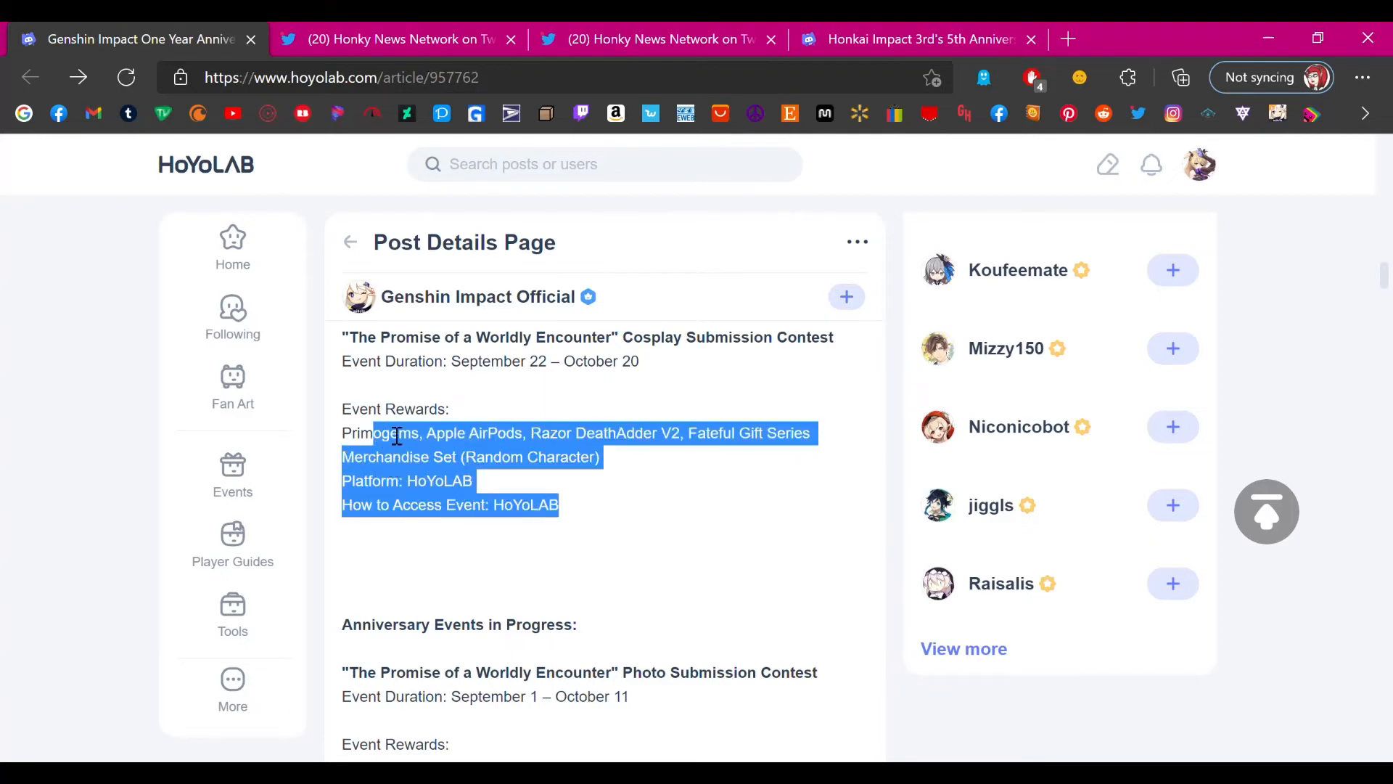
pyautogui.click(529, 534)
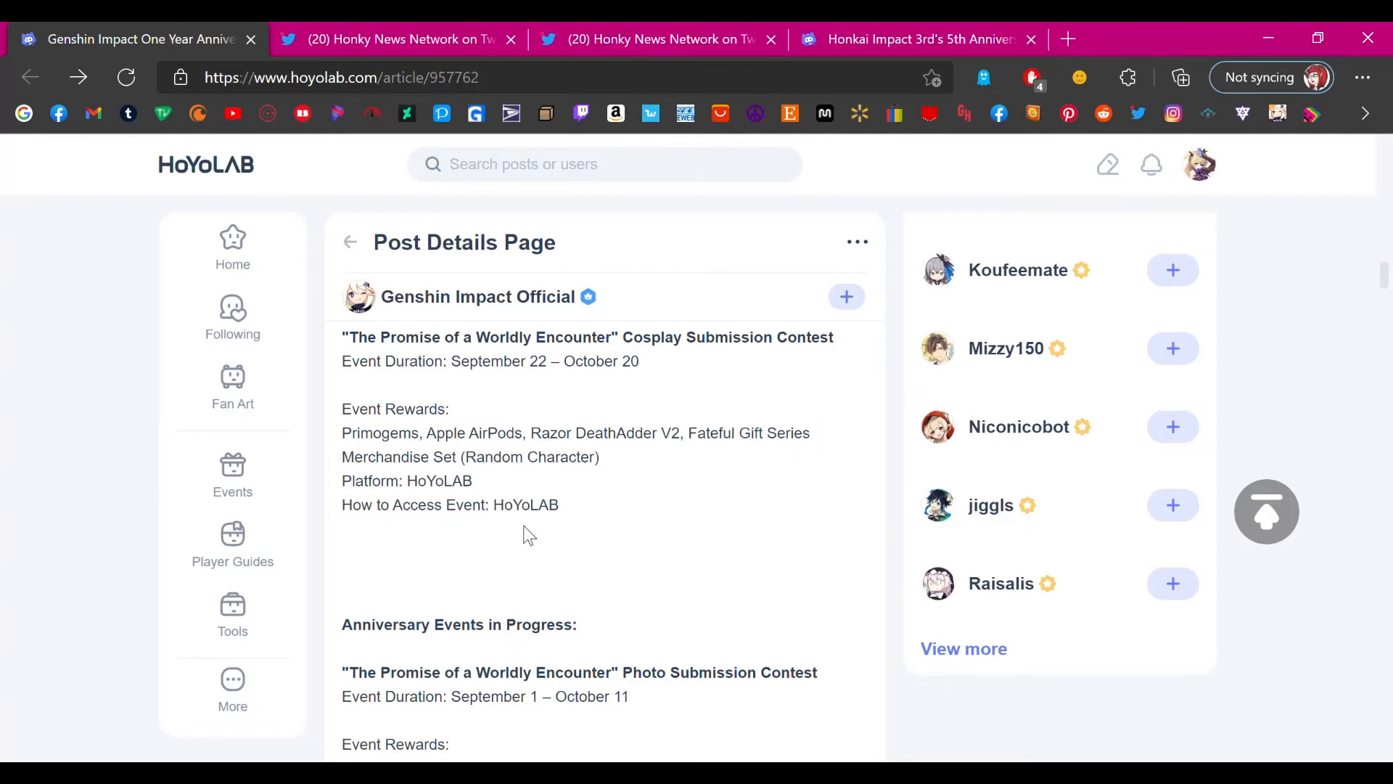
pyautogui.scroll(-3)
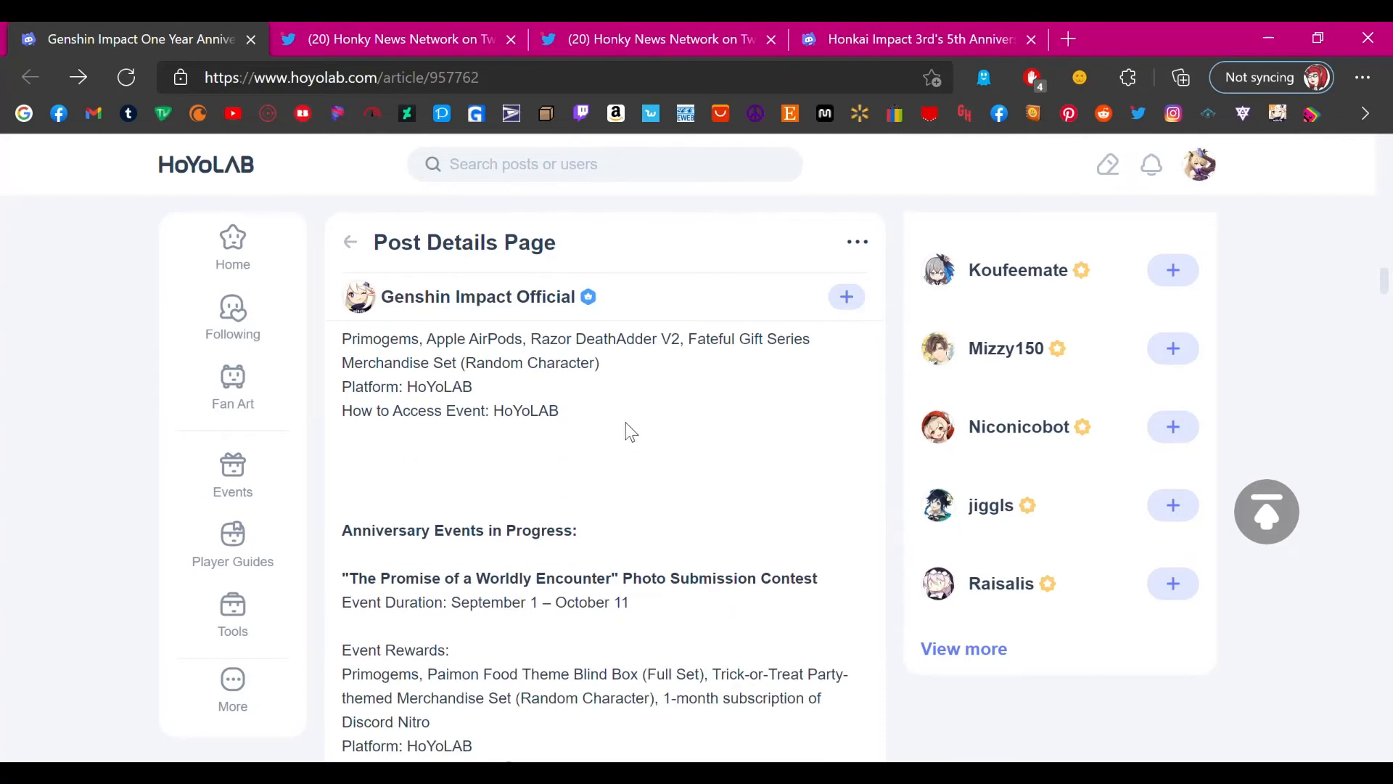
pyautogui.scroll(-3)
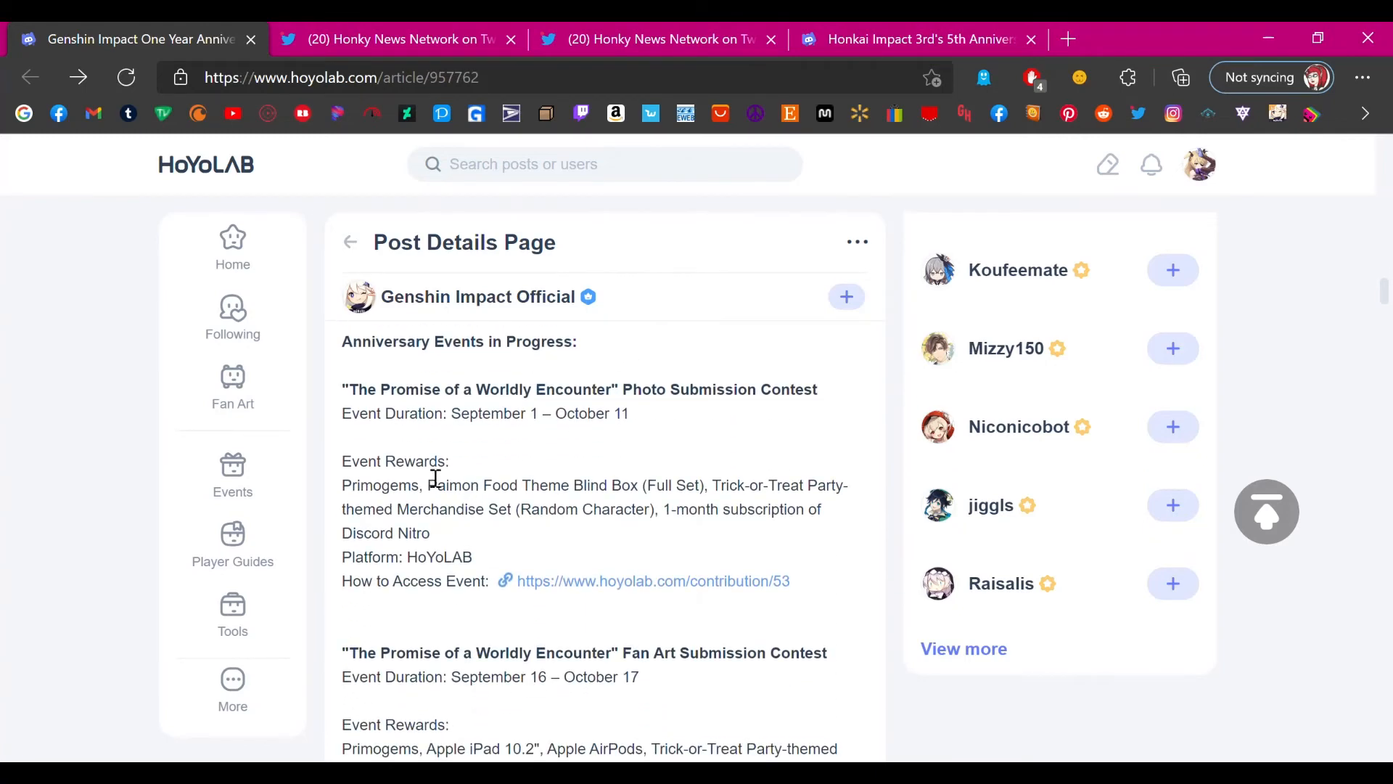
pyautogui.moveTo(436, 442)
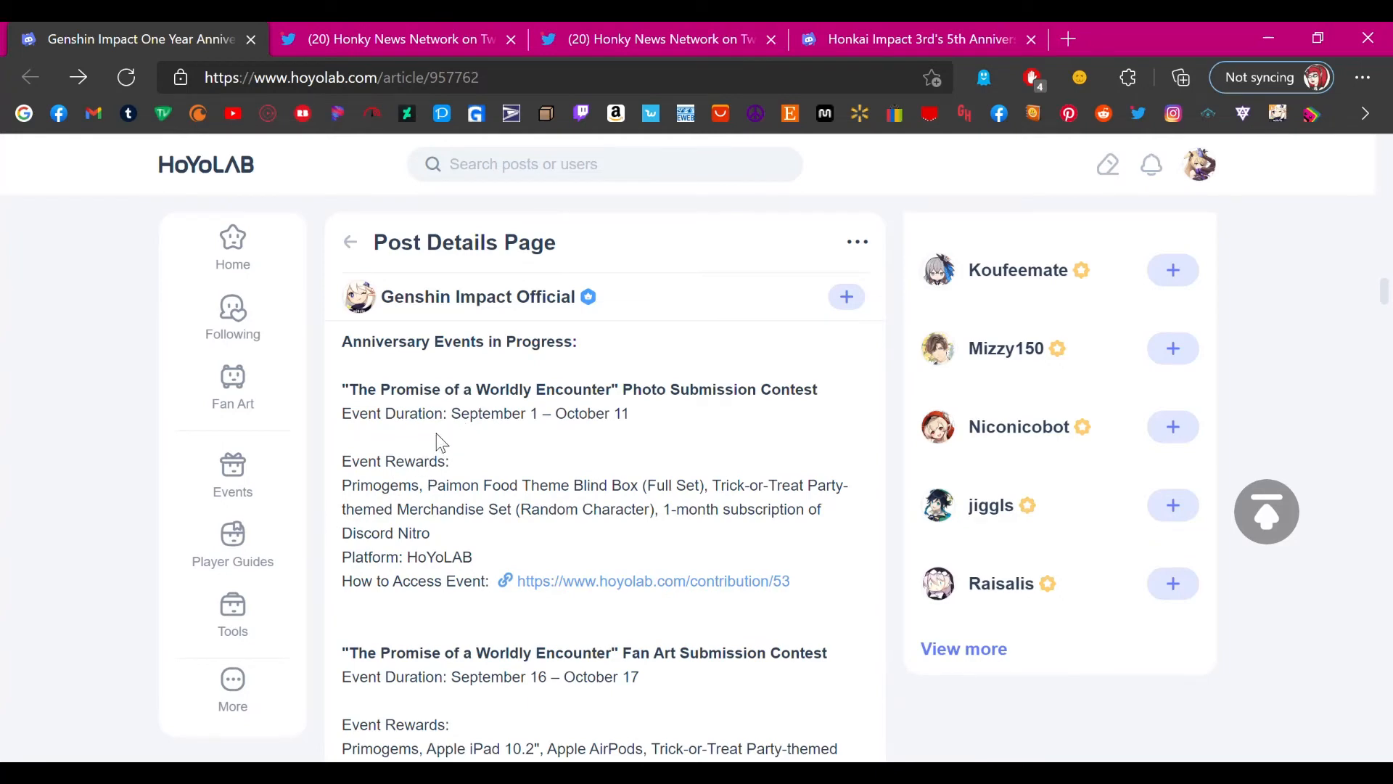
pyautogui.moveTo(555, 565)
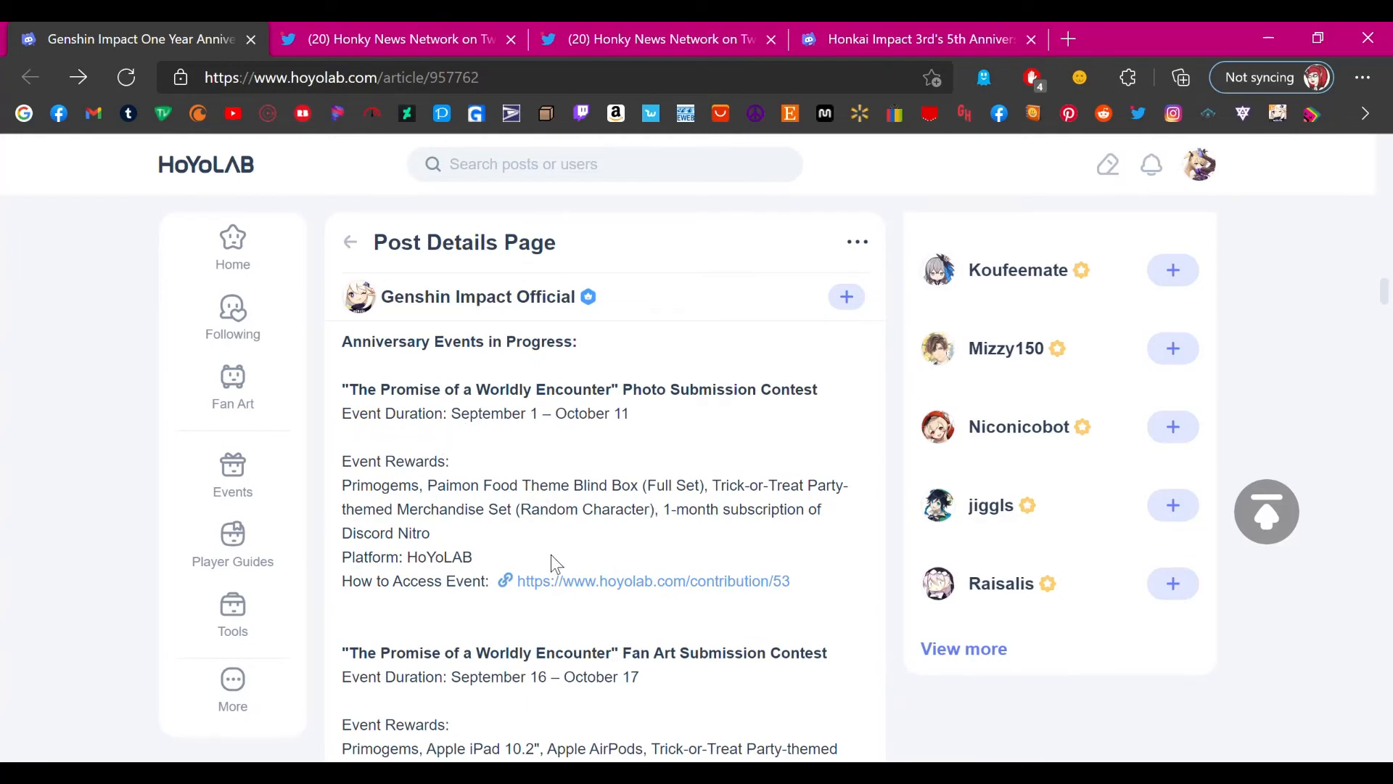
pyautogui.moveTo(593, 550)
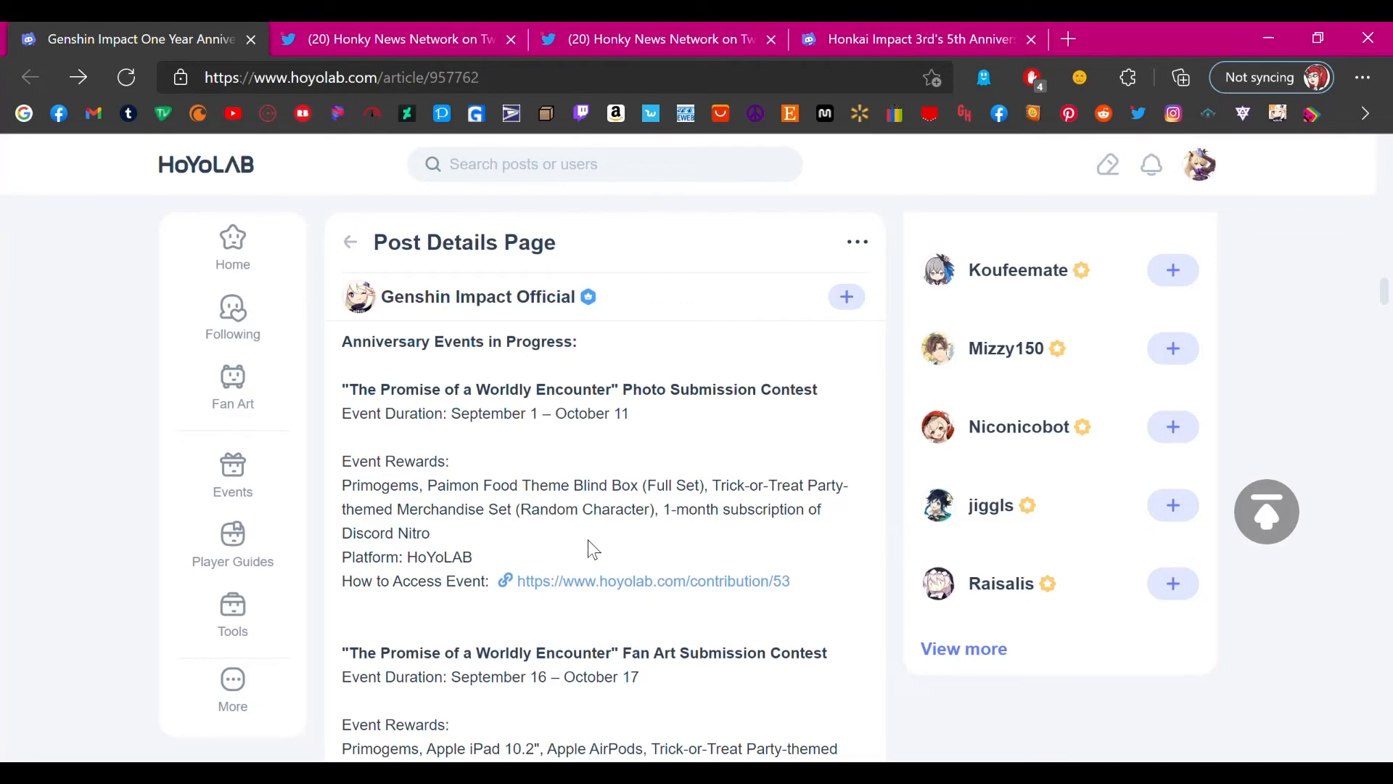
pyautogui.moveTo(551, 526)
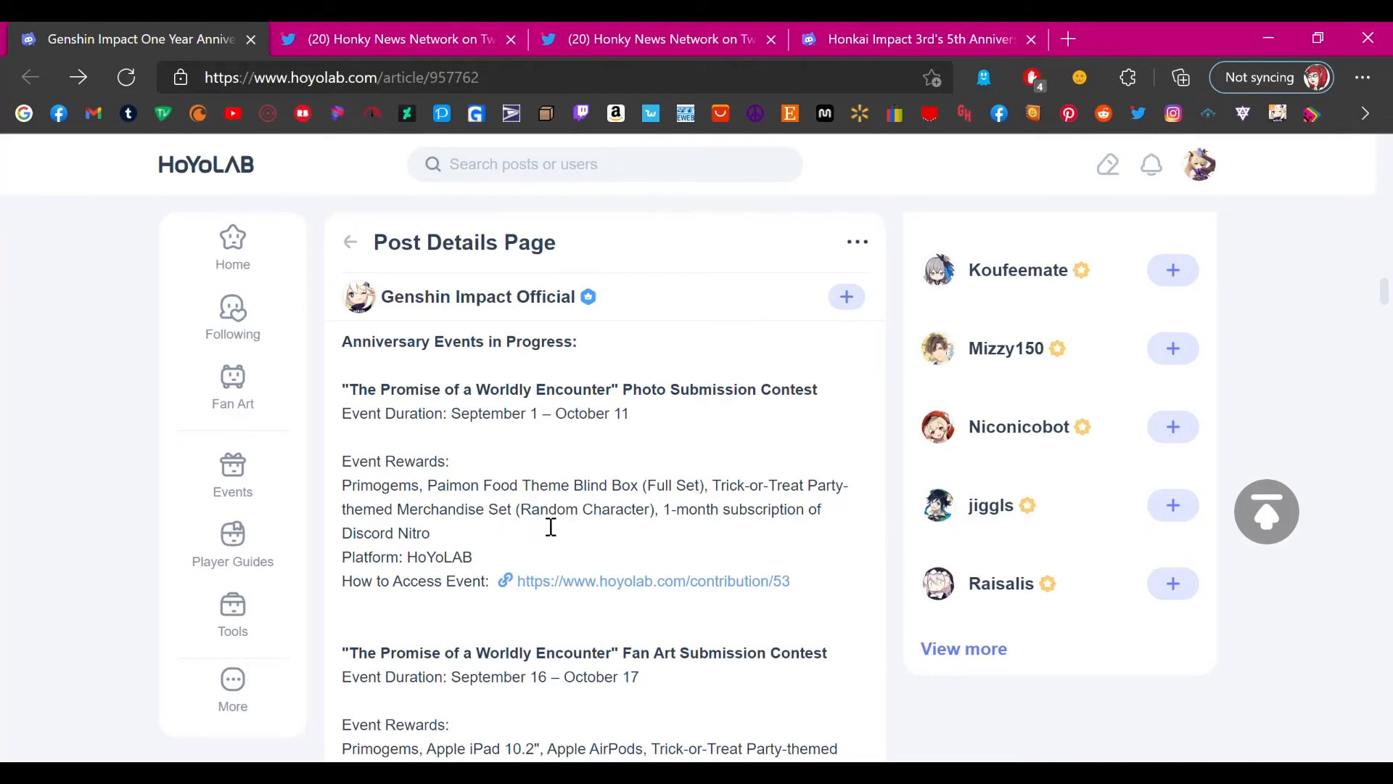
pyautogui.moveTo(488, 575)
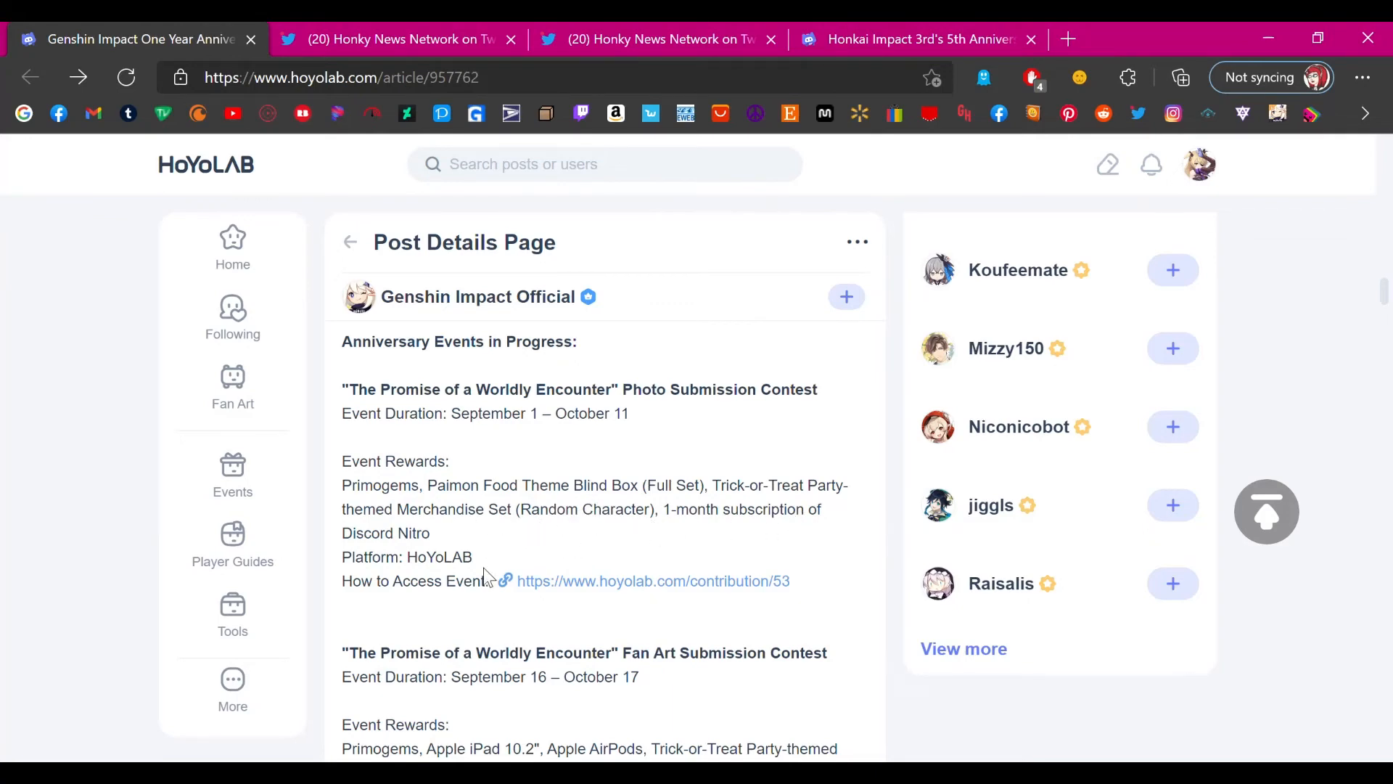
pyautogui.moveTo(550, 601)
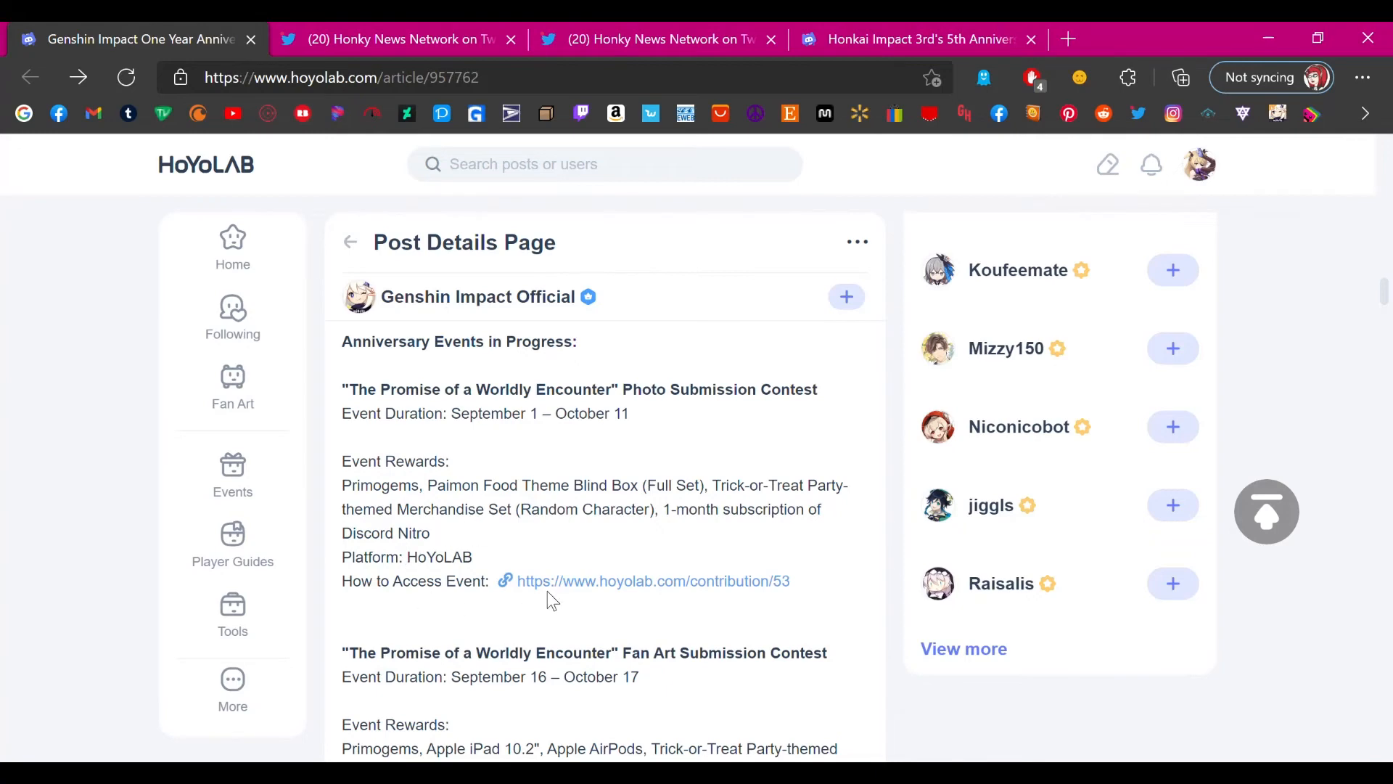
pyautogui.click(653, 581)
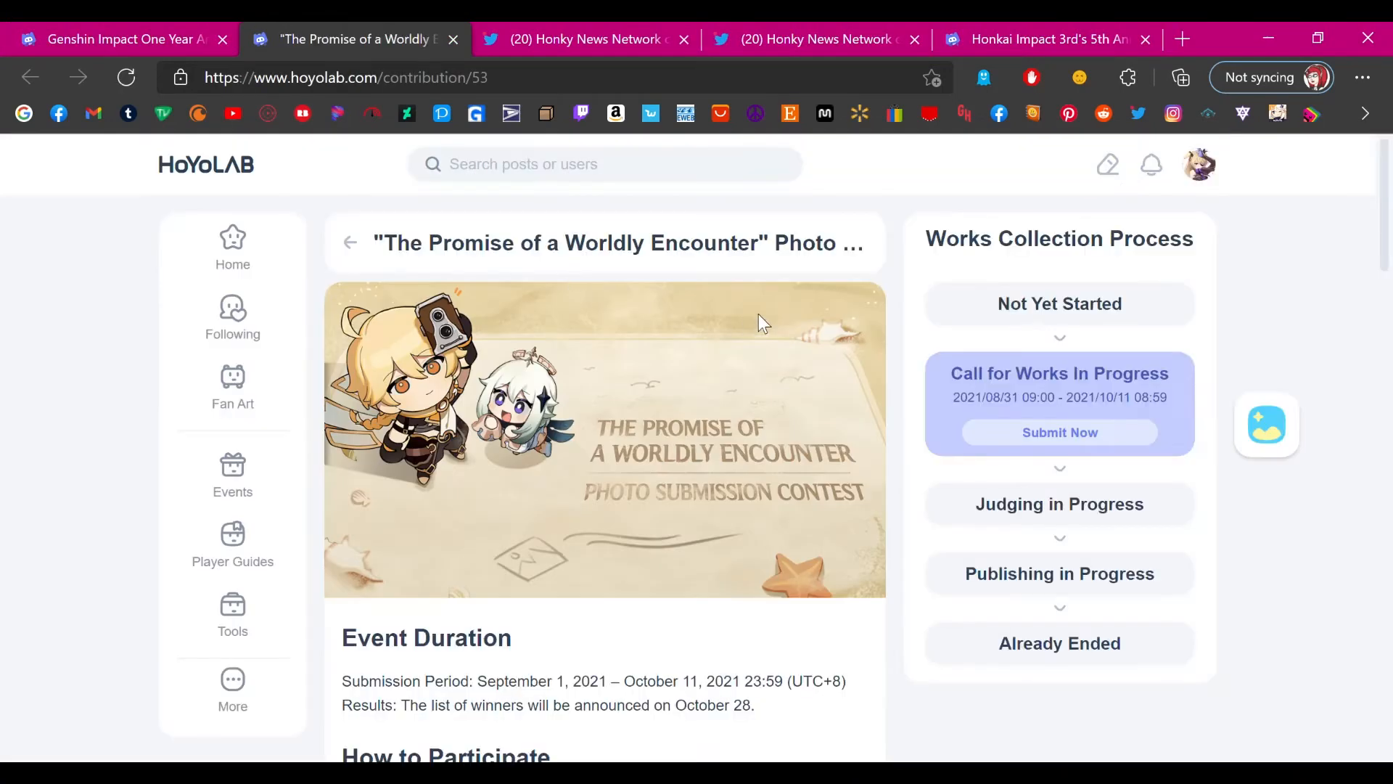
pyautogui.scroll(-3)
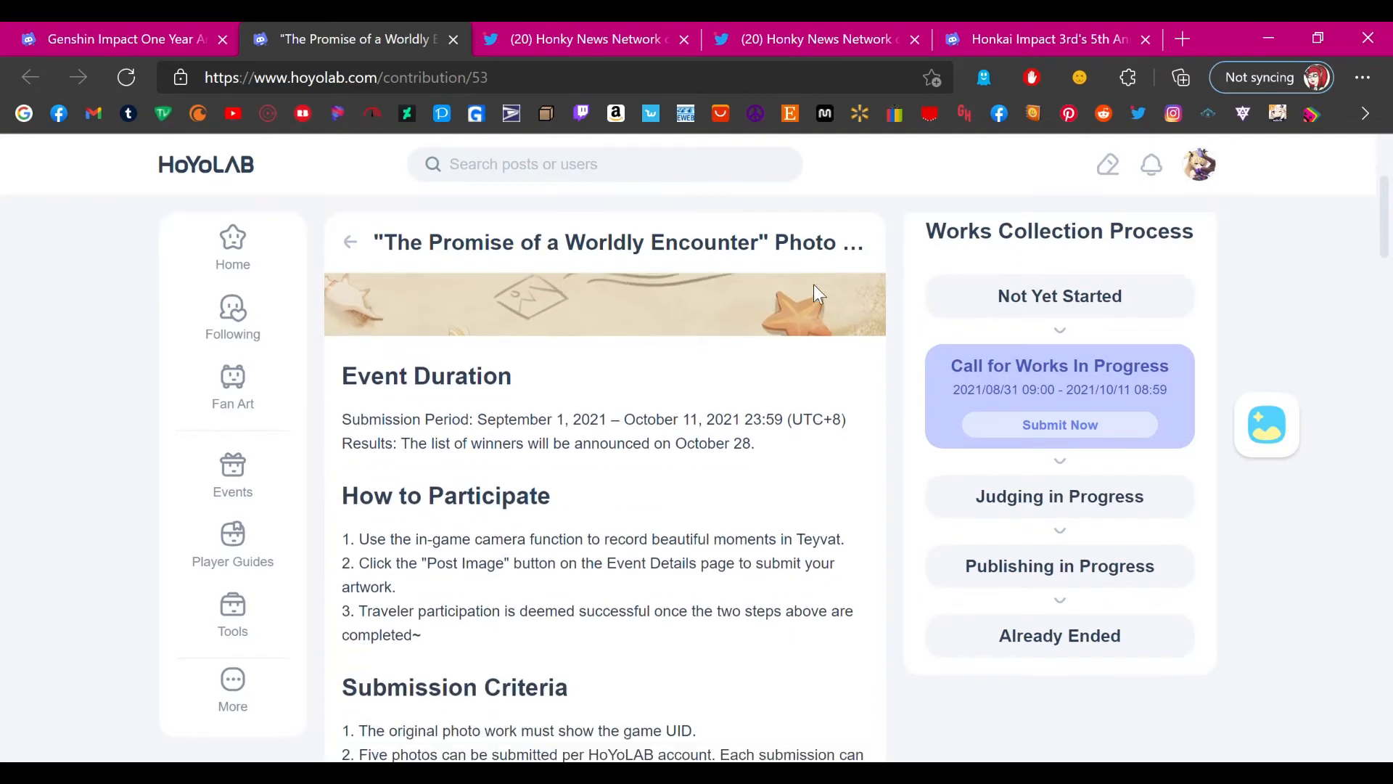
pyautogui.scroll(-3)
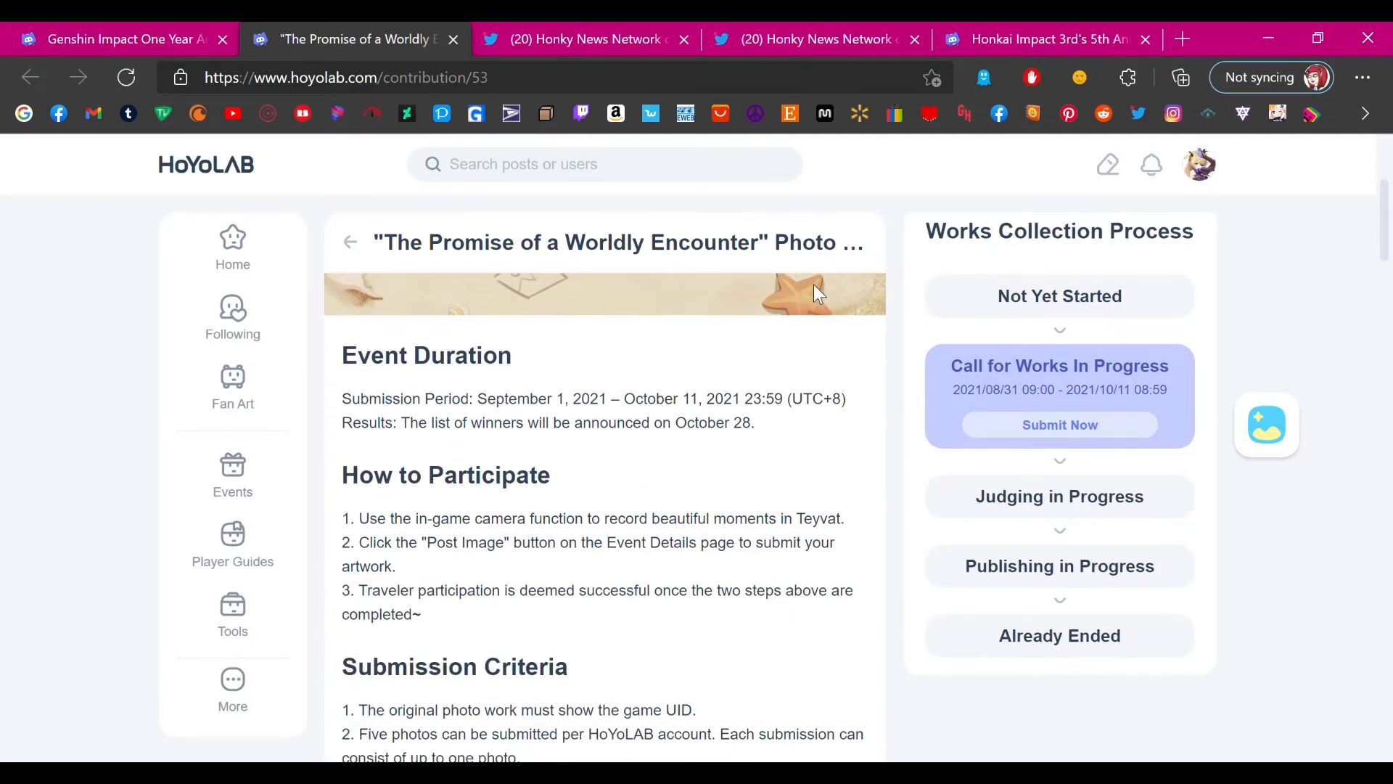
pyautogui.scroll(-3)
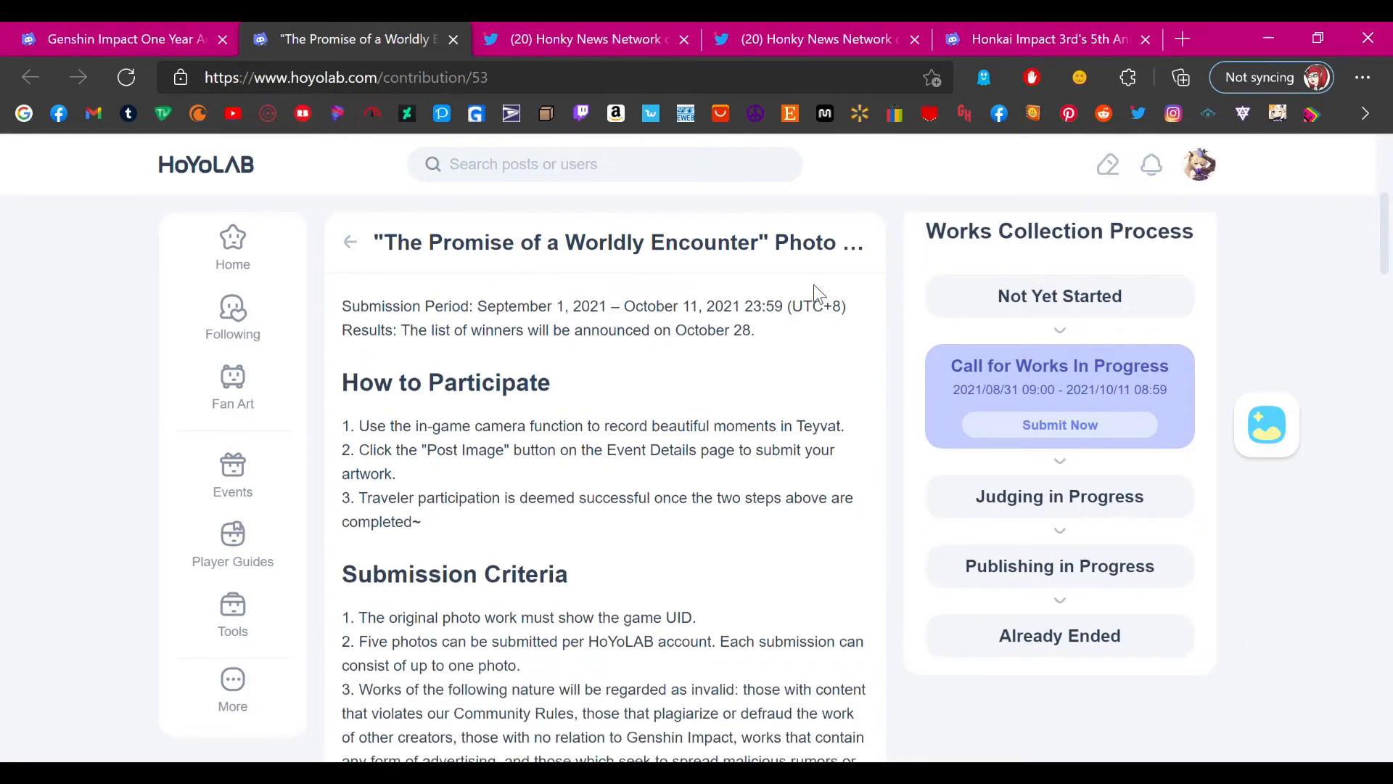
pyautogui.scroll(-3)
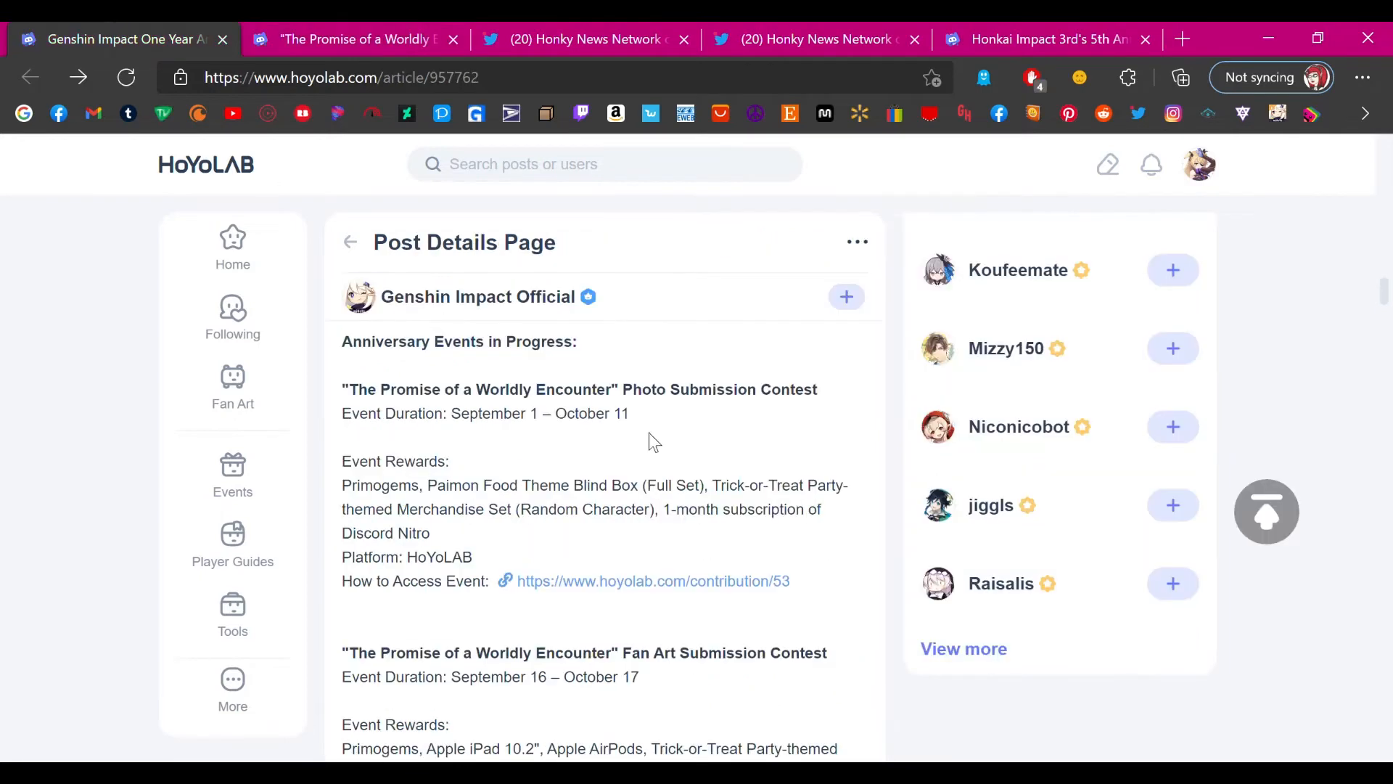
pyautogui.moveTo(510, 551)
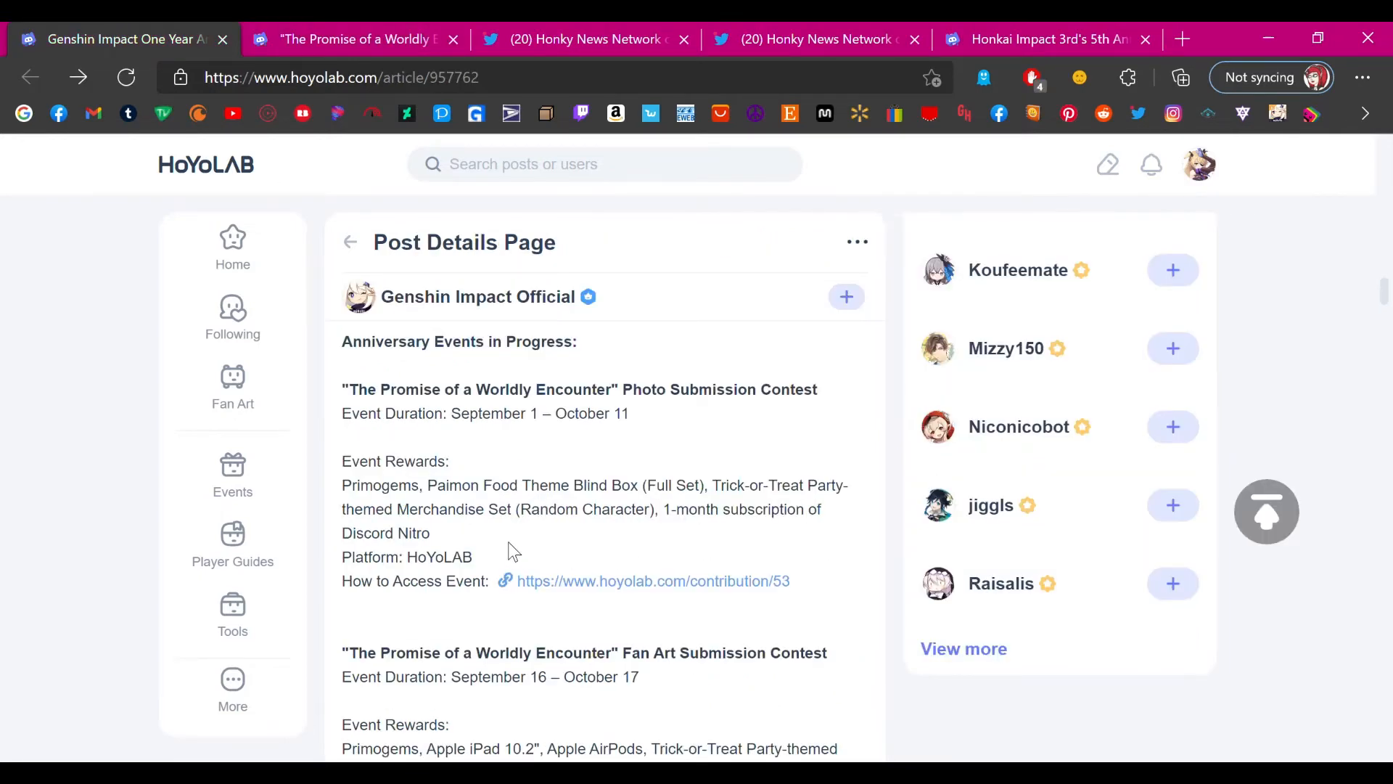
pyautogui.moveTo(717, 418)
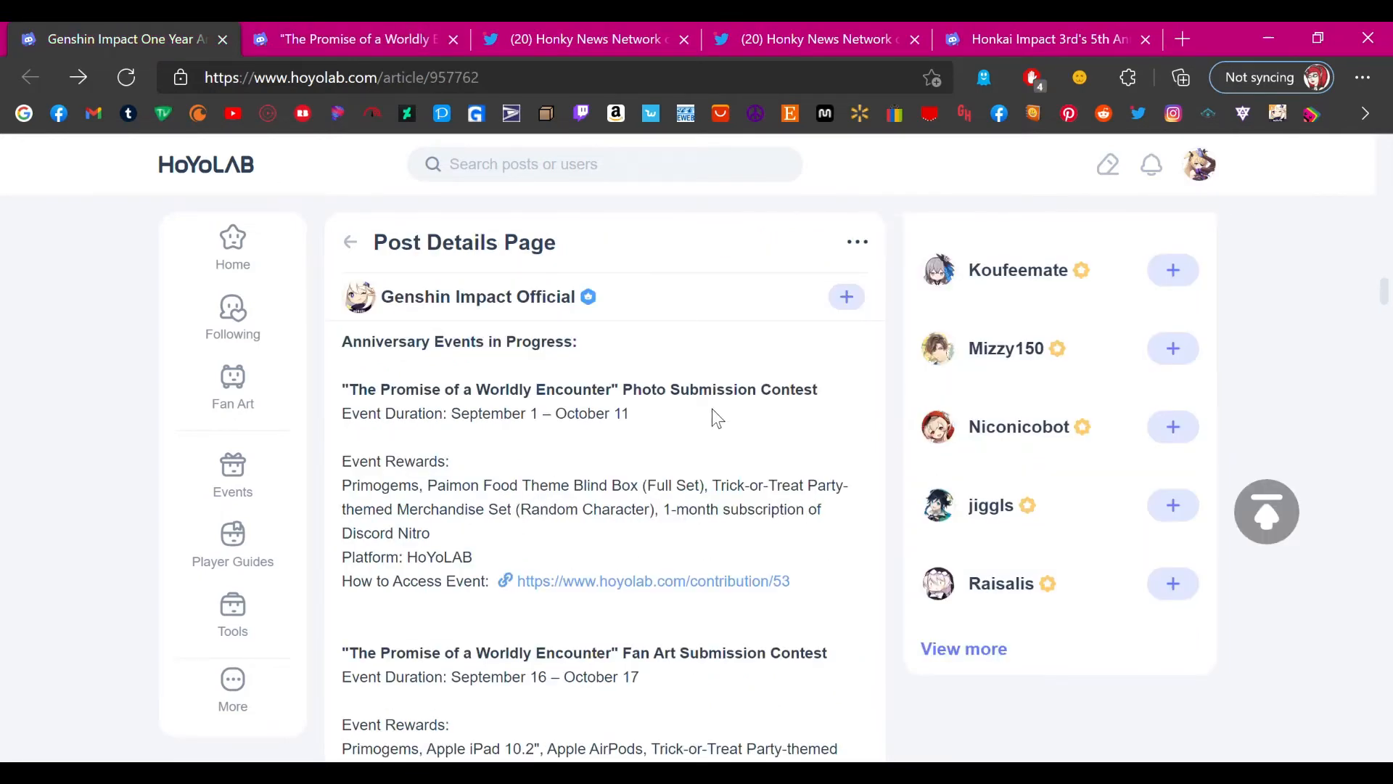
pyautogui.moveTo(728, 409)
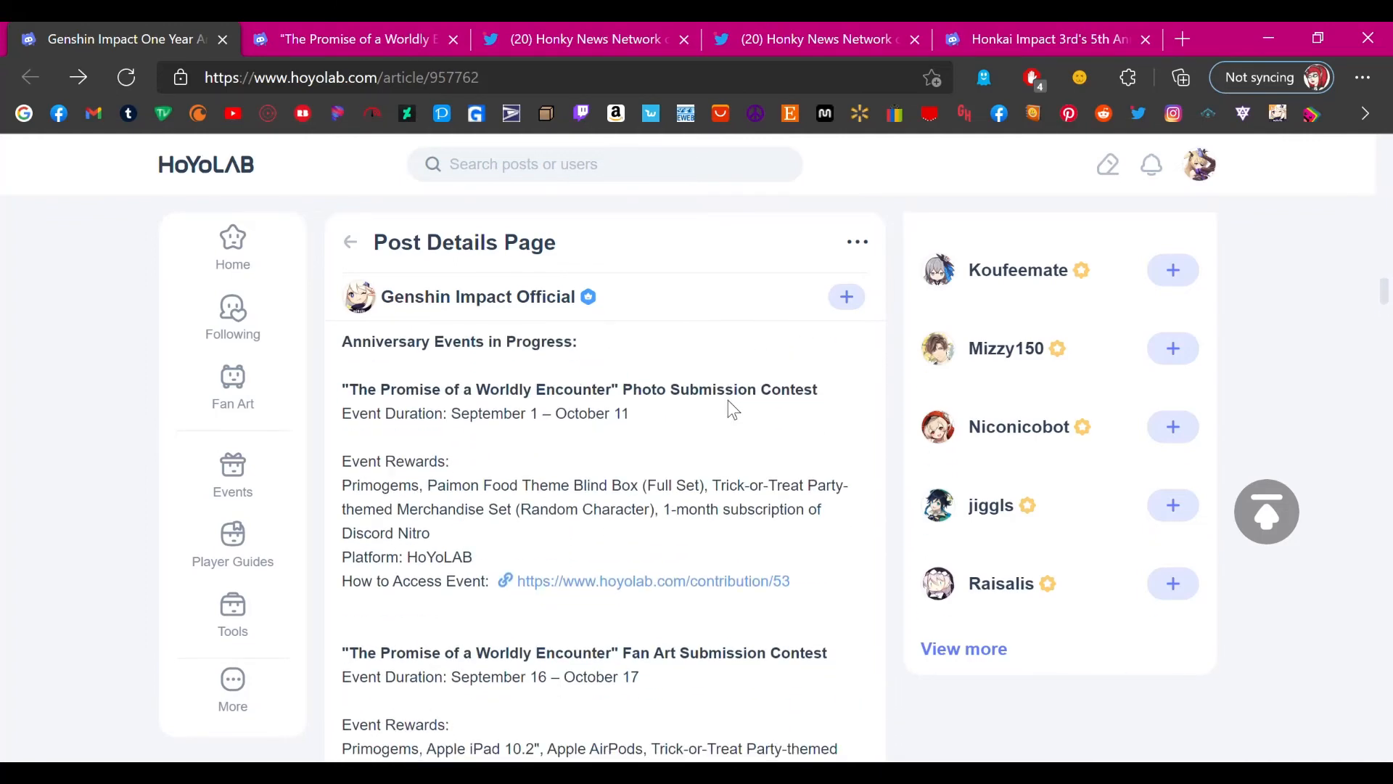
# - Scroll through the Fan Art and Video Submission Contests down to the post's comments
pyautogui.scroll(-3)
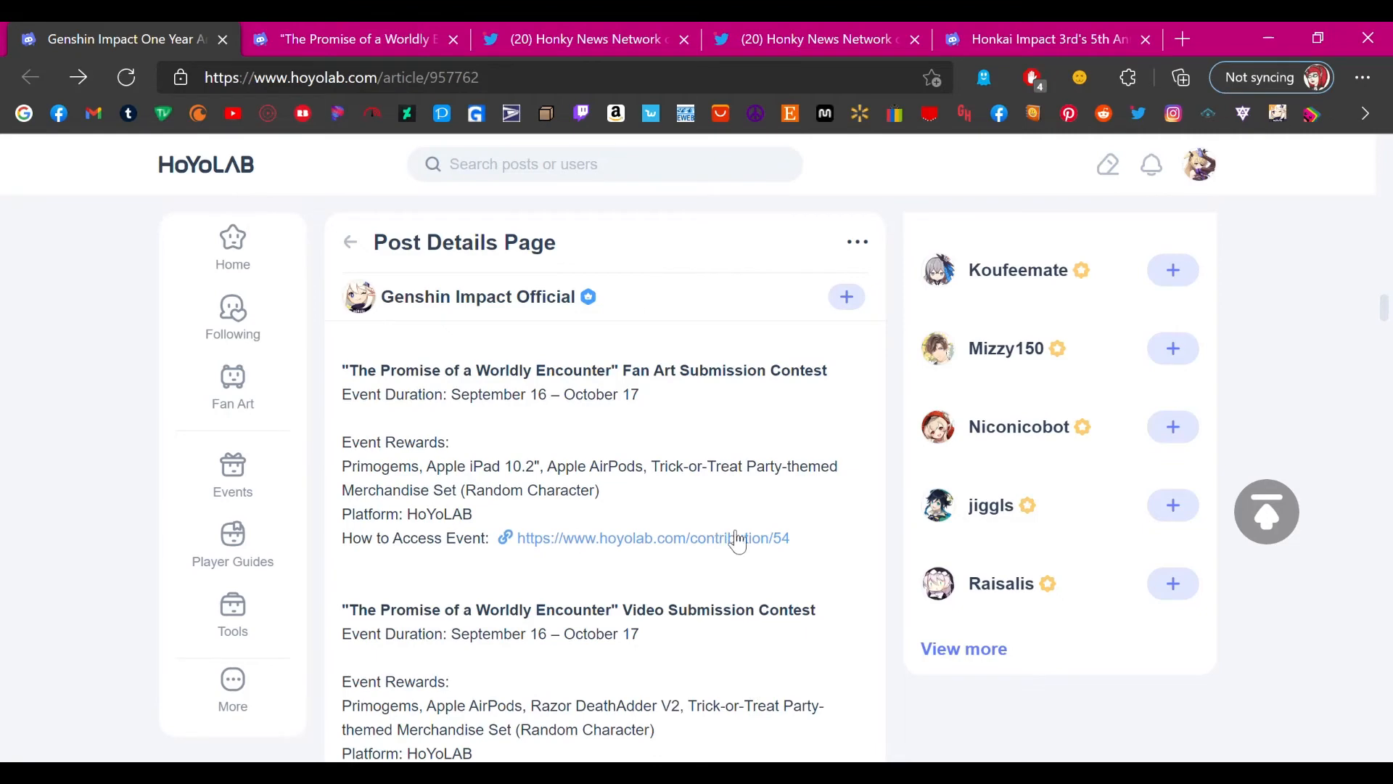
pyautogui.scroll(-3)
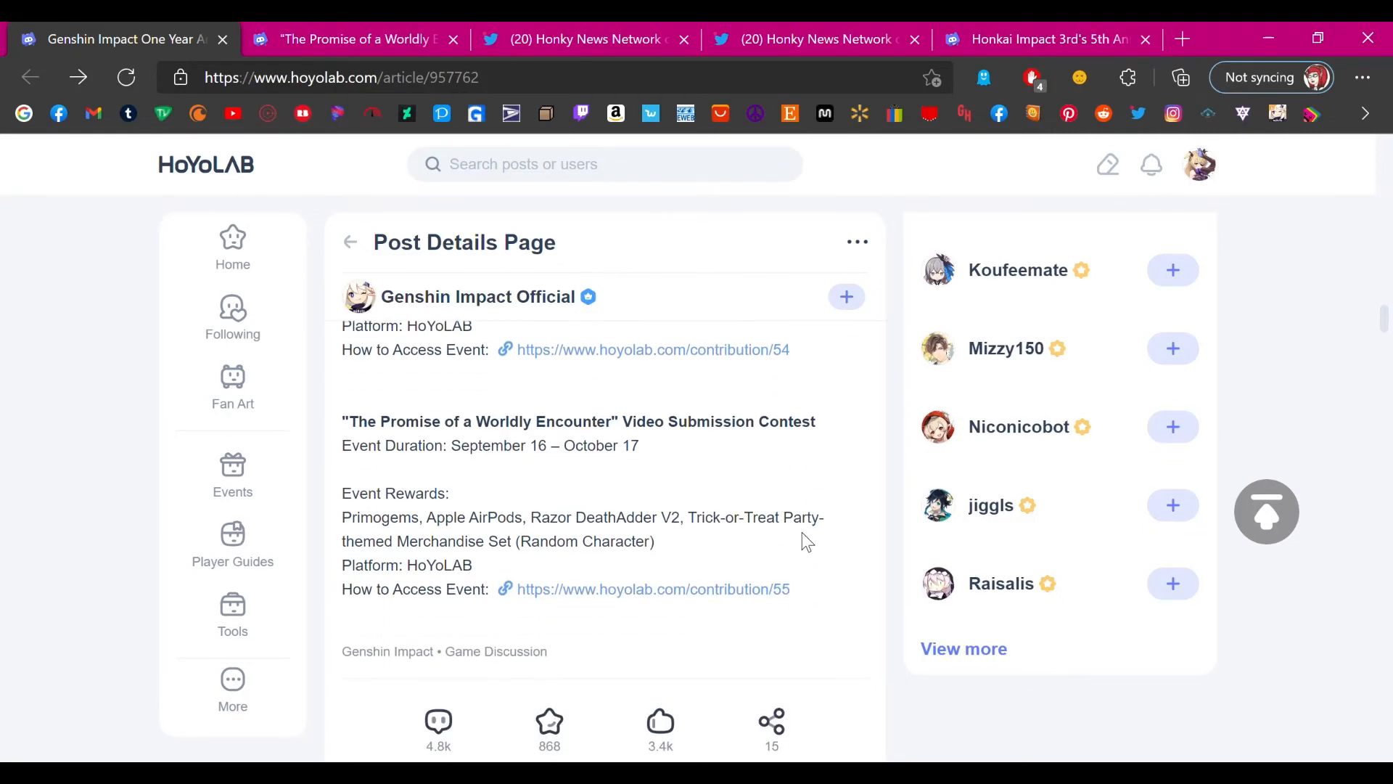
pyautogui.scroll(-3)
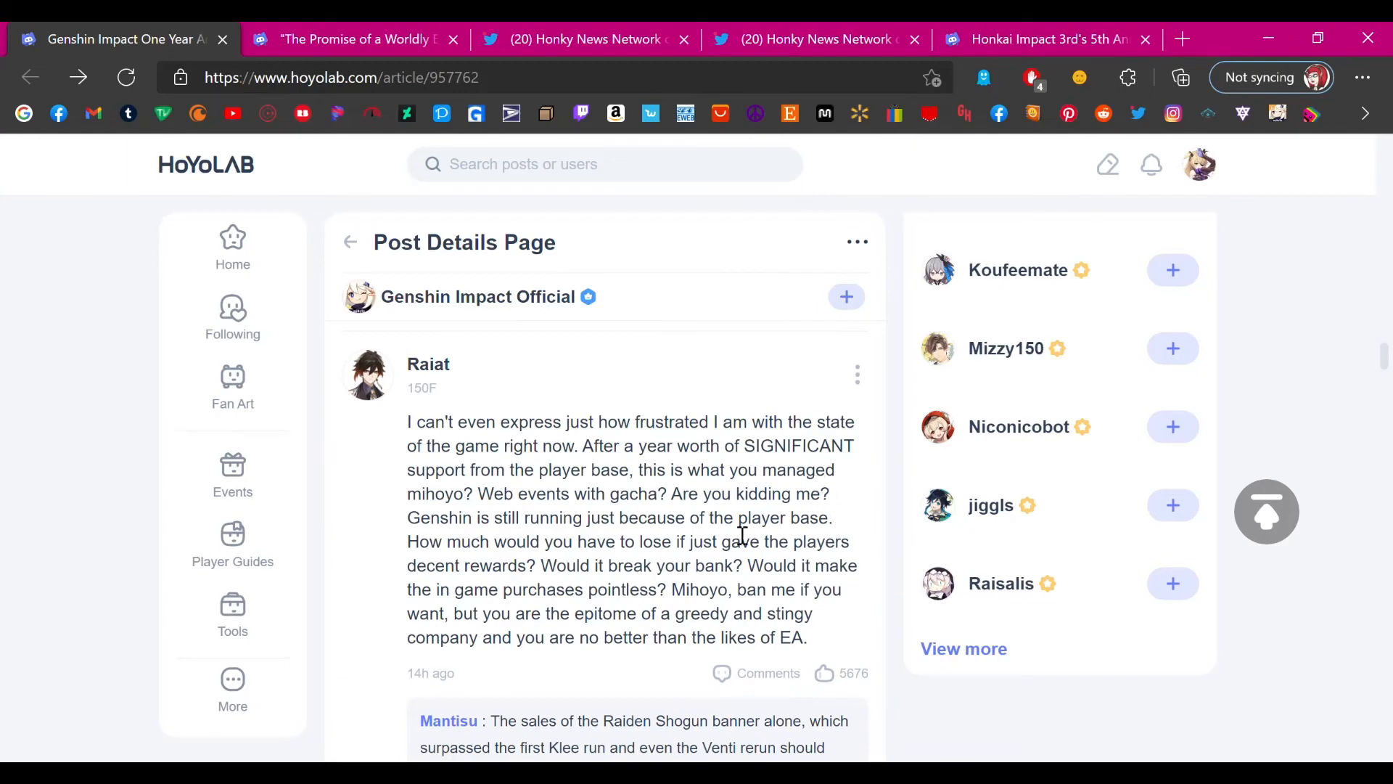
pyautogui.moveTo(708, 393)
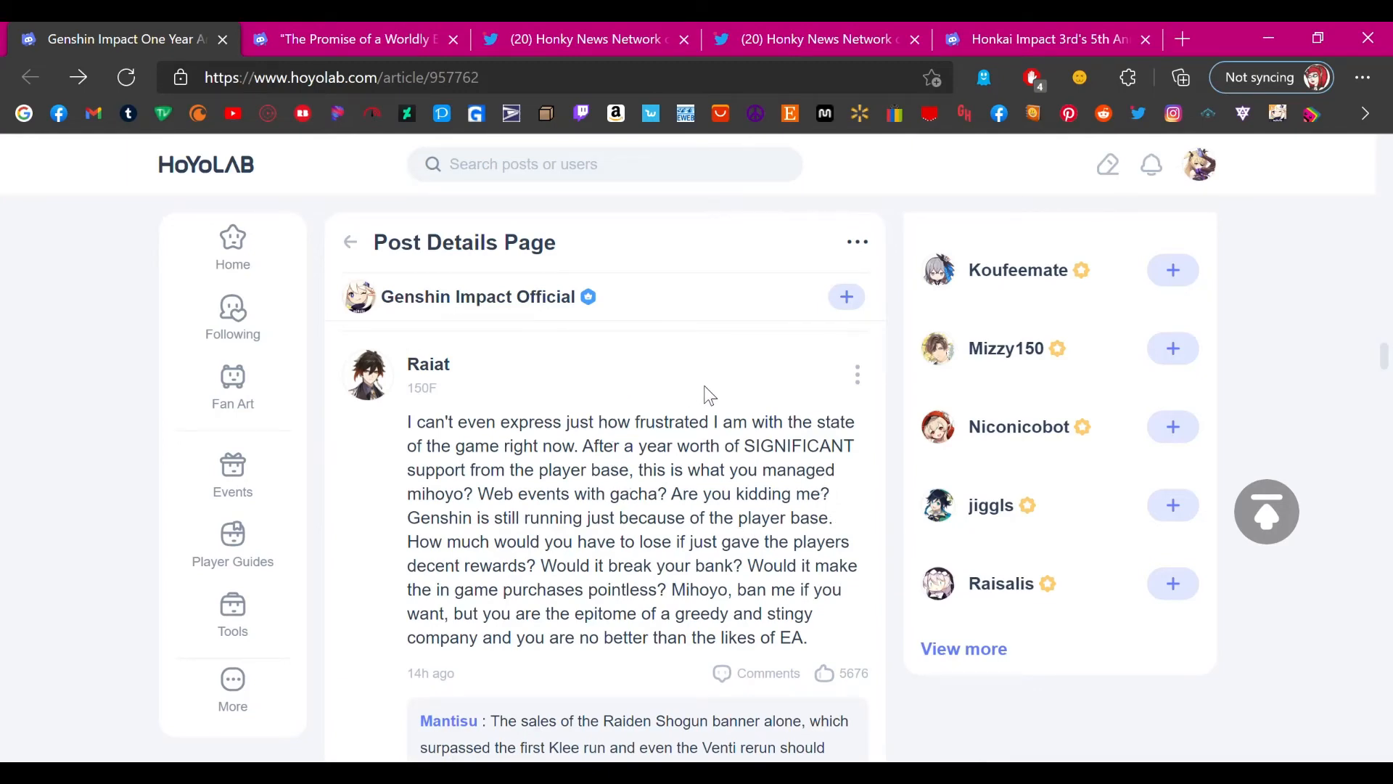
# - Scroll through reader complaints about gacha-based events and meager anniversary rewards
pyautogui.scroll(-3)
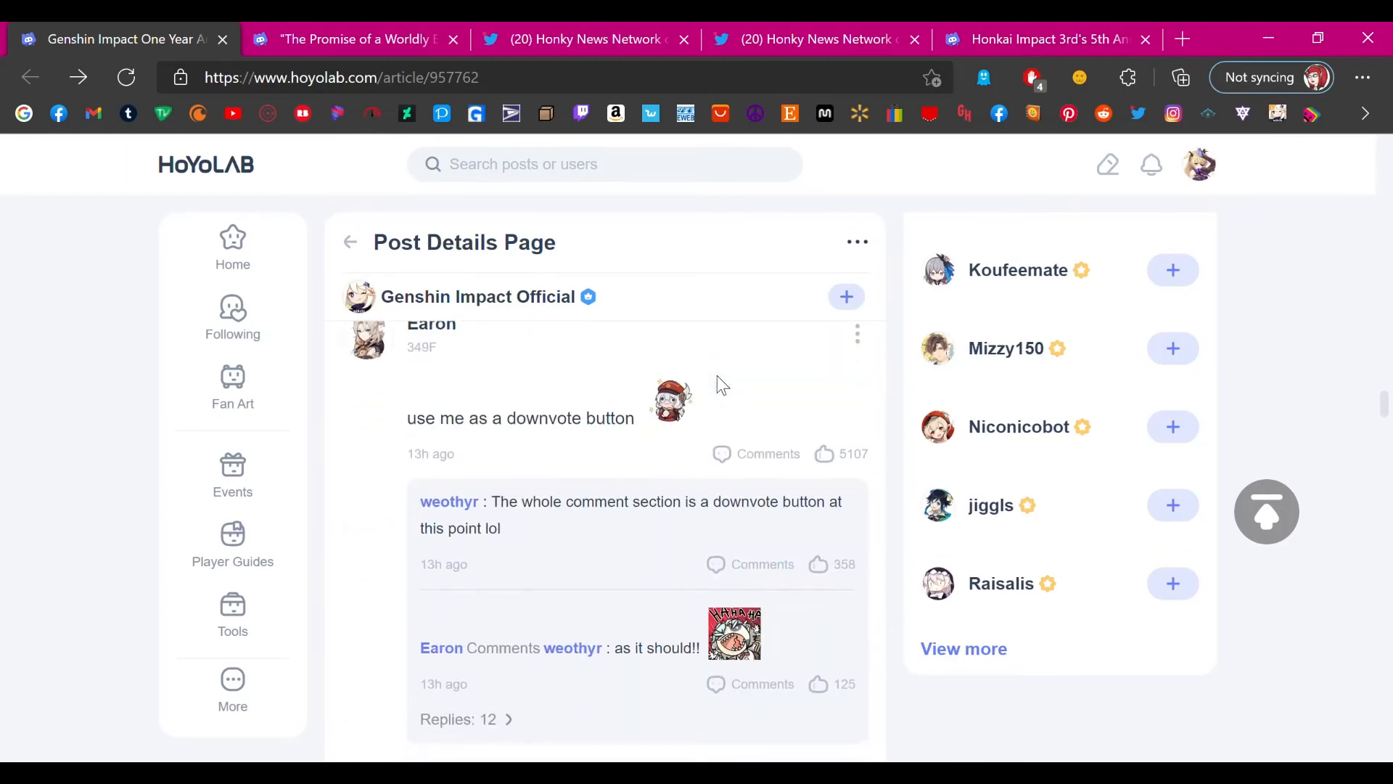
pyautogui.scroll(3)
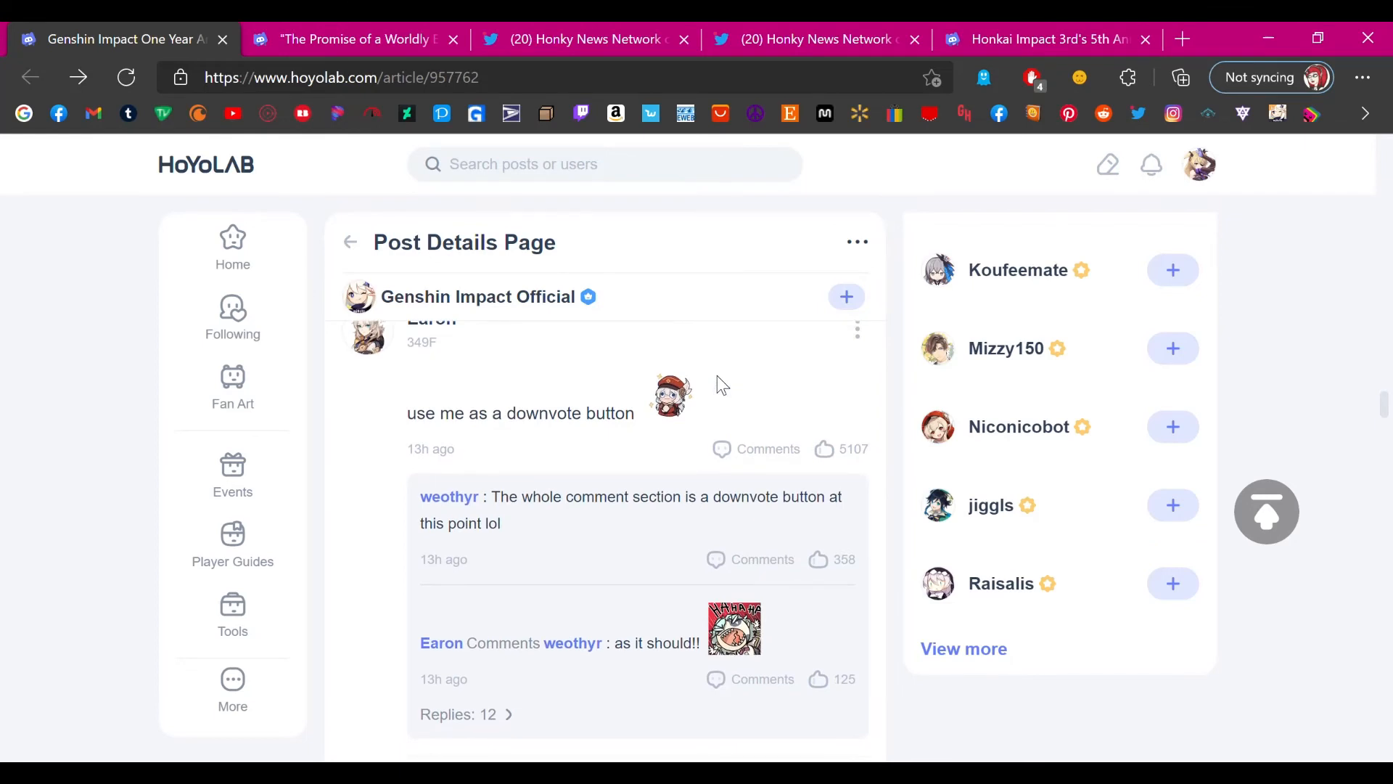
pyautogui.scroll(-3)
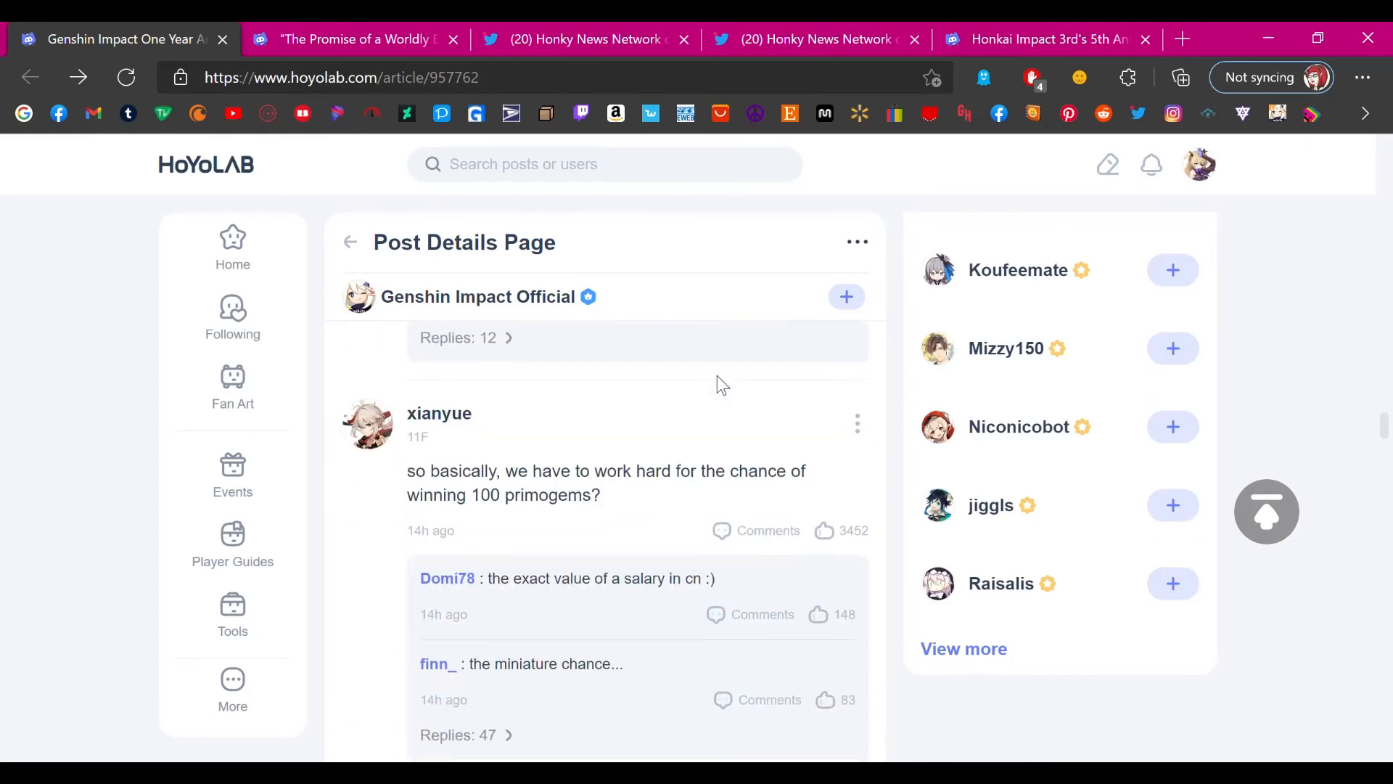
pyautogui.scroll(-3)
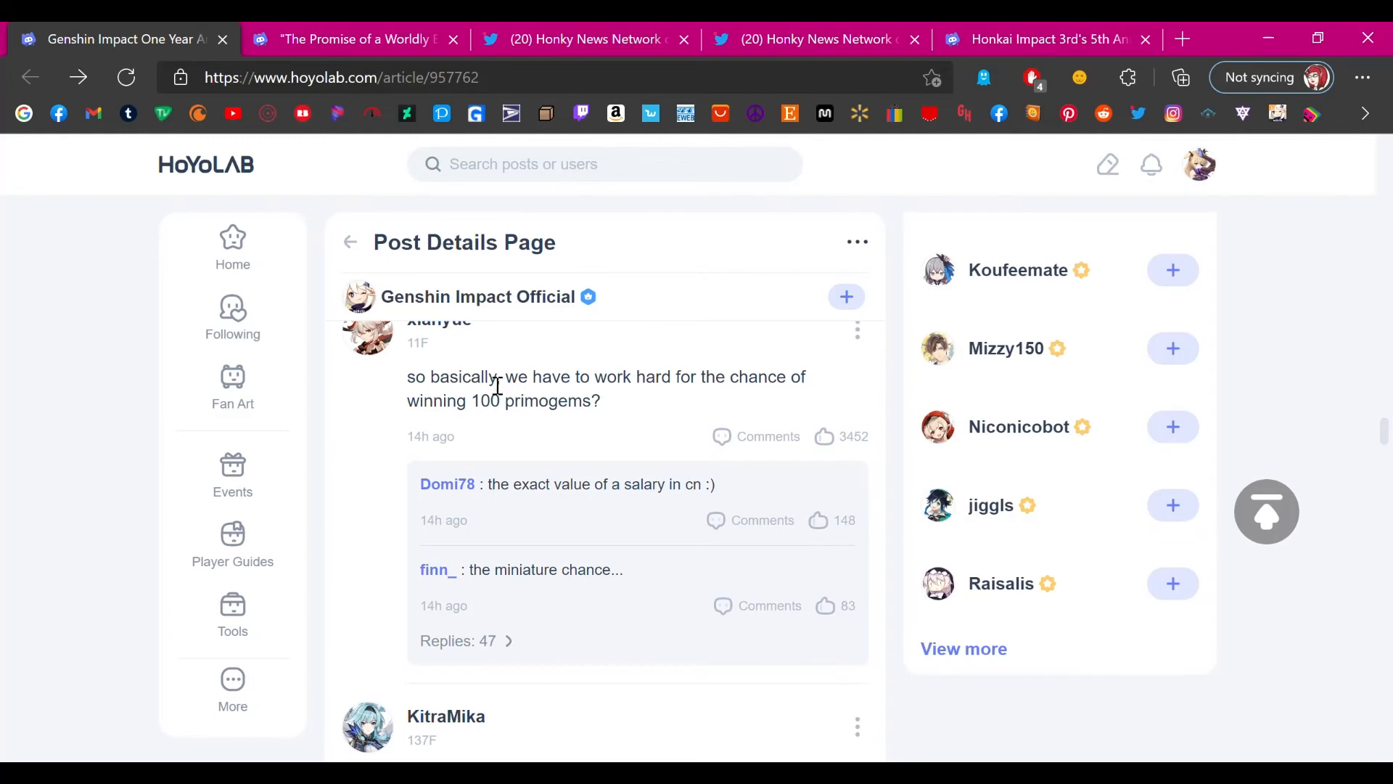
pyautogui.moveTo(665, 420)
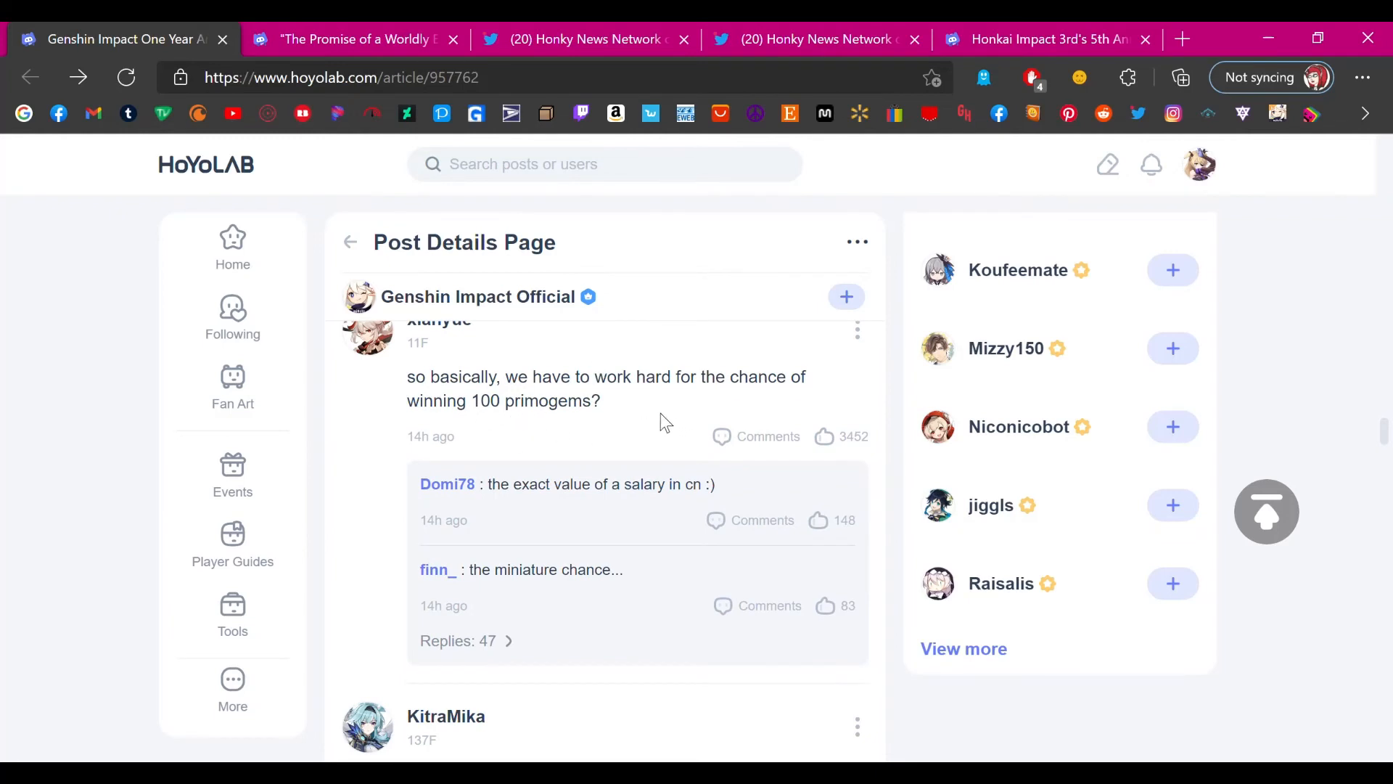
pyautogui.moveTo(636, 393)
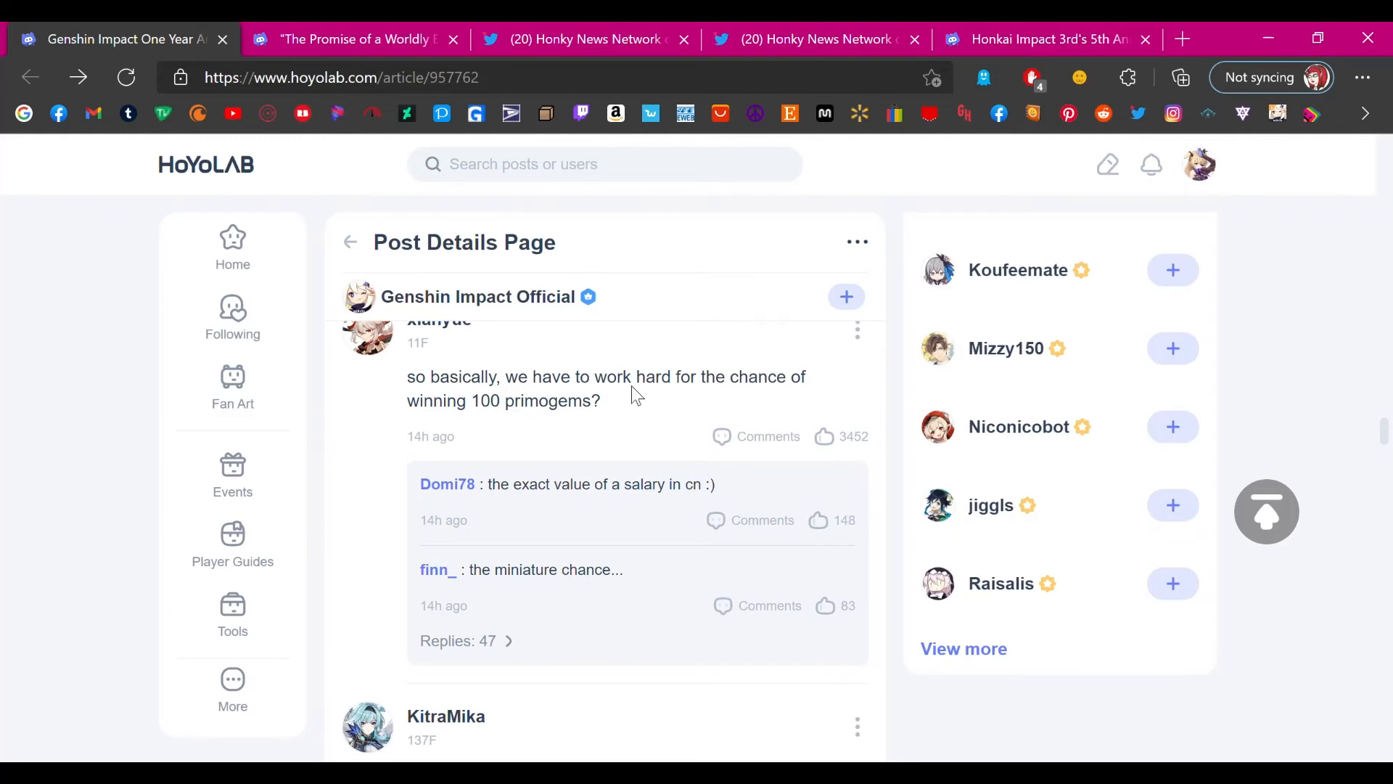
pyautogui.scroll(-3)
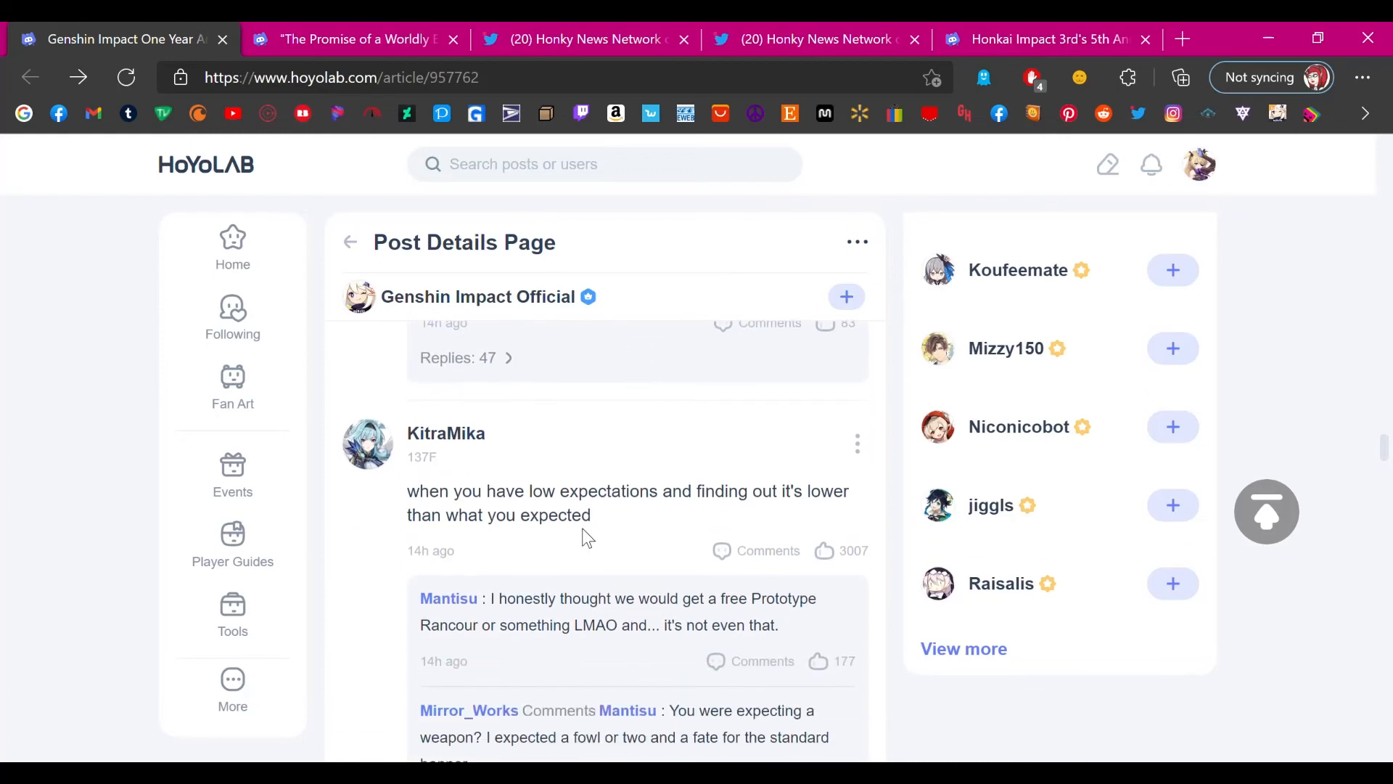
pyautogui.moveTo(640, 531)
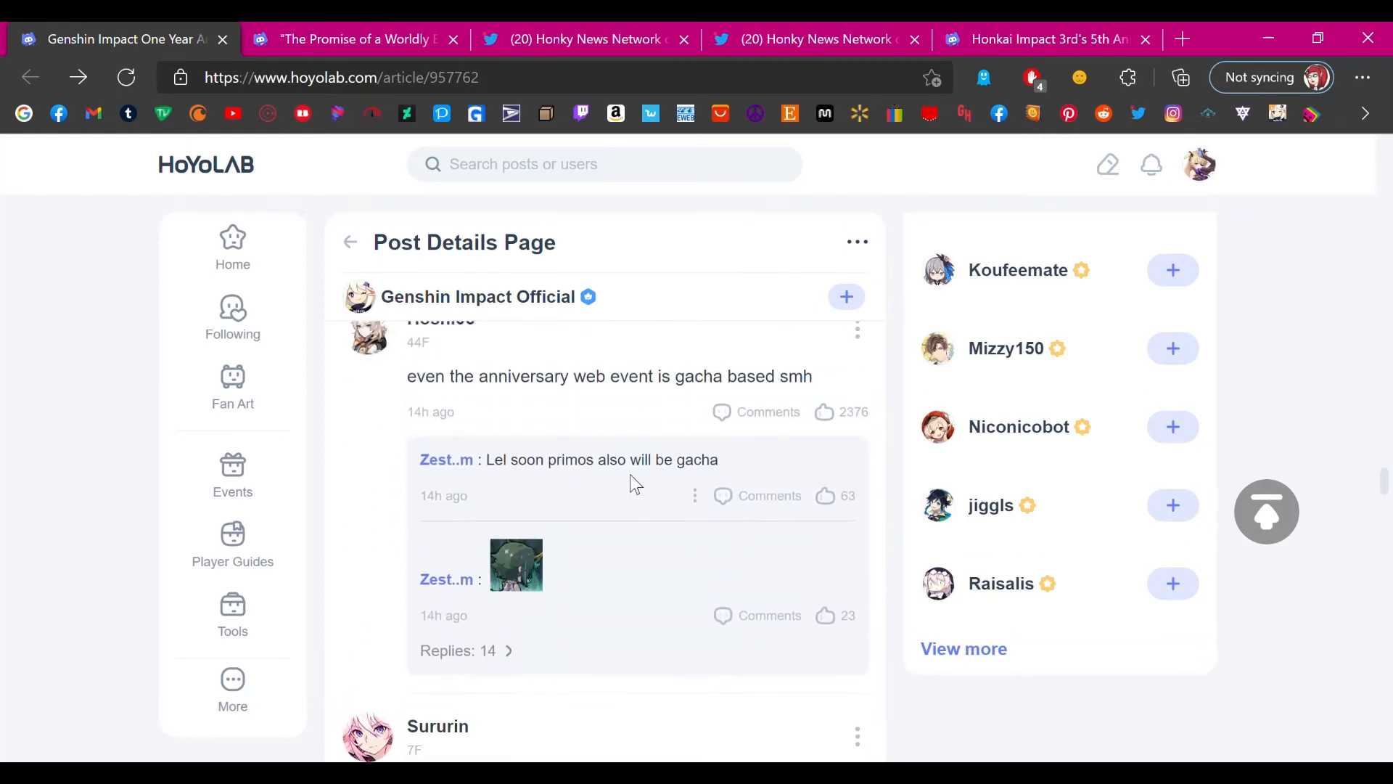
pyautogui.scroll(-3)
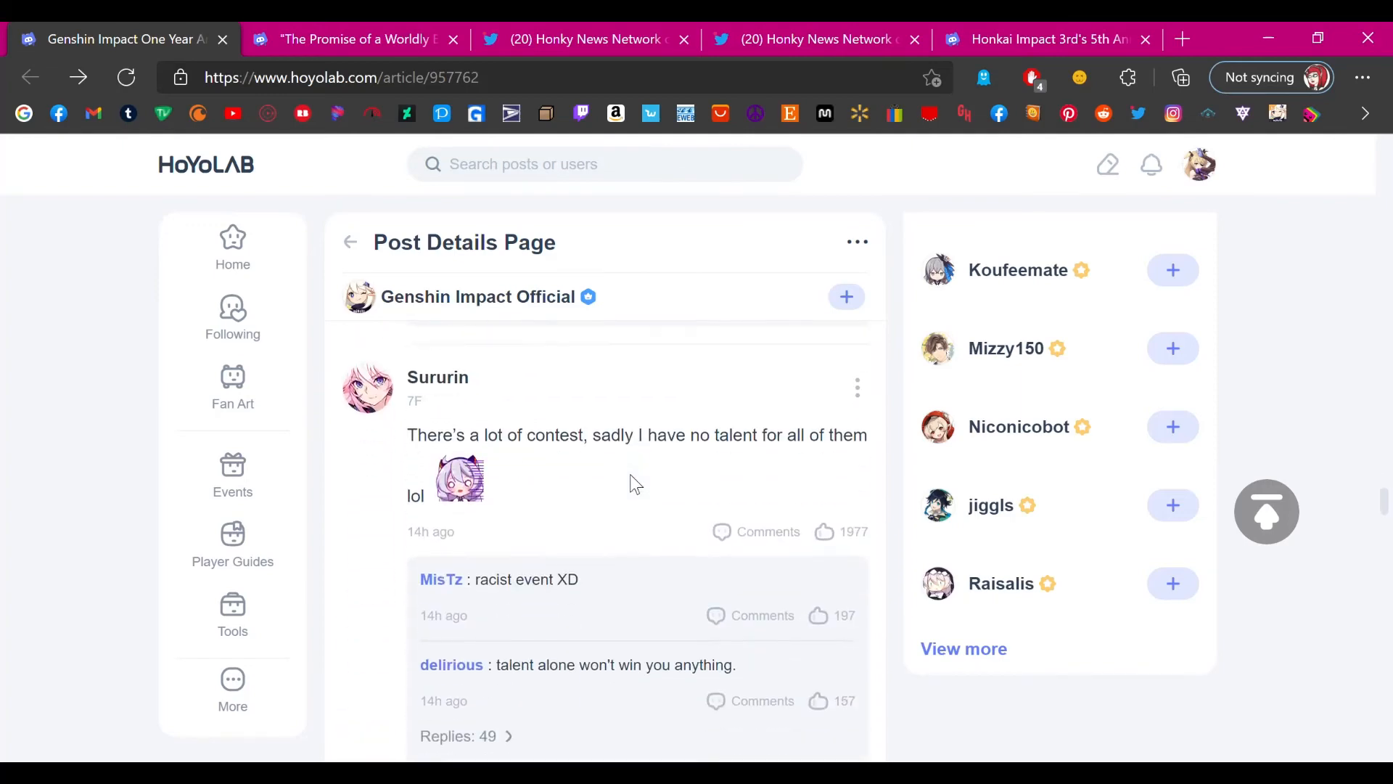
pyautogui.scroll(-3)
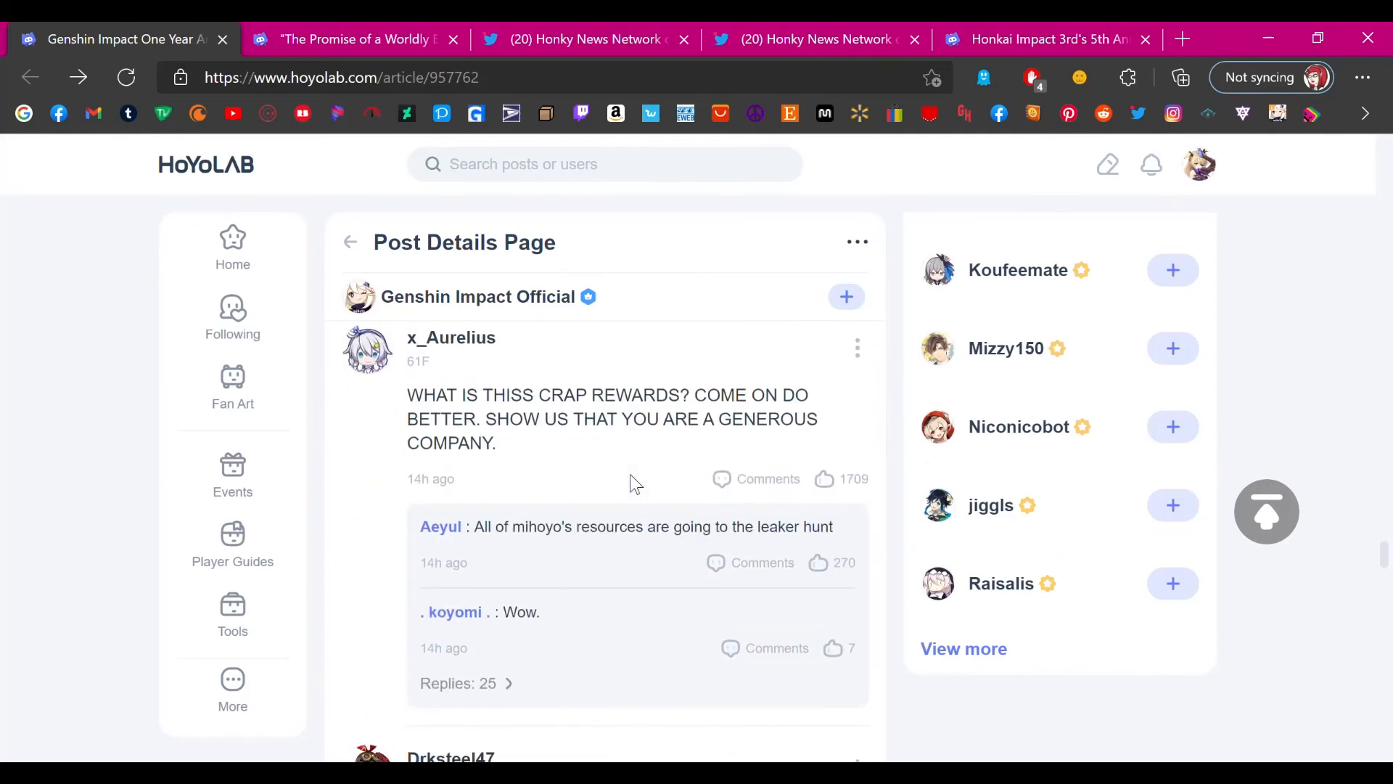
pyautogui.scroll(-3)
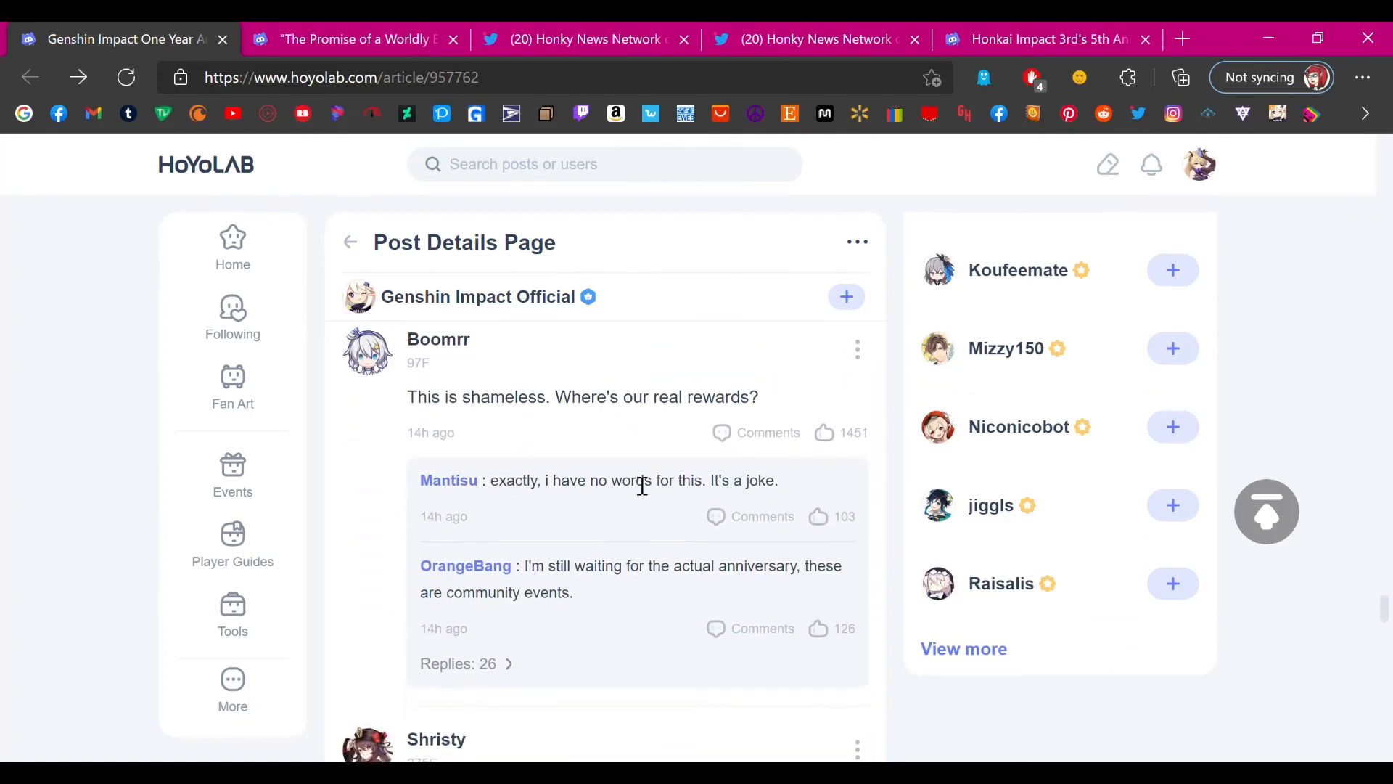
pyautogui.scroll(-3)
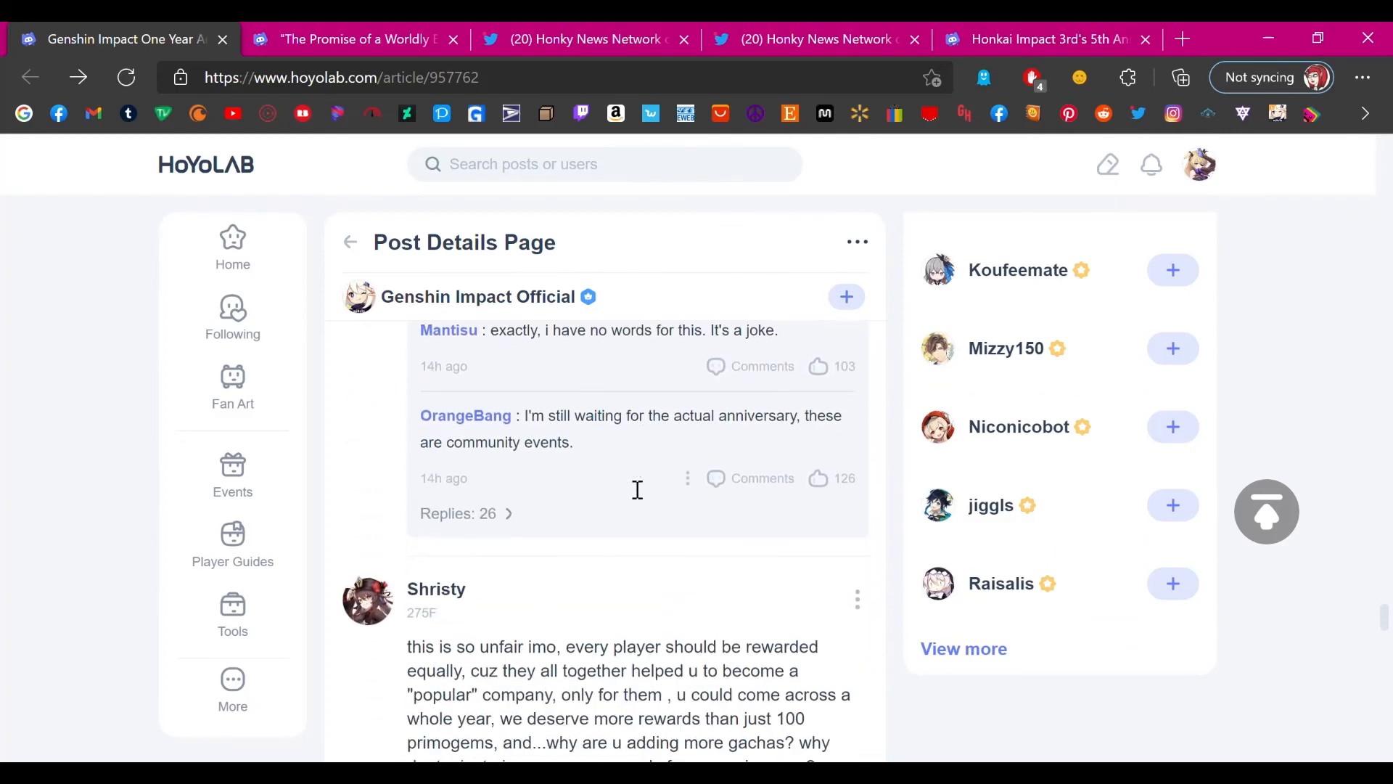
pyautogui.scroll(-3)
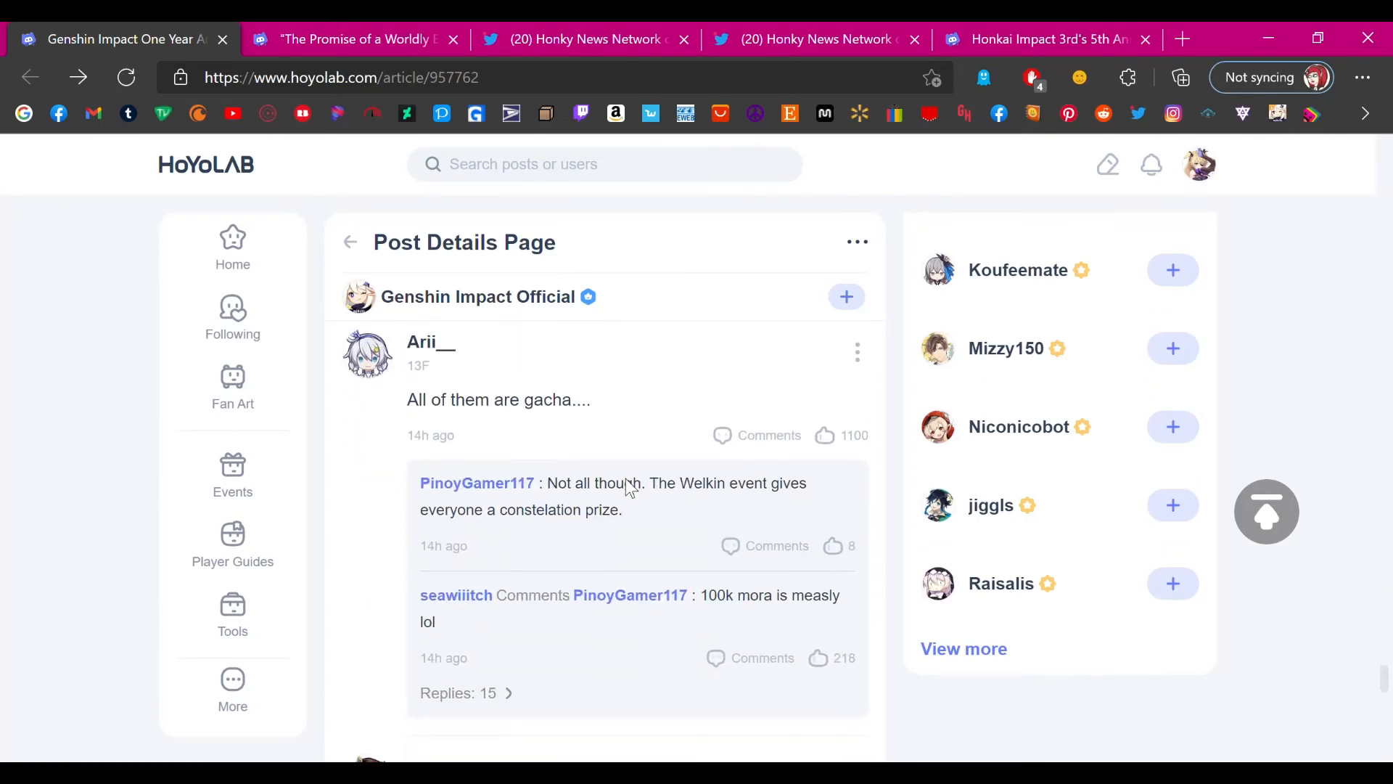
pyautogui.scroll(3)
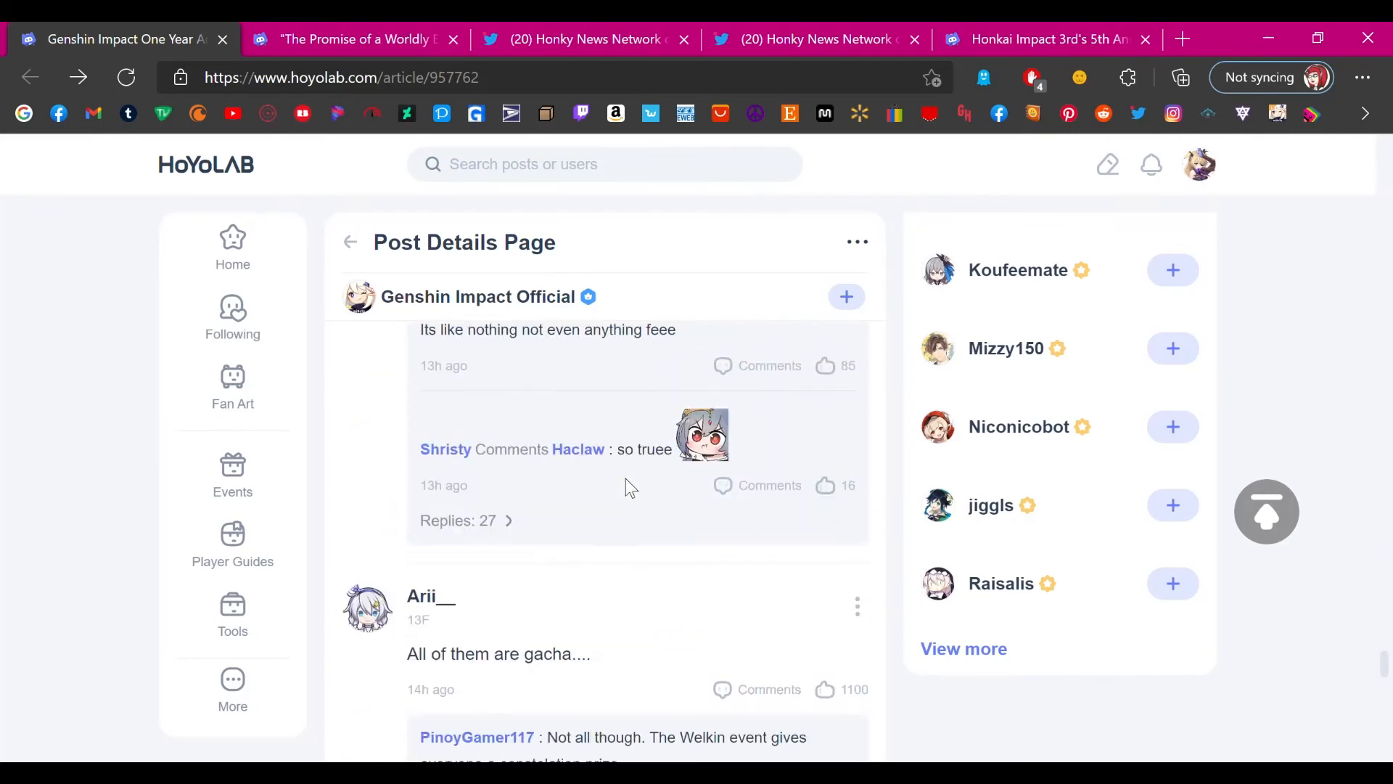
pyautogui.scroll(-3)
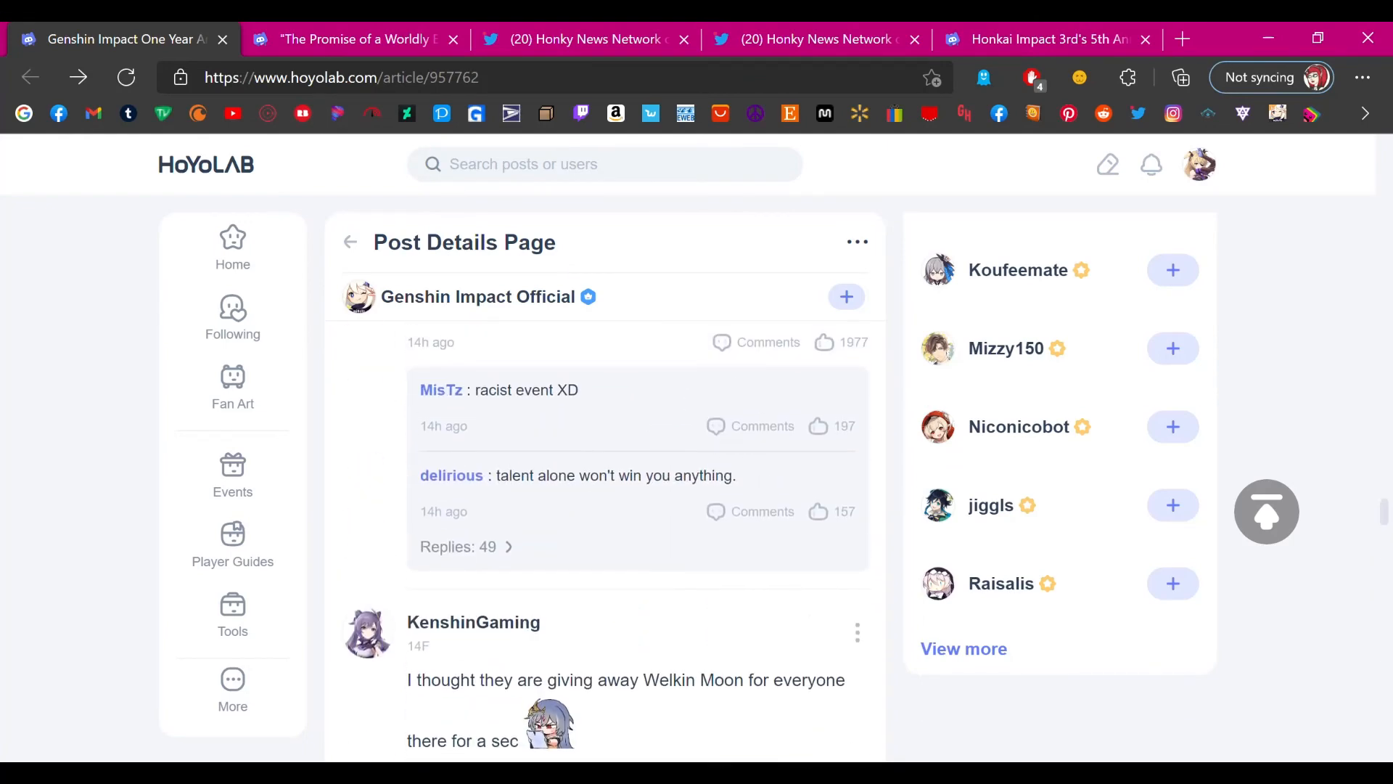
pyautogui.moveTo(1277, 114)
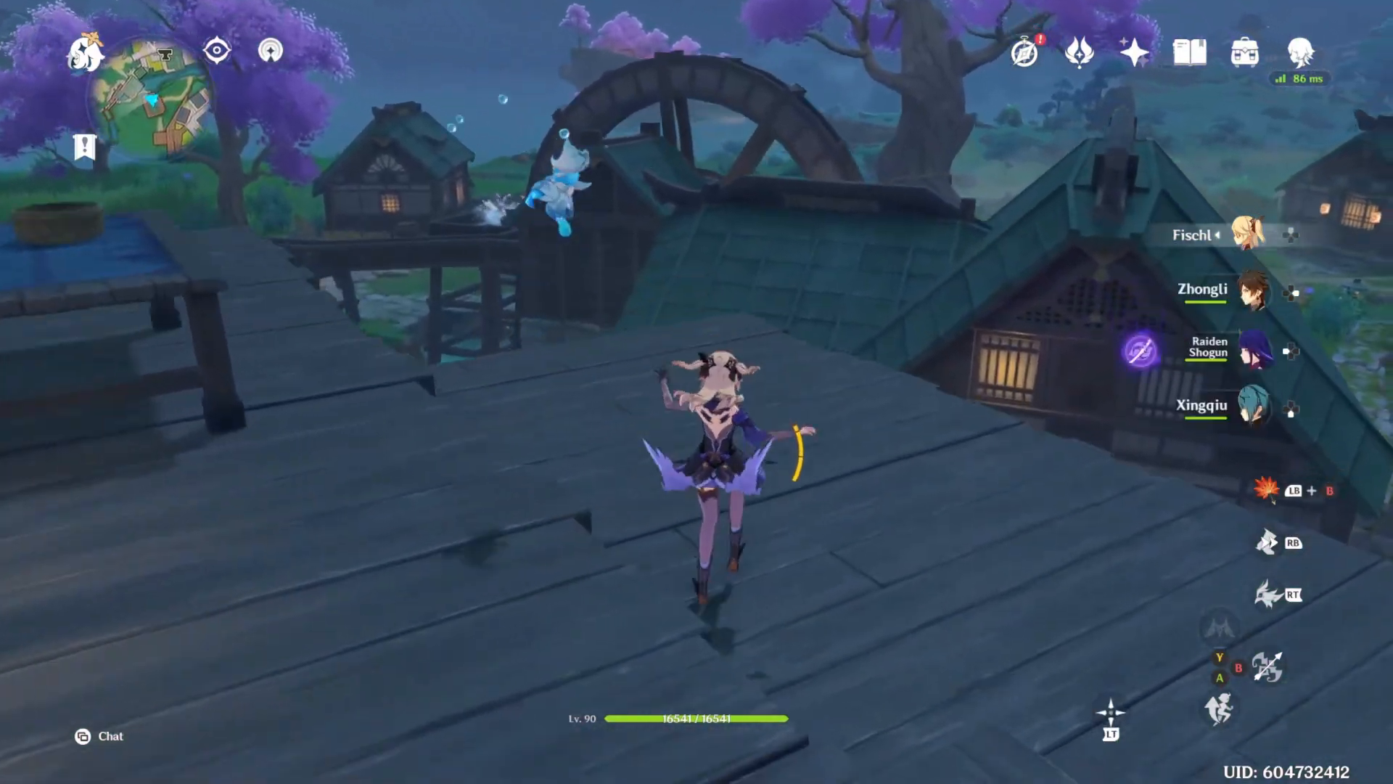
# - Deploy Fischl's wind glider mid-air to soar over the village rooftops at night
pyautogui.press('space')
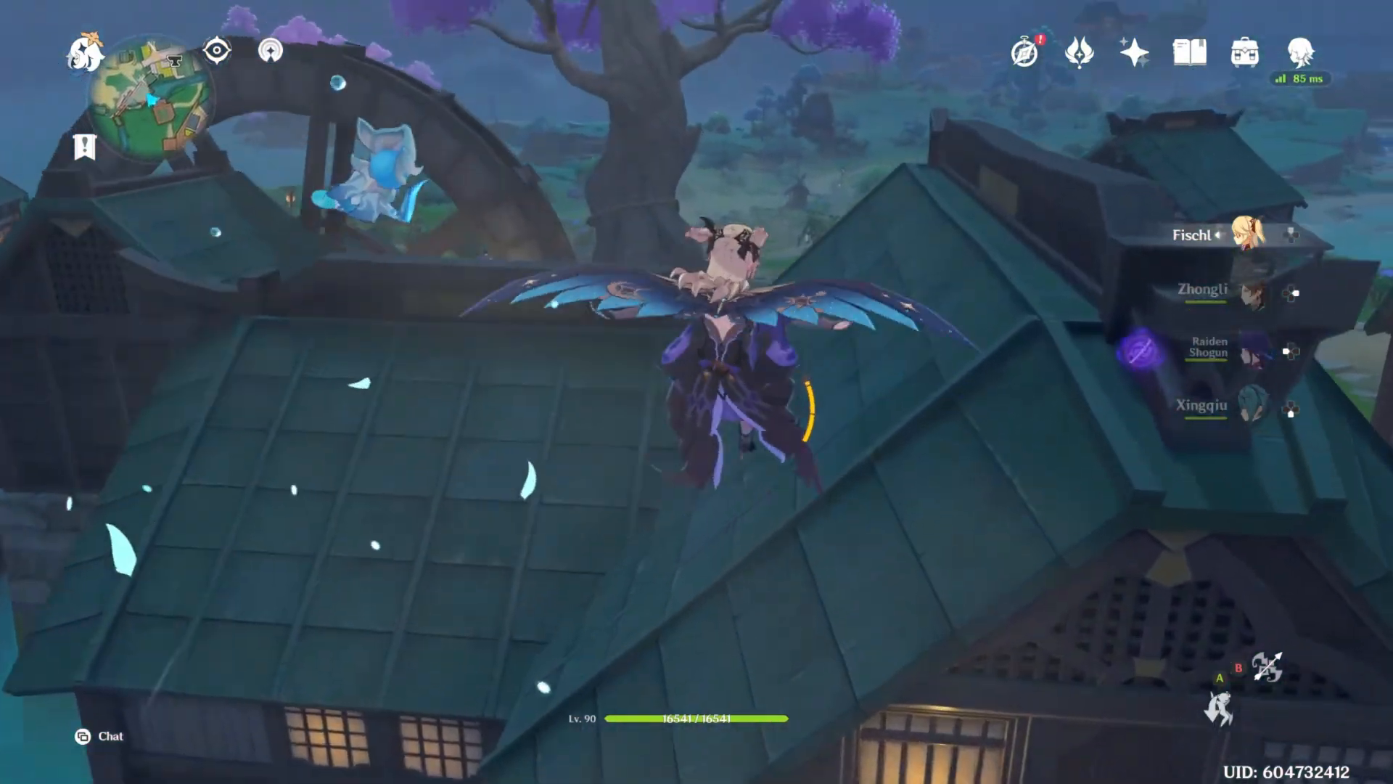